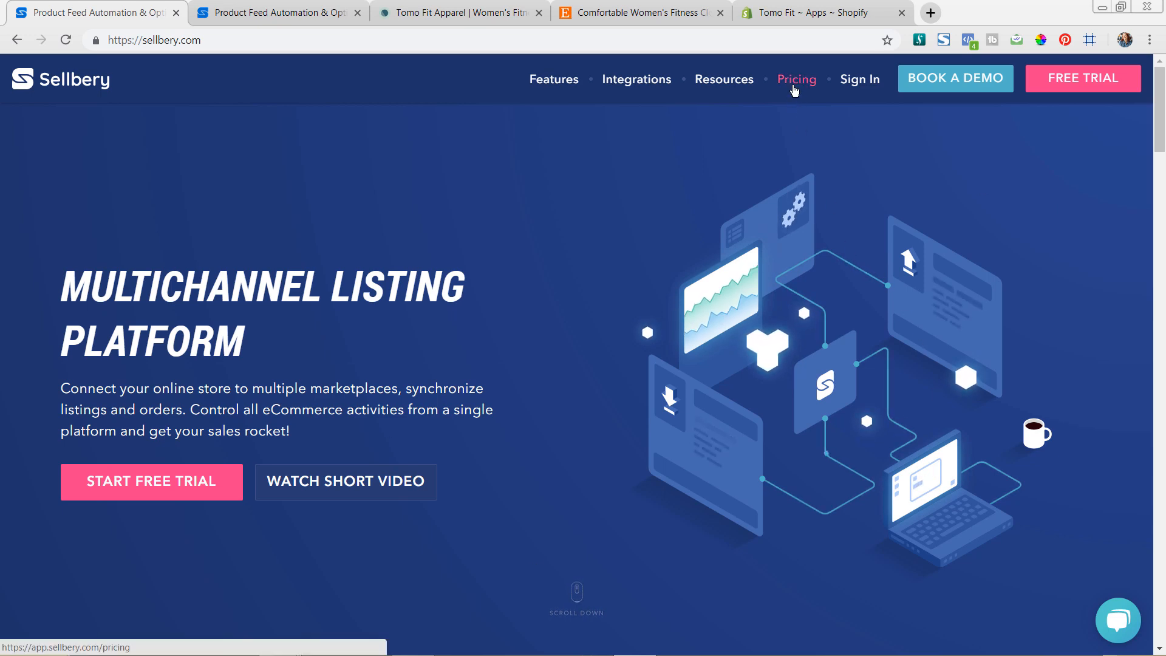
# - View the pricing plans and switch to annual billing to see the €15.20/month price
pyautogui.click(795, 80)
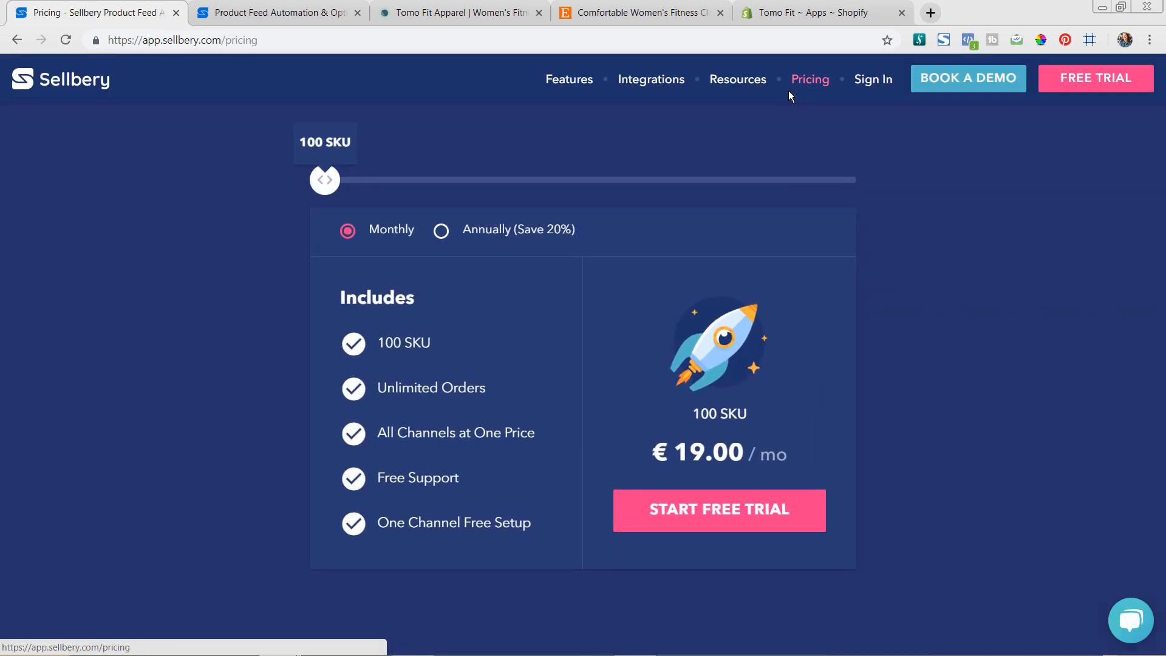
pyautogui.moveTo(1087, 112)
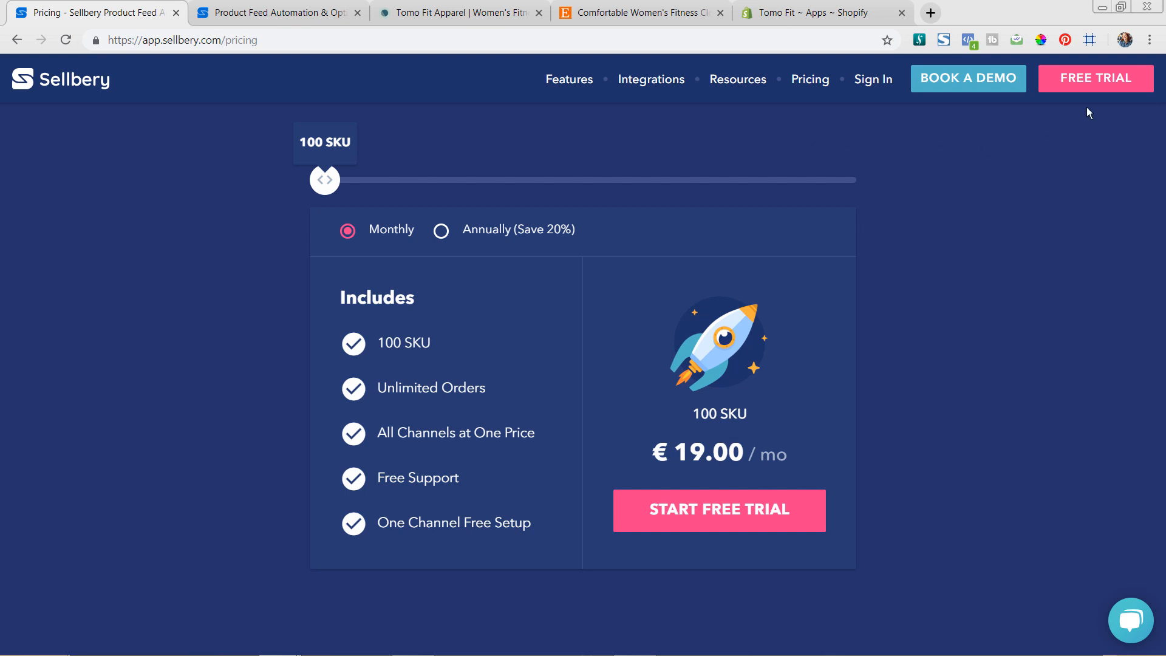
pyautogui.moveTo(1096, 97)
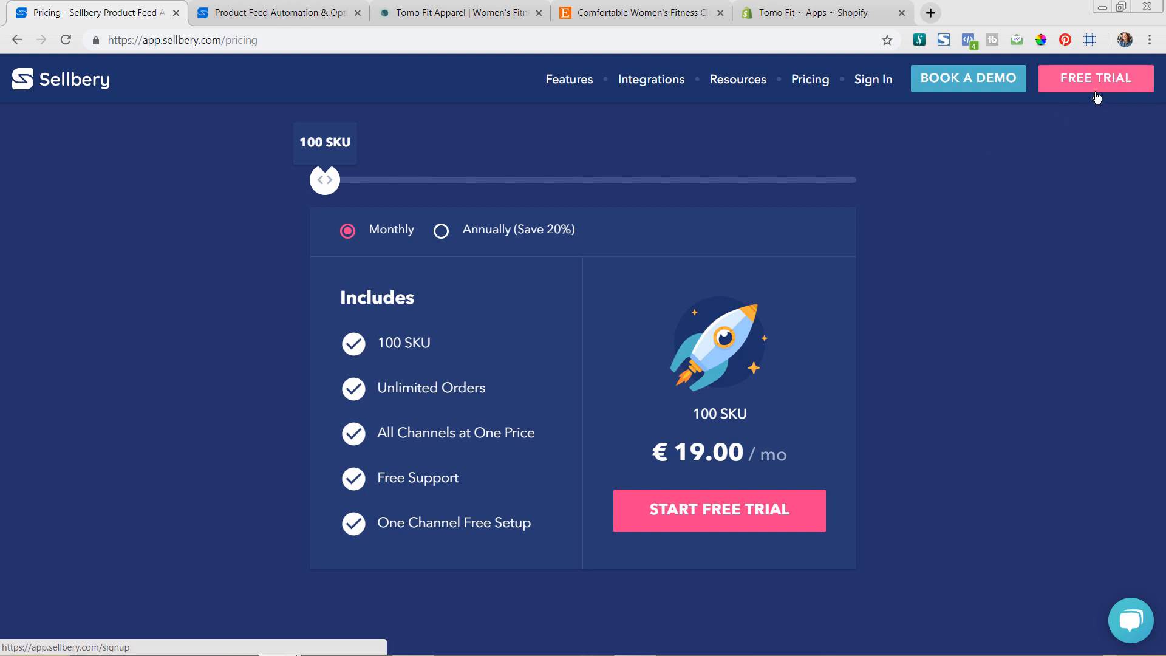
pyautogui.moveTo(921, 312)
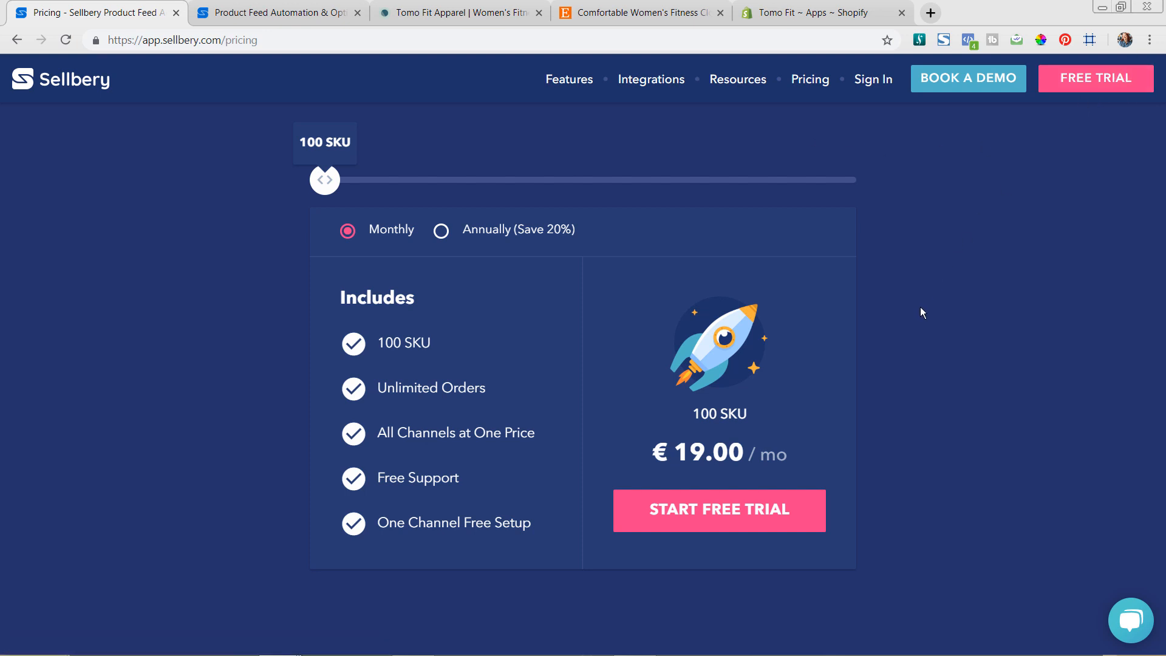
pyautogui.moveTo(875, 308)
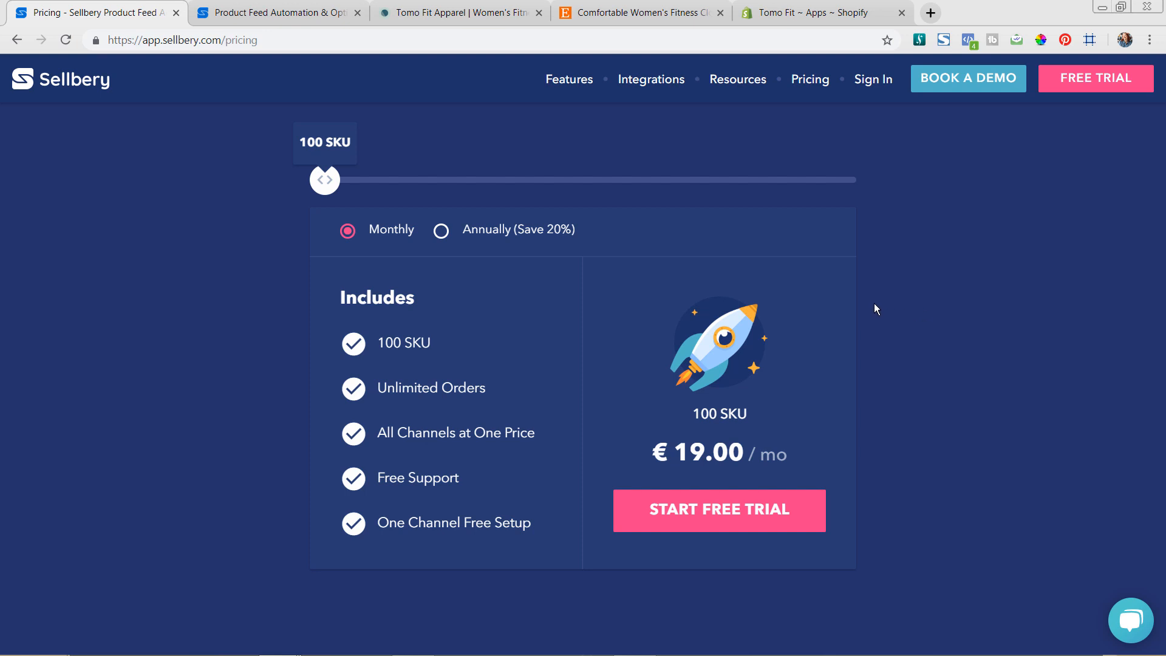
pyautogui.moveTo(483, 370)
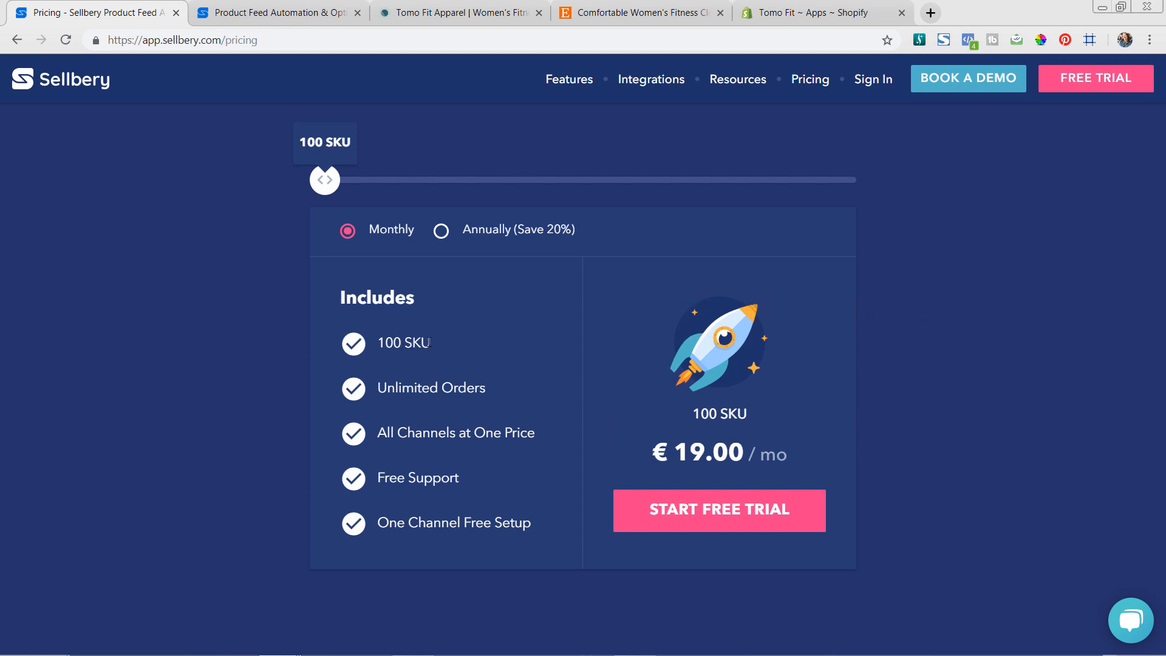
pyautogui.moveTo(490, 394)
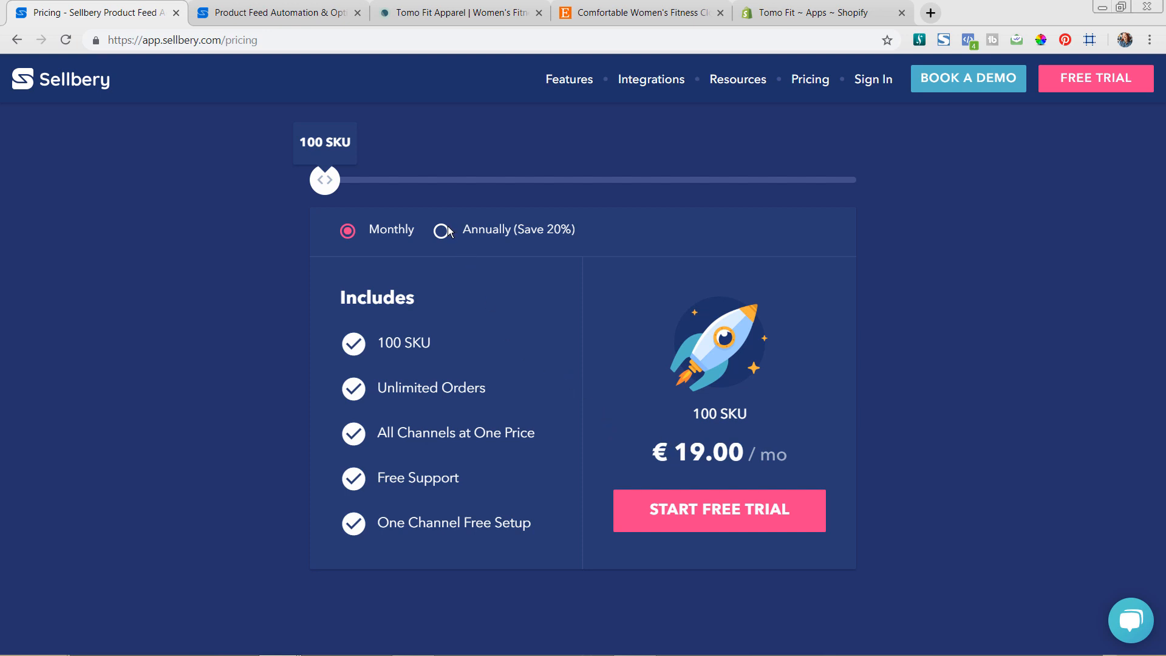
pyautogui.click(440, 229)
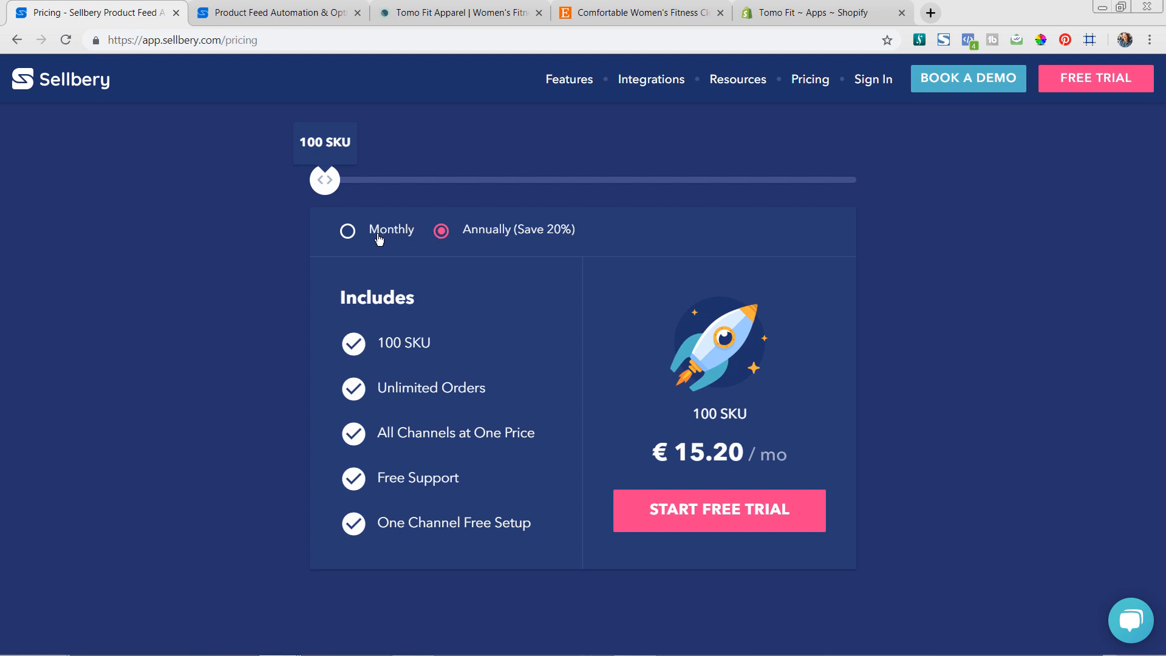
pyautogui.moveTo(1109, 208)
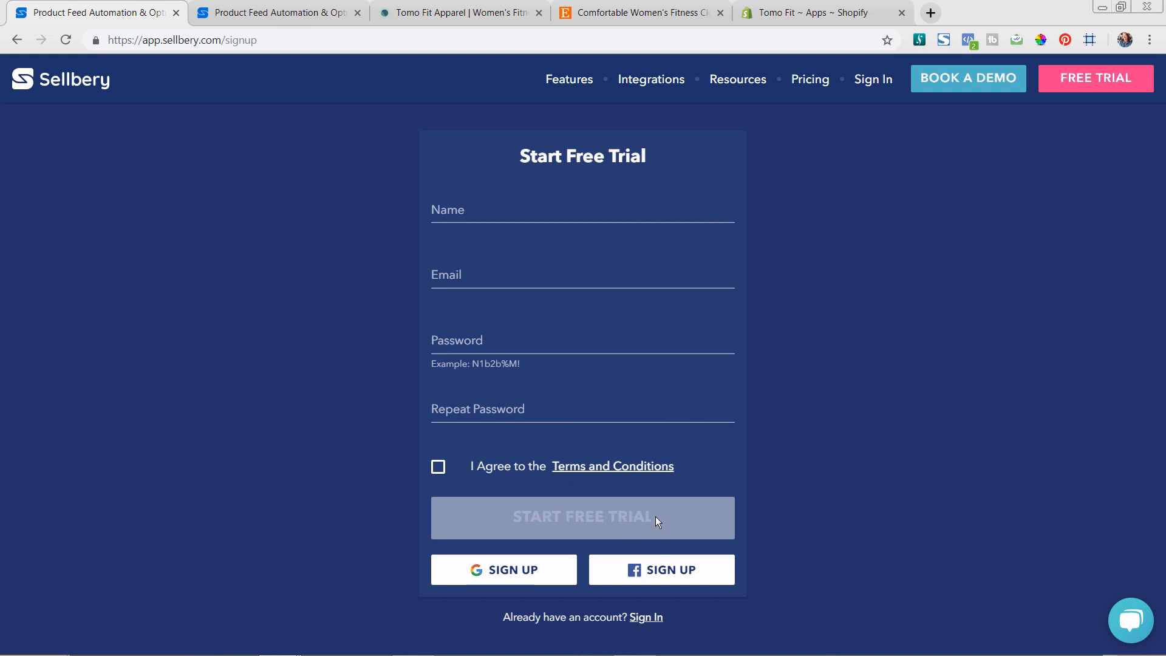
pyautogui.moveTo(691, 515)
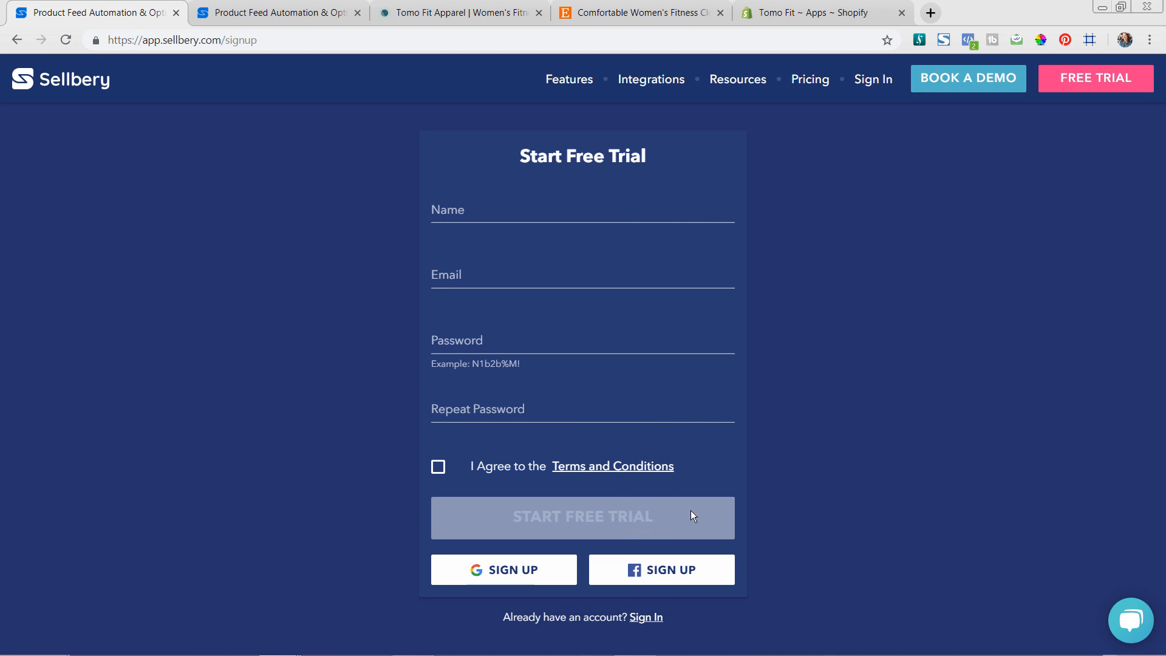
pyautogui.moveTo(483, 91)
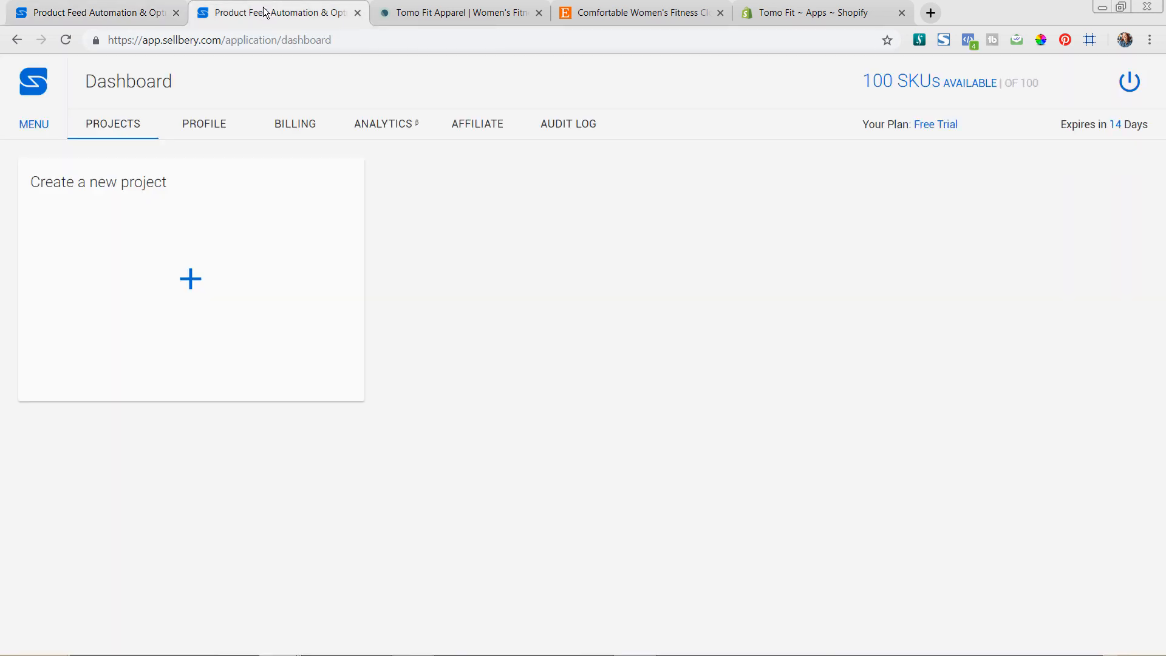
pyautogui.moveTo(256, 61)
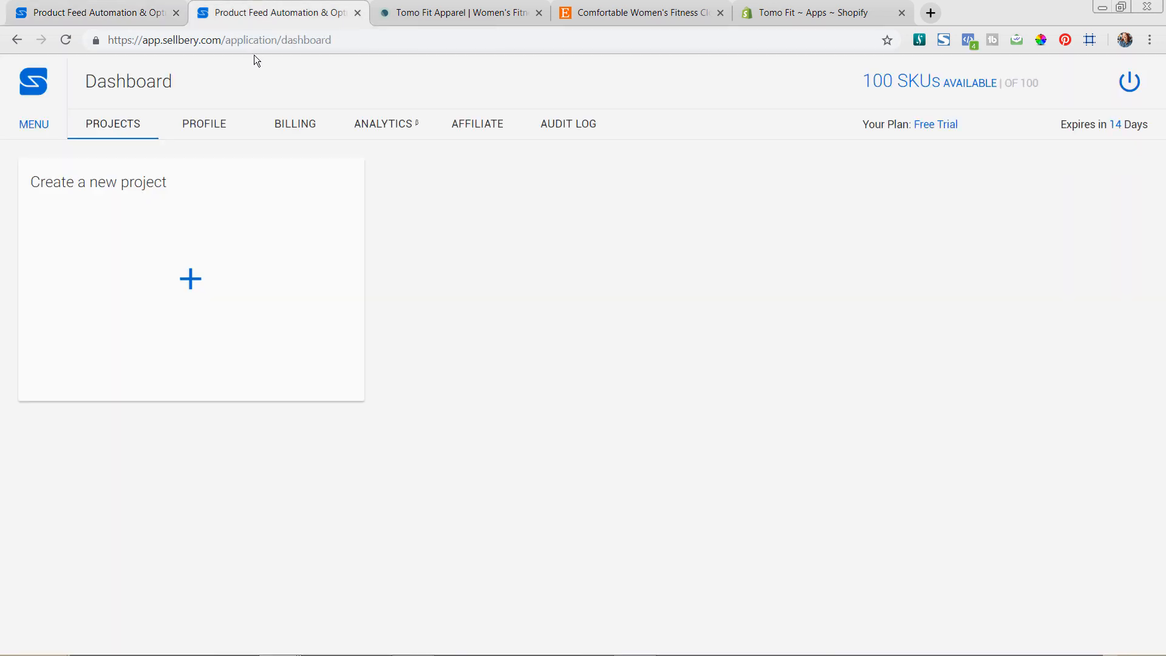
pyautogui.moveTo(405, 238)
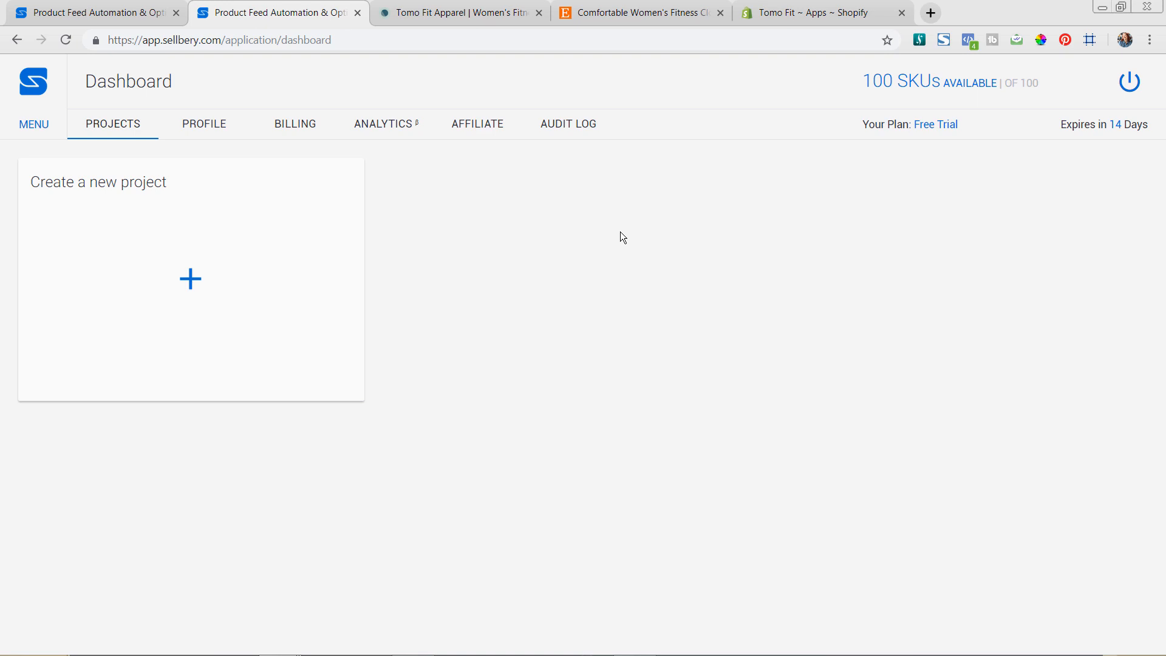
pyautogui.moveTo(627, 200)
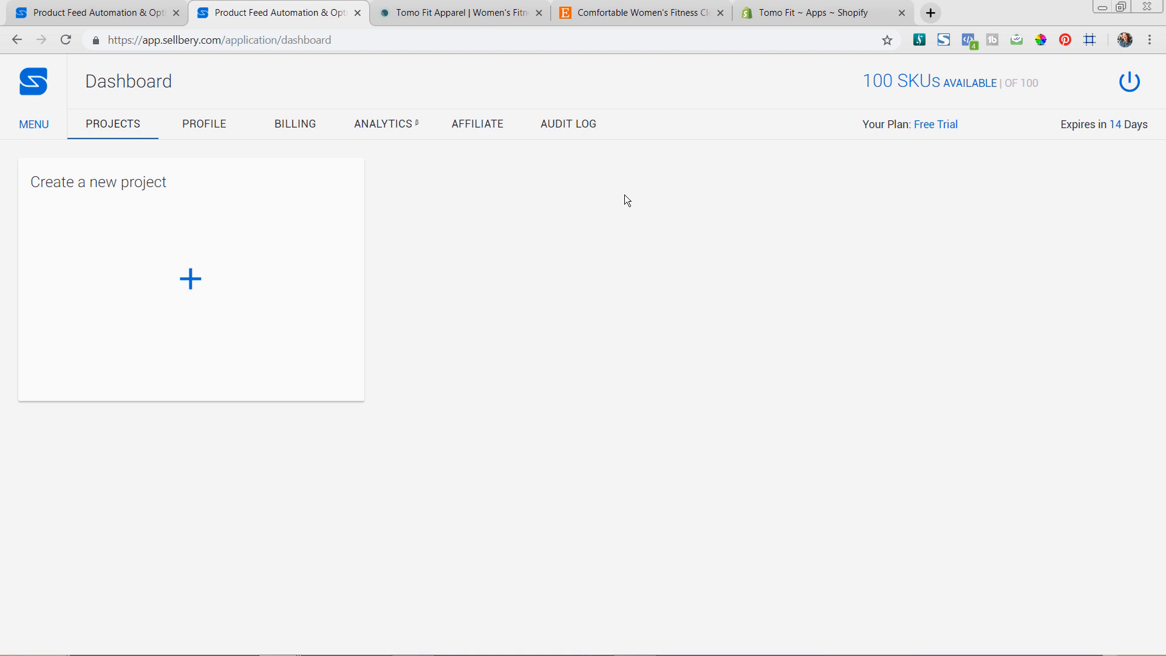
pyautogui.moveTo(474, 23)
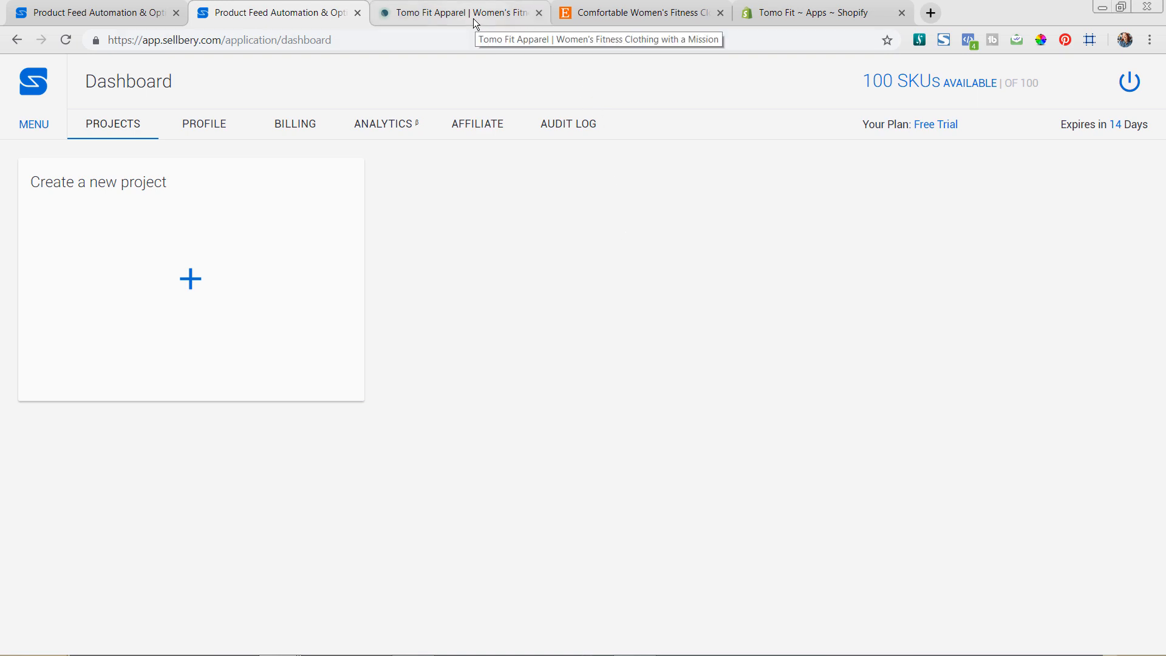
# - Show the Tomo Fit storefront's Featured Shirts & Tanks section with the Strong Floral Tank
pyautogui.click(453, 13)
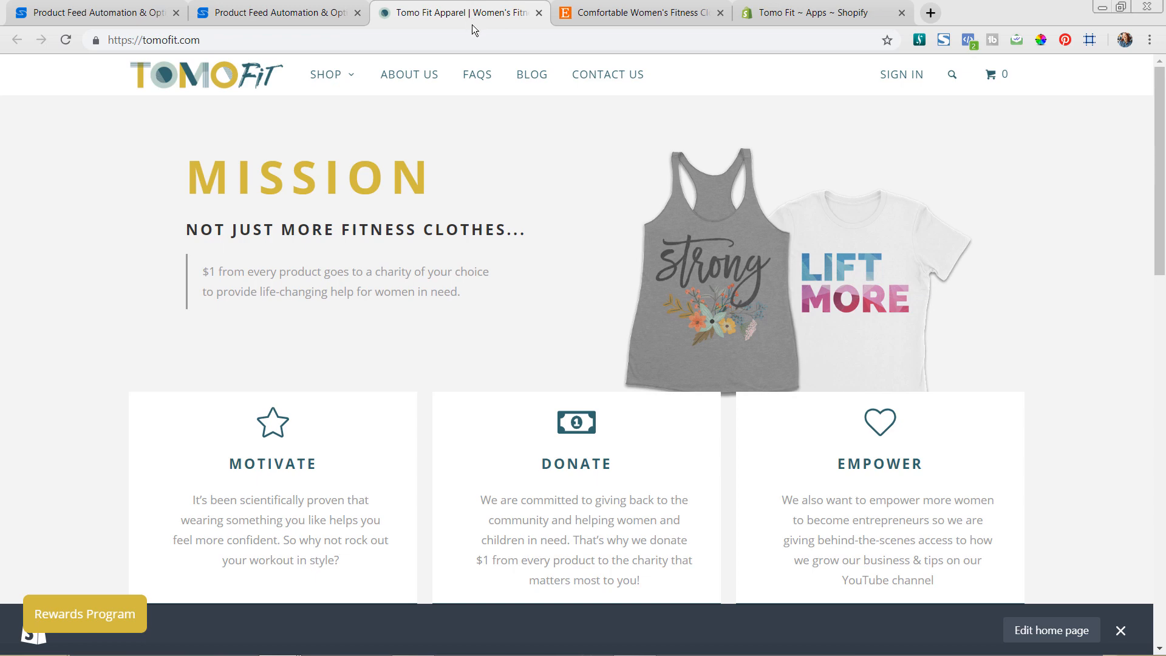
pyautogui.moveTo(1158, 175)
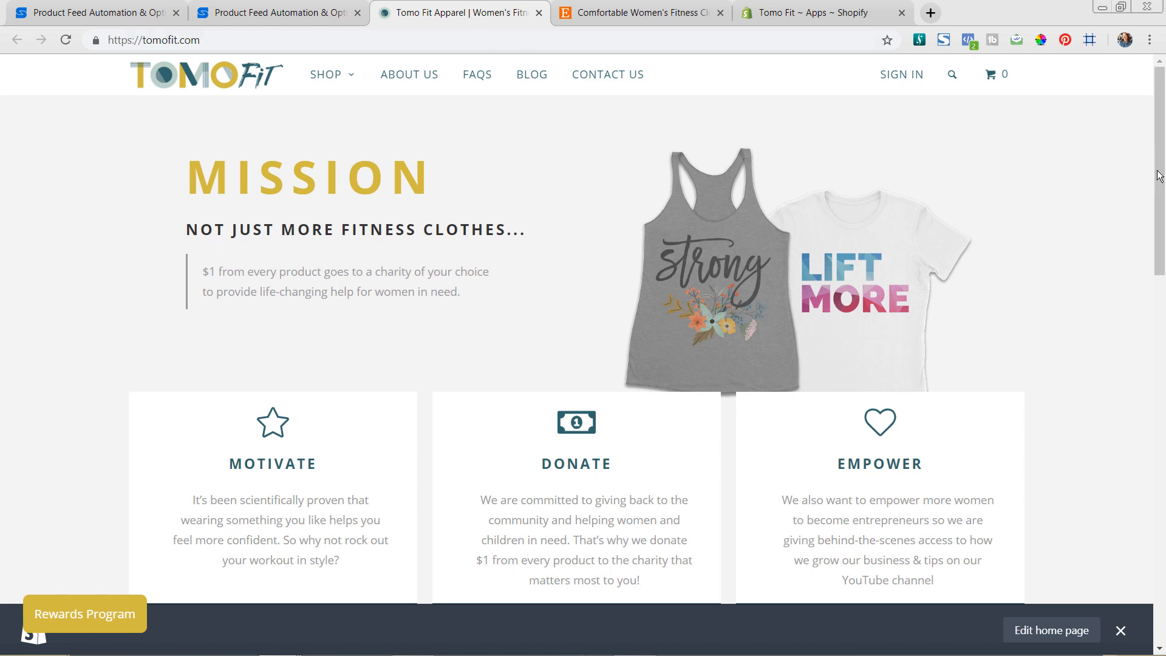
pyautogui.scroll(-3)
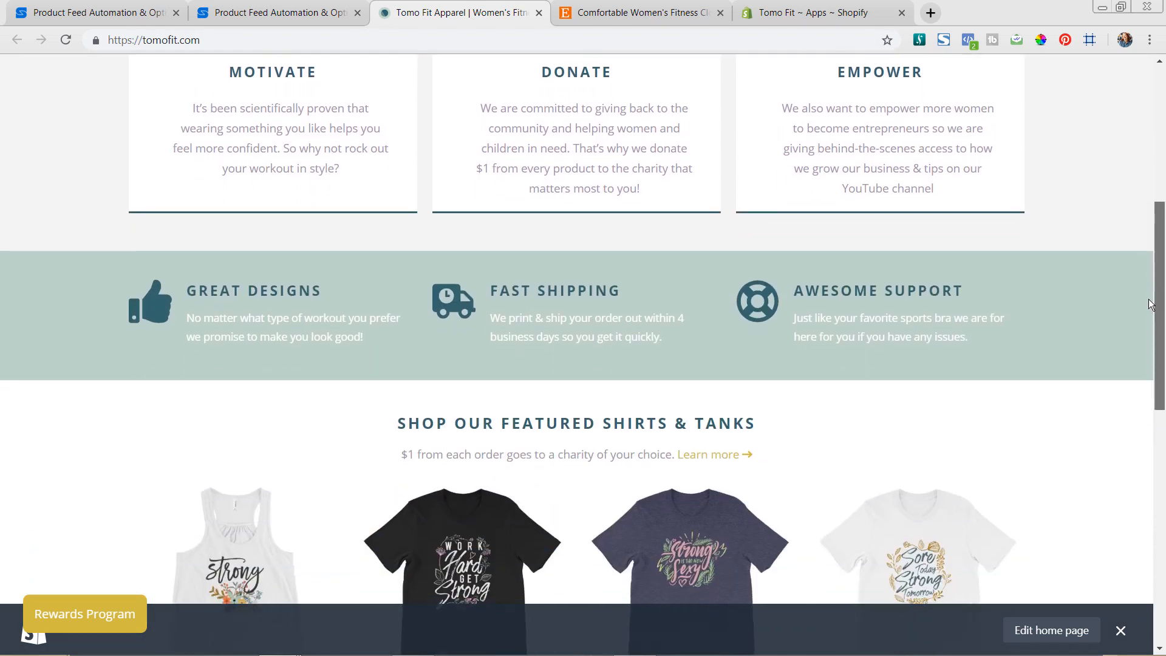
pyautogui.scroll(-3)
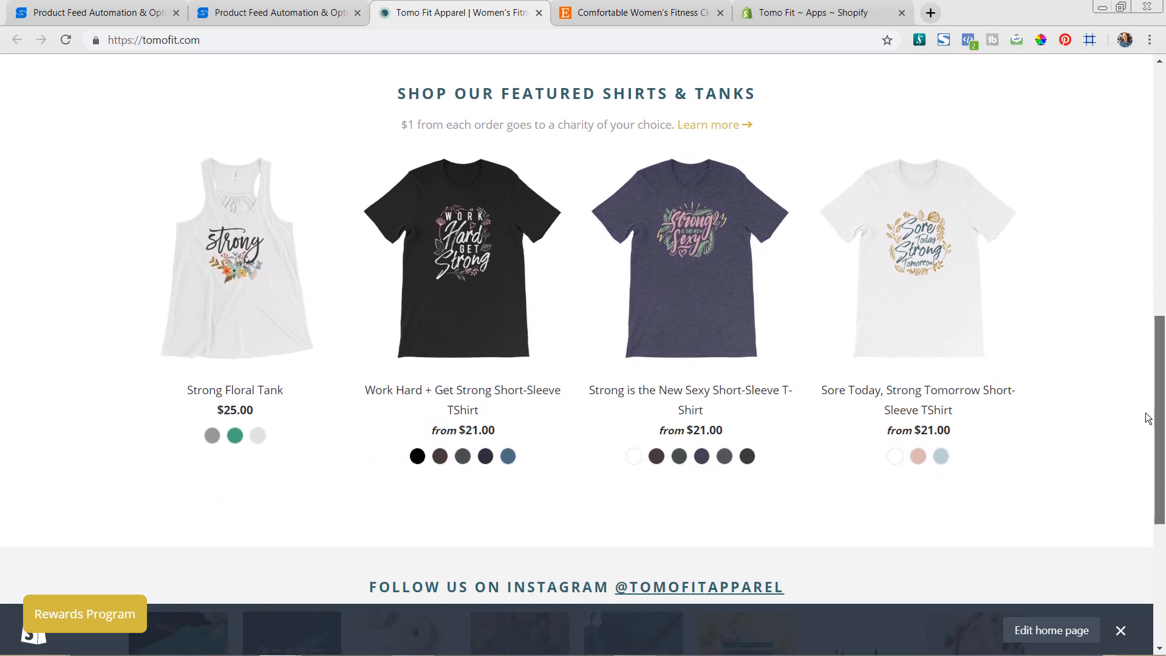
pyautogui.moveTo(917, 261)
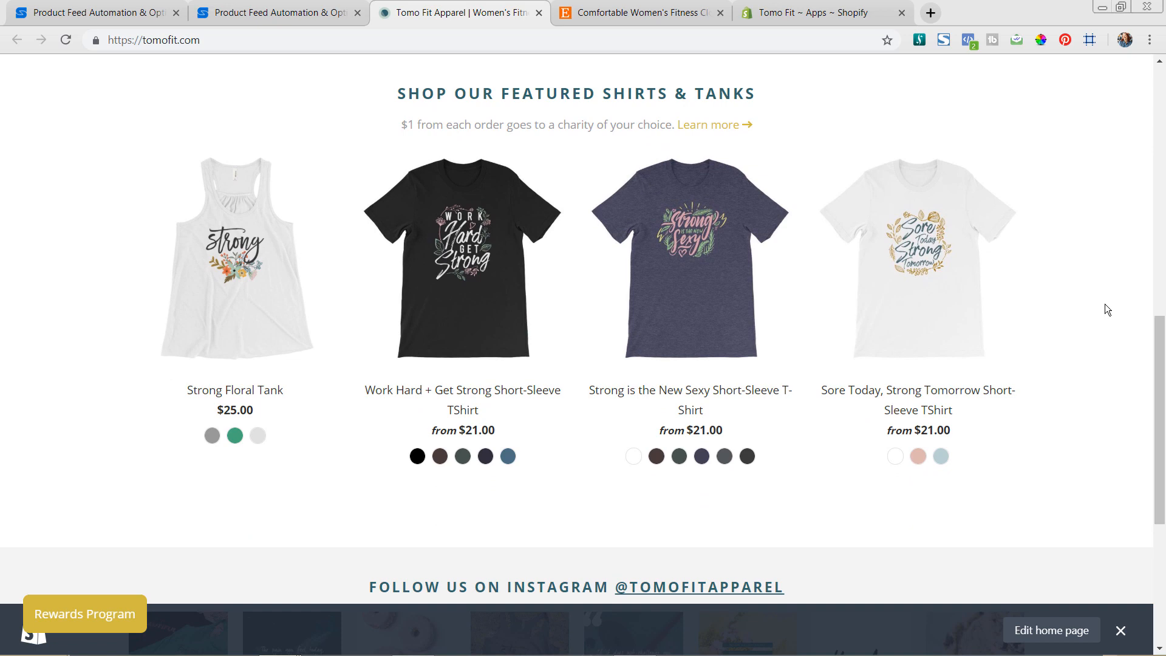
pyautogui.moveTo(1113, 294)
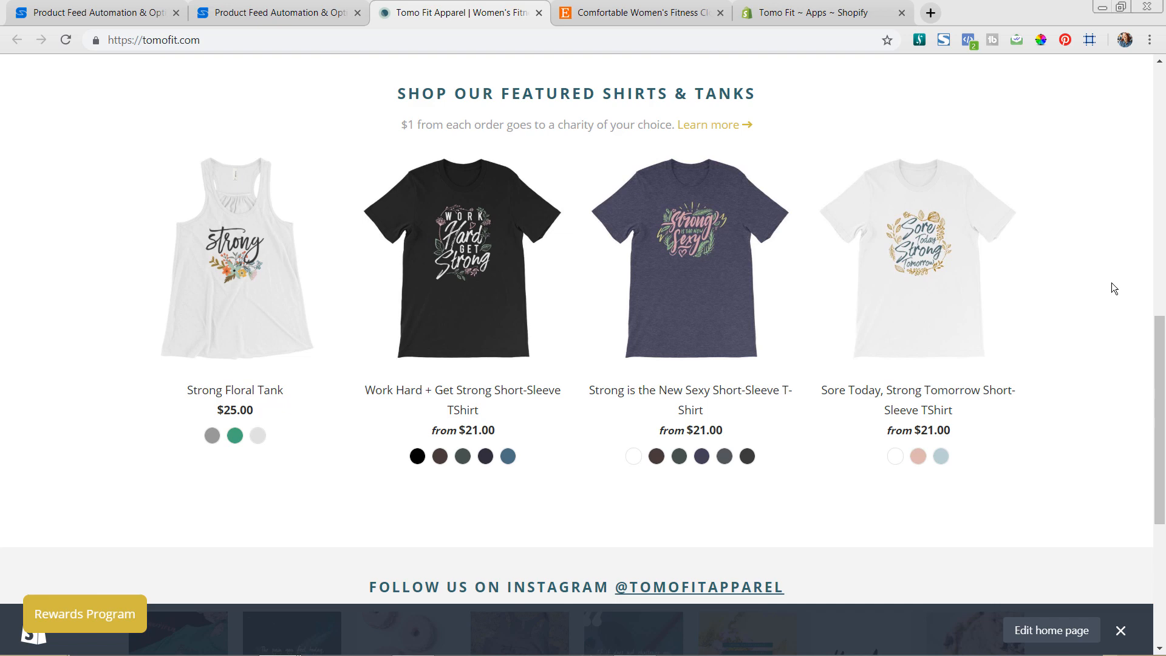
pyautogui.moveTo(1086, 265)
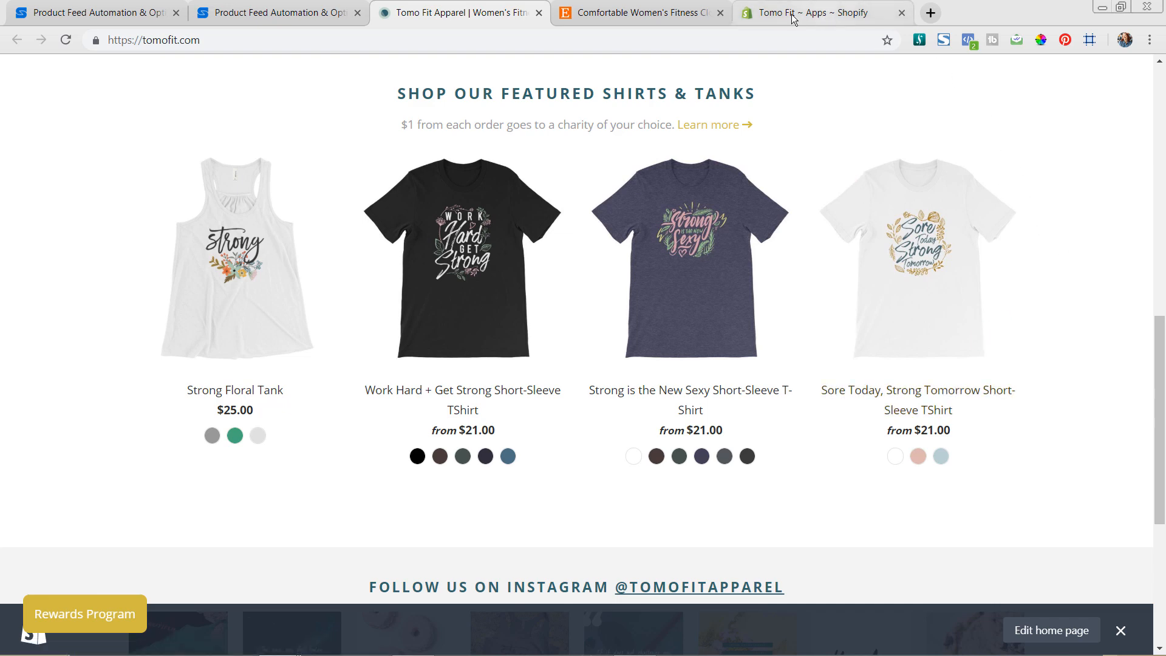
pyautogui.click(638, 13)
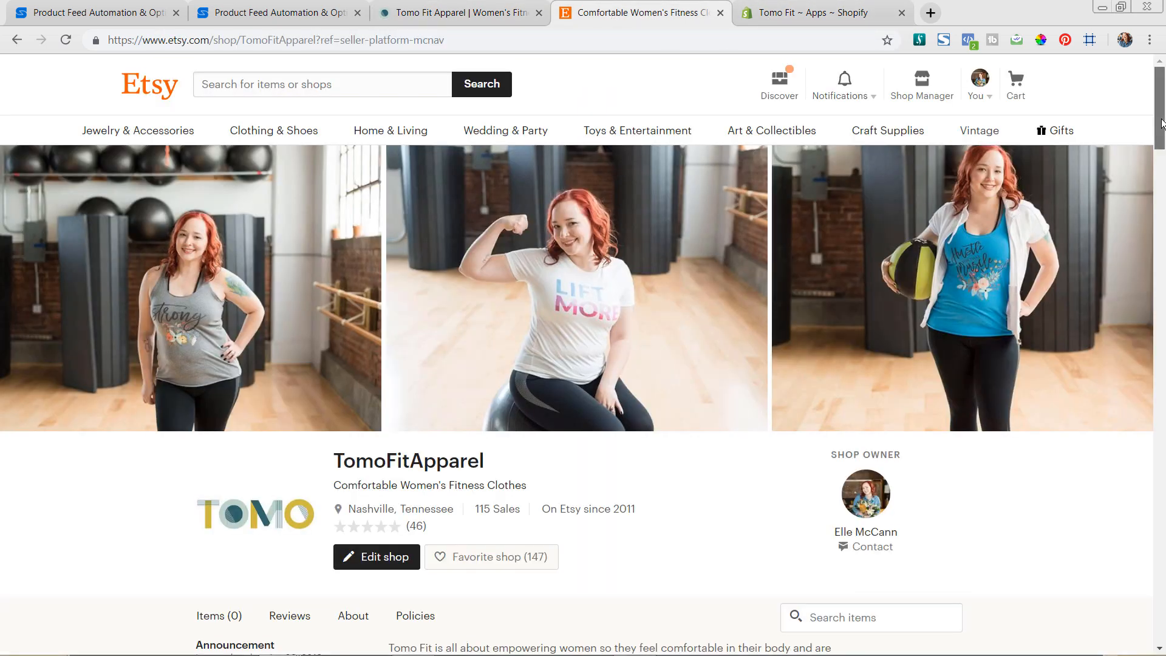
pyautogui.scroll(-3)
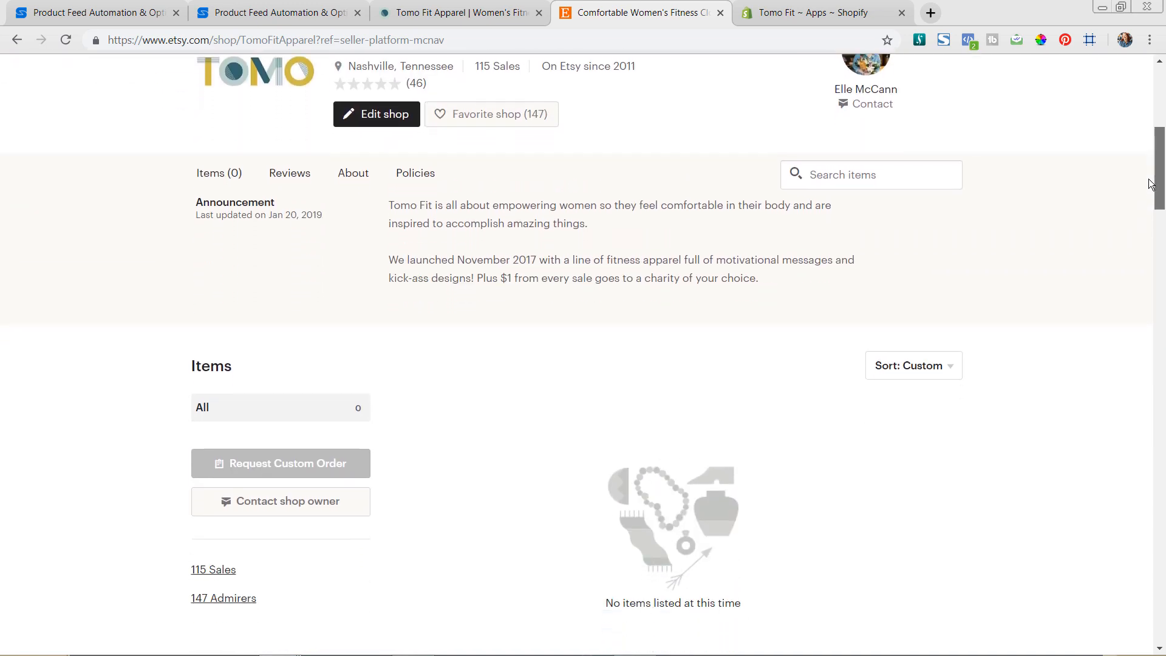
pyautogui.scroll(-3)
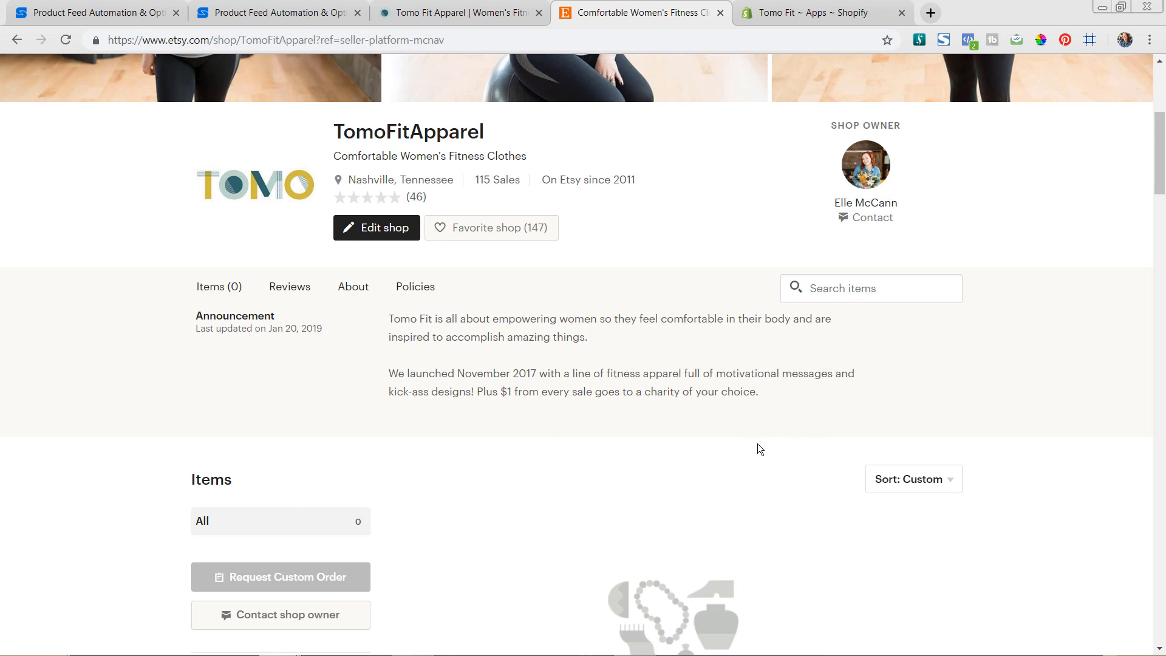
pyautogui.moveTo(629, 197)
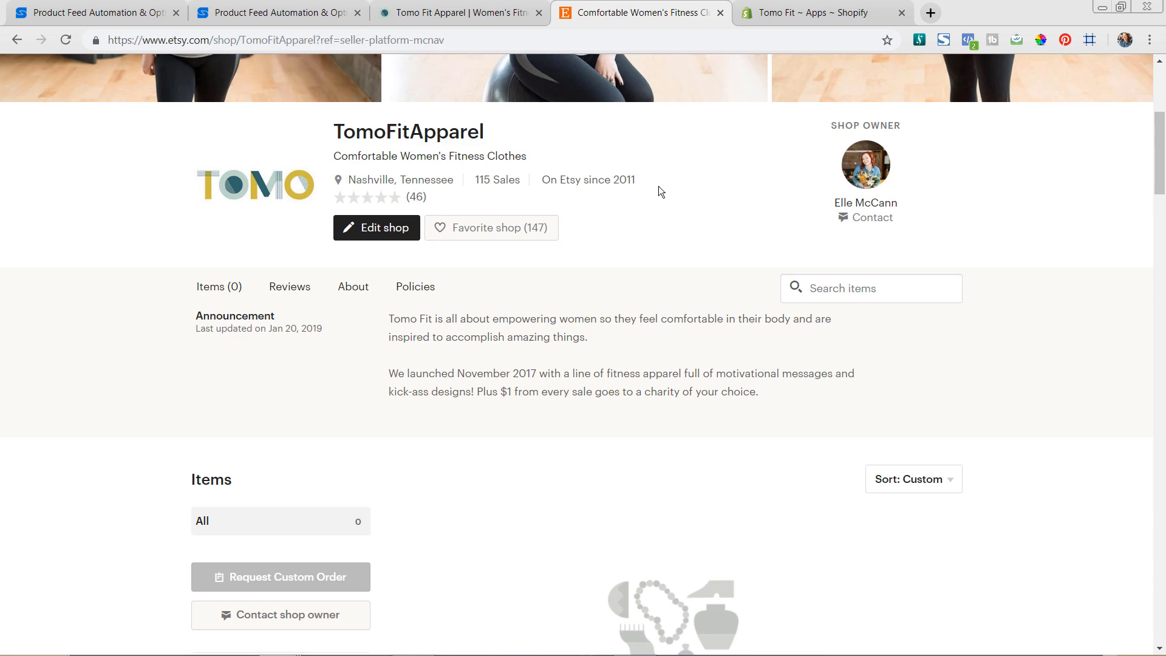
pyautogui.scroll(3)
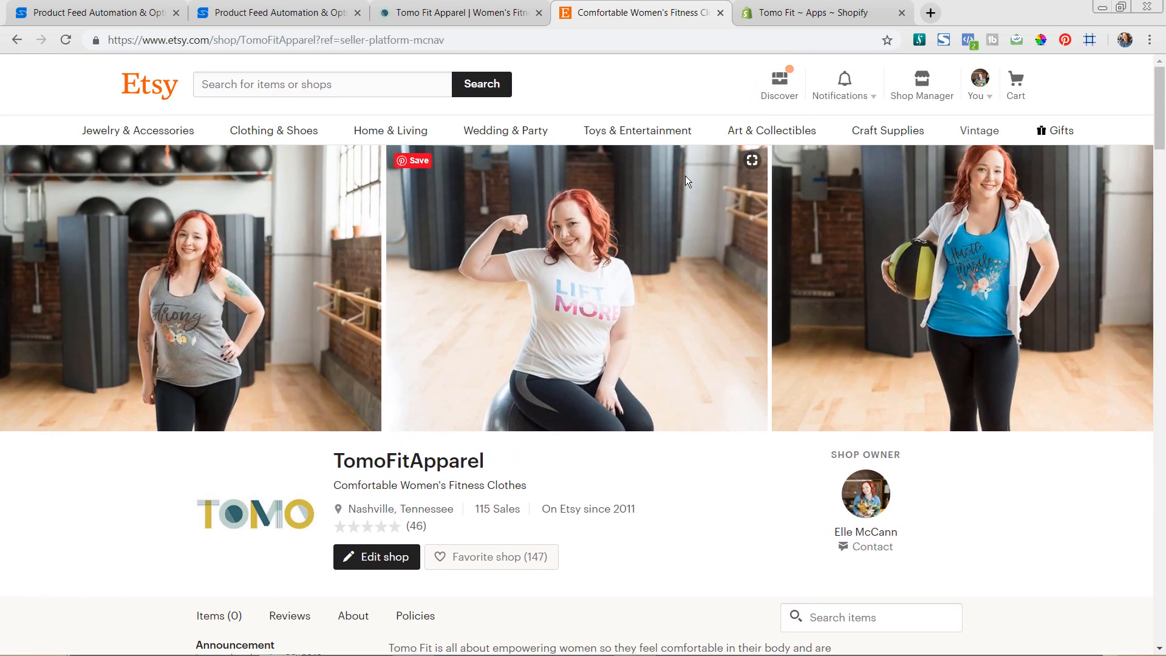
pyautogui.moveTo(540, 89)
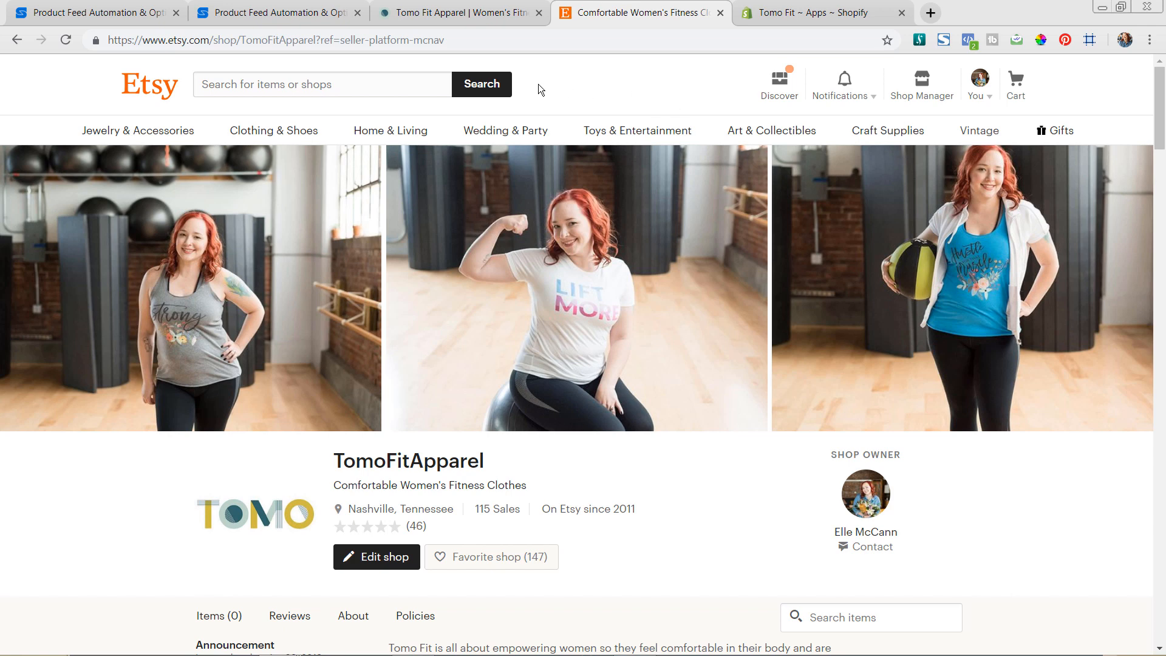
pyautogui.moveTo(548, 82)
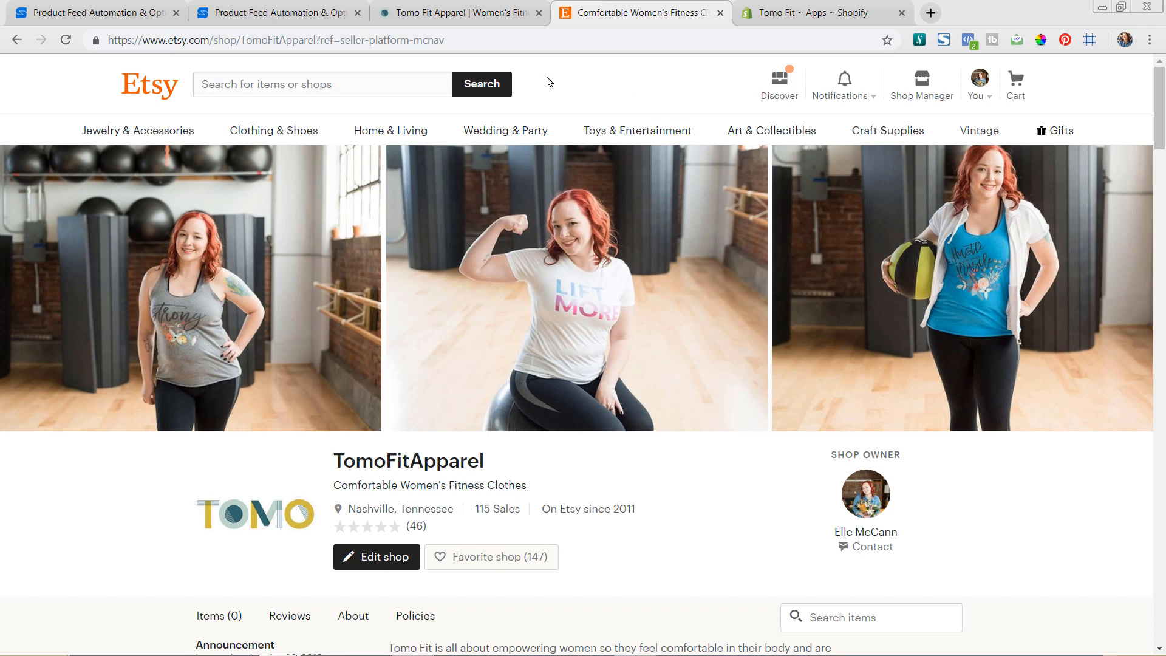
pyautogui.moveTo(552, 78)
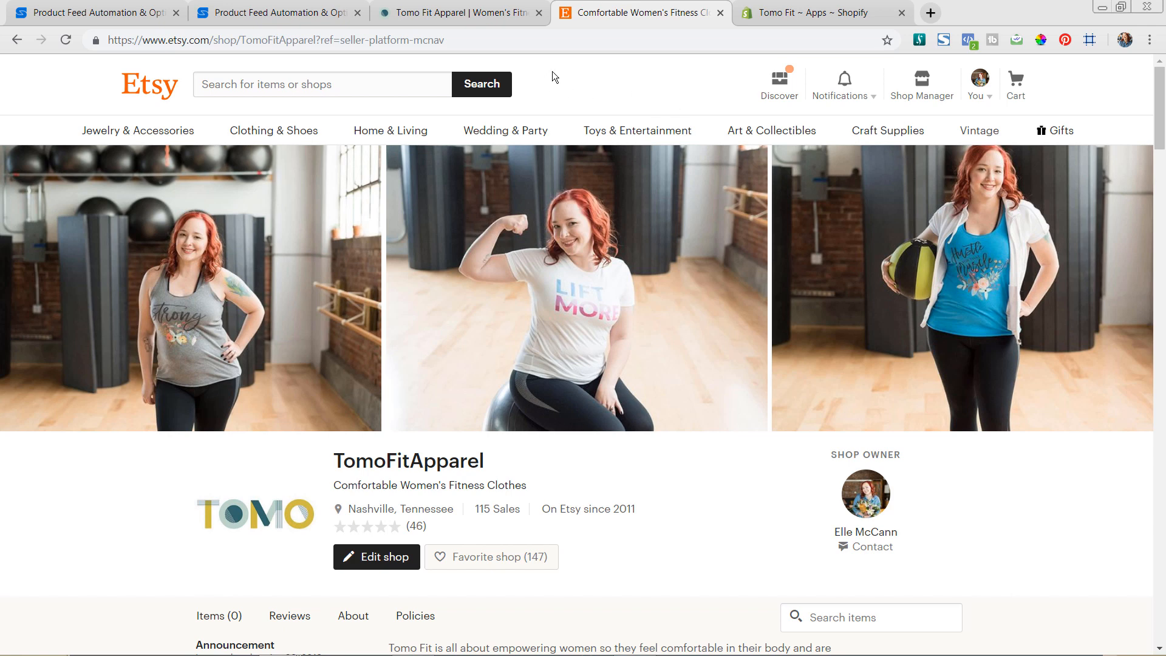
pyautogui.moveTo(582, 66)
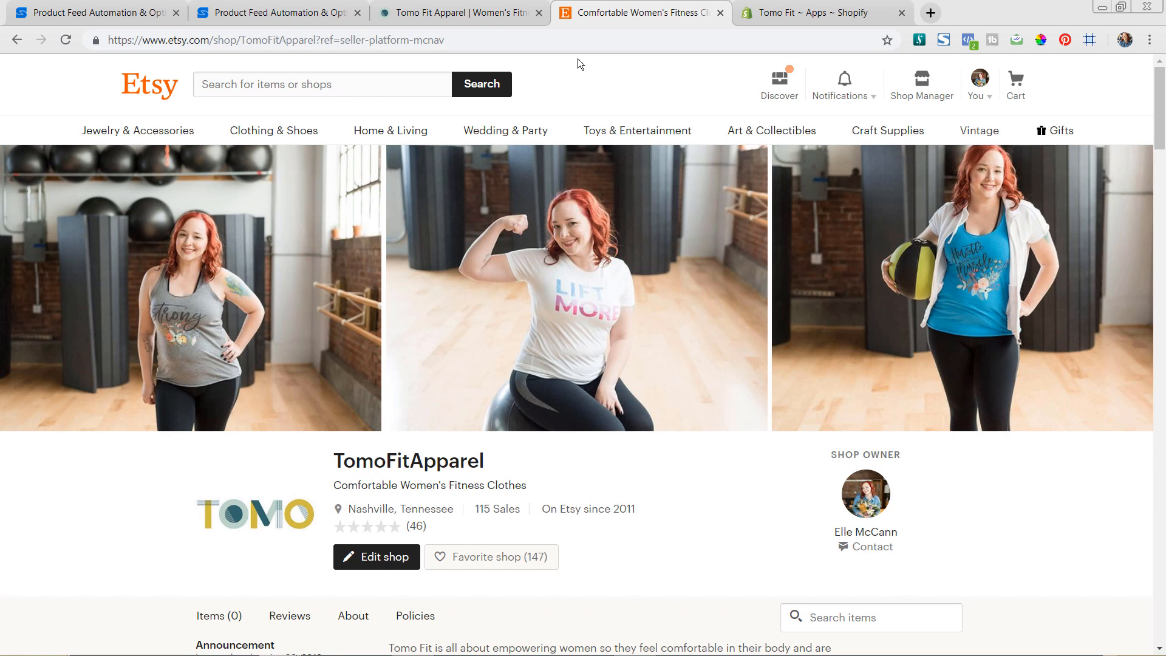
pyautogui.moveTo(606, 34)
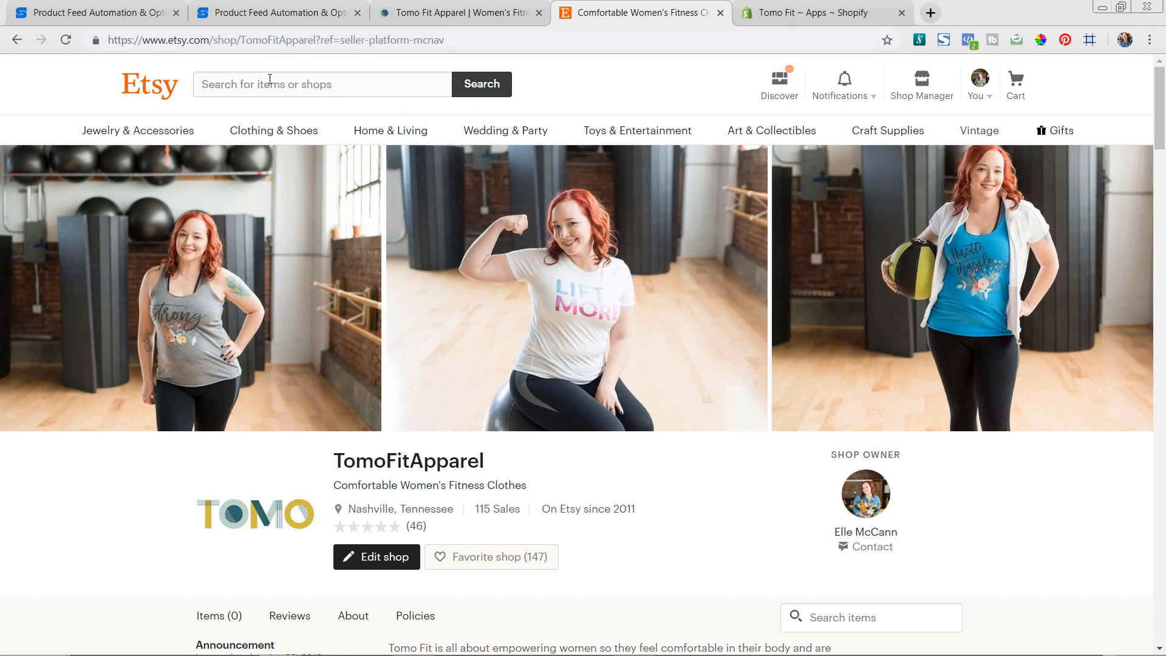
pyautogui.moveTo(338, 158)
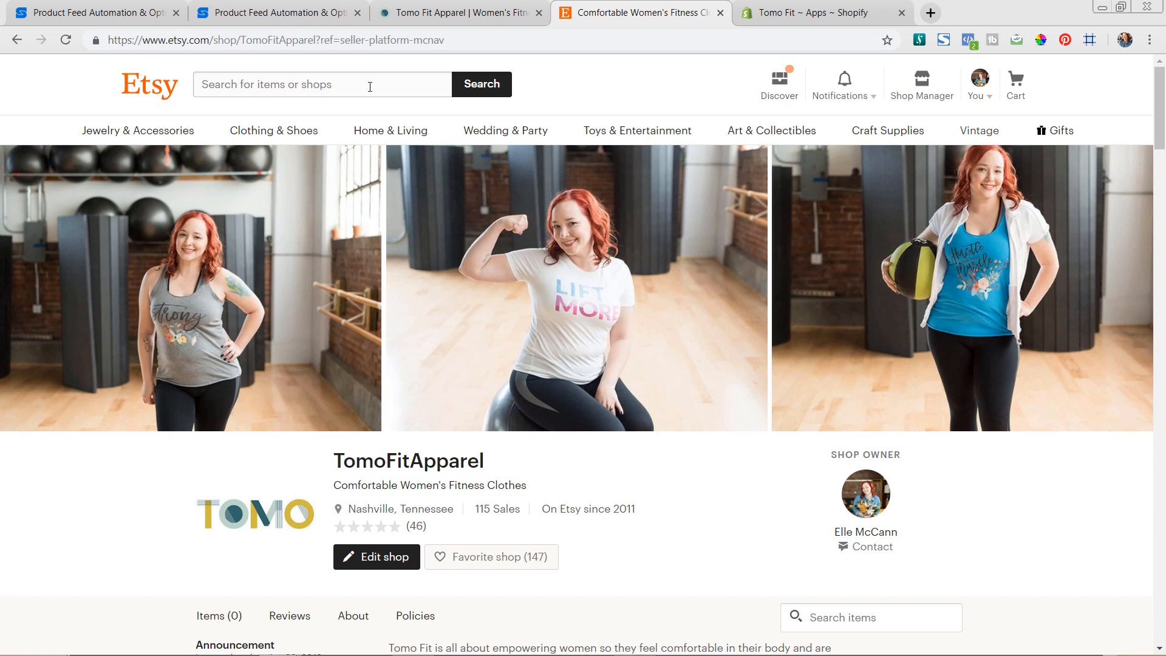
pyautogui.moveTo(692, 251)
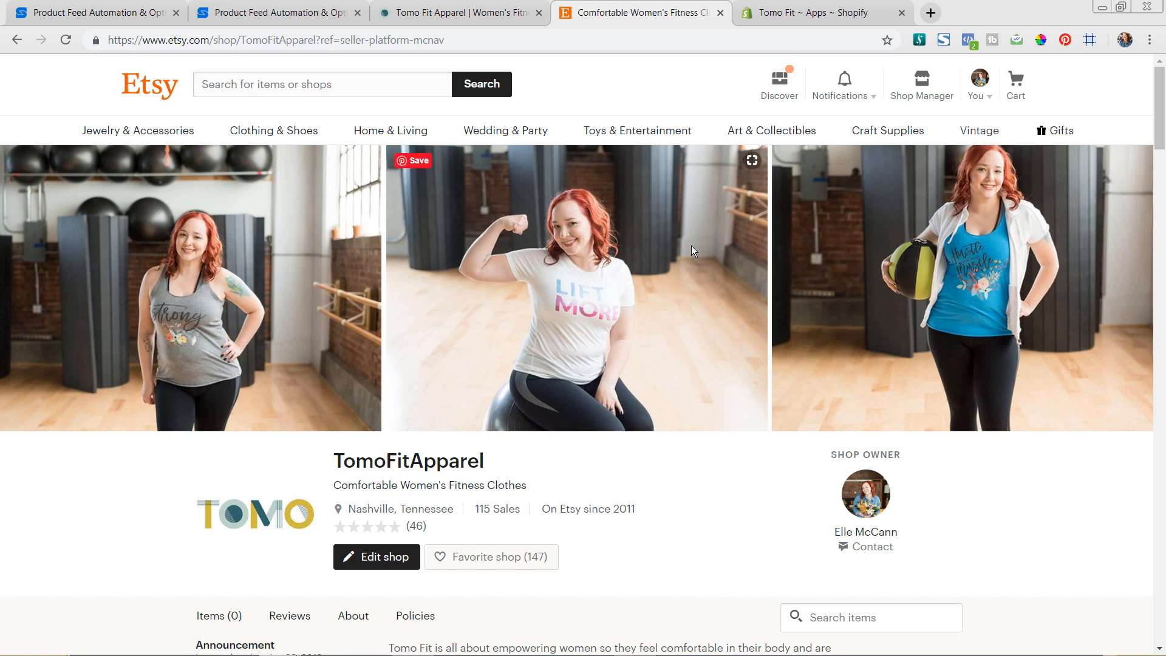
pyautogui.moveTo(736, 242)
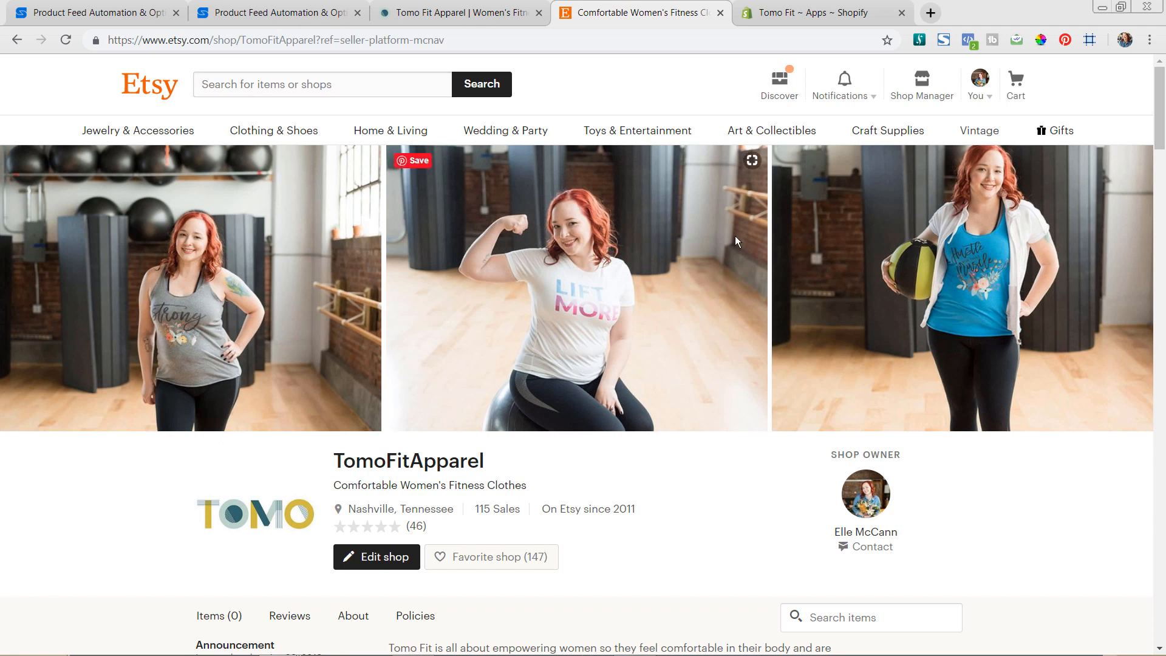
pyautogui.moveTo(586, 110)
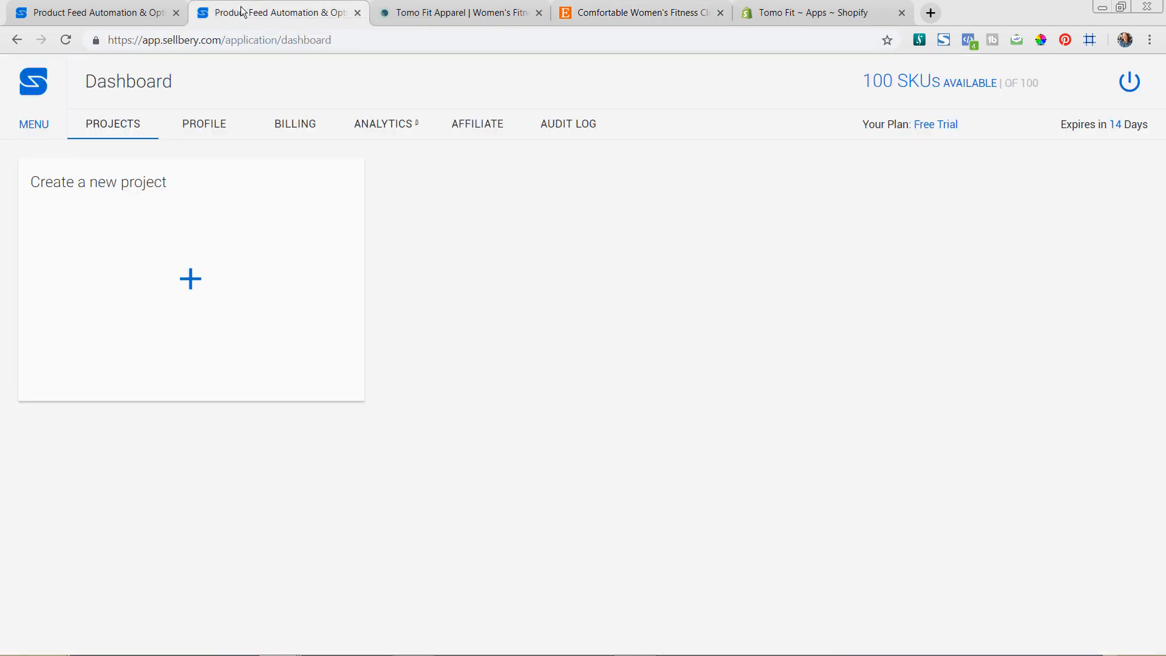
pyautogui.moveTo(289, 6)
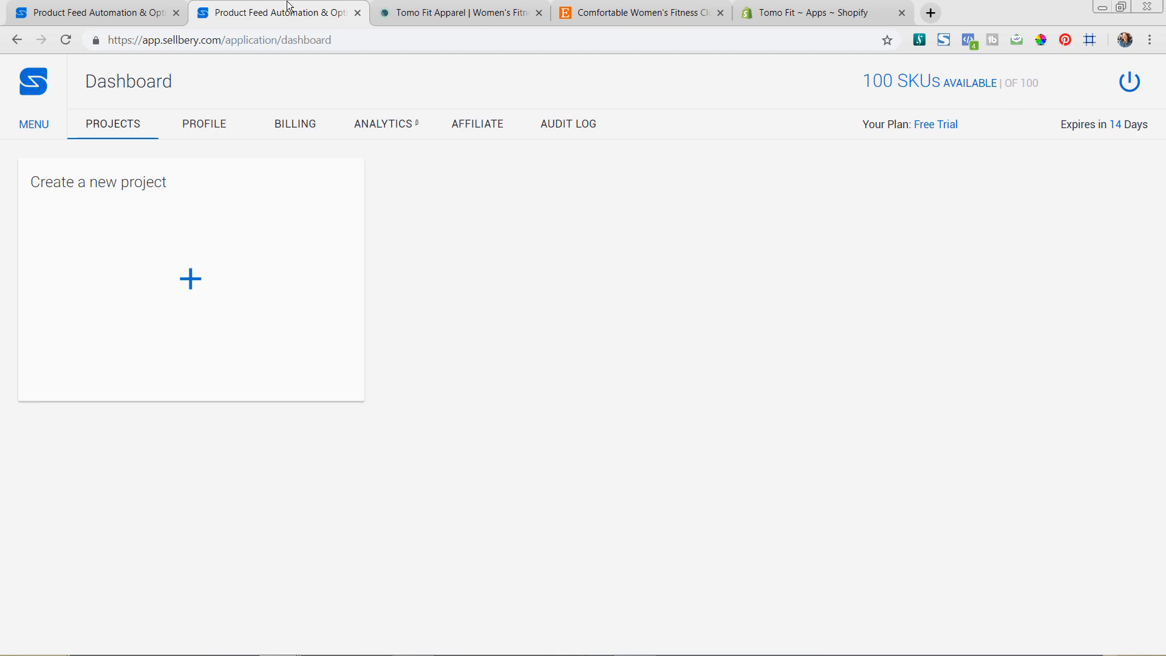
pyautogui.moveTo(292, 8)
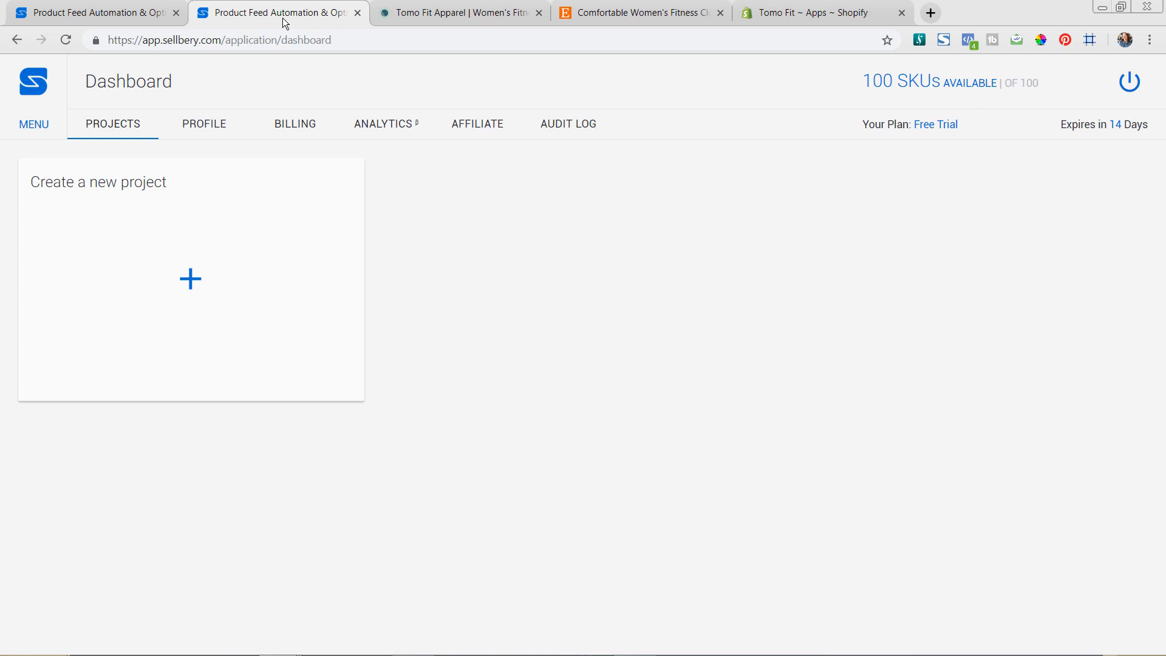
pyautogui.moveTo(288, 31)
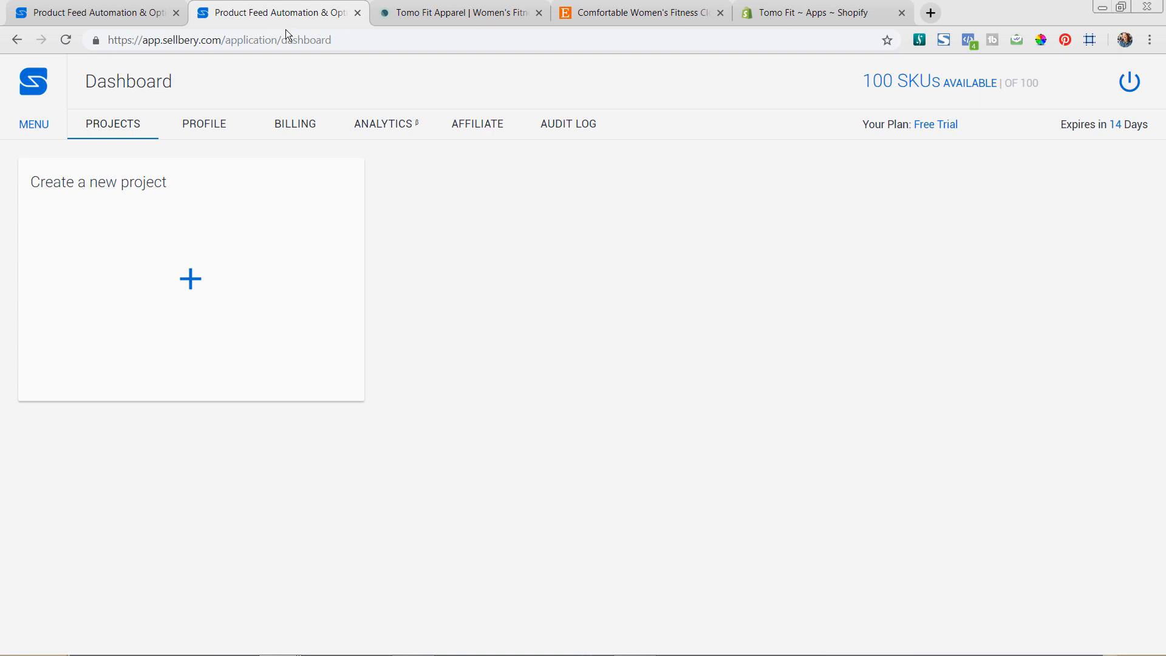
pyautogui.moveTo(337, 180)
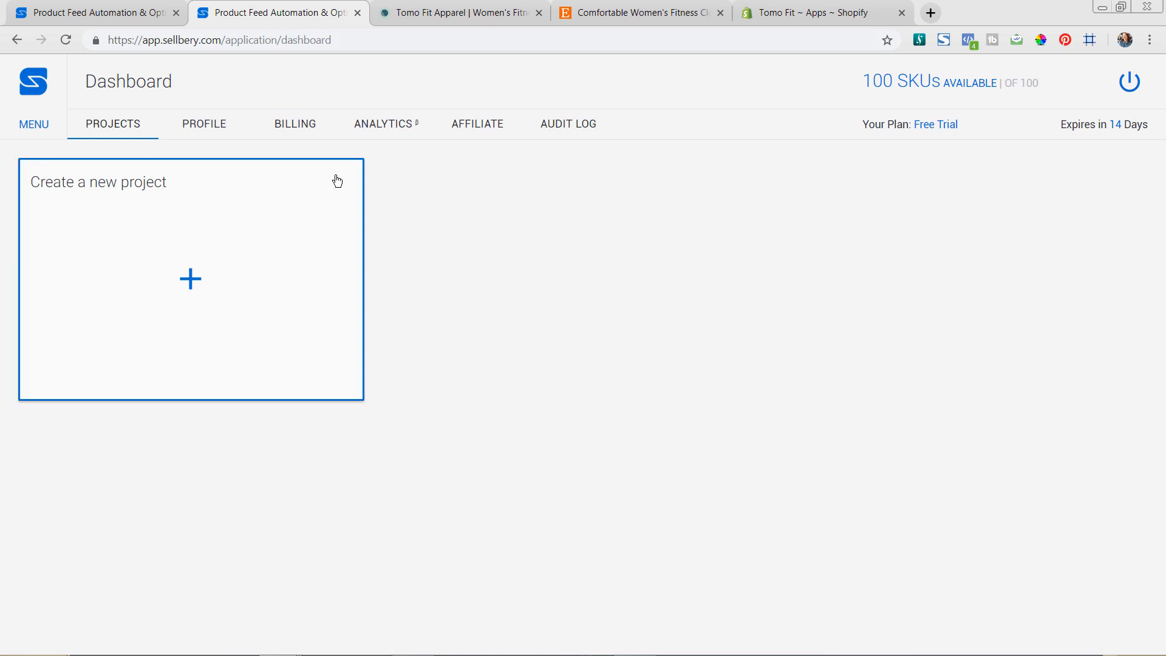
pyautogui.moveTo(406, 187)
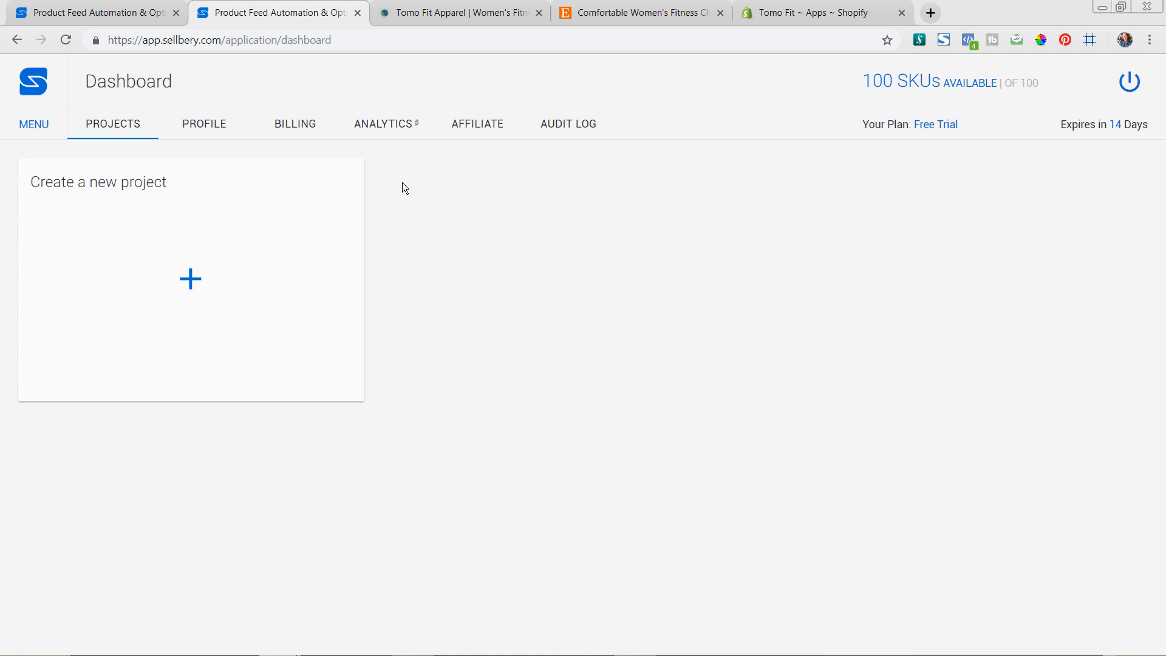
pyautogui.moveTo(218, 281)
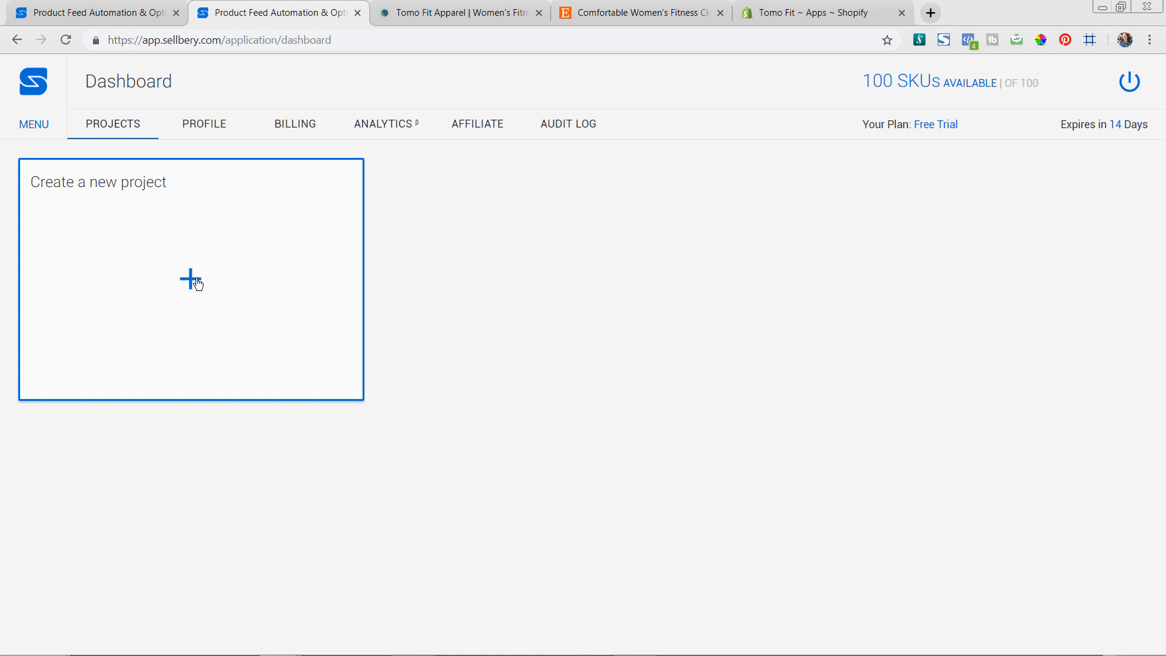
pyautogui.moveTo(196, 278)
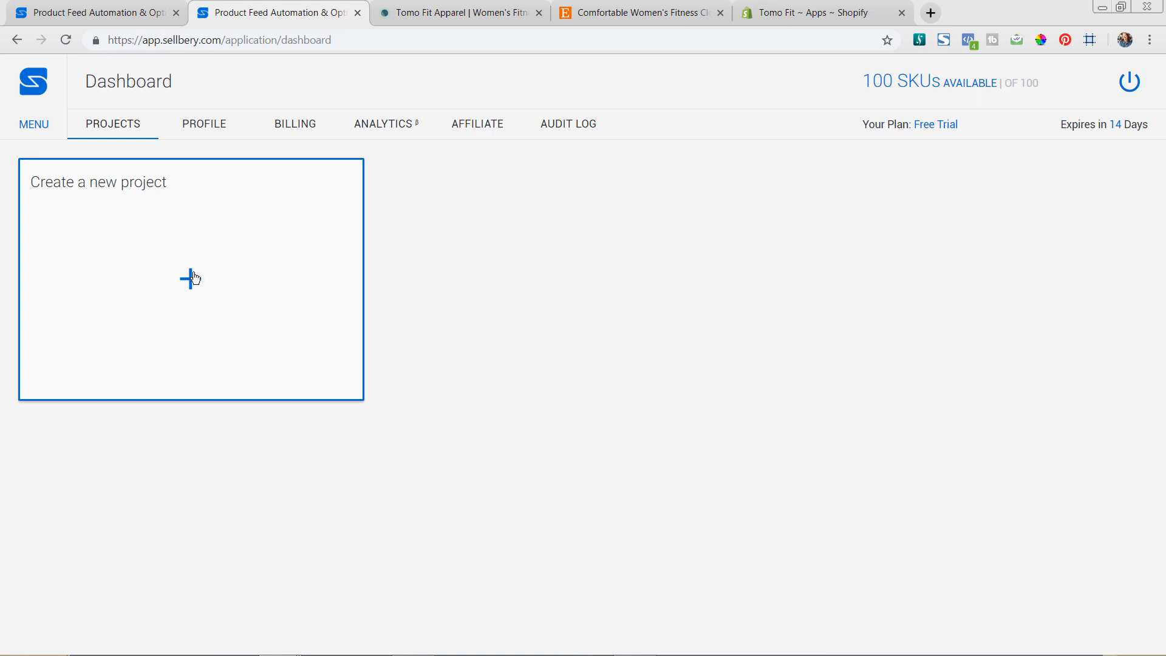
# - Create a new project from the dashboard's 'Create a new project' card
pyautogui.click(191, 279)
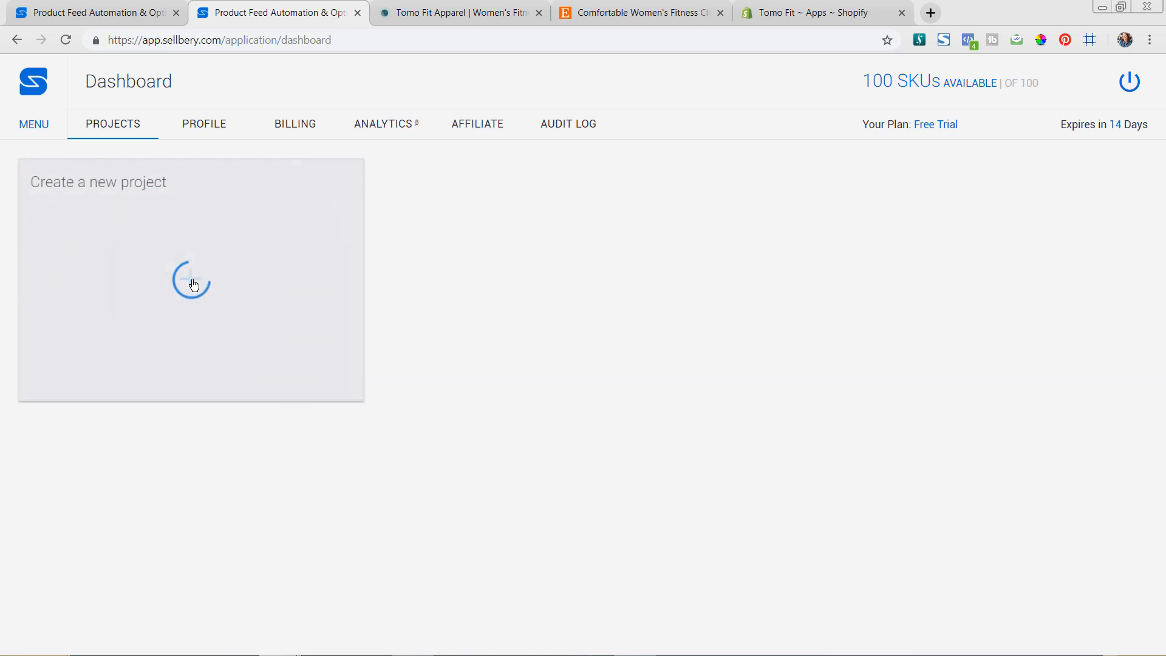
# - Place Shopify and Etsy store components onto the project scheme and select the Shopify node
pyautogui.click(191, 280)
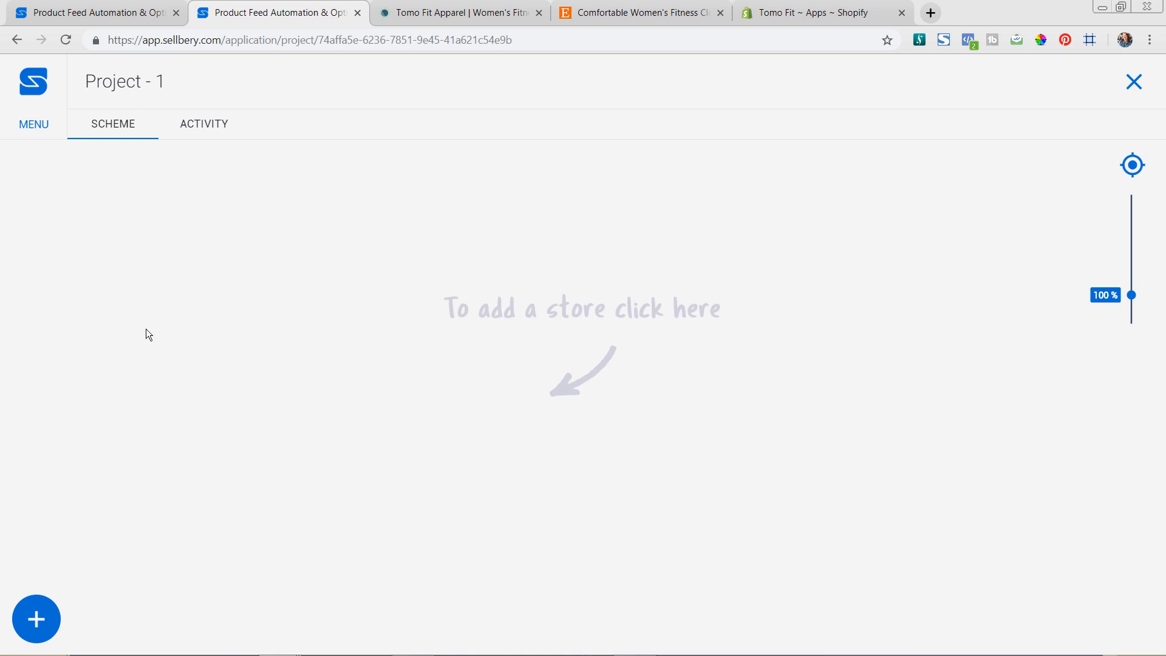
pyautogui.moveTo(76, 560)
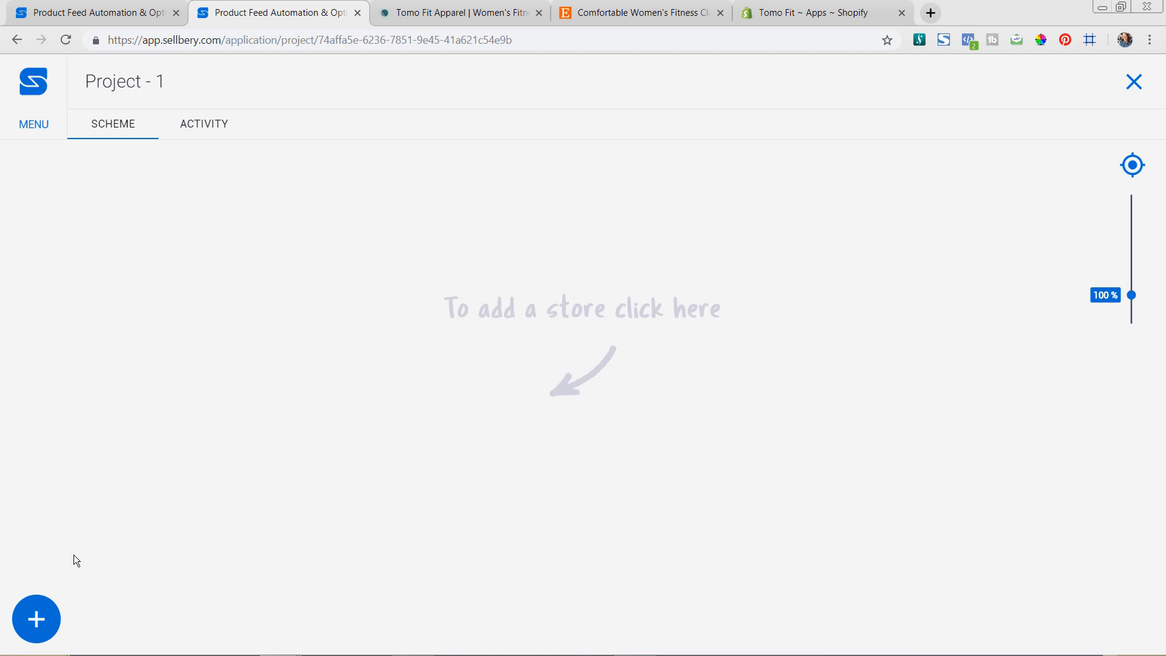
pyautogui.click(36, 619)
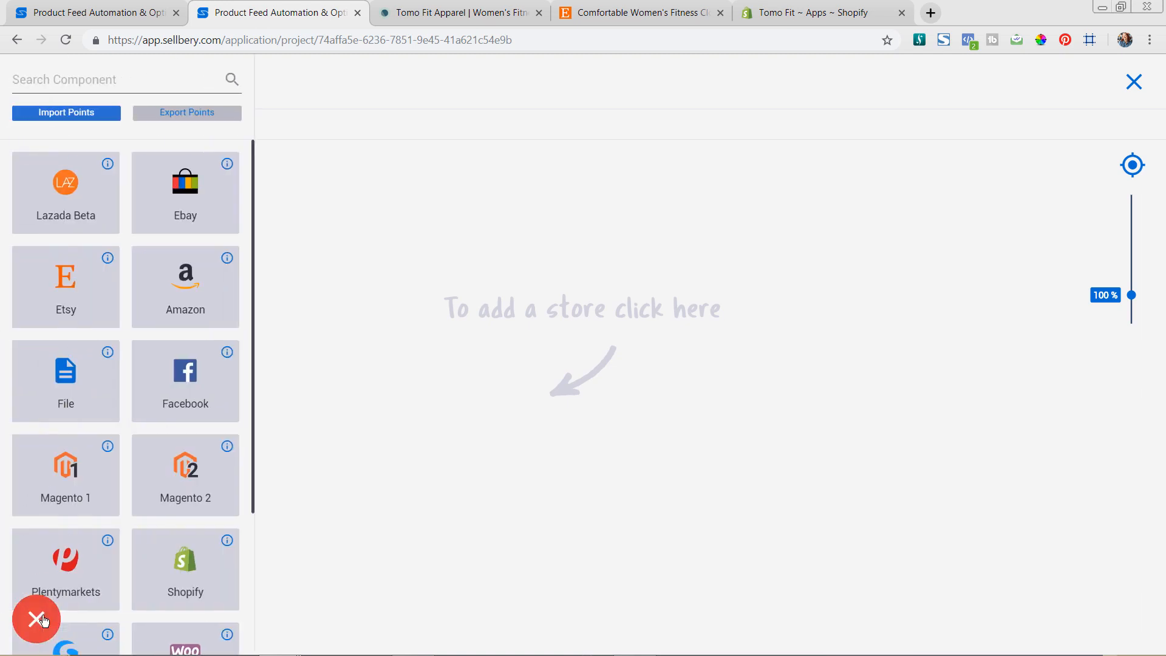
pyautogui.moveTo(269, 466)
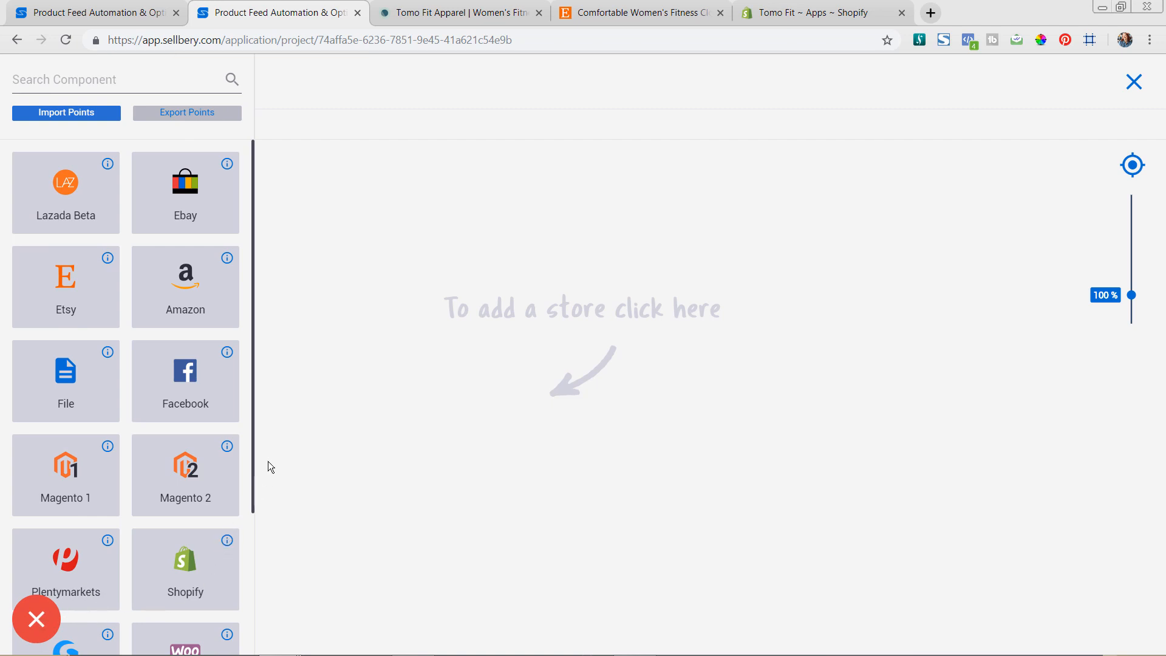
pyautogui.scroll(-3)
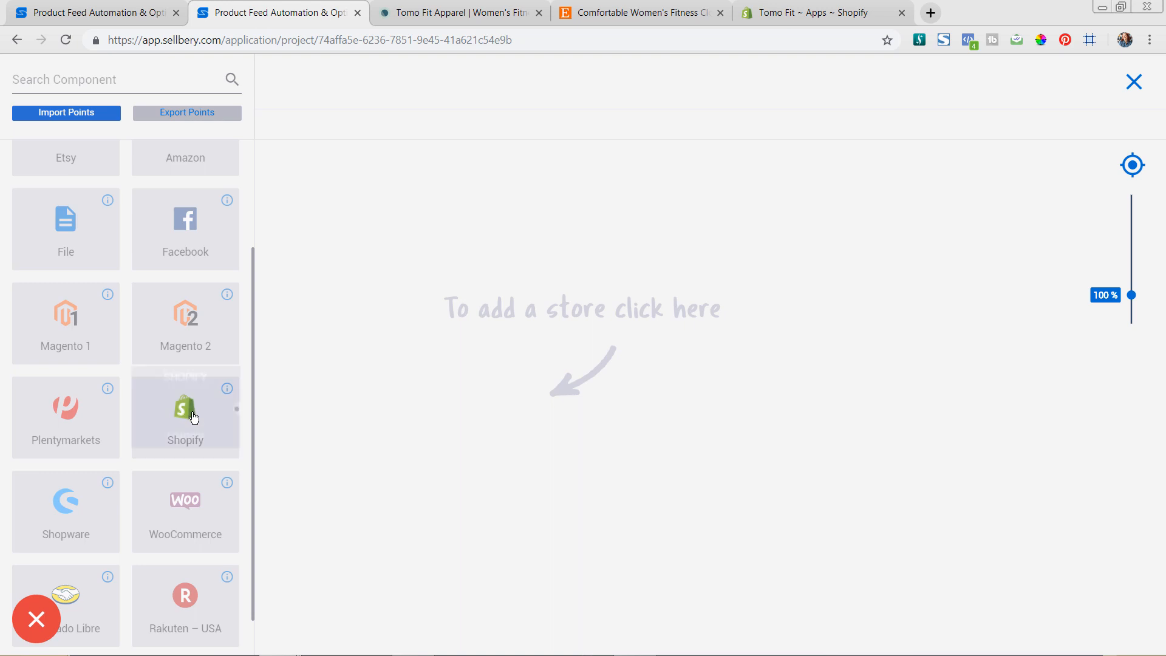
pyautogui.moveTo(185, 408); pyautogui.dragTo(523, 362)
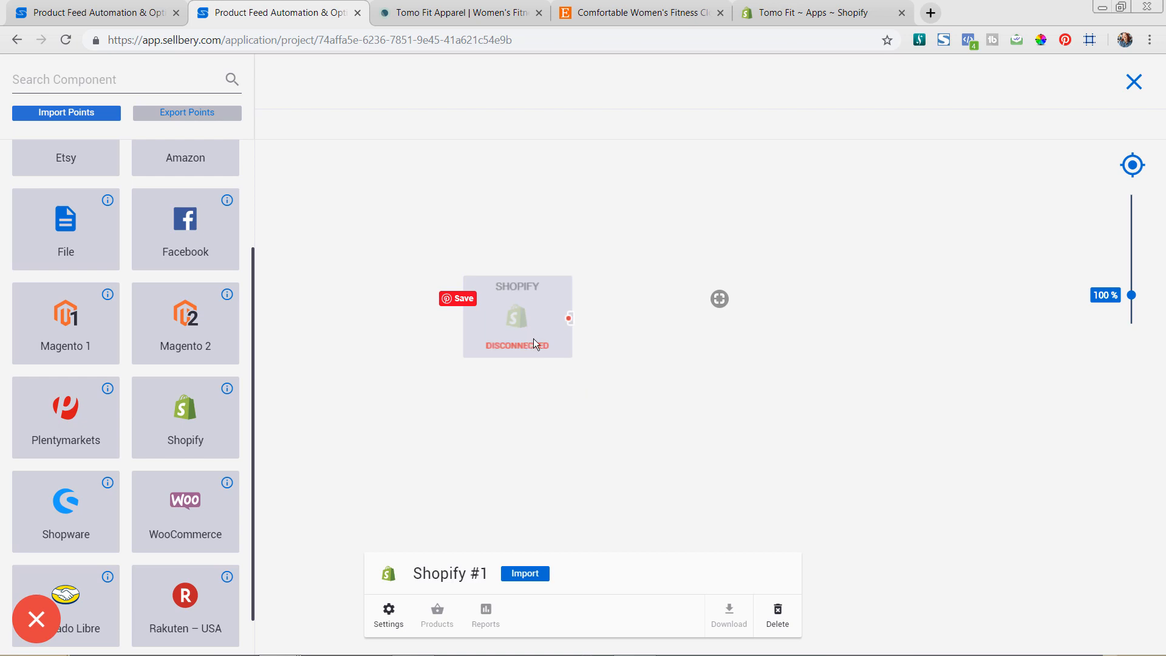
pyautogui.moveTo(488, 395)
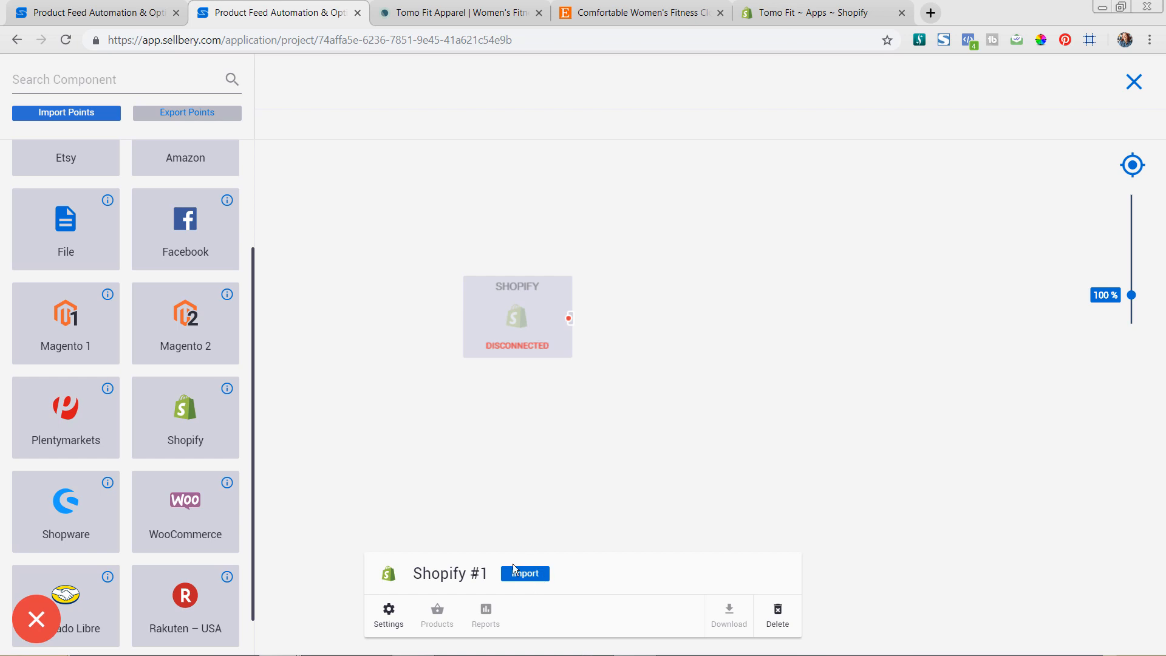
pyautogui.moveTo(490, 586)
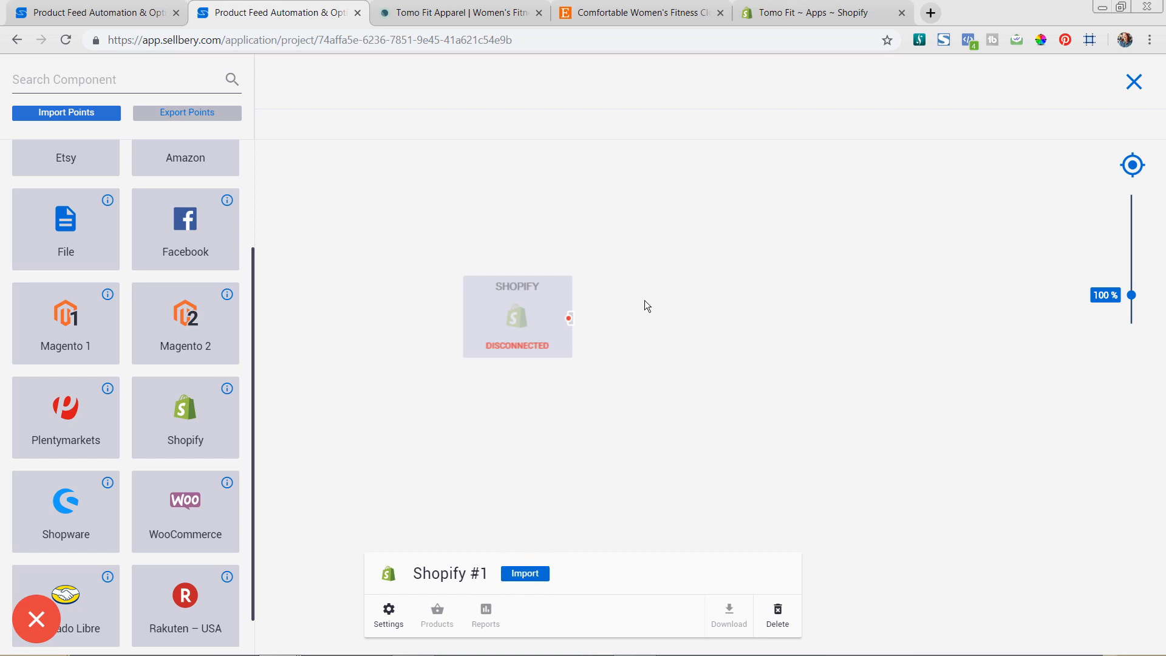
pyautogui.moveTo(202, 430)
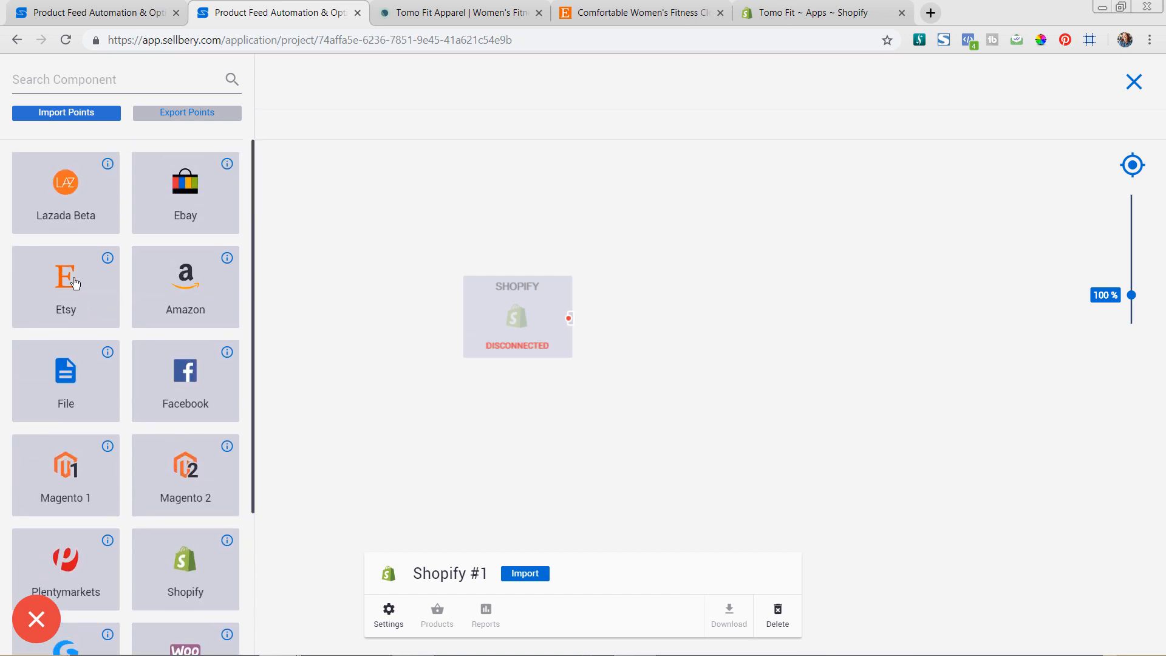
pyautogui.click(66, 286)
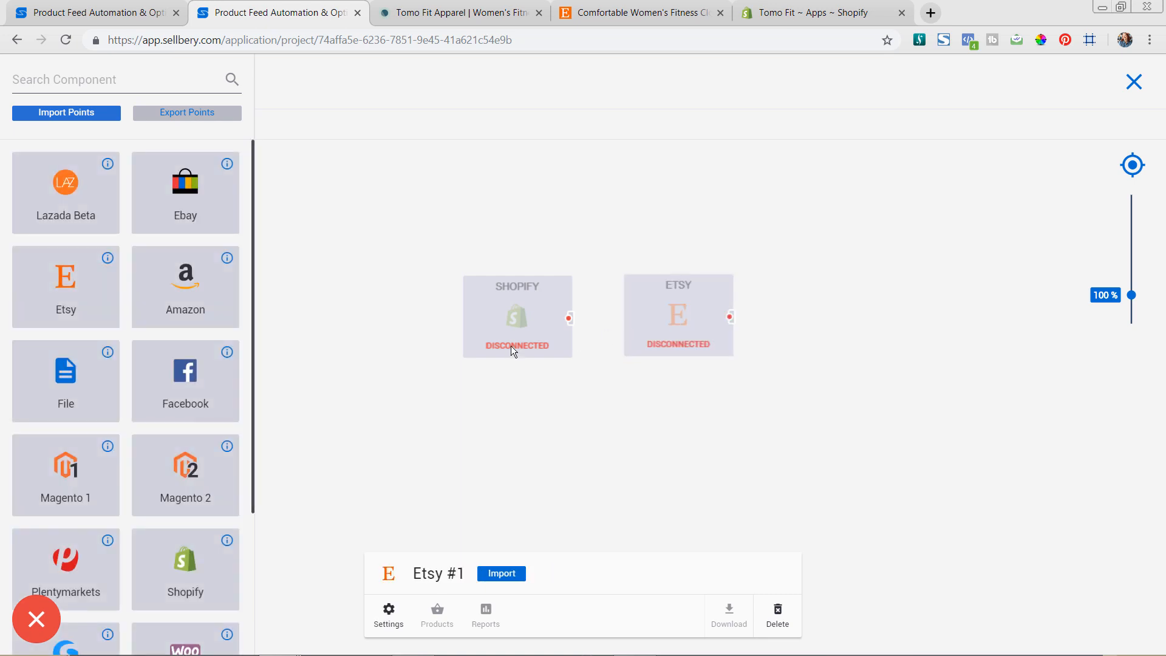
pyautogui.click(516, 316)
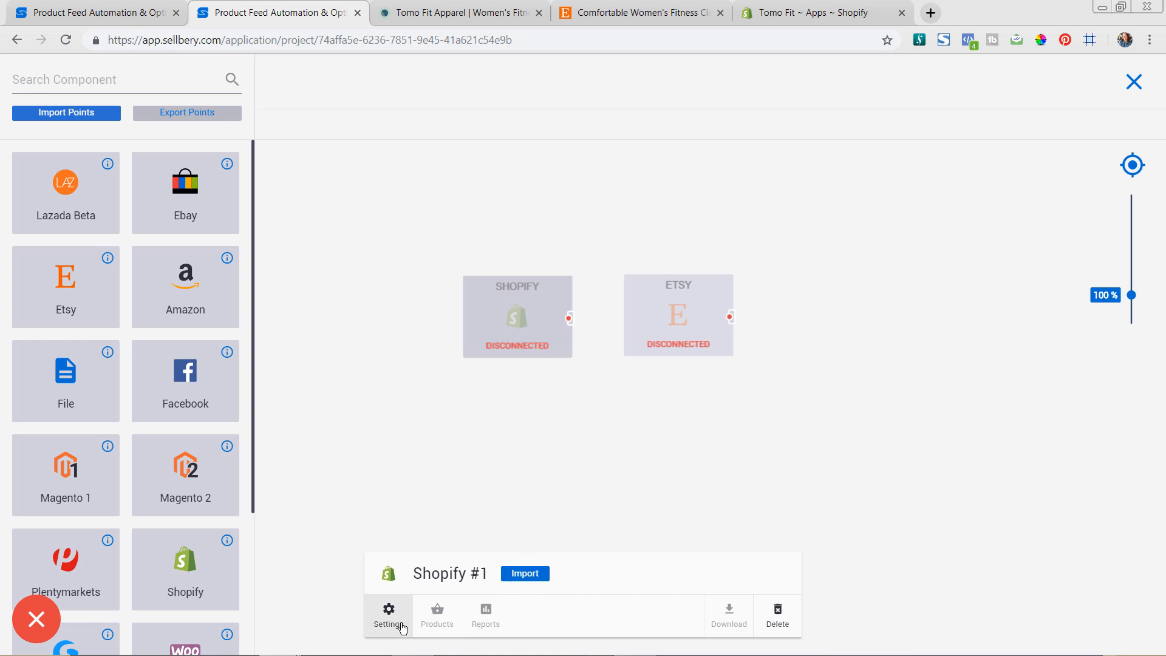
# - Start a new Shopify connection with shop name tomo-fit.myshopify.com taken from the admin URL
pyautogui.click(388, 617)
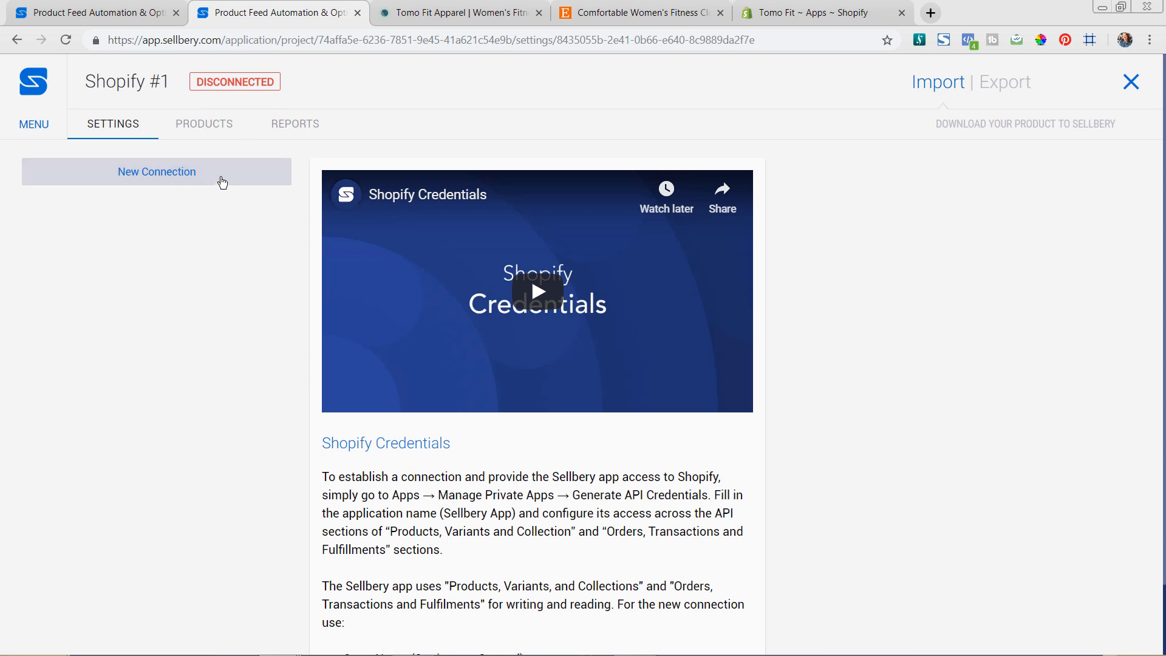
pyautogui.click(156, 172)
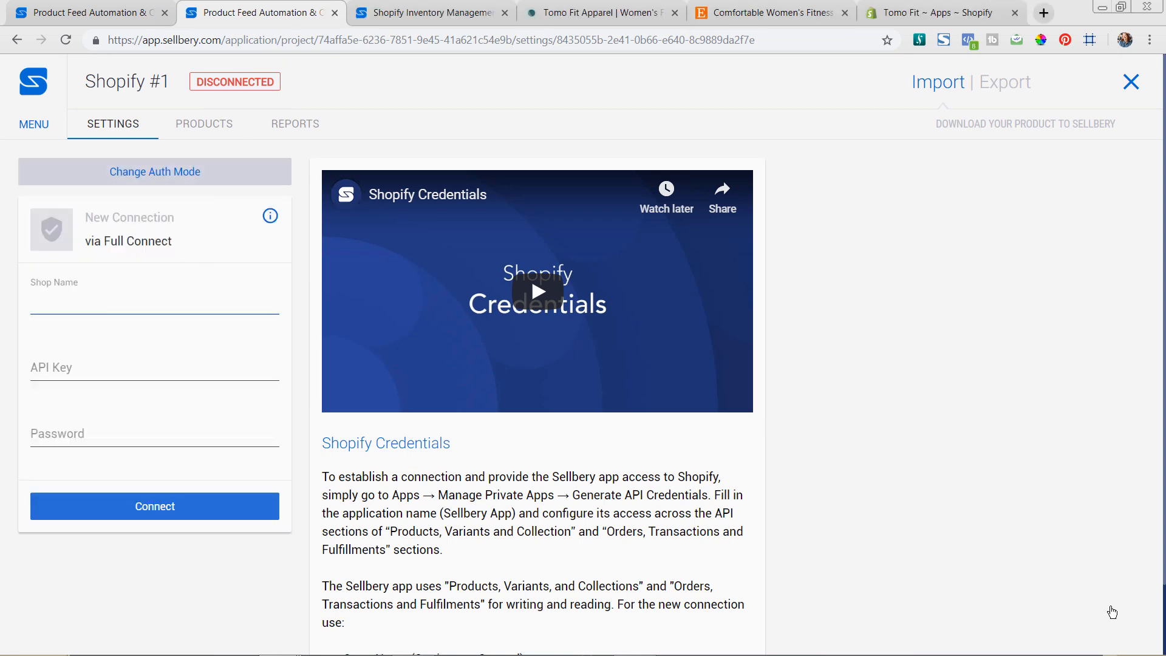
pyautogui.click(154, 298)
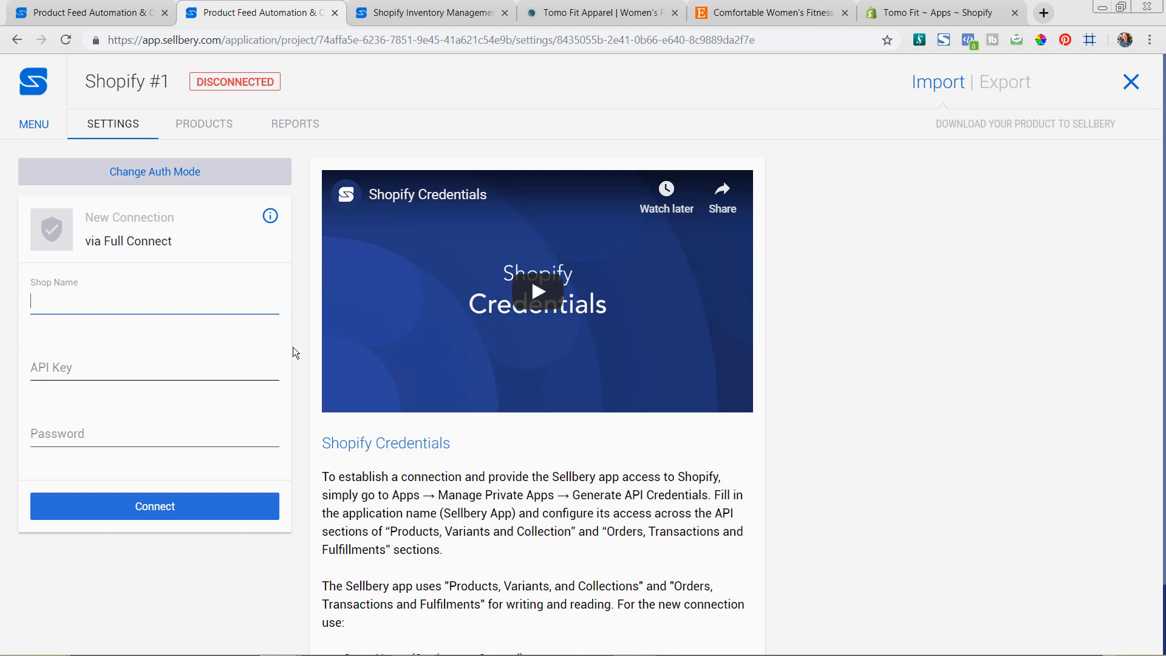
pyautogui.moveTo(644, 74)
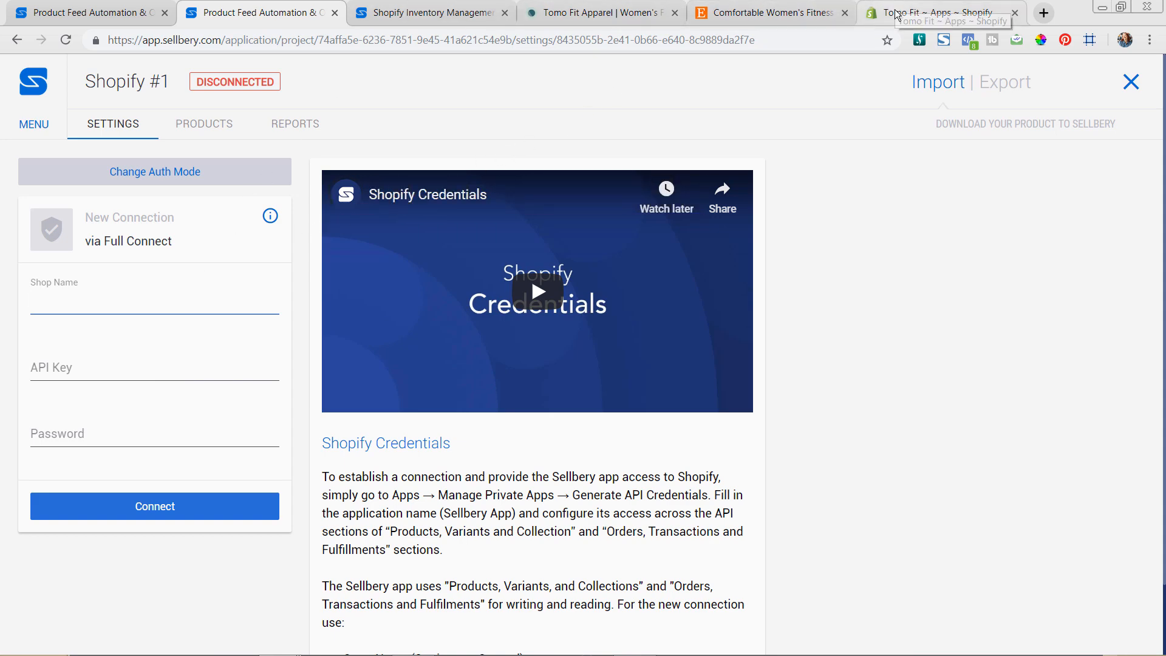
pyautogui.click(940, 12)
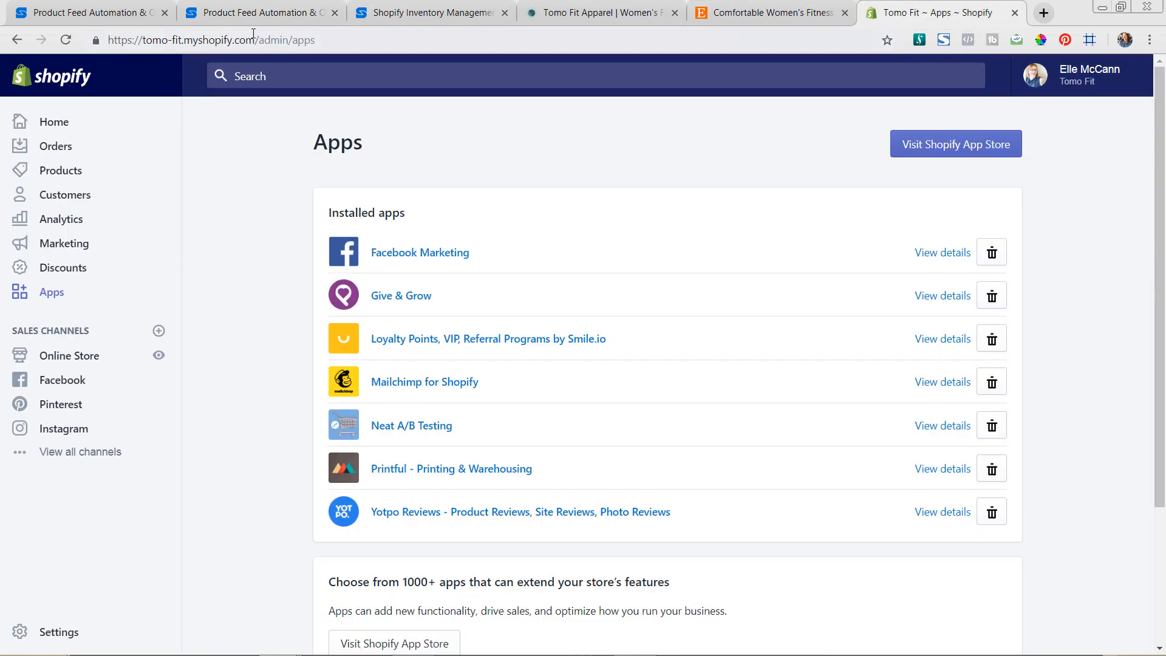
pyautogui.click(201, 40)
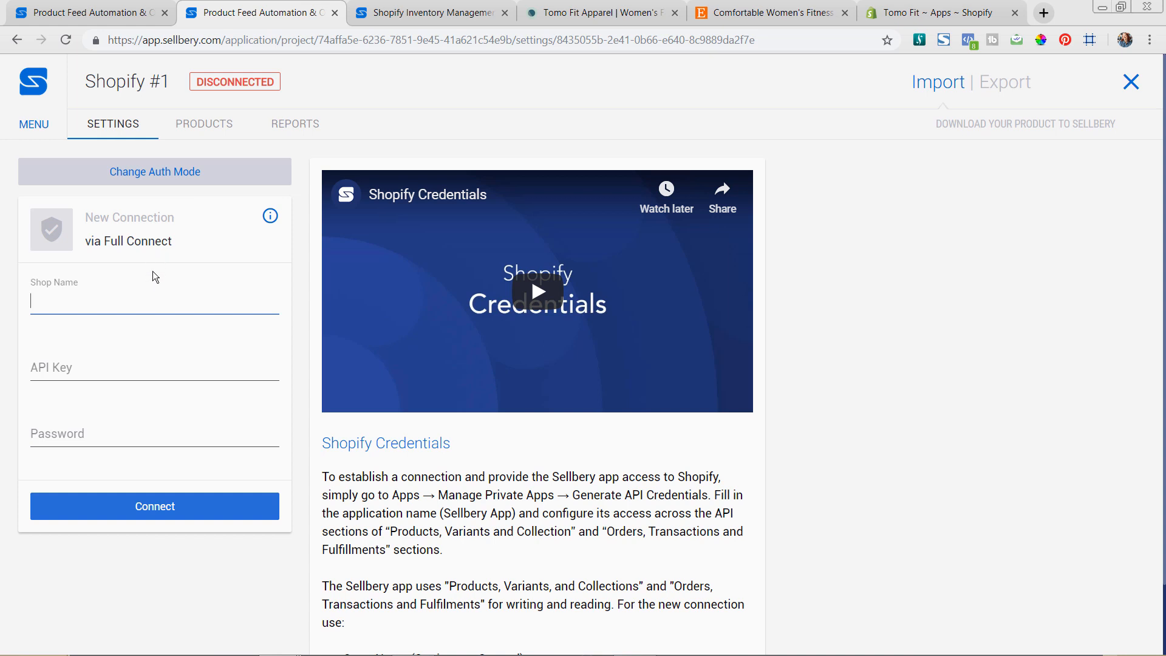
pyautogui.write('tomo-fit.myshopify.com')
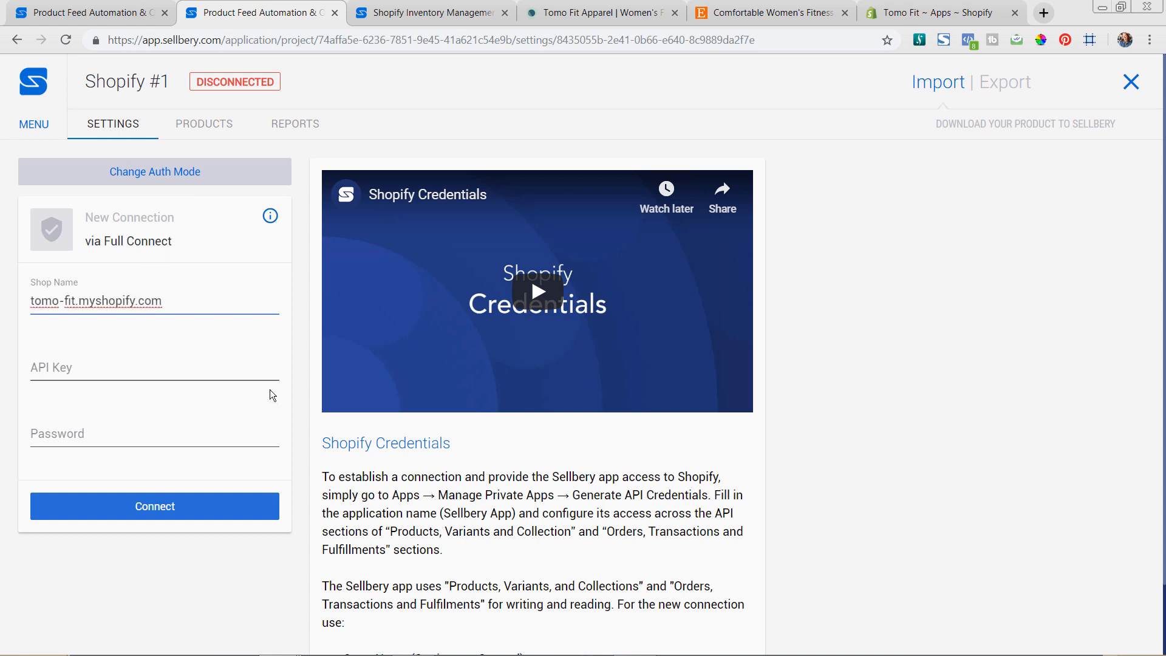
pyautogui.moveTo(664, 312)
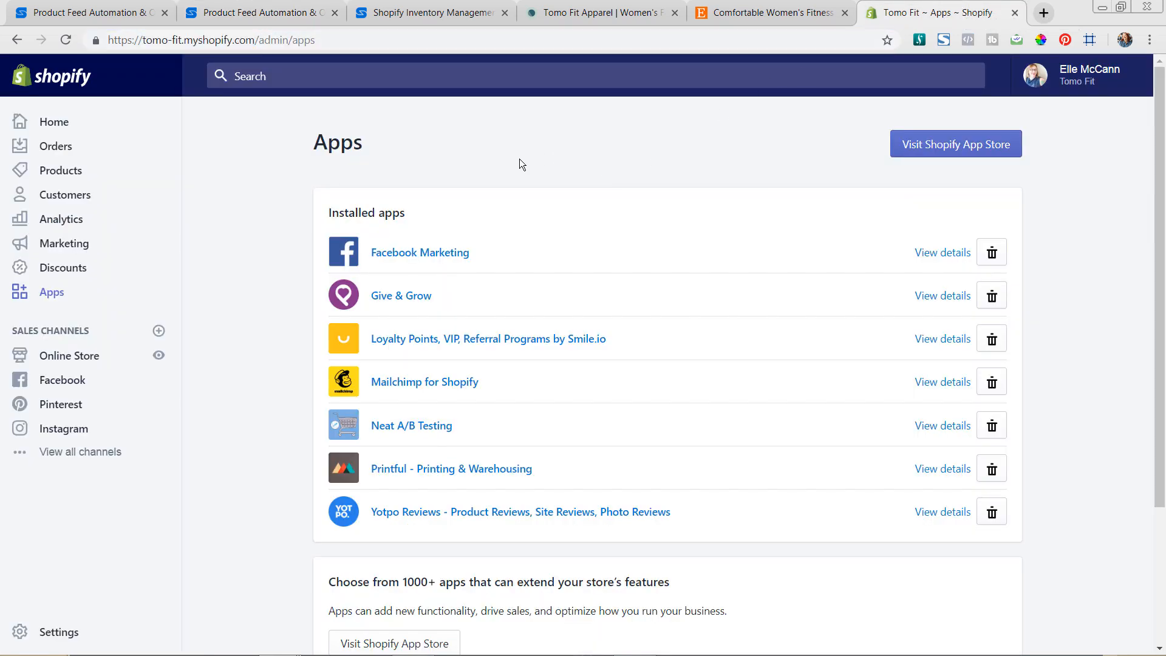
pyautogui.moveTo(270, 277)
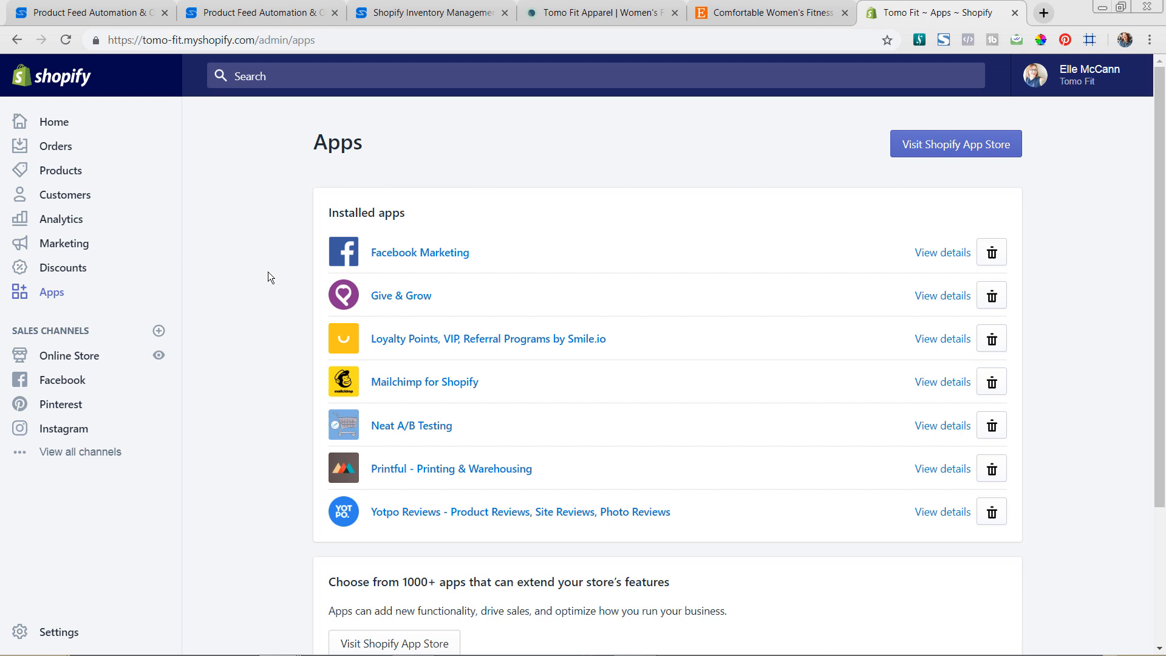
pyautogui.moveTo(51, 292)
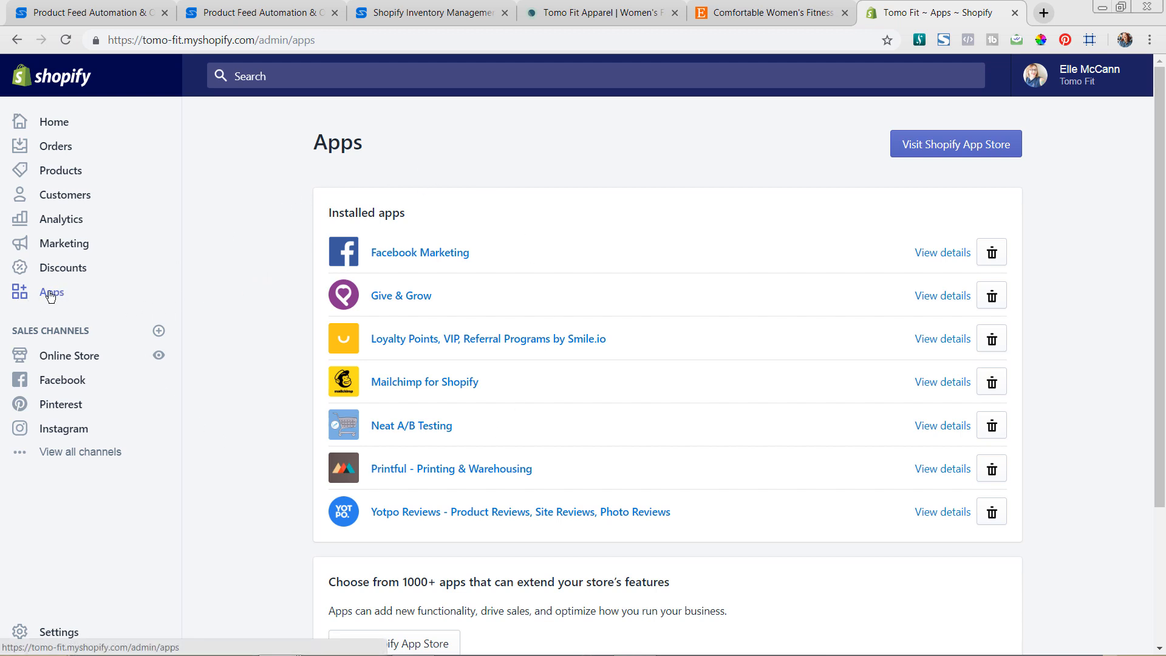
pyautogui.moveTo(702, 471)
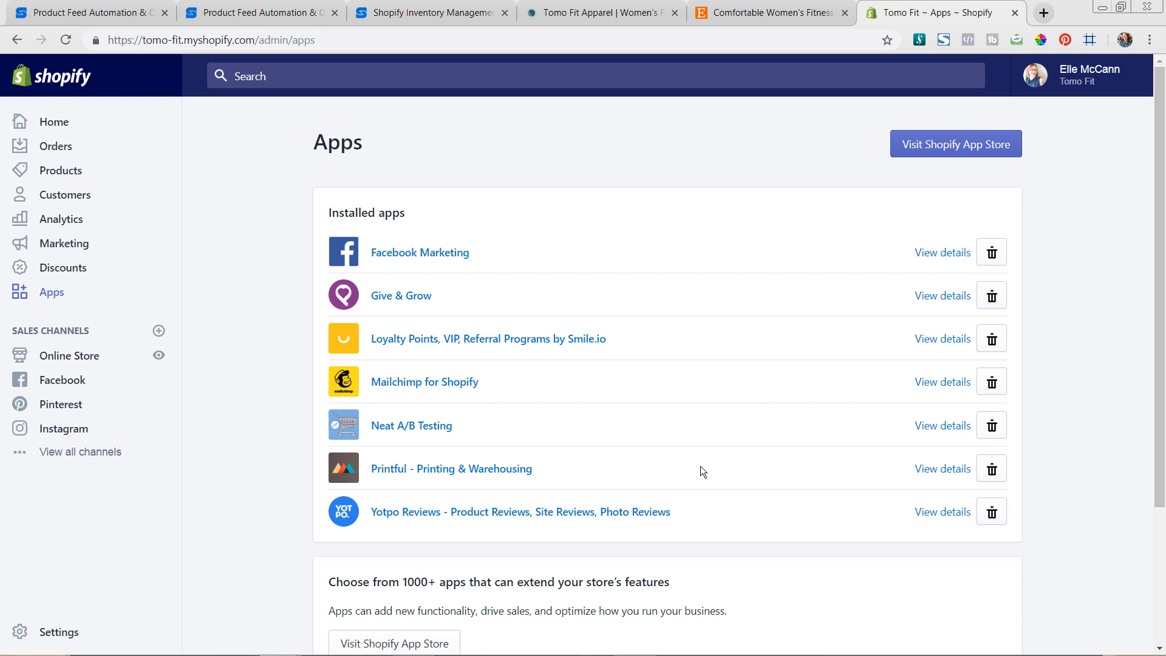
pyautogui.moveTo(844, 361)
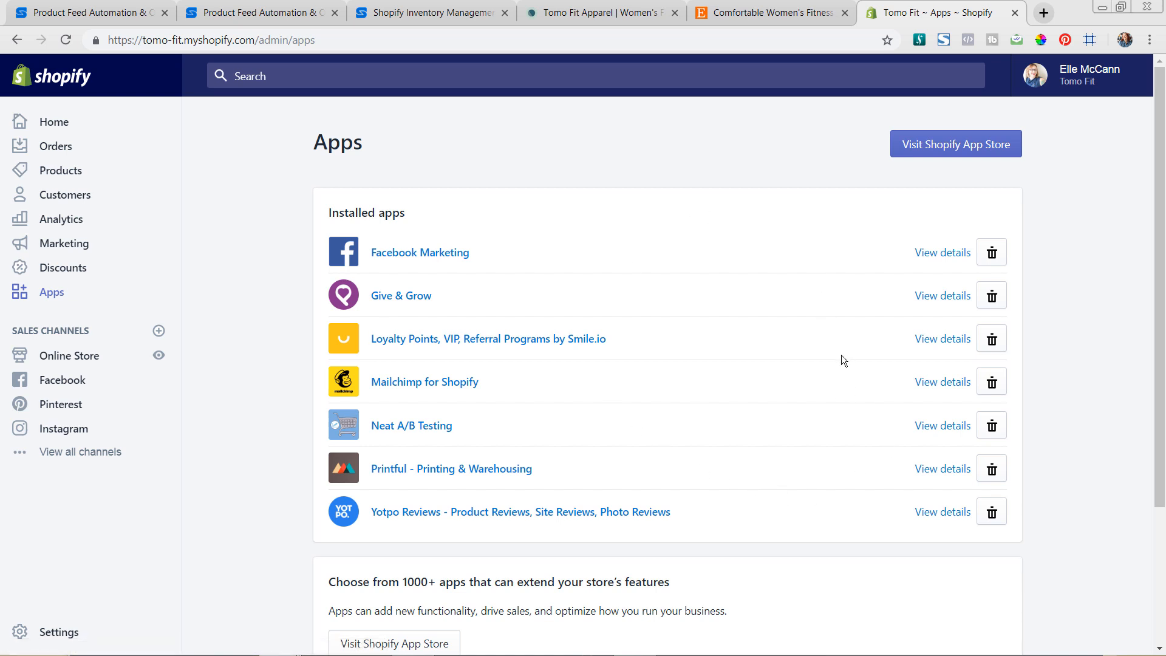
# - Go to the store's private apps management page from the Apps list
pyautogui.scroll(-3)
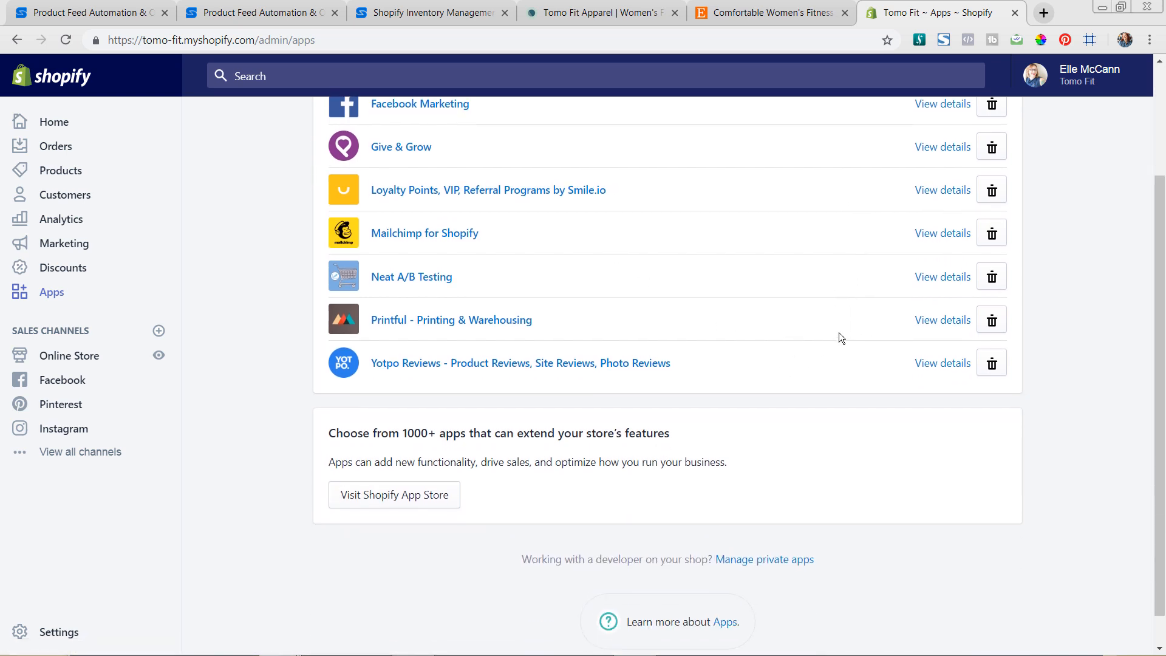
pyautogui.scroll(-3)
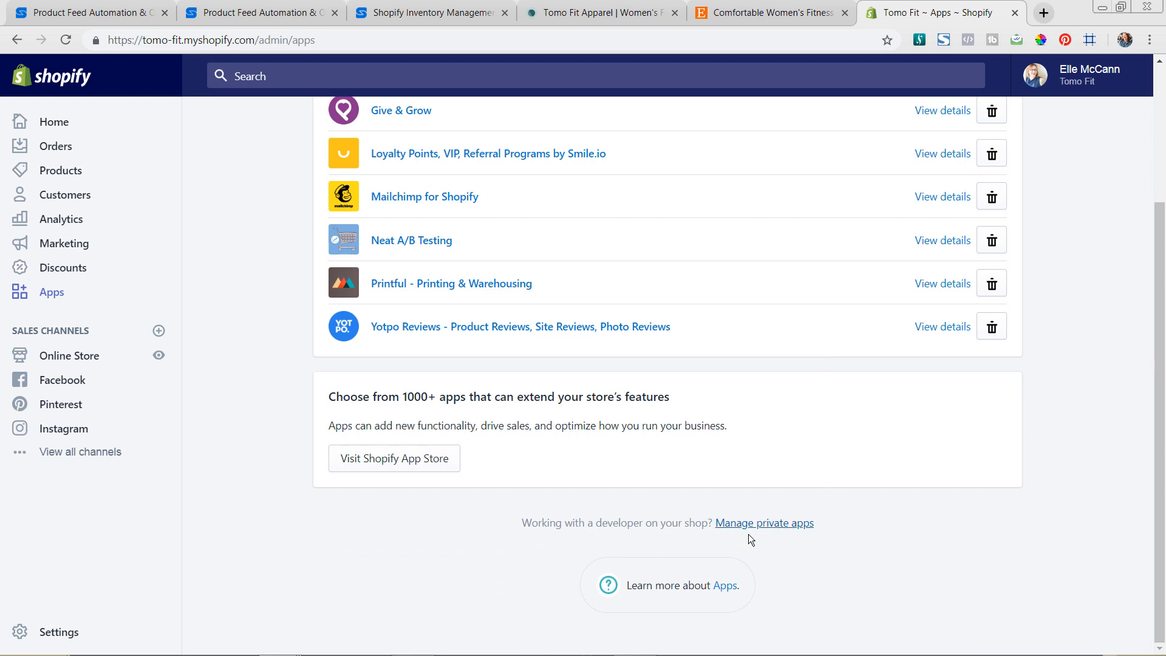
pyautogui.click(762, 523)
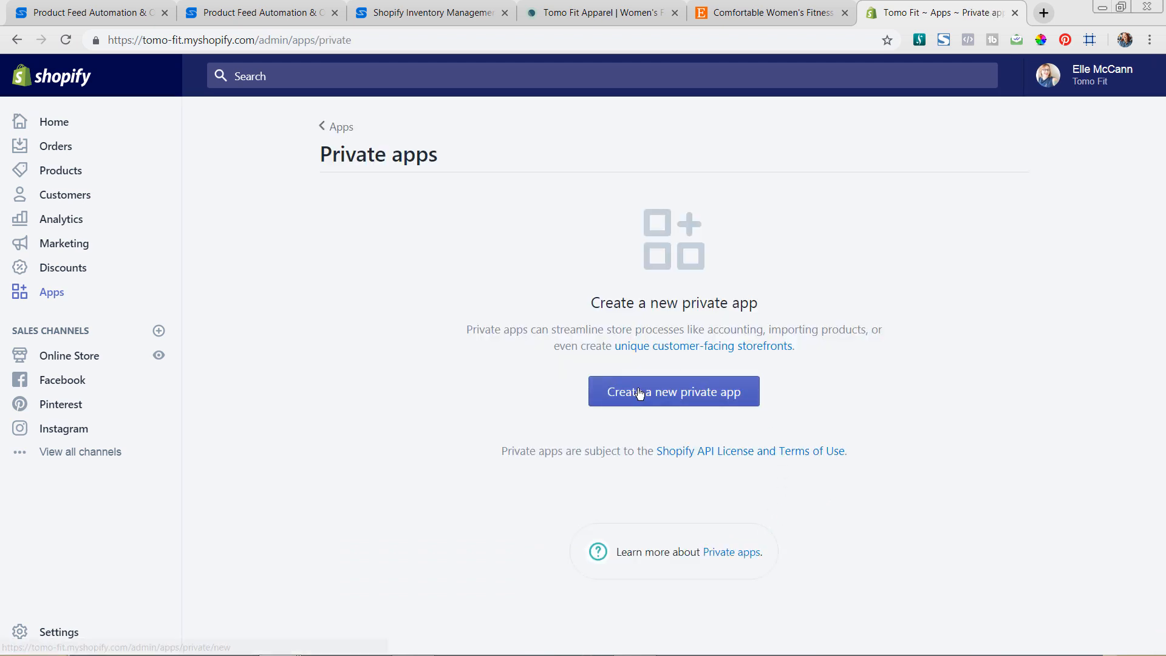
# - Create a private app named Sellbery with the suggested support email as developer email
pyautogui.click(673, 391)
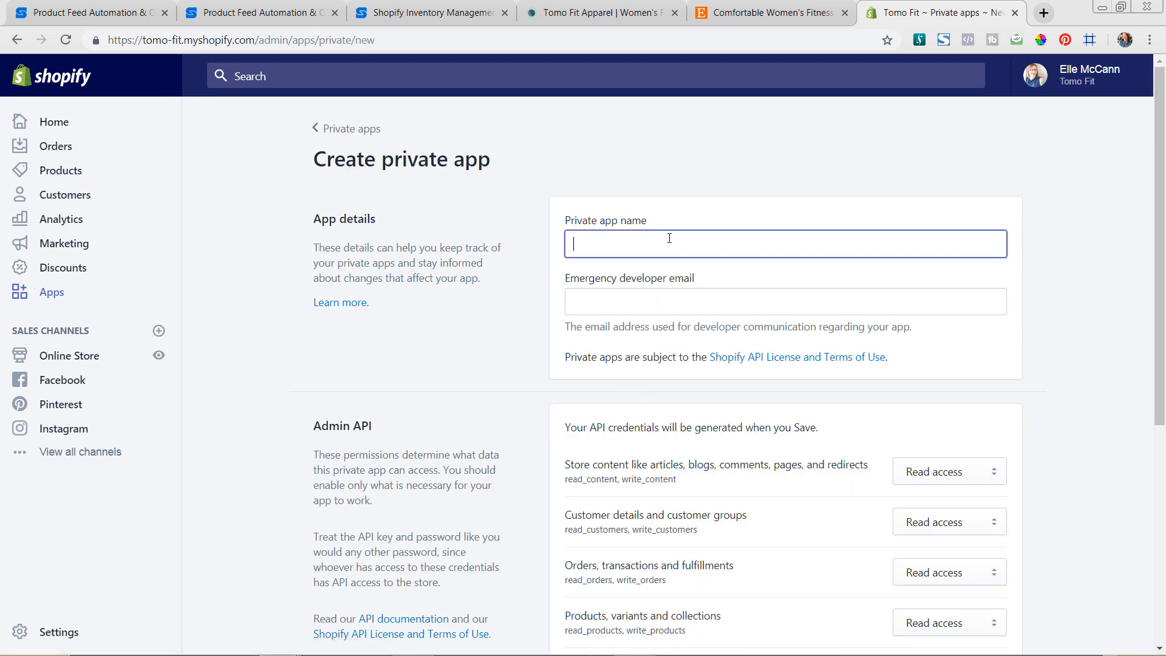
pyautogui.write('Sellbery')
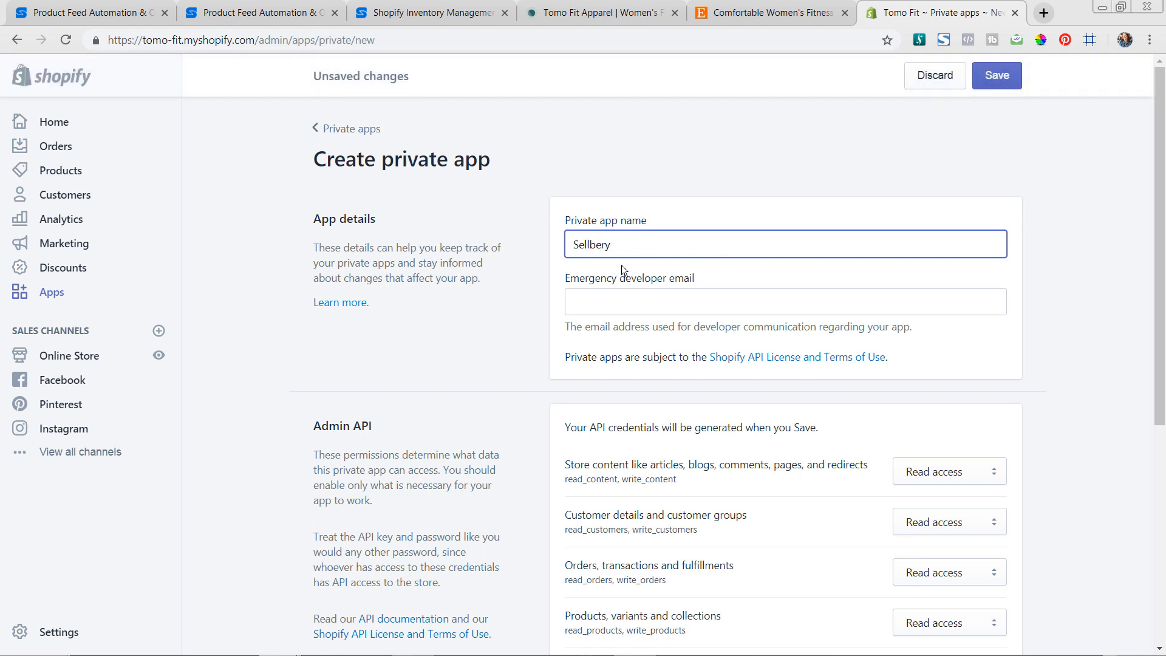
pyautogui.click(784, 301)
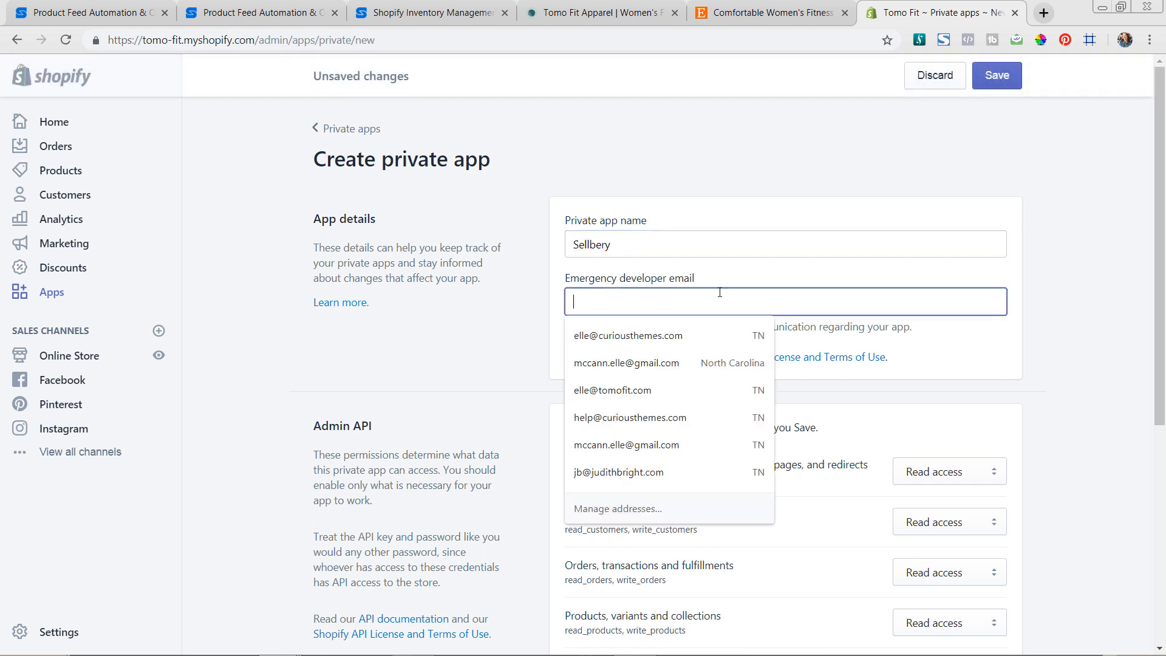
pyautogui.write('help')
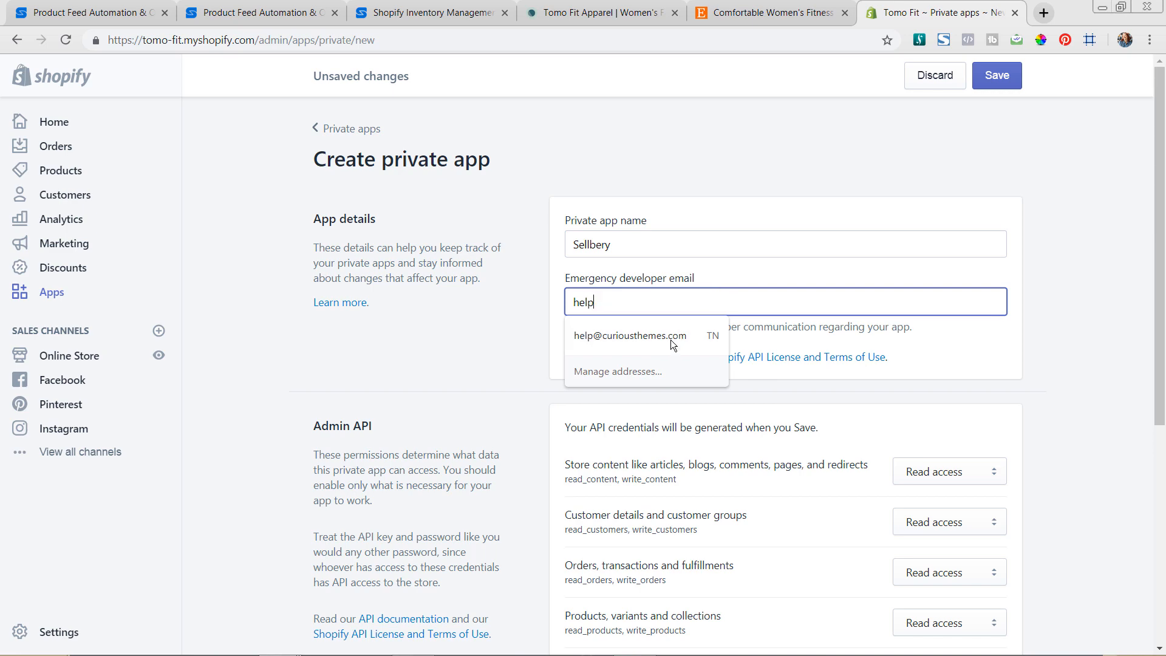
pyautogui.click(629, 335)
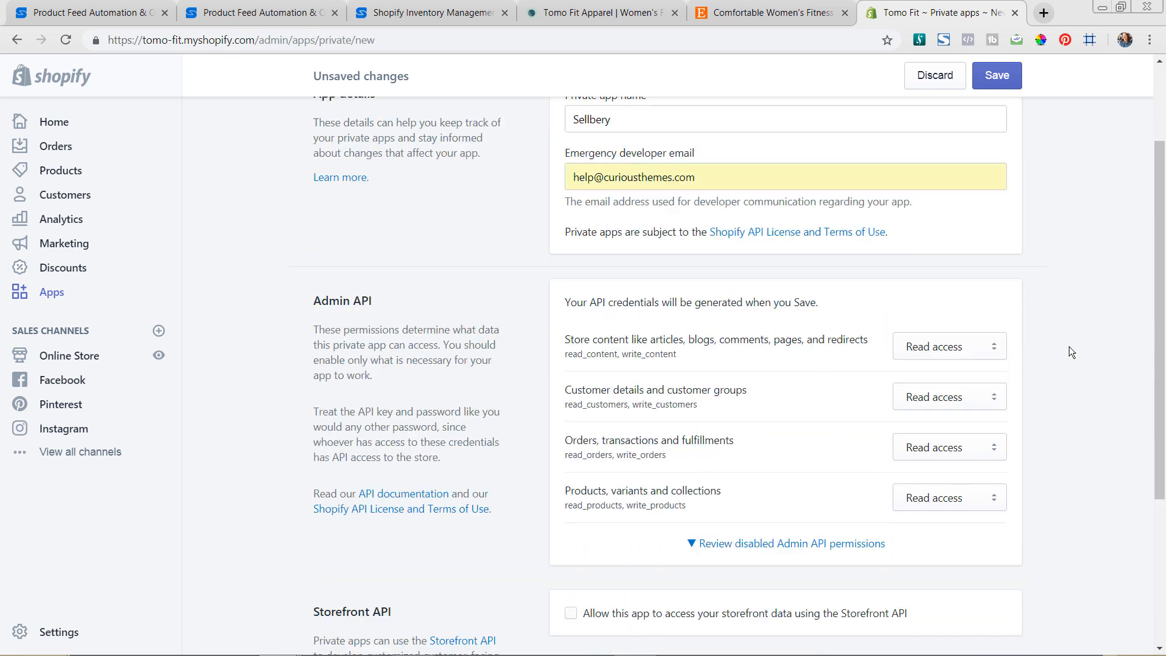
# - Grant read-and-write Admin API access to store content, customers, orders and products
pyautogui.scroll(-3)
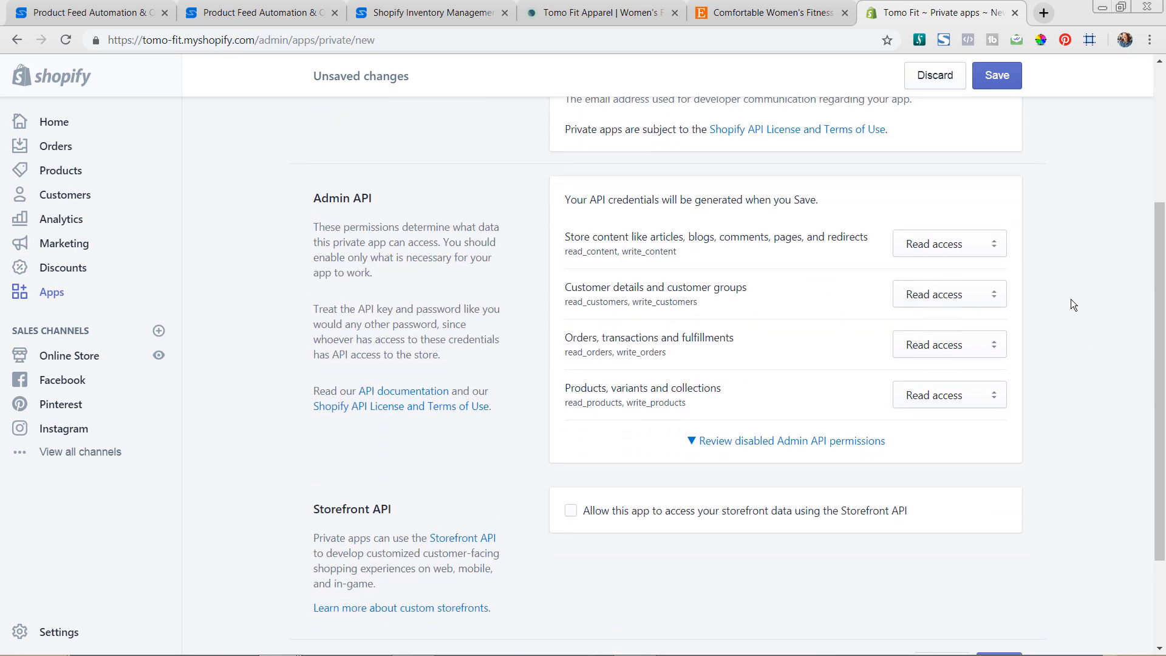
pyautogui.click(948, 242)
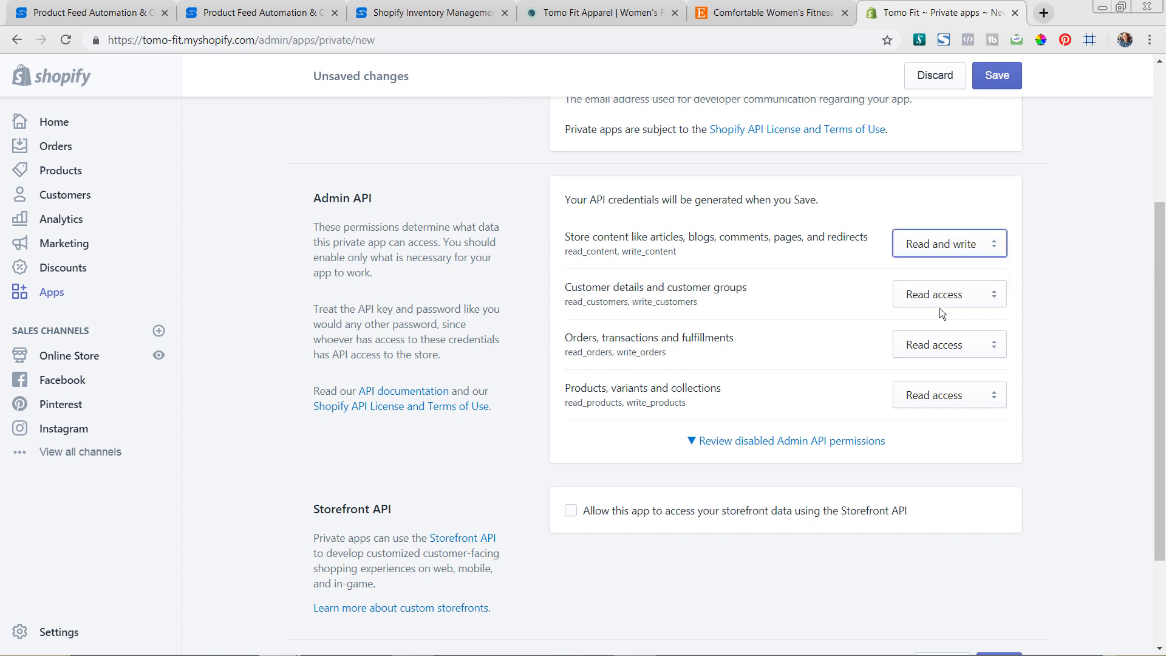
pyautogui.click(948, 293)
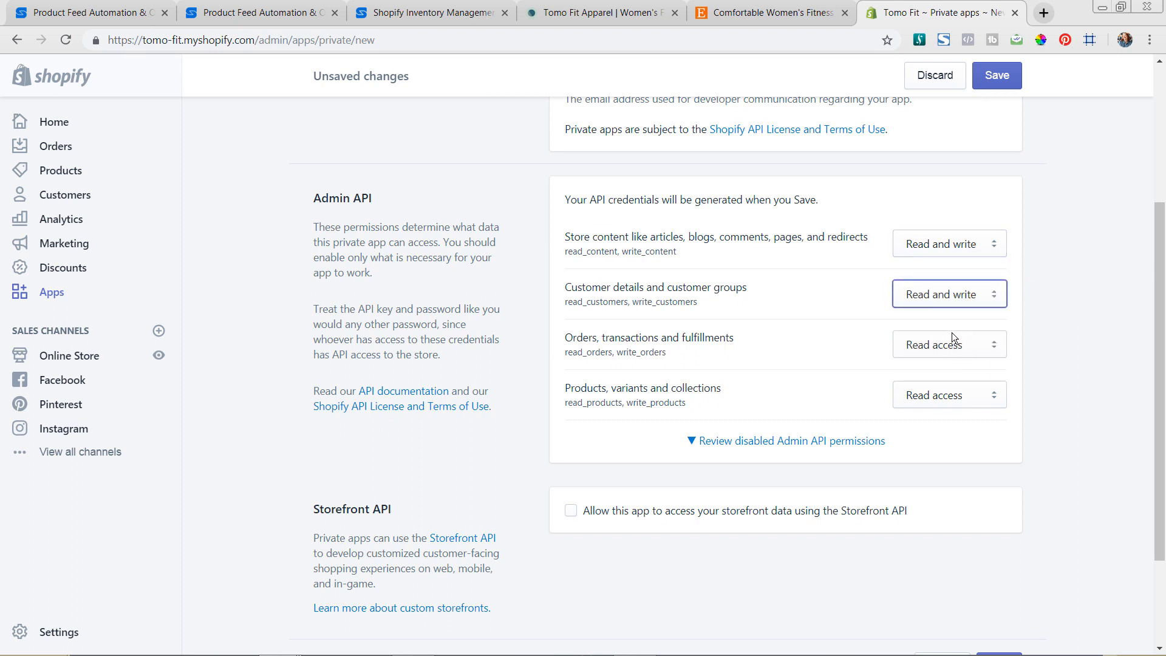
pyautogui.click(948, 394)
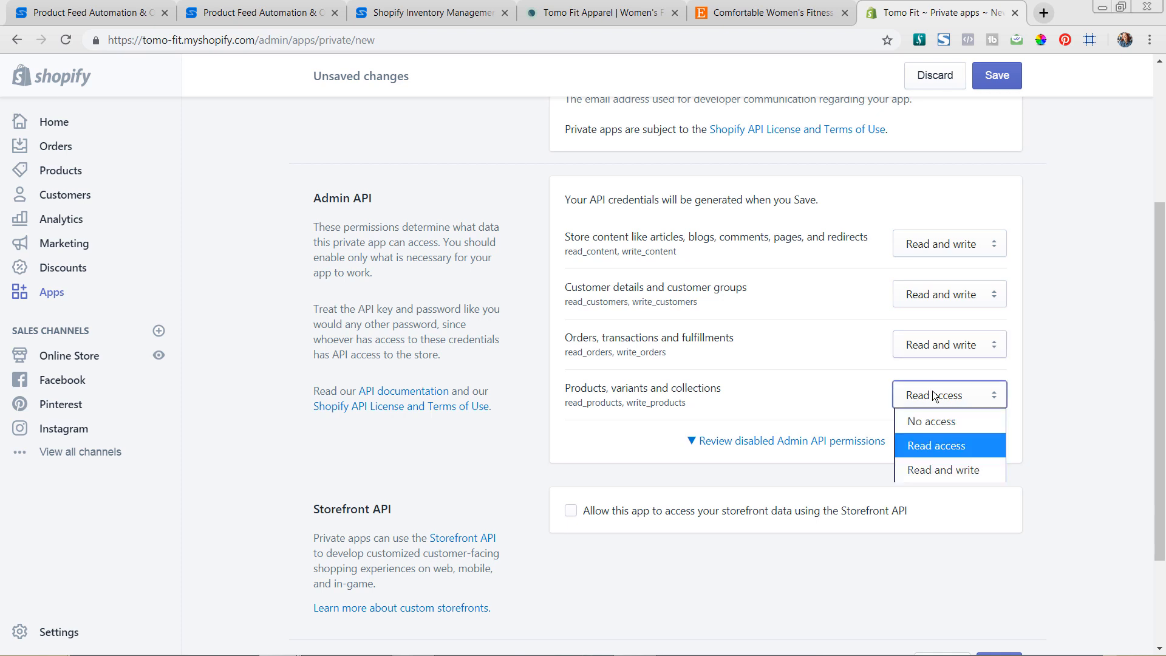
pyautogui.click(941, 469)
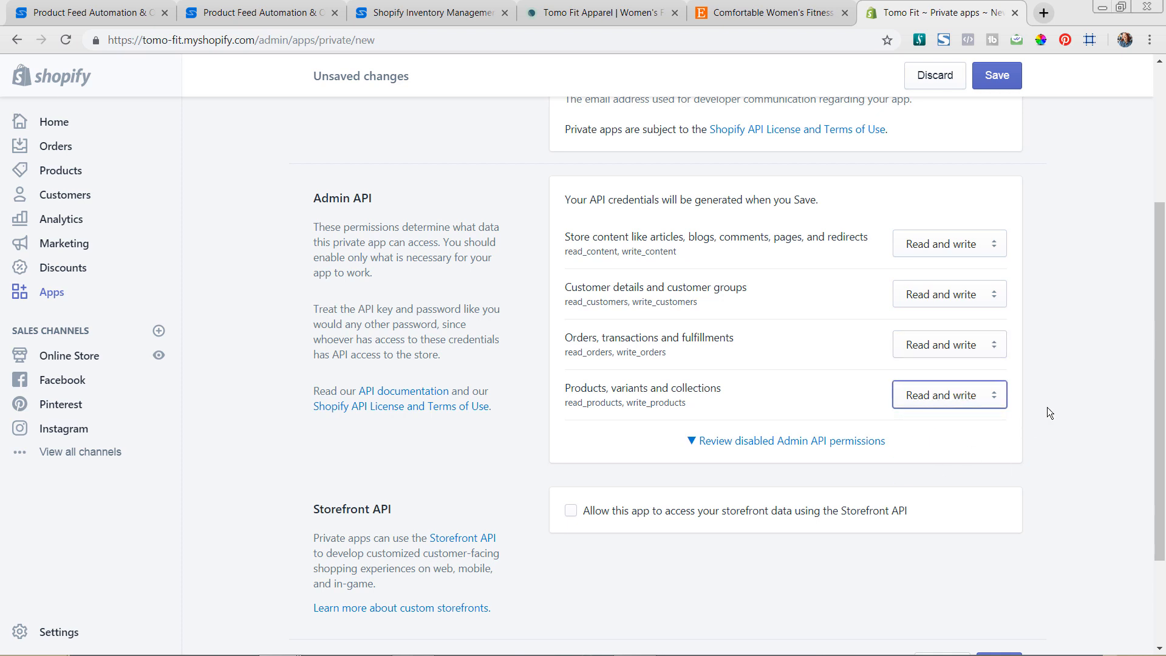
pyautogui.scroll(-3)
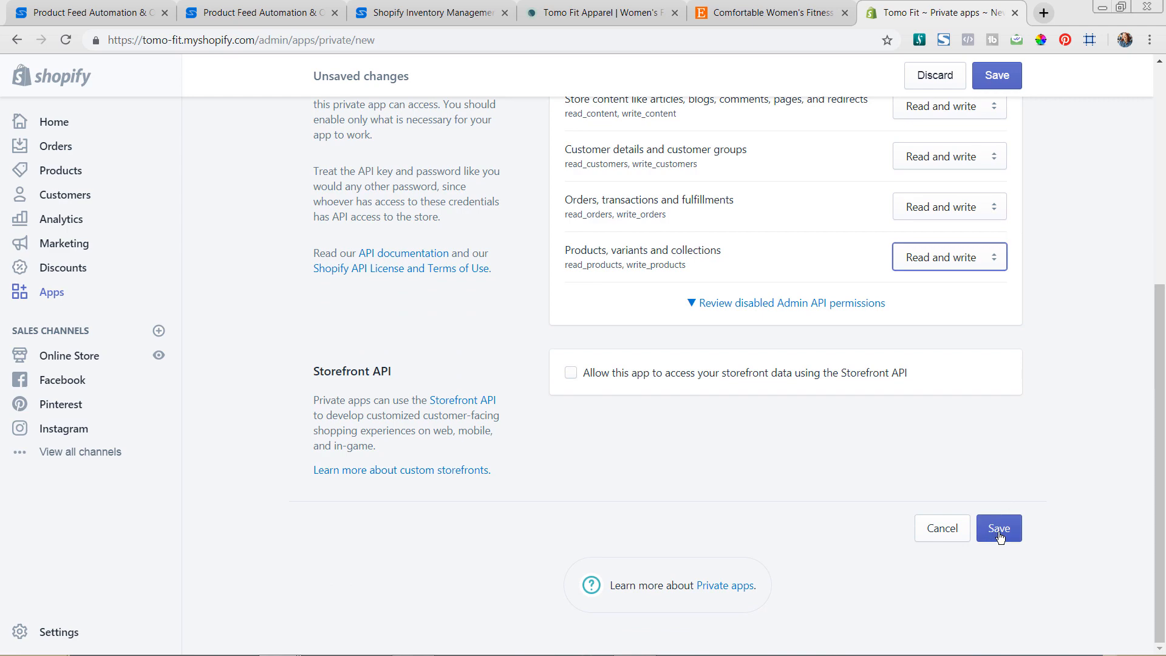
# - Save the Sellbery private app to bring up the creation confirmation
pyautogui.click(998, 528)
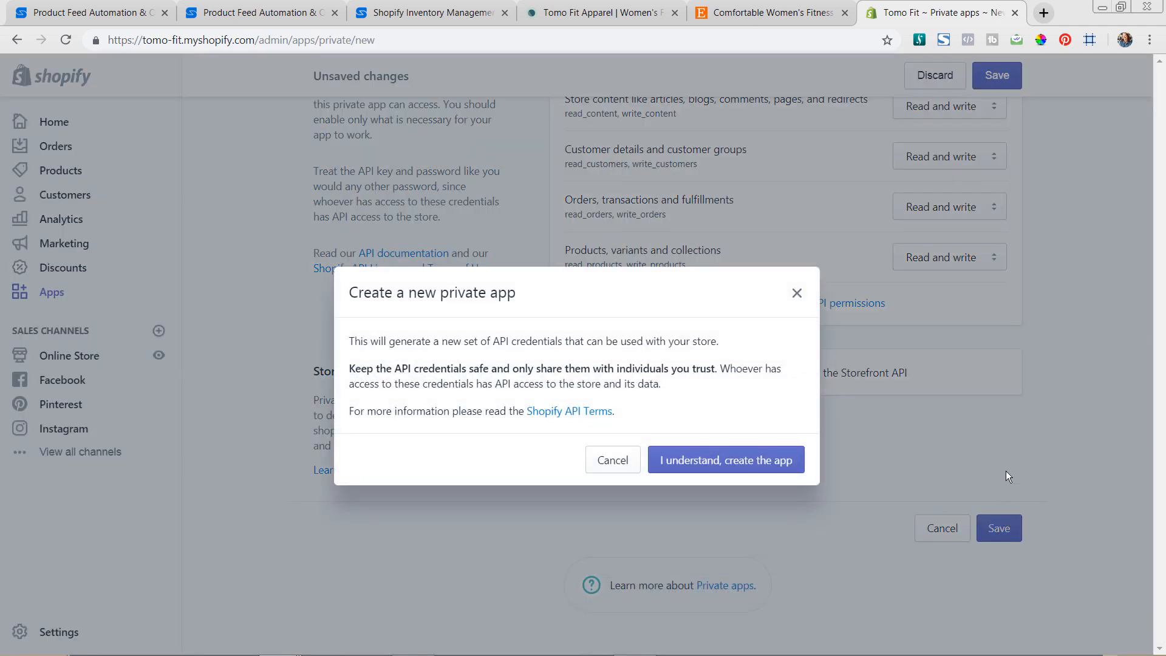
pyautogui.moveTo(1011, 395)
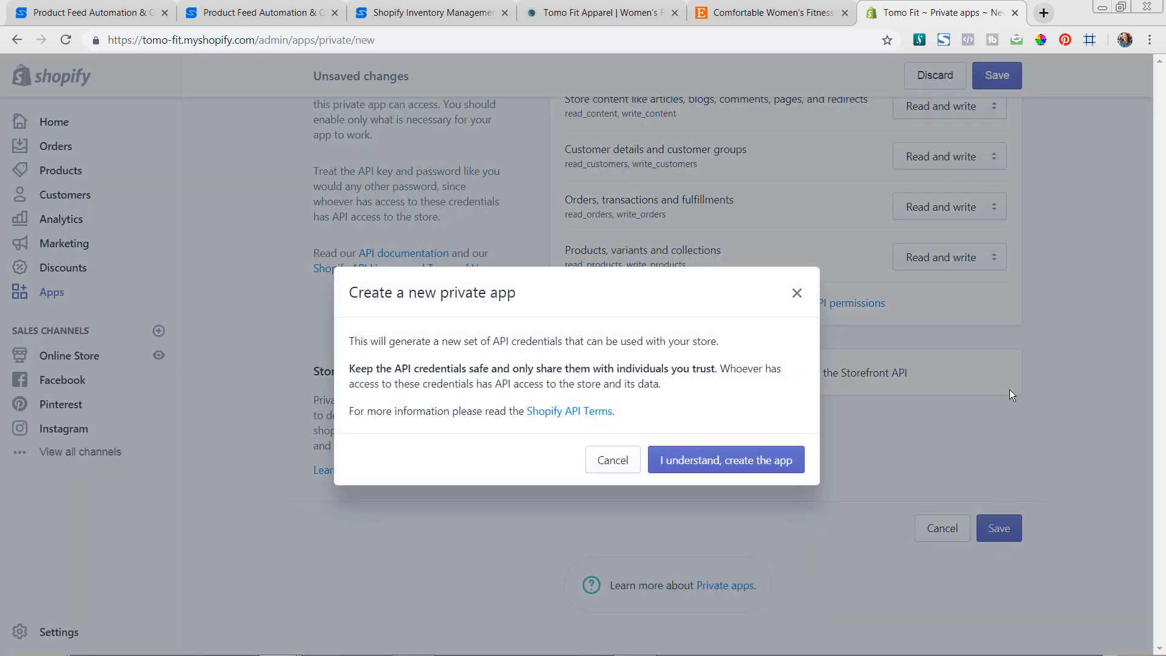
pyautogui.moveTo(963, 381)
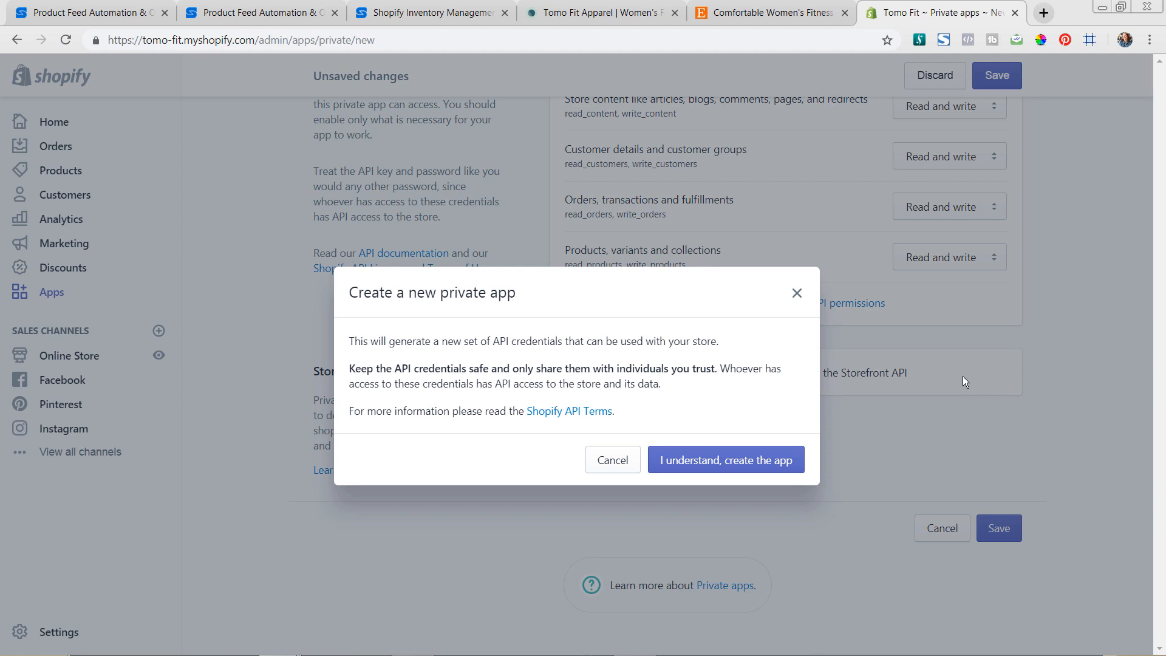
pyautogui.moveTo(955, 370)
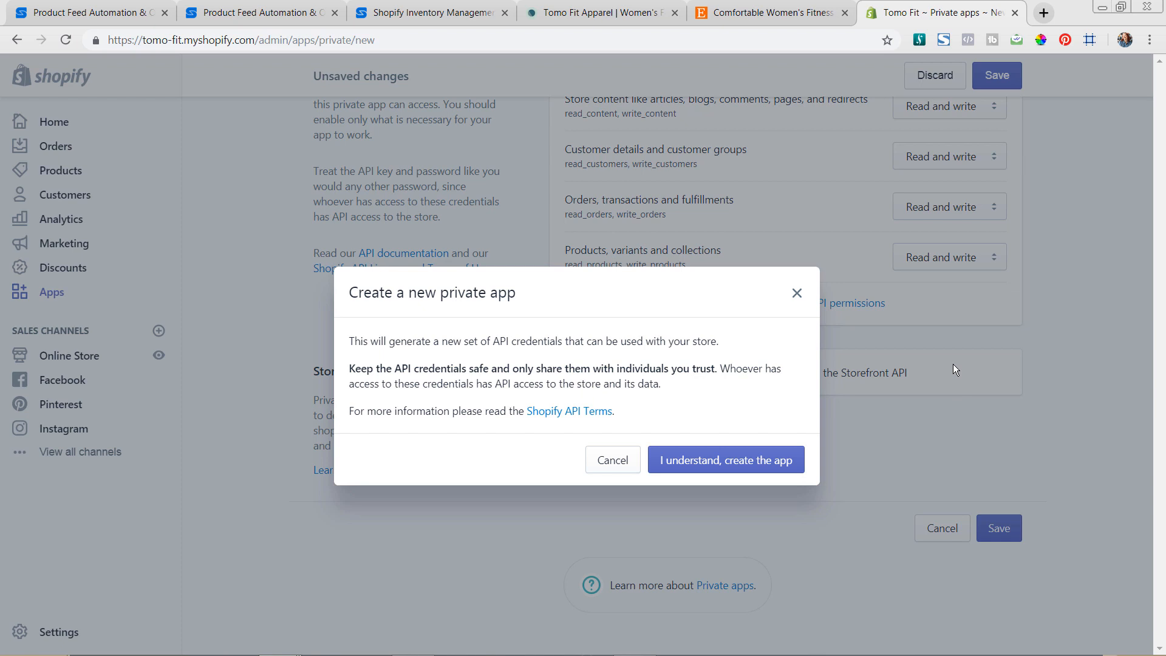
pyautogui.moveTo(956, 365)
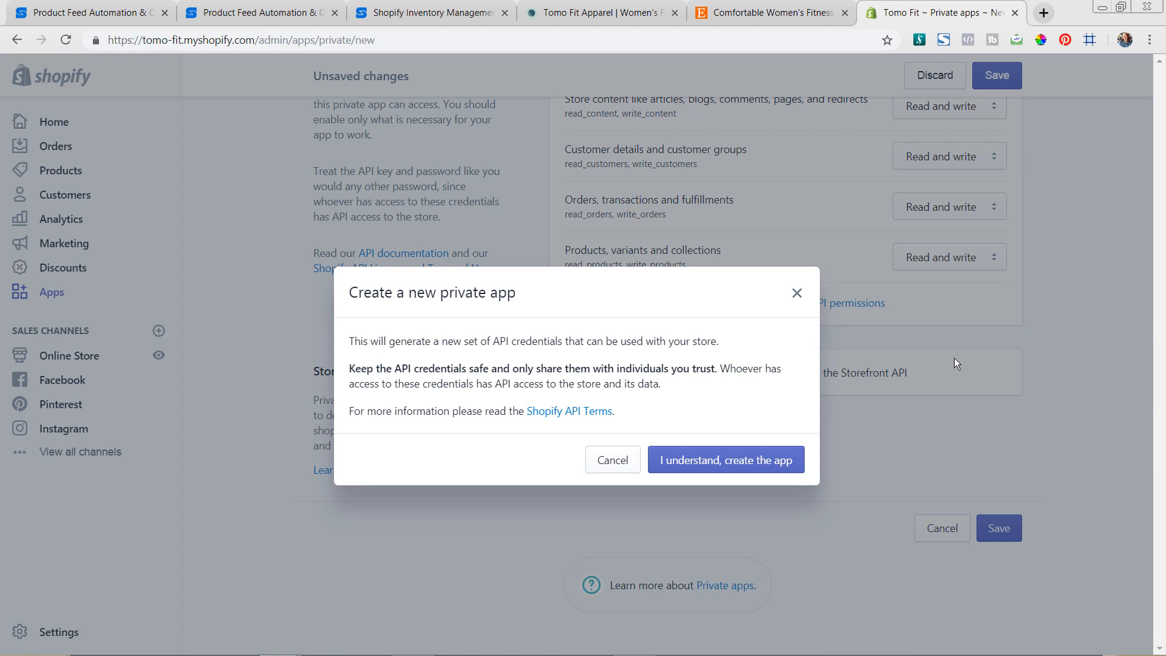
pyautogui.moveTo(902, 352)
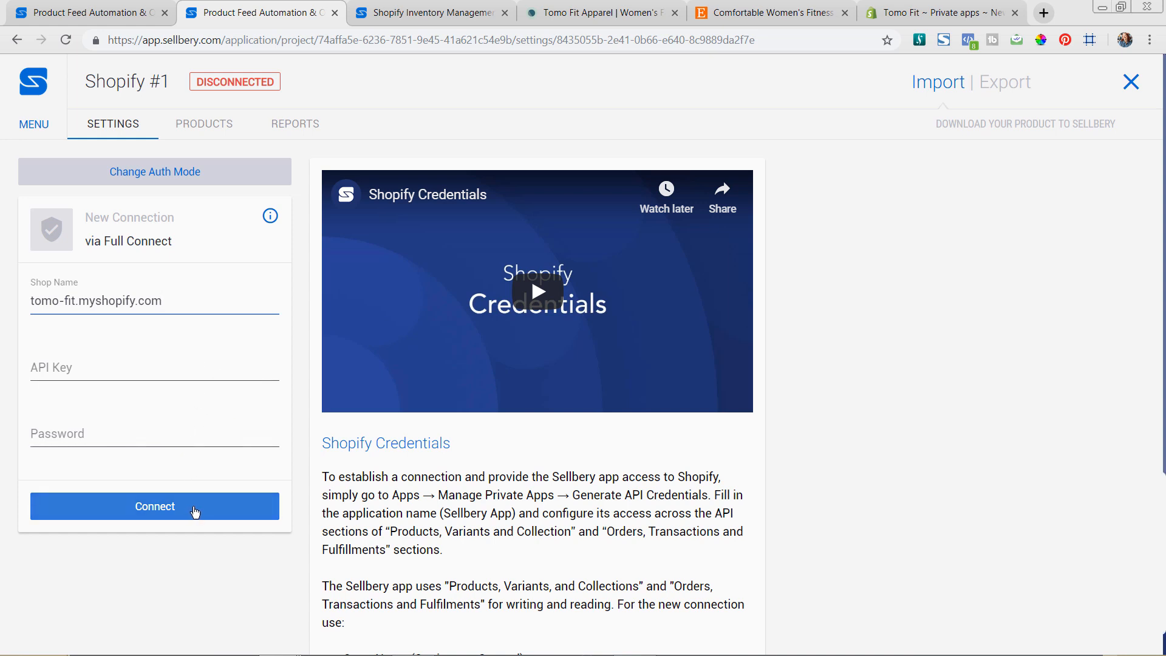
# - Connect the Shopify store, enable automatic hourly processing of All Products, and save
pyautogui.click(154, 506)
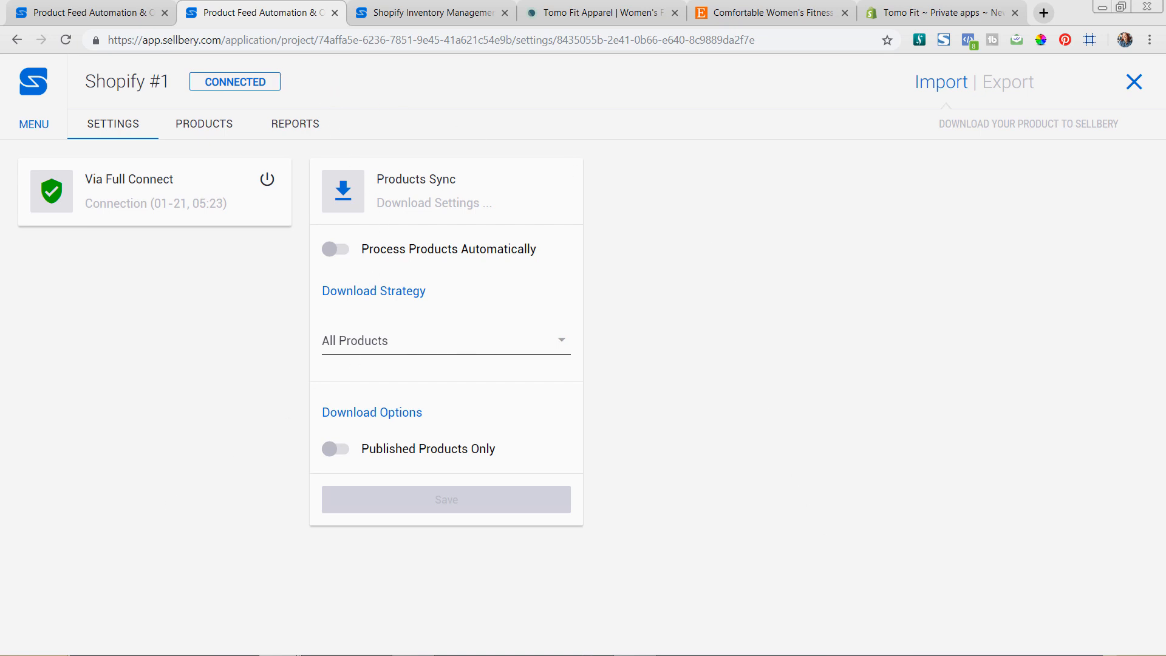
pyautogui.moveTo(878, 607)
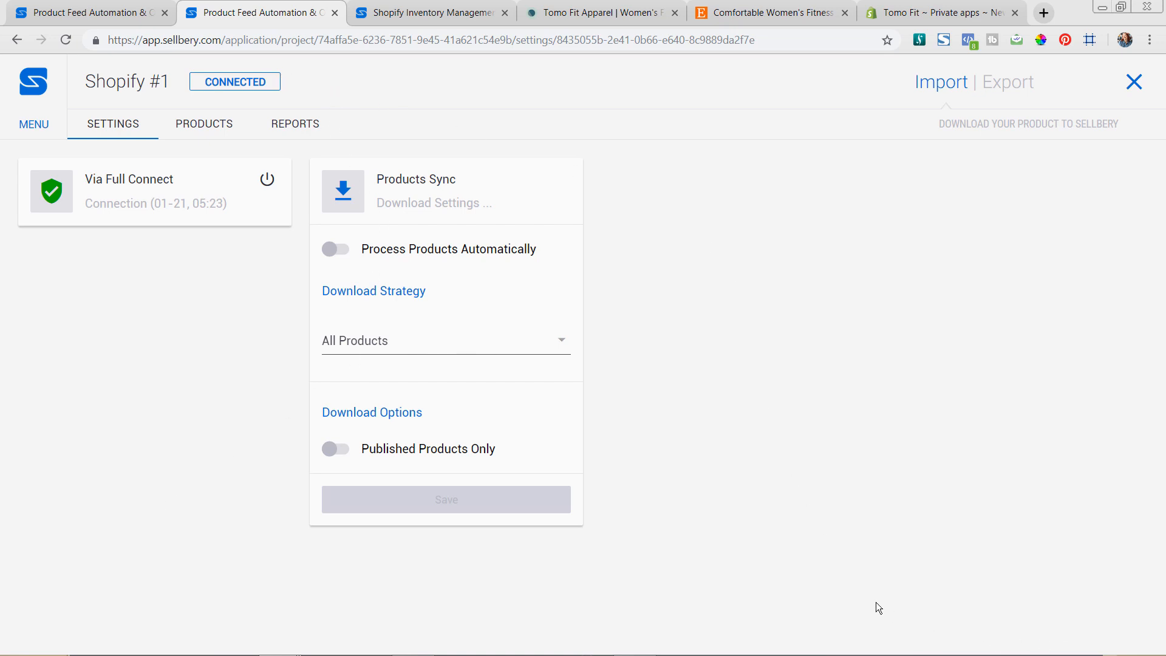
pyautogui.moveTo(897, 441)
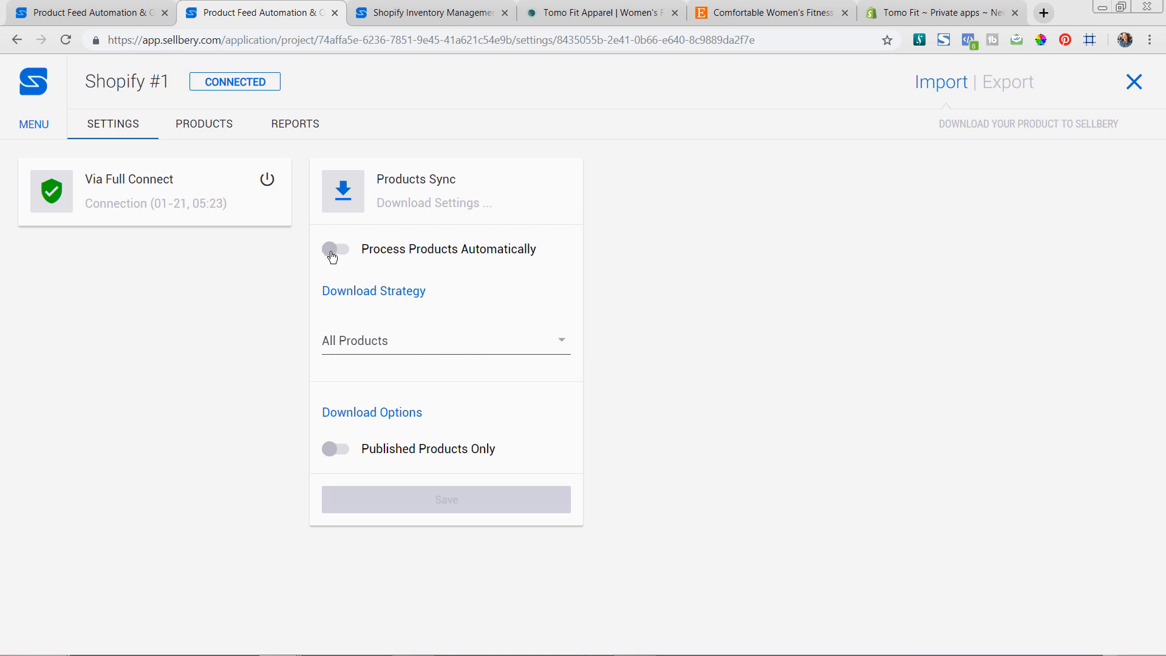
pyautogui.click(335, 249)
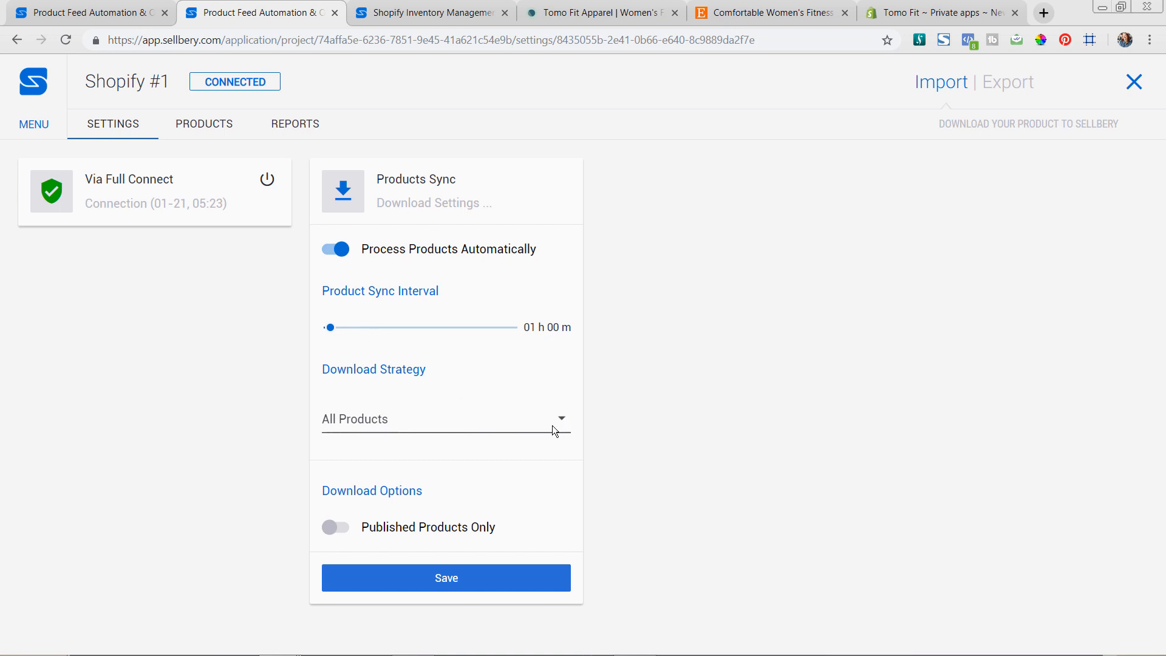
pyautogui.moveTo(537, 433)
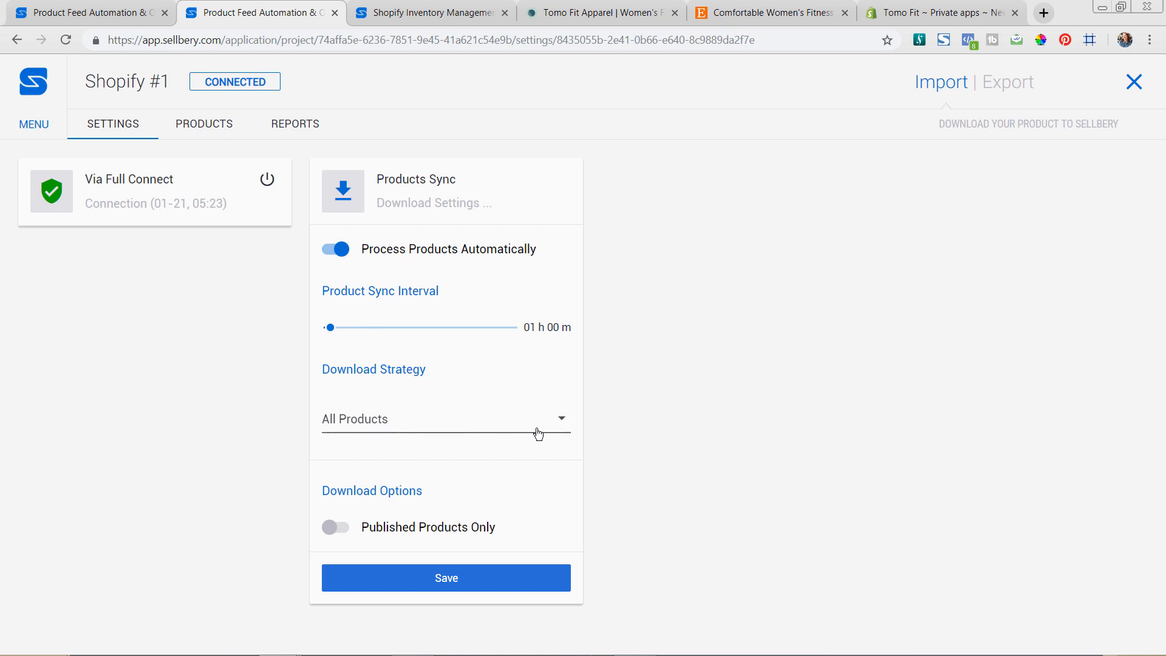
pyautogui.click(446, 419)
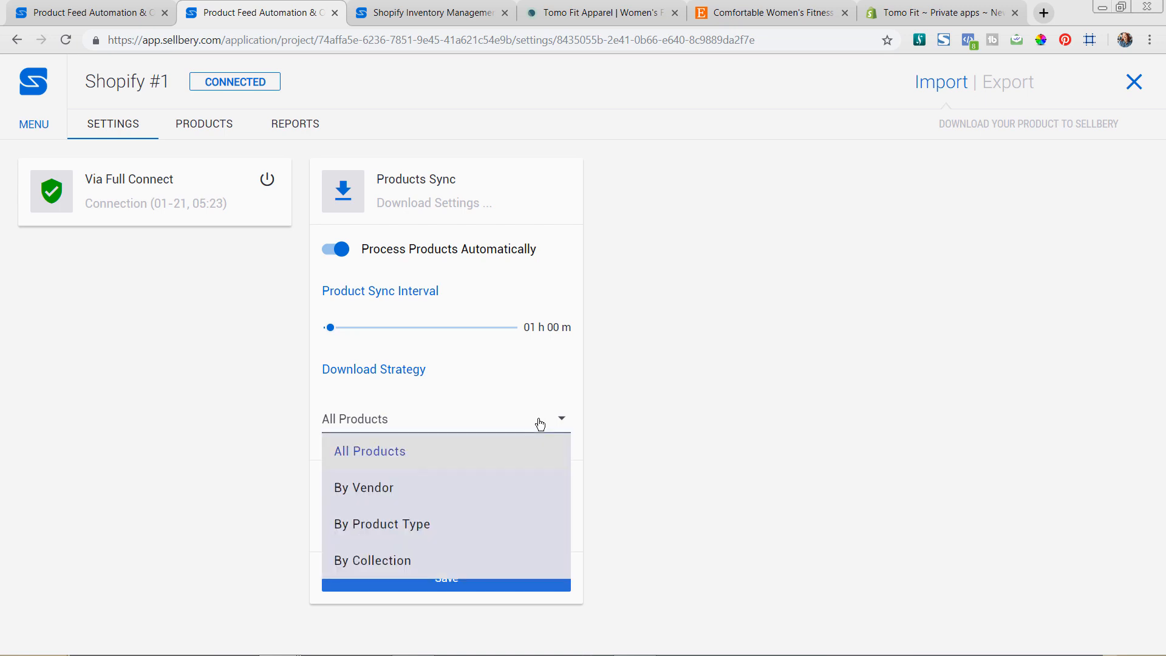
pyautogui.moveTo(474, 527)
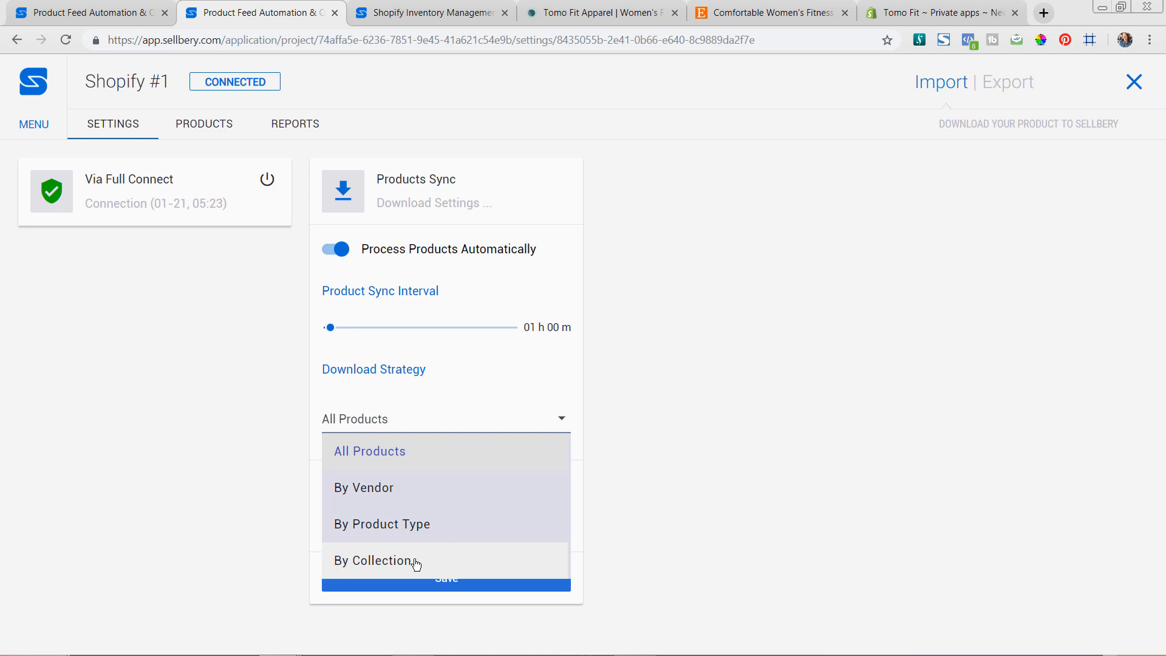
pyautogui.click(375, 561)
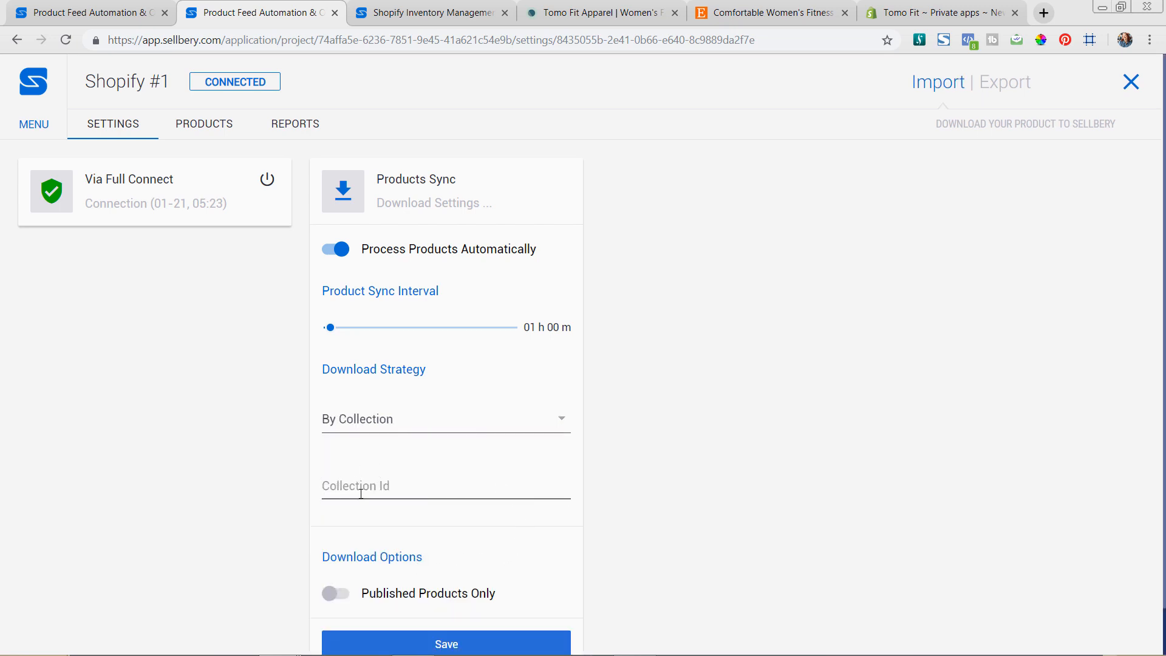
pyautogui.click(445, 419)
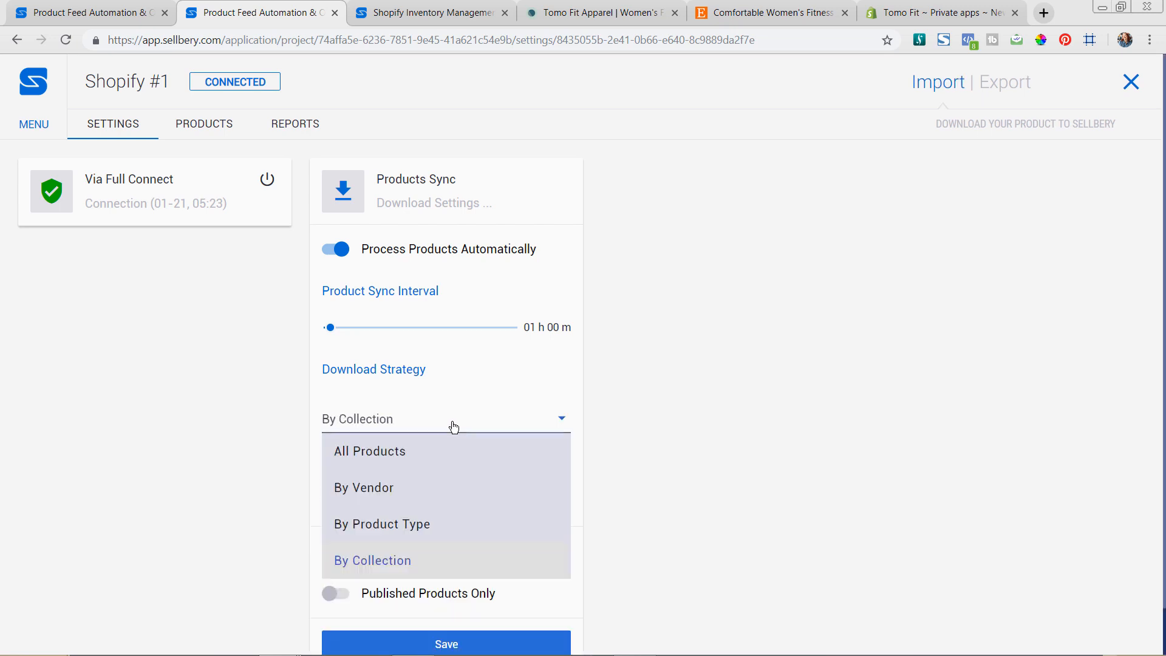
pyautogui.moveTo(425, 458)
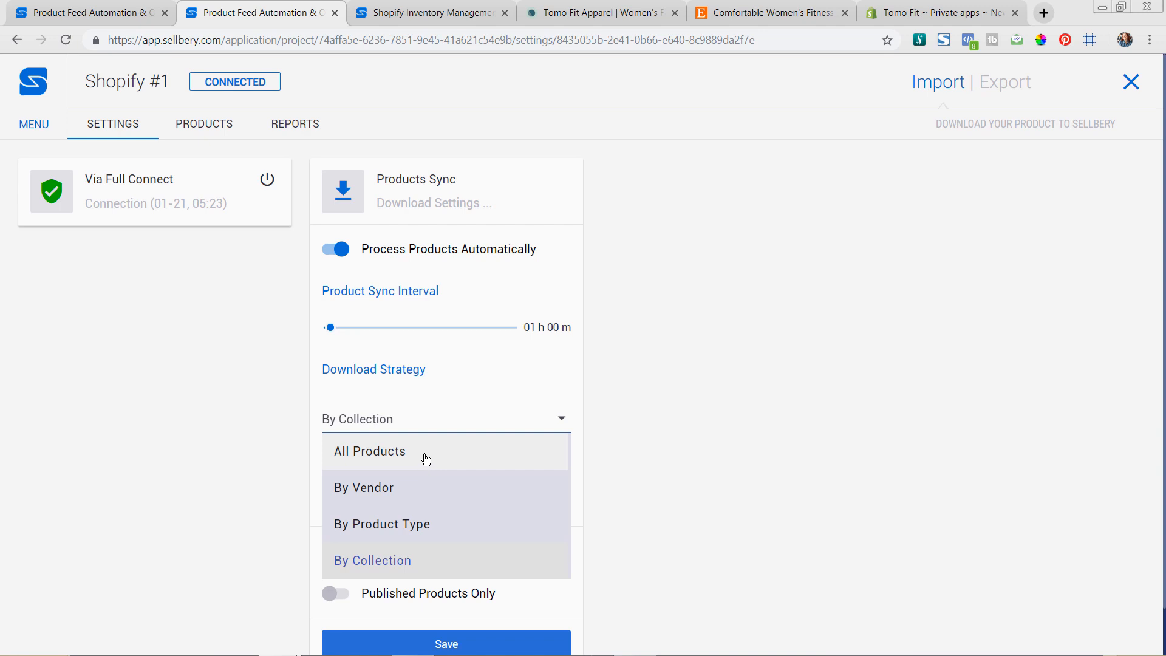
pyautogui.click(369, 451)
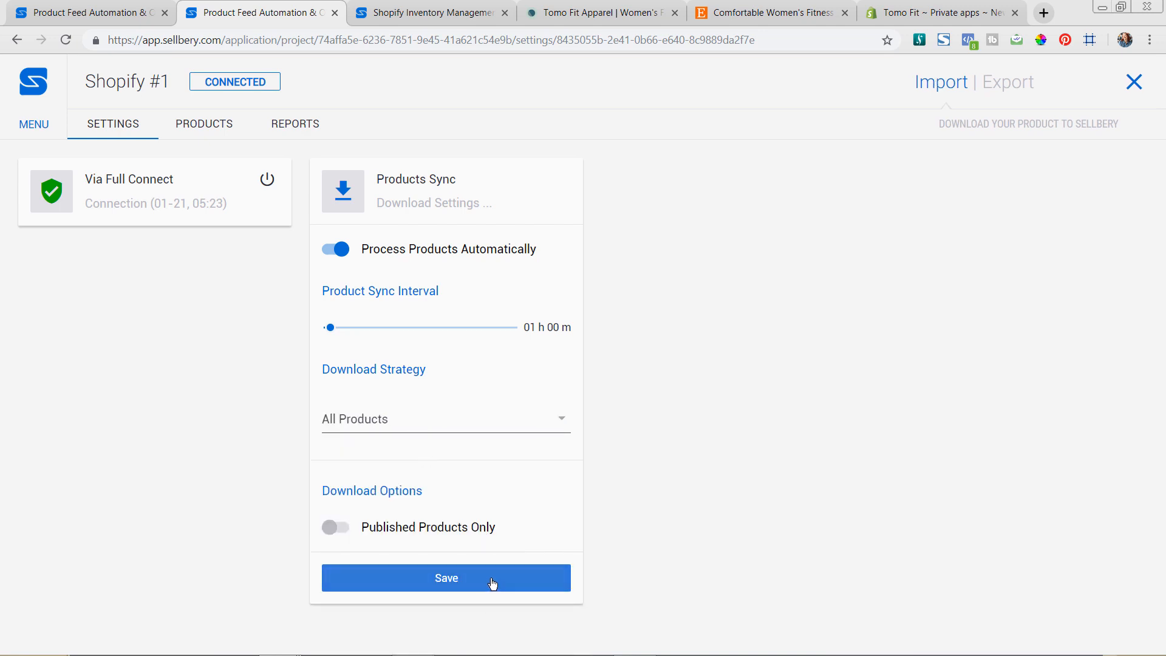
pyautogui.click(445, 578)
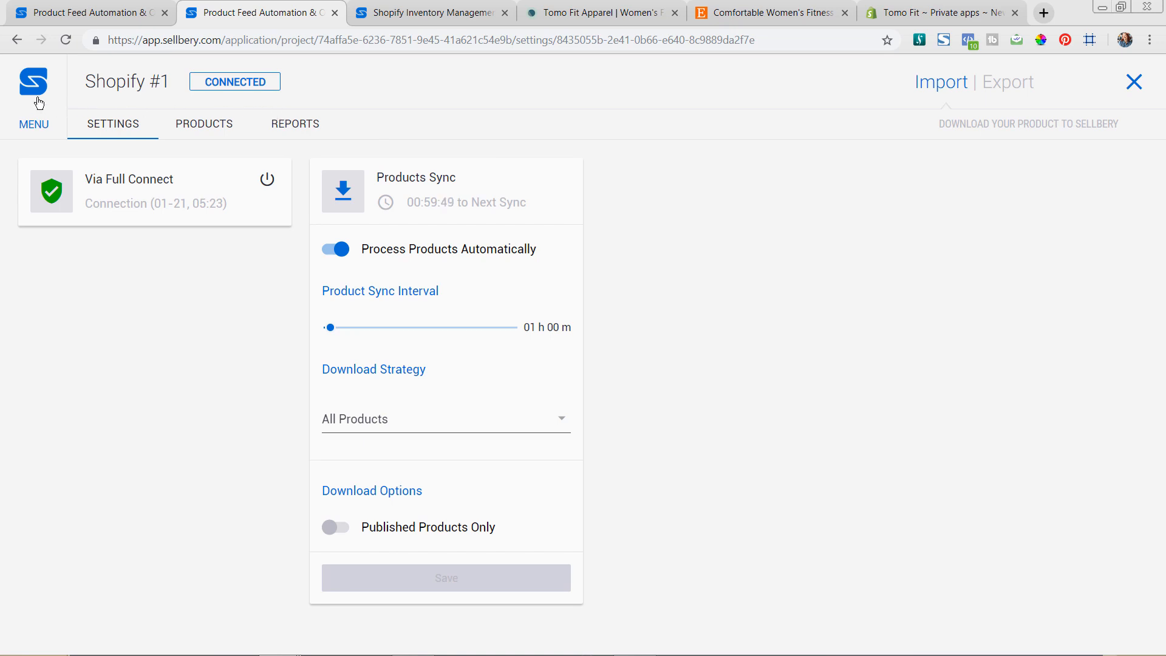
# - Go to Projects, enter Project - 1 and bring up the Etsy channel's settings
pyautogui.click(33, 89)
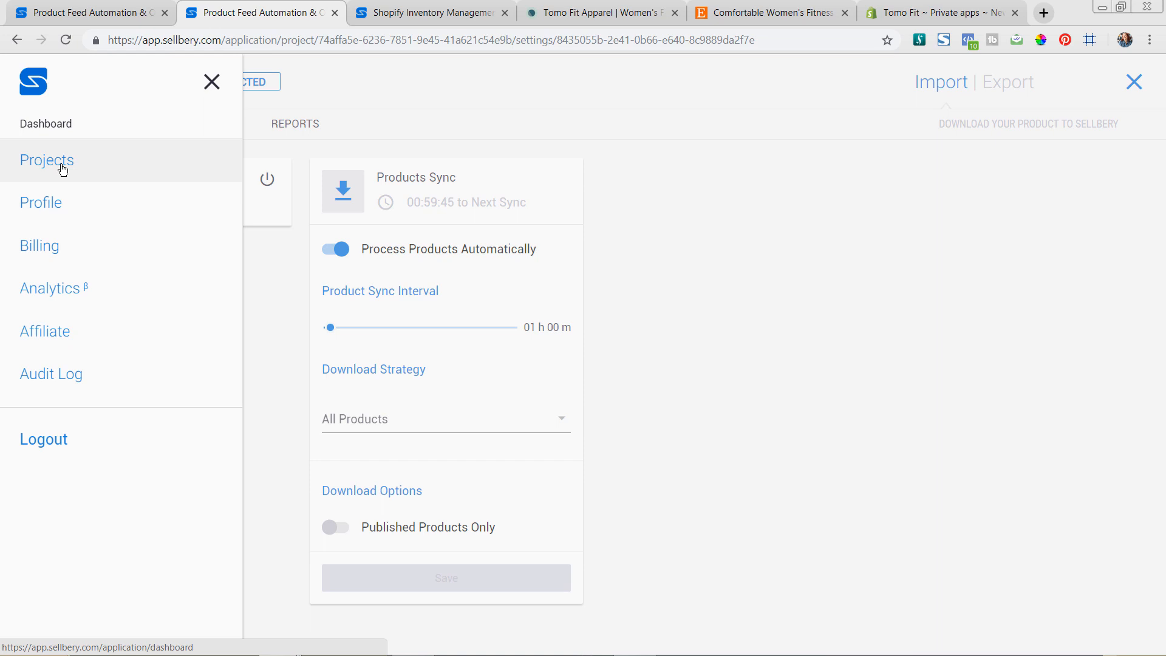
pyautogui.click(46, 161)
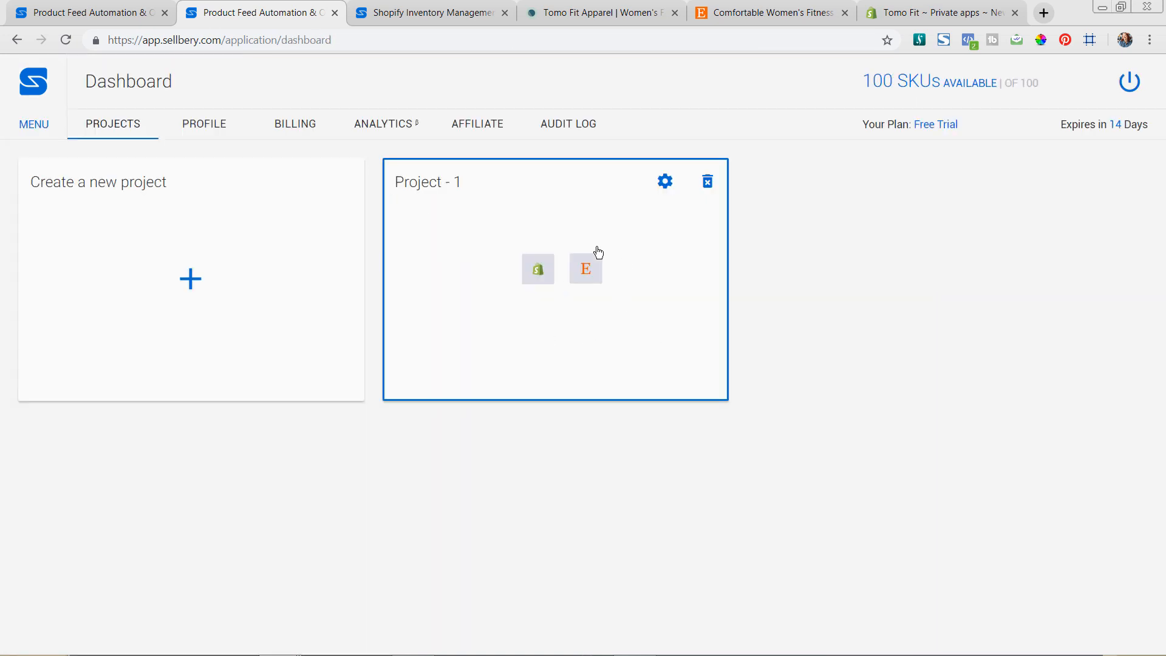
pyautogui.moveTo(531, 281)
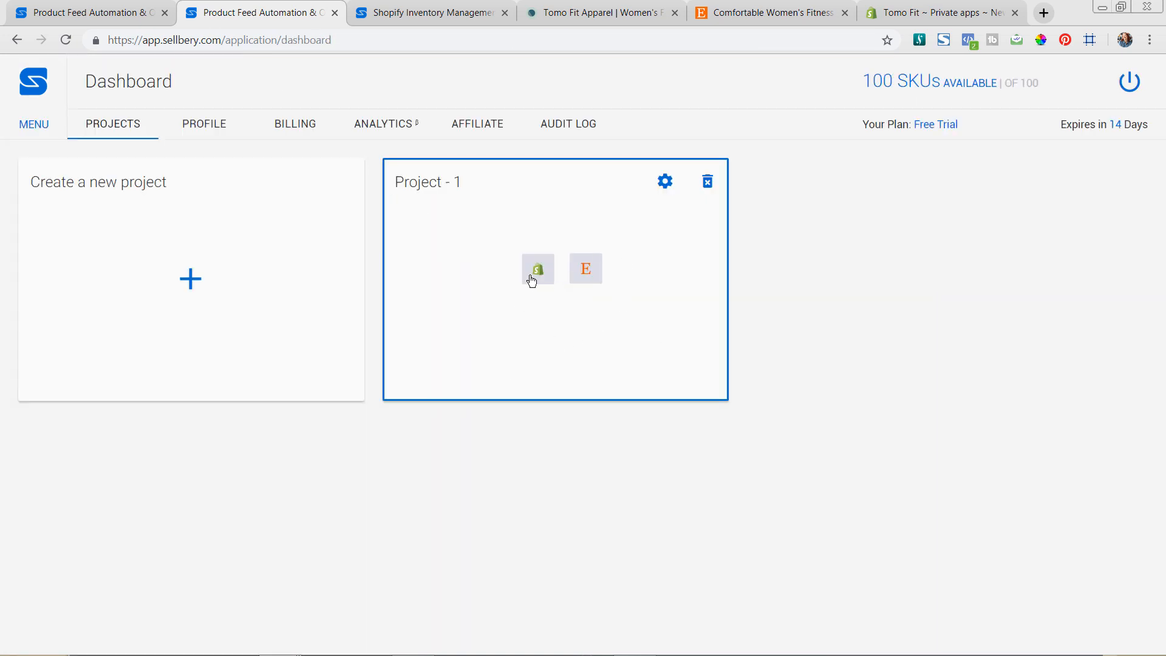
pyautogui.click(537, 268)
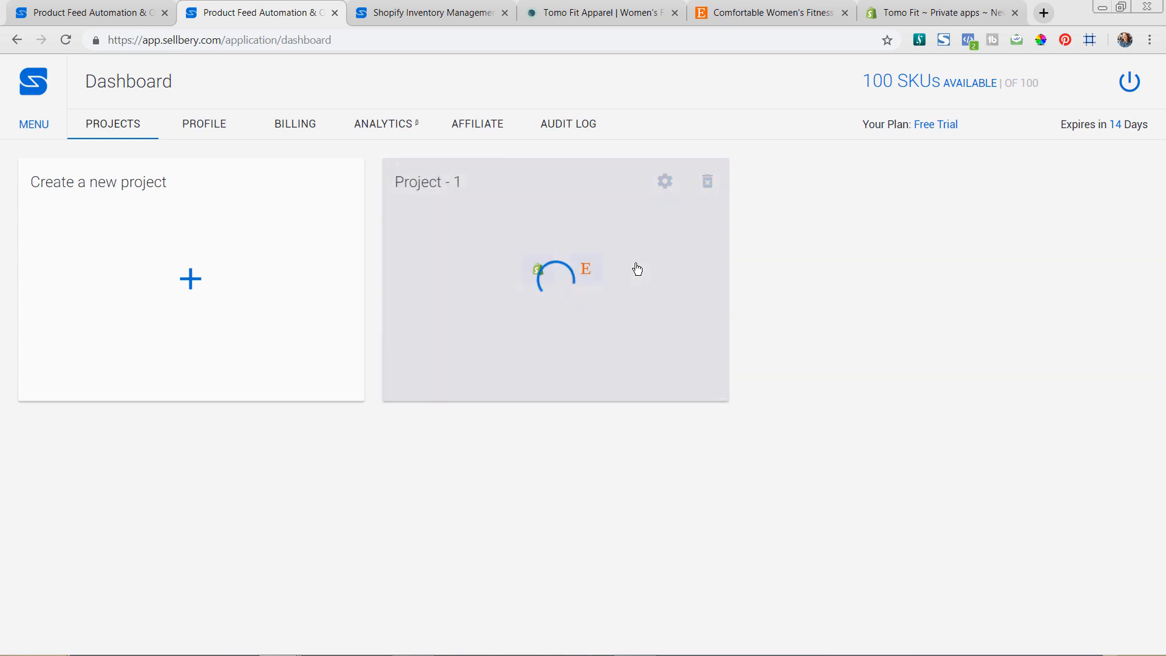
pyautogui.click(554, 278)
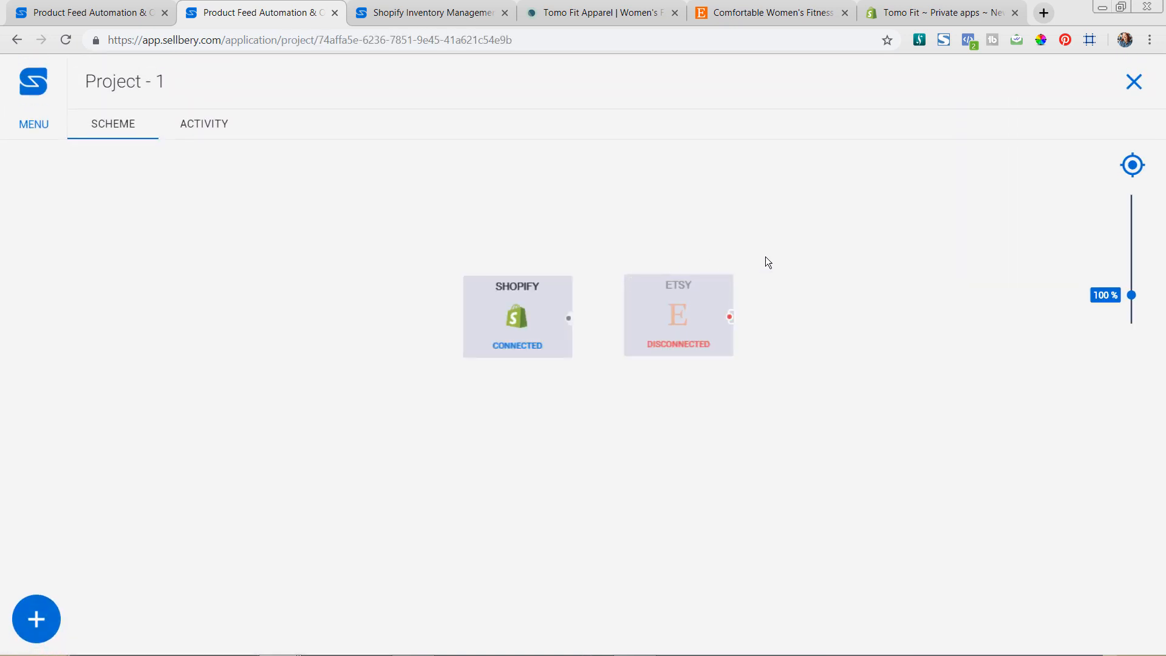
pyautogui.moveTo(552, 314)
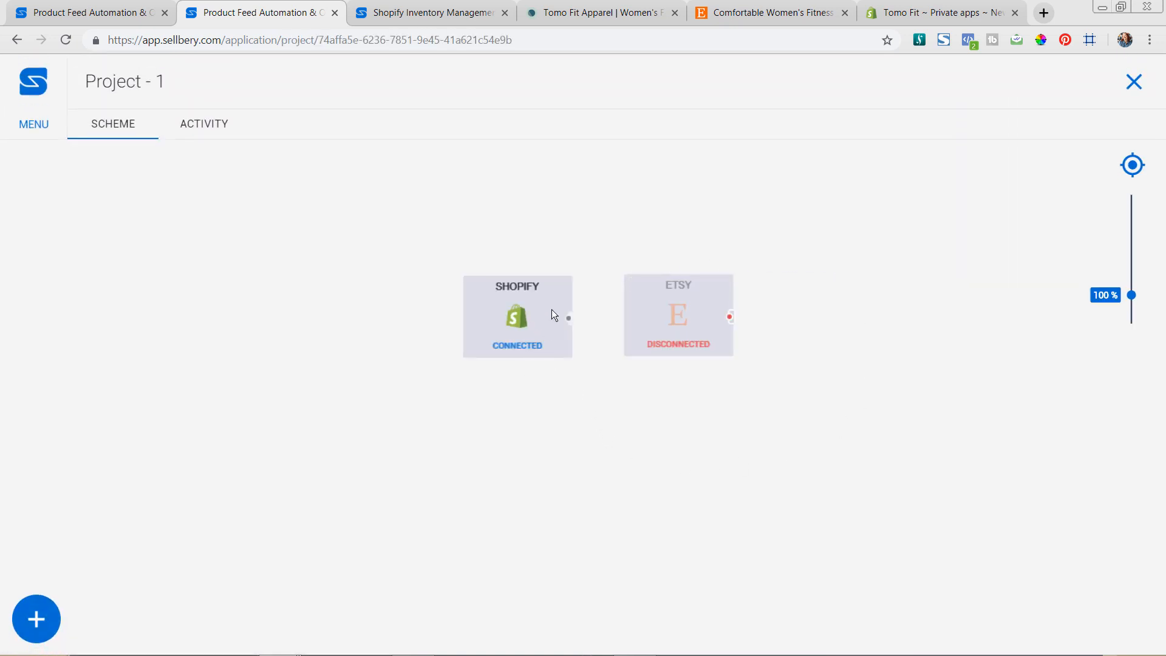
pyautogui.moveTo(688, 325)
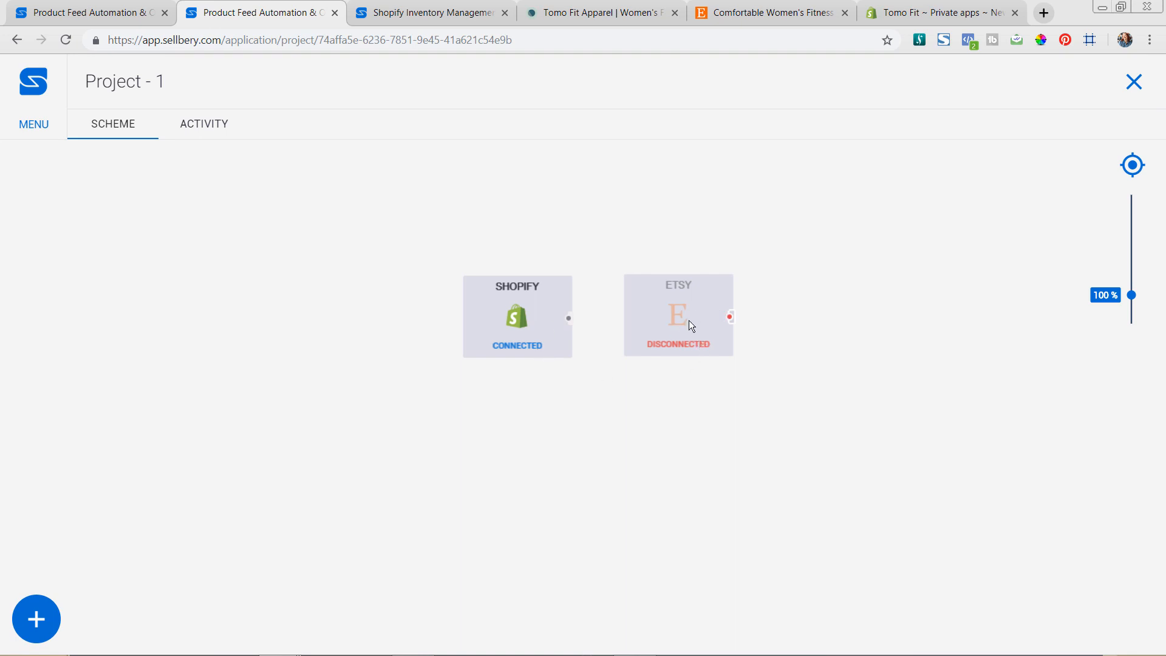
pyautogui.click(677, 316)
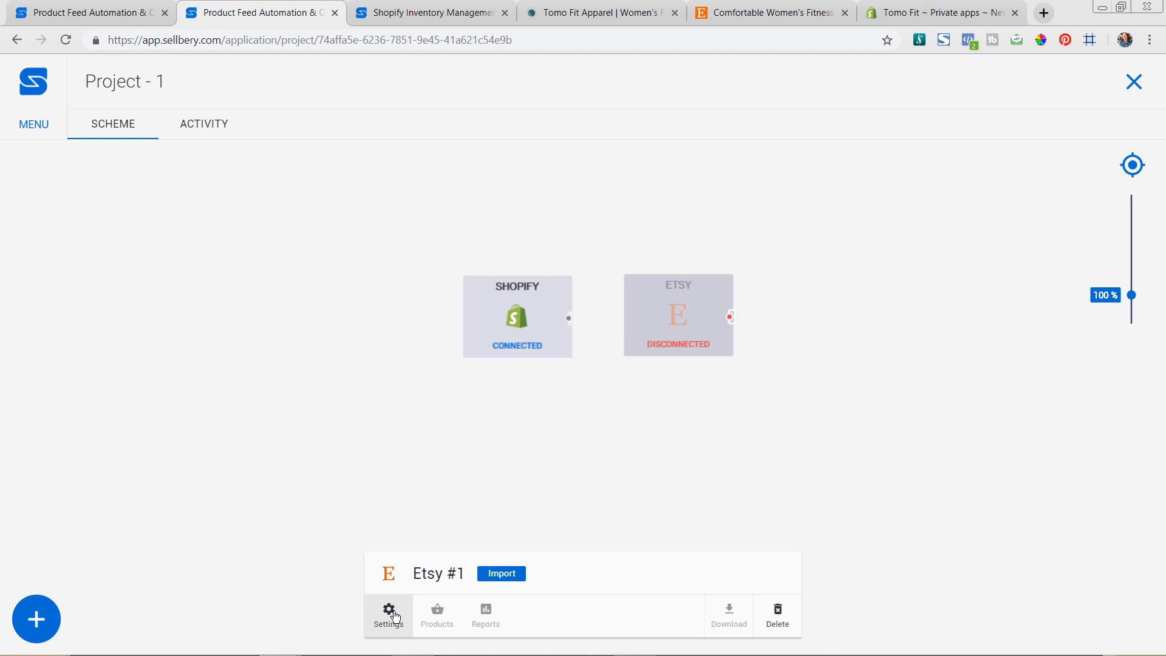
pyautogui.click(387, 610)
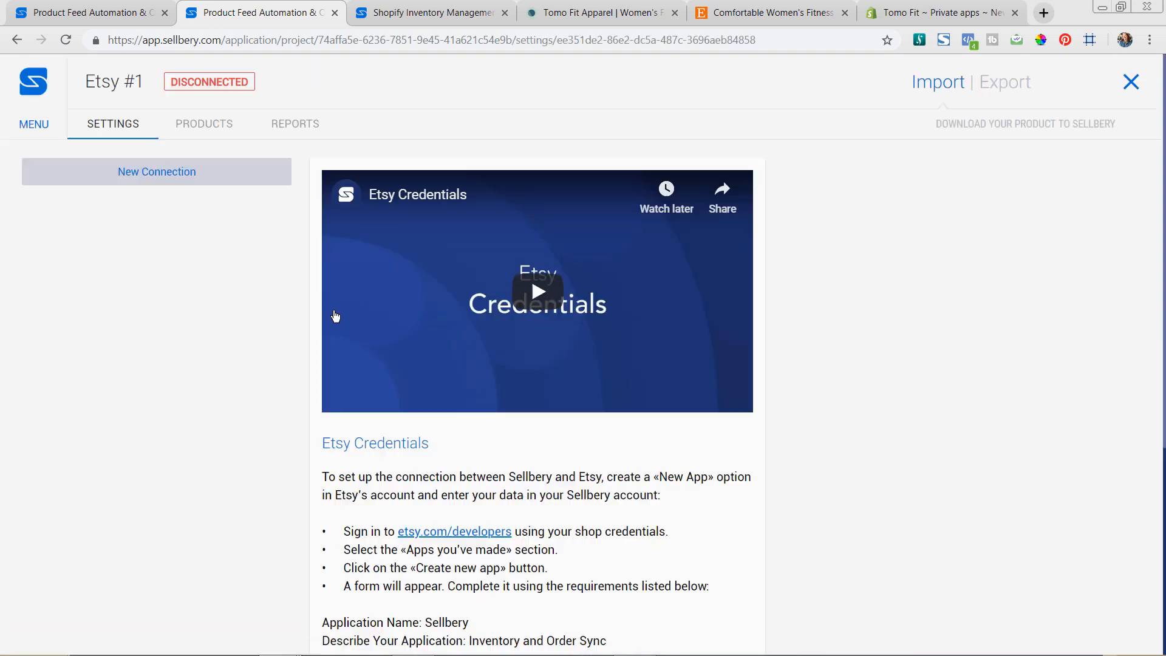
# - Start a new Etsy connection and follow its link to the etsy.com/developers site
pyautogui.click(156, 171)
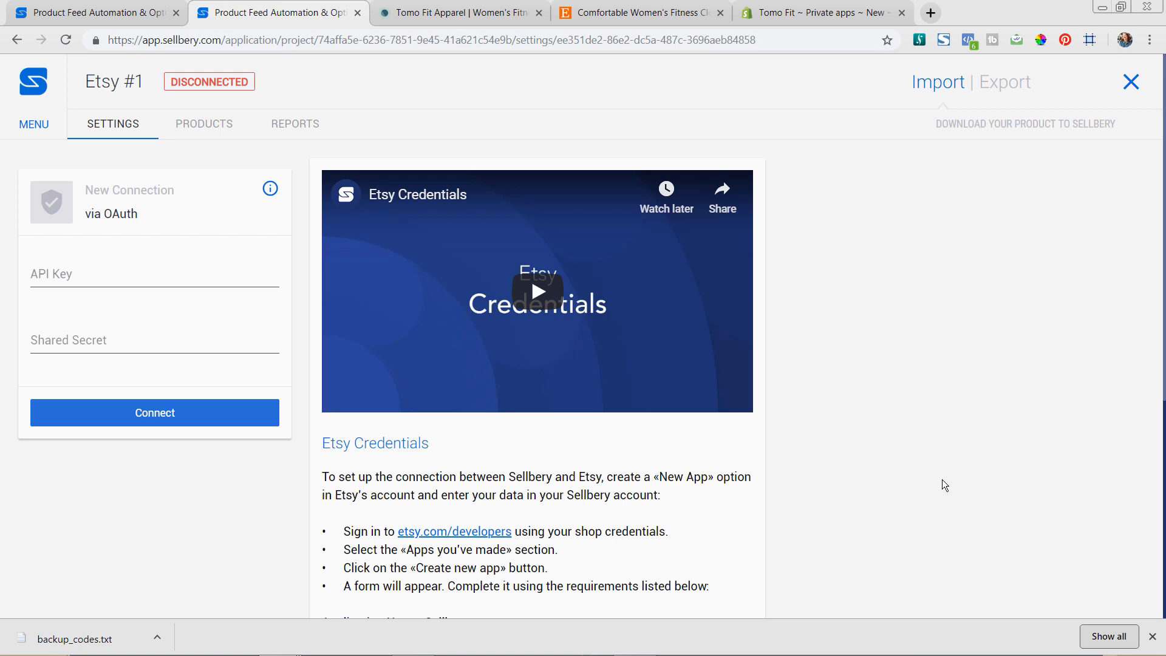
pyautogui.moveTo(920, 465)
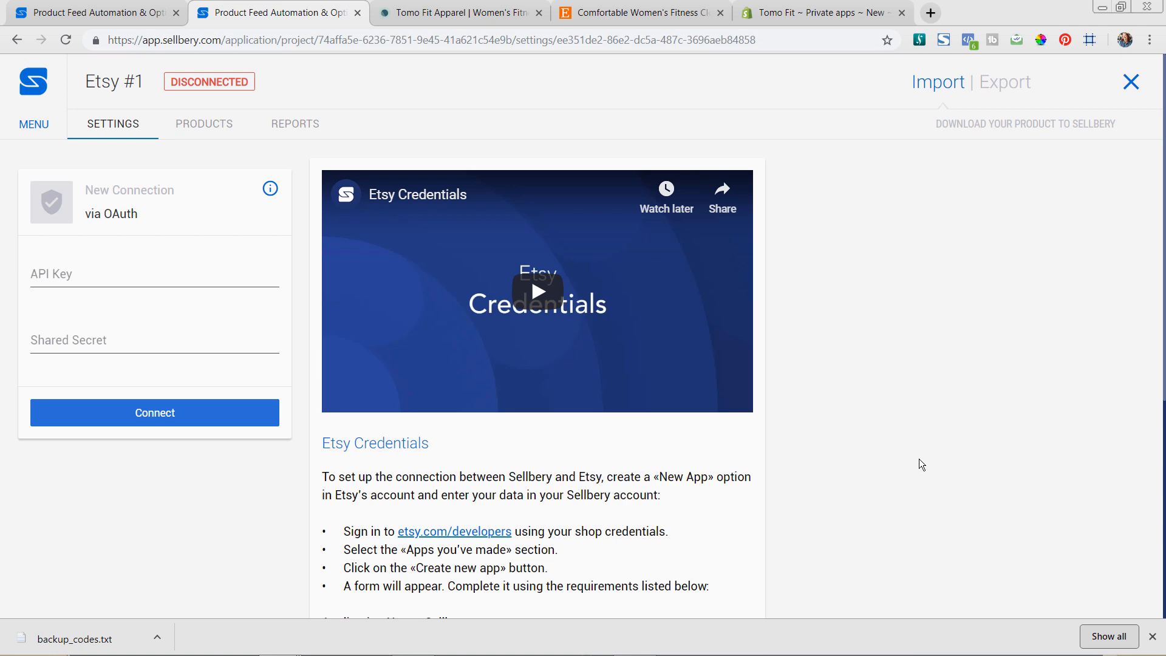
pyautogui.moveTo(562, 538)
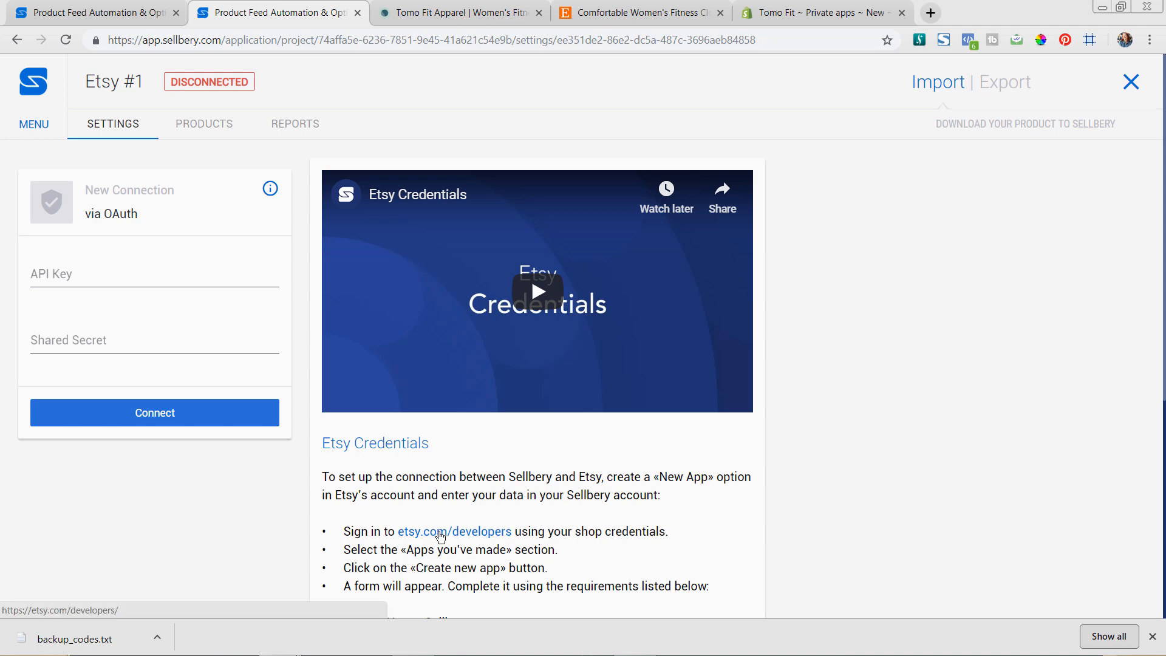
pyautogui.click(453, 531)
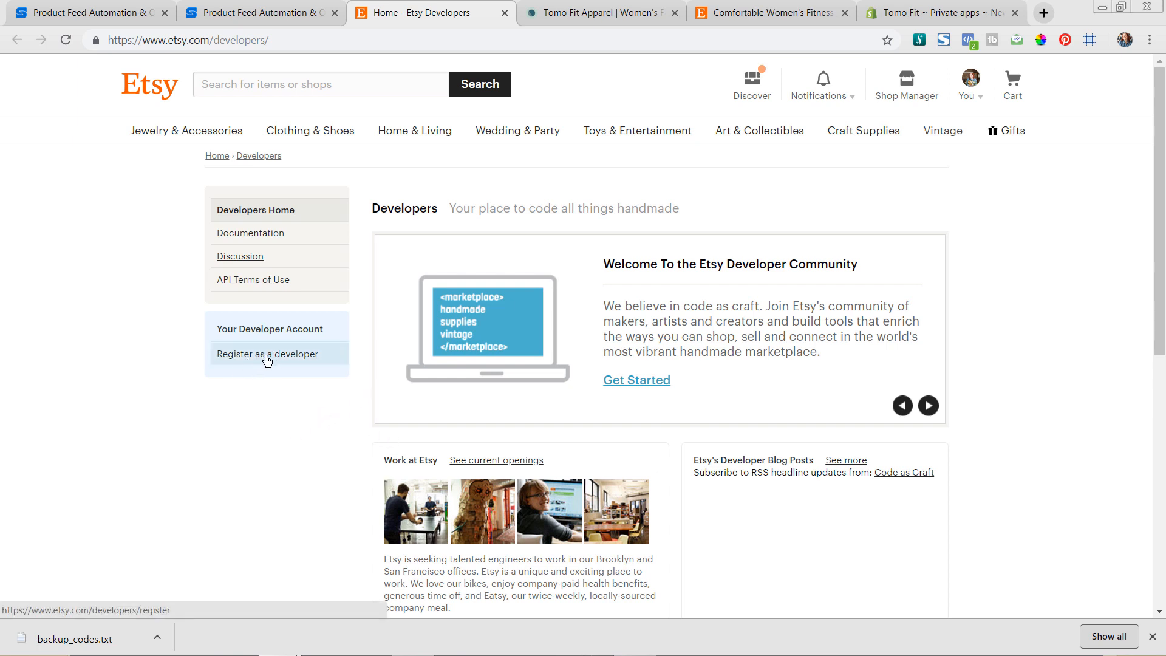
# - Register as a developer to reach the empty Create a New App form, reviewing Sellbery's app requirements
pyautogui.click(268, 354)
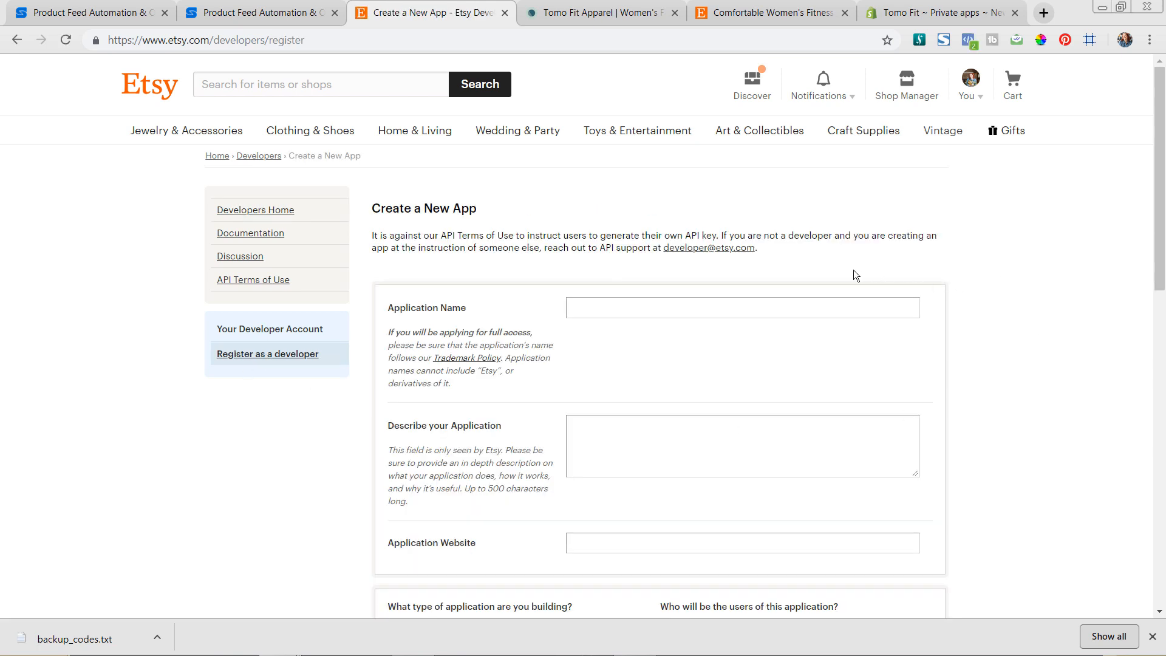
pyautogui.scroll(-3)
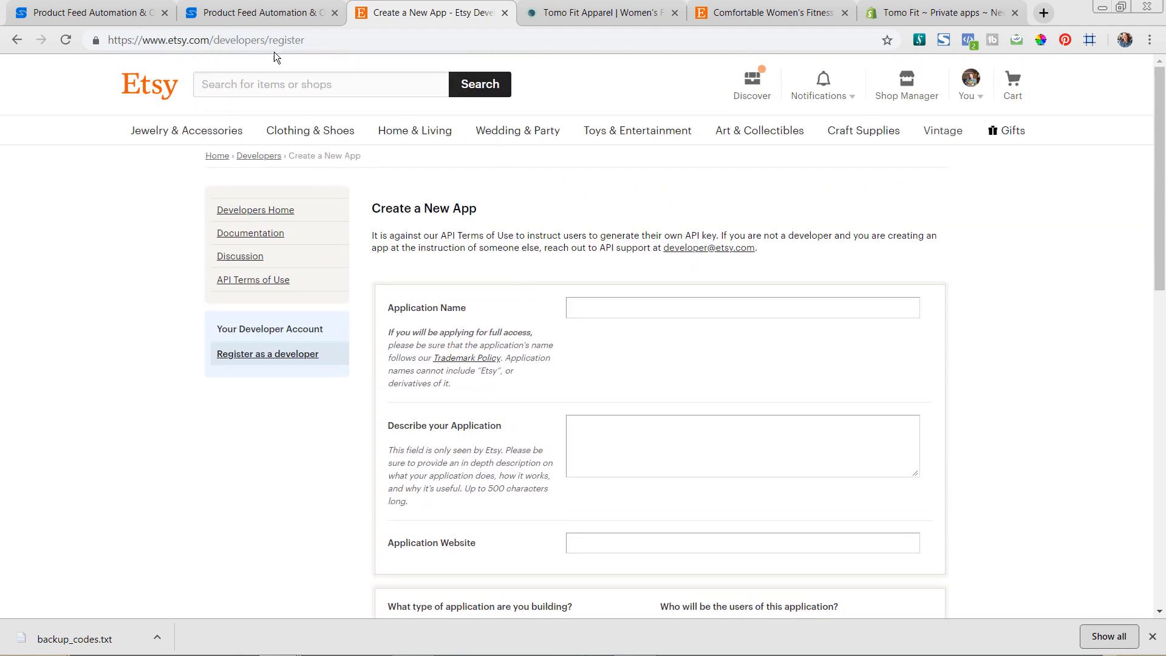
pyautogui.moveTo(260, 13)
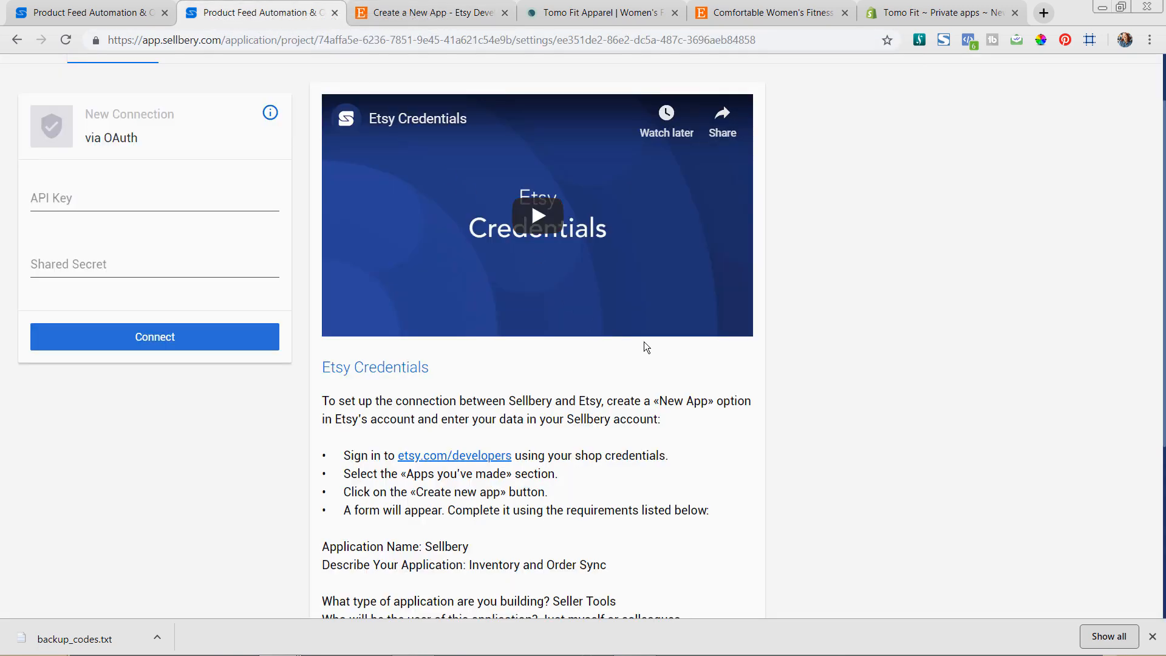
pyautogui.scroll(-3)
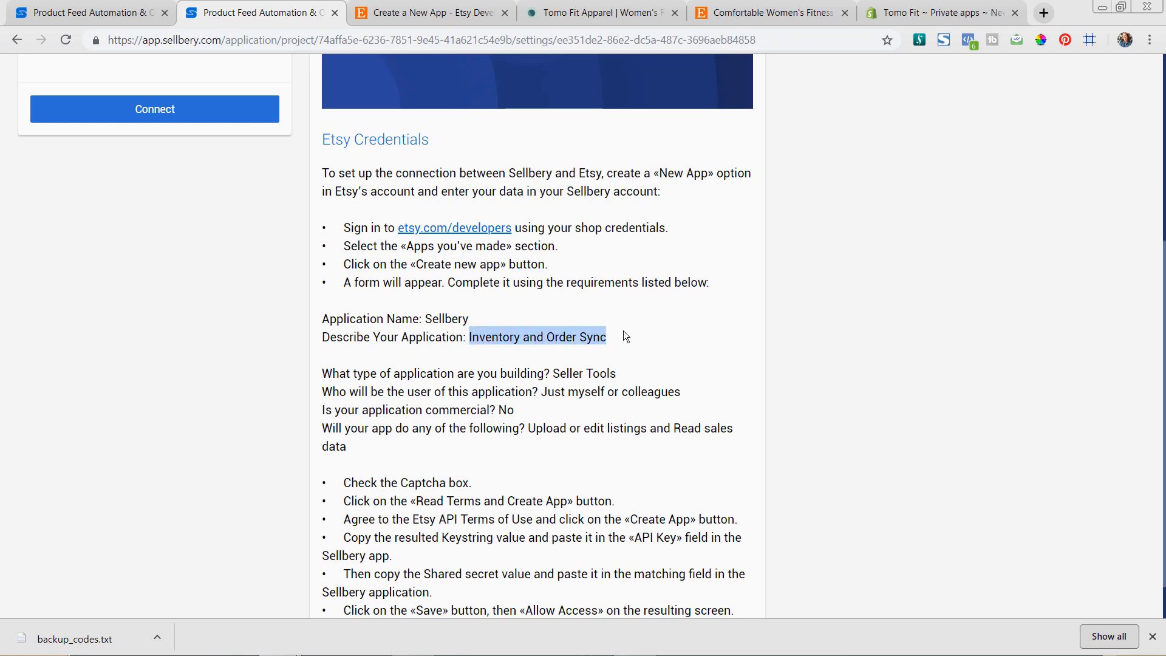
pyautogui.click(427, 13)
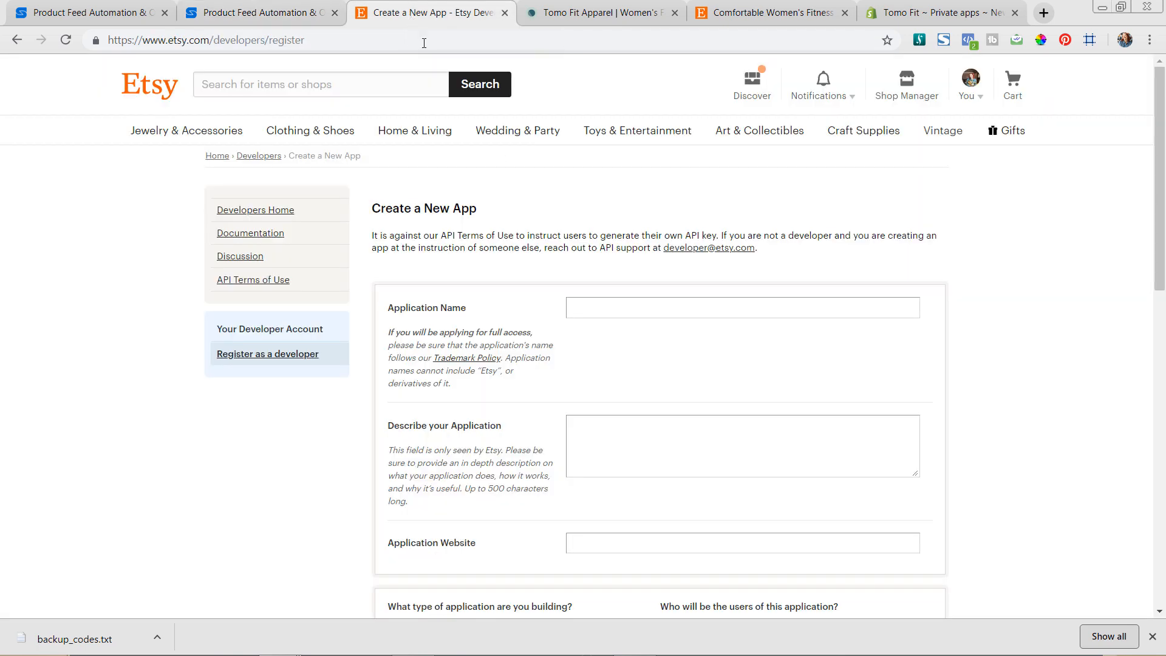
# - Name the app with description 'Inventory and Order Sync', marking it a Seller Tool for just myself or colleagues
pyautogui.write('Sellbery')
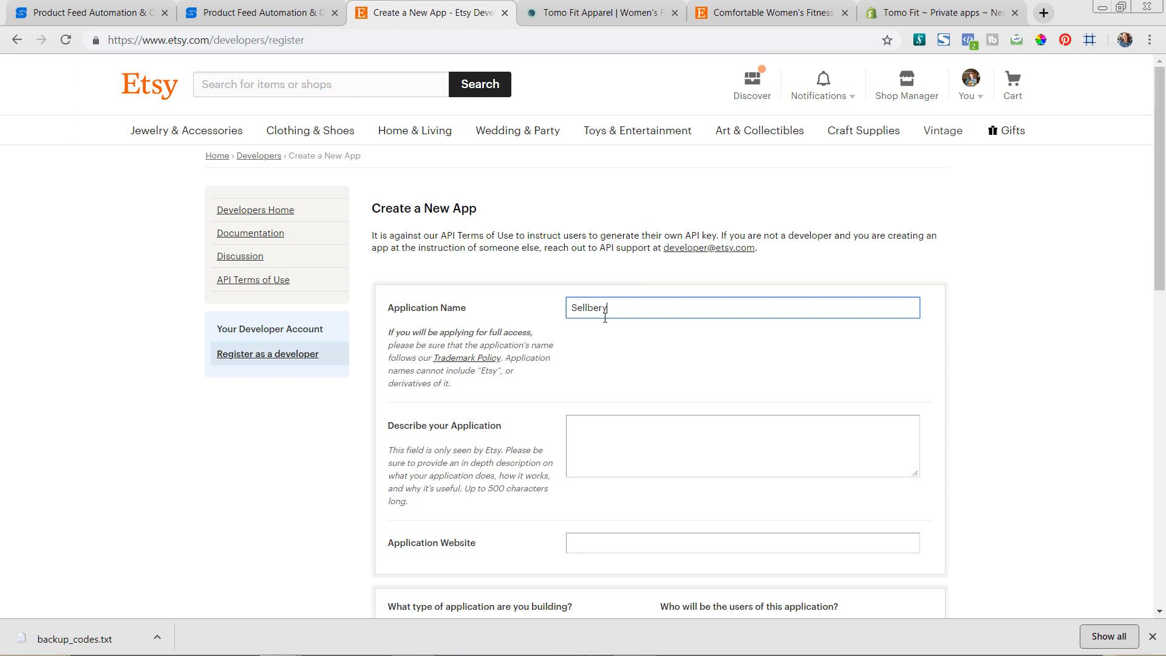
pyautogui.write('Inventory and Order Sync')
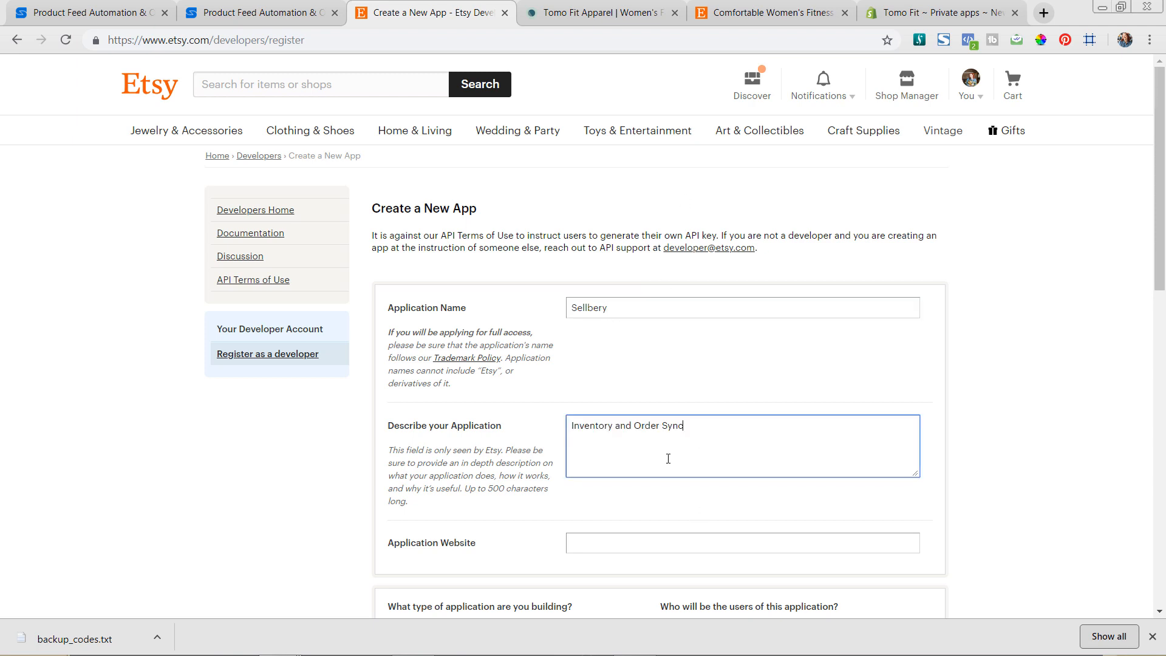
pyautogui.scroll(-3)
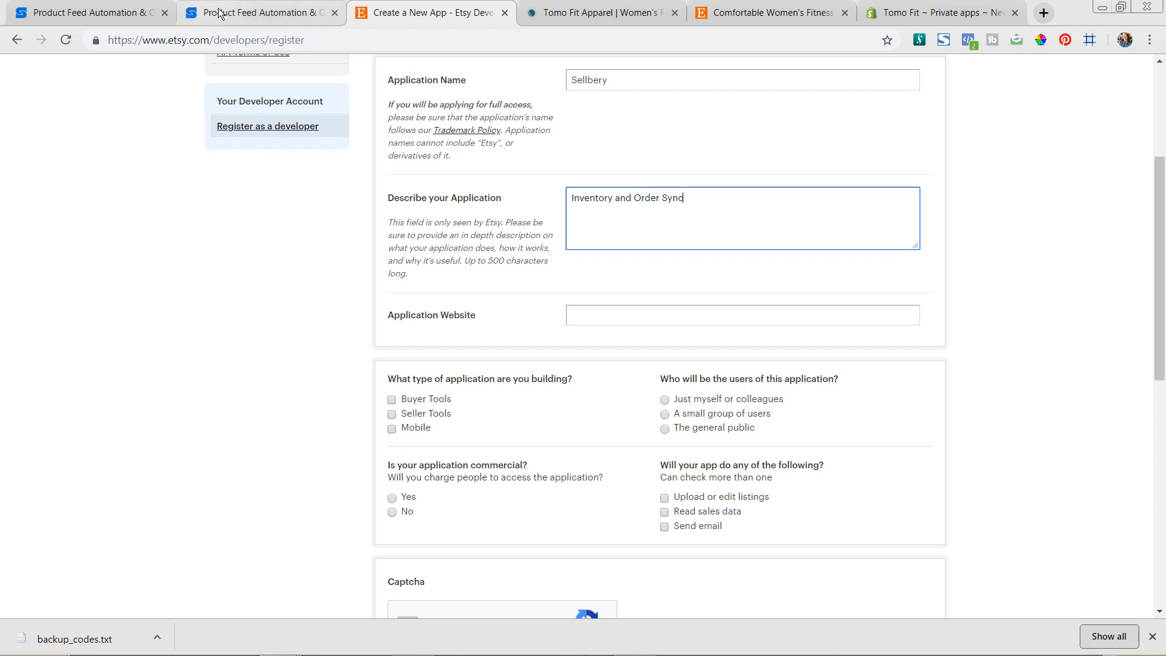
pyautogui.click(256, 13)
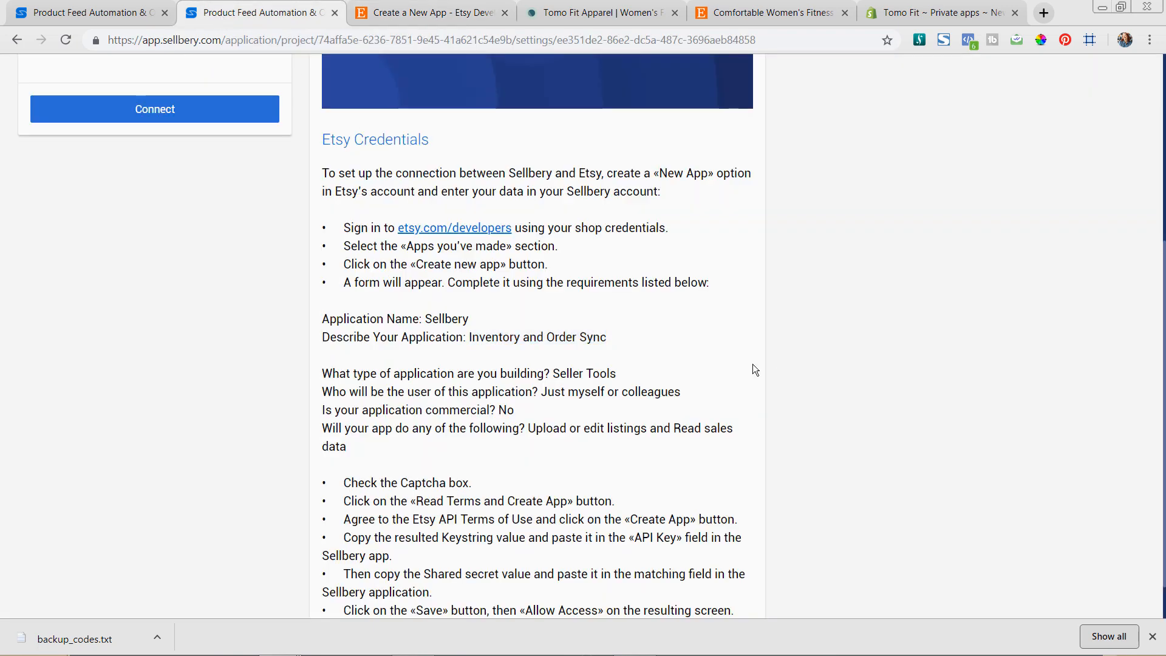
pyautogui.moveTo(609, 397)
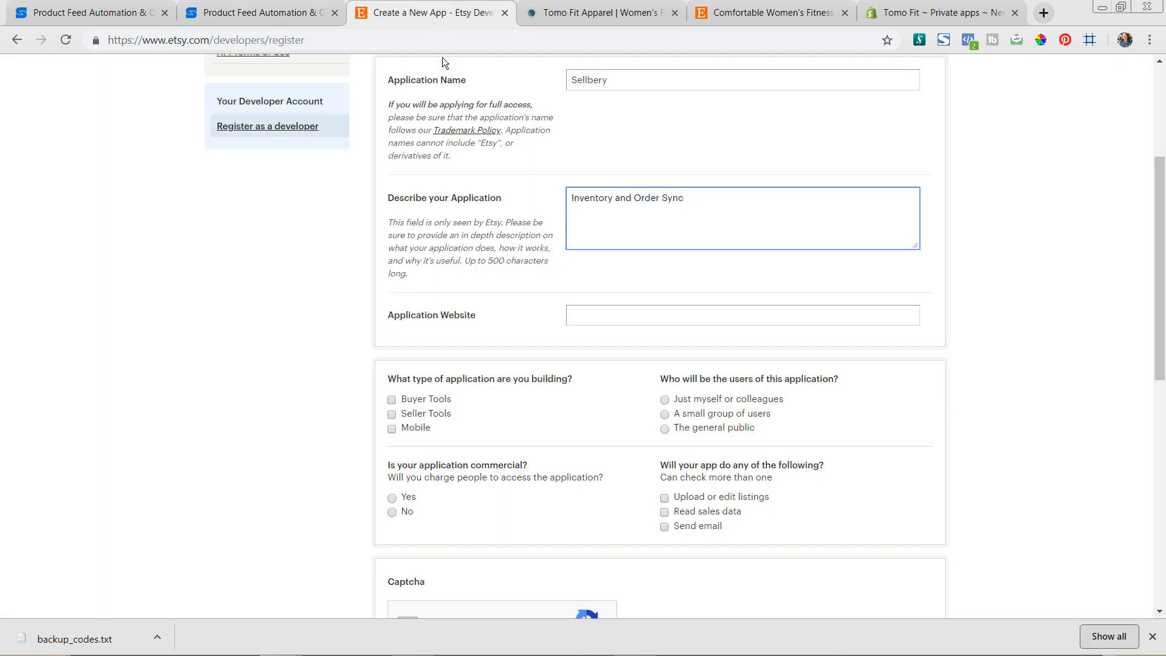
pyautogui.click(391, 414)
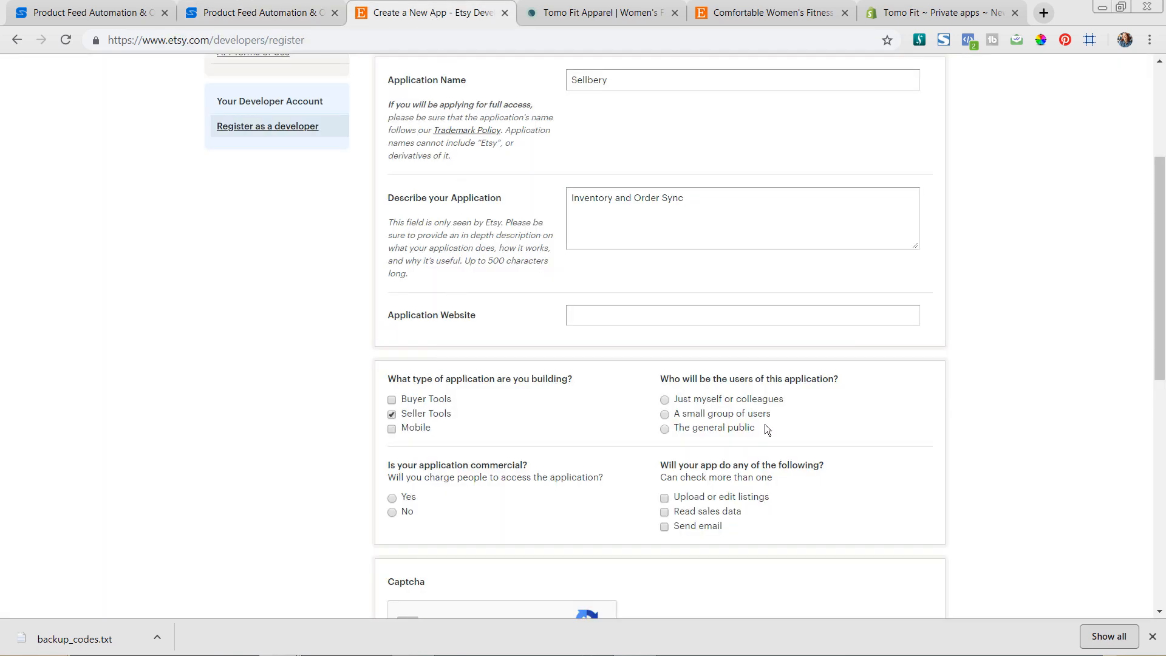
pyautogui.click(664, 400)
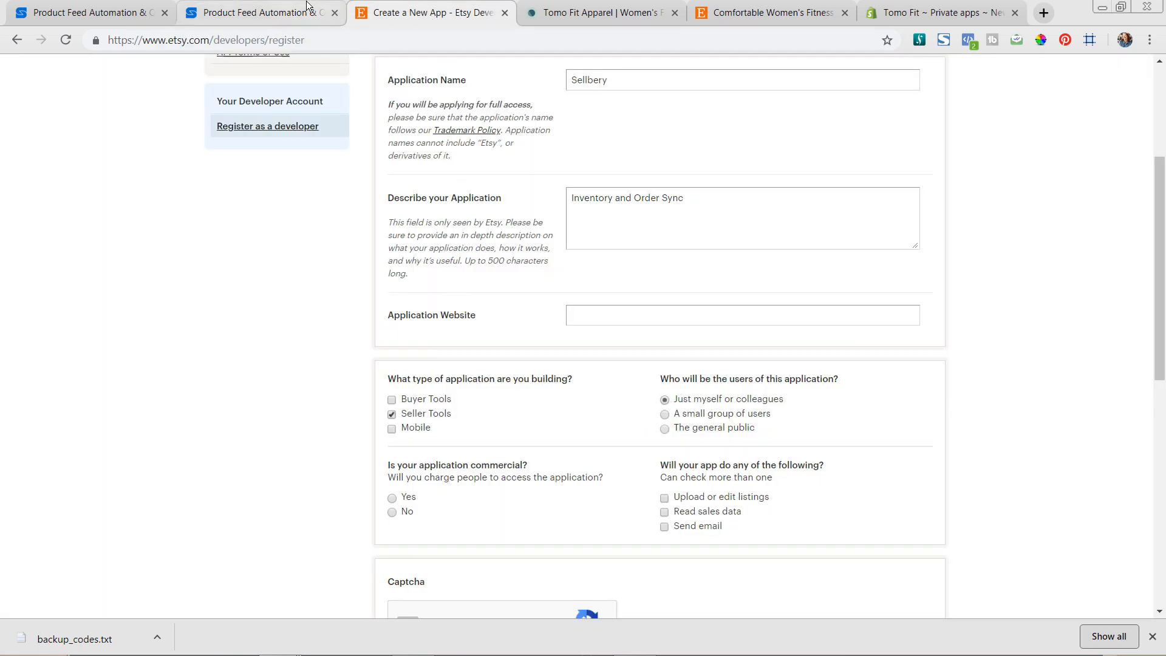
pyautogui.click(260, 13)
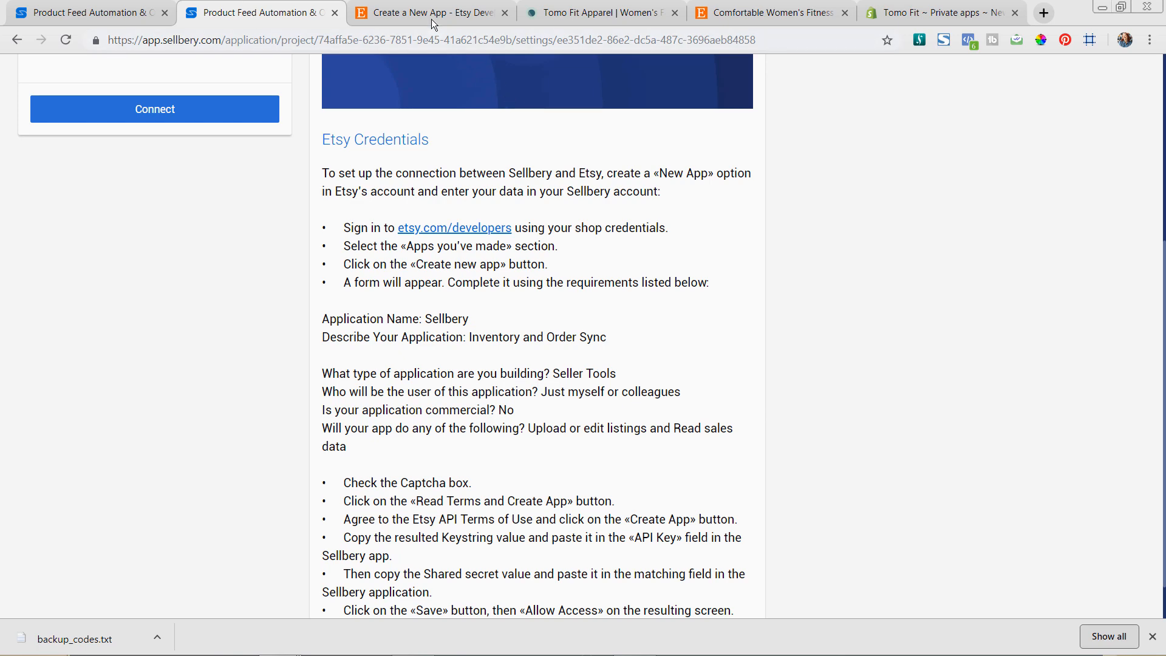
pyautogui.click(428, 13)
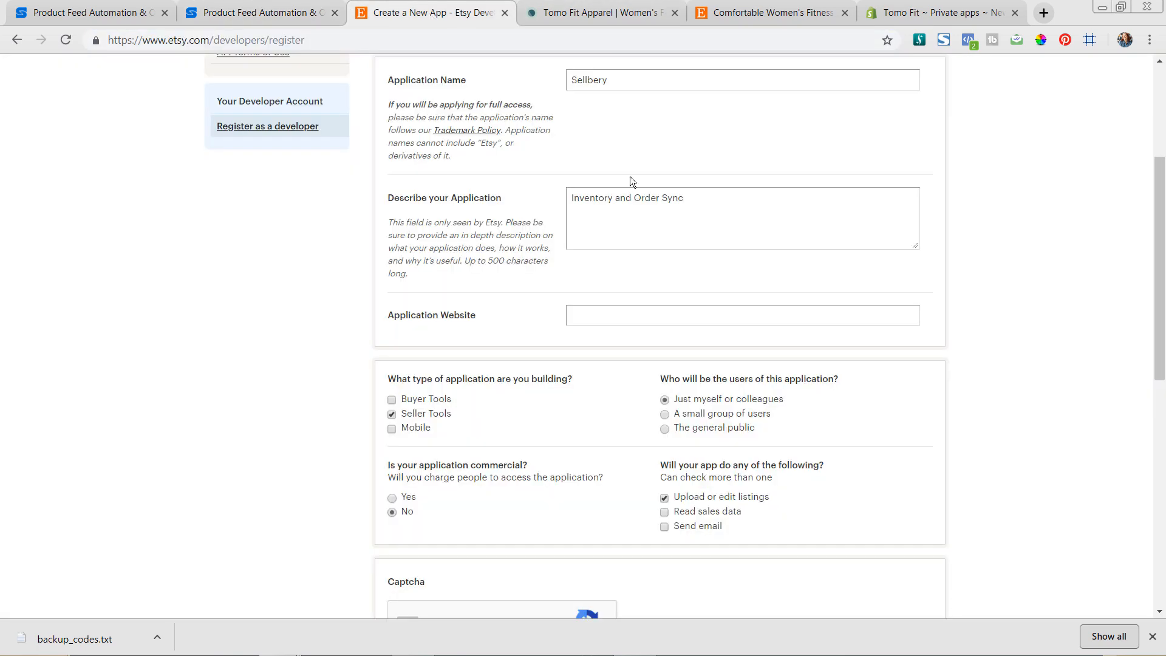
# - Enter sellbery.com as the website, pass the reCAPTCHA and proceed to the API terms
pyautogui.write('sellbery.com')
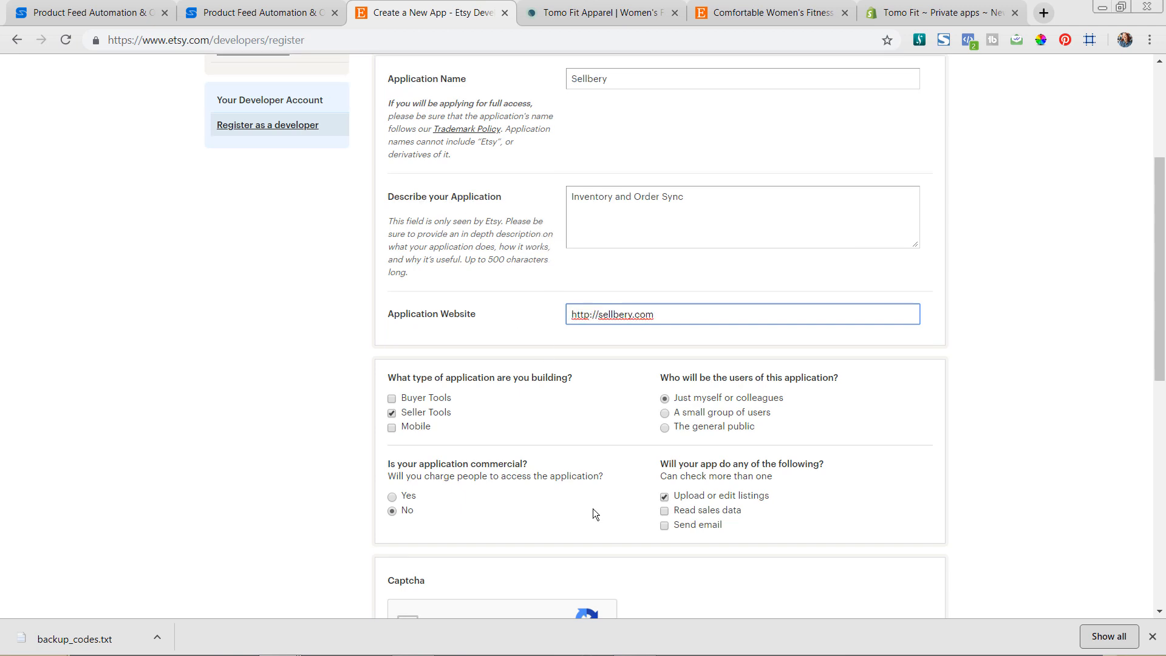
pyautogui.scroll(-3)
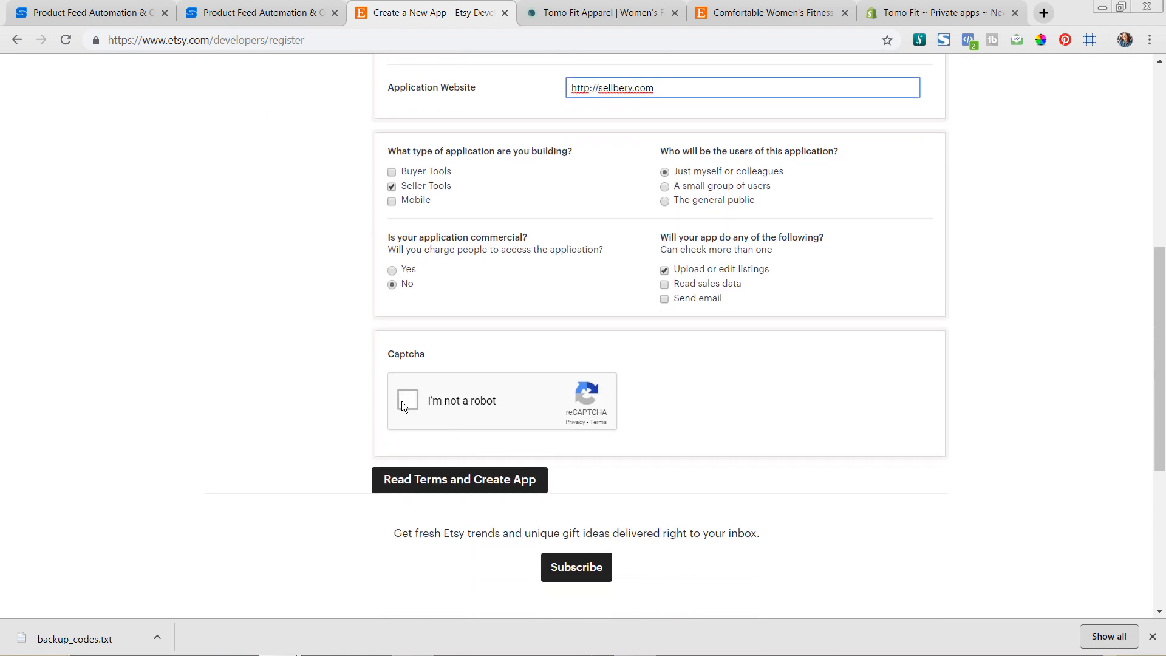
pyautogui.click(407, 400)
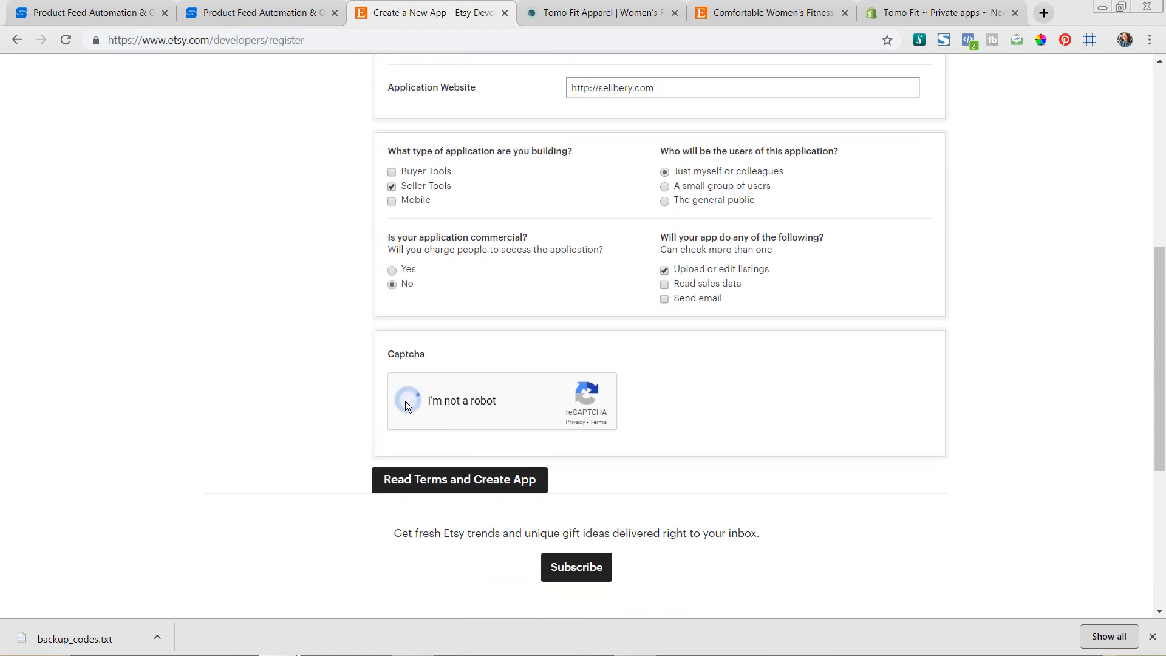
pyautogui.click(407, 400)
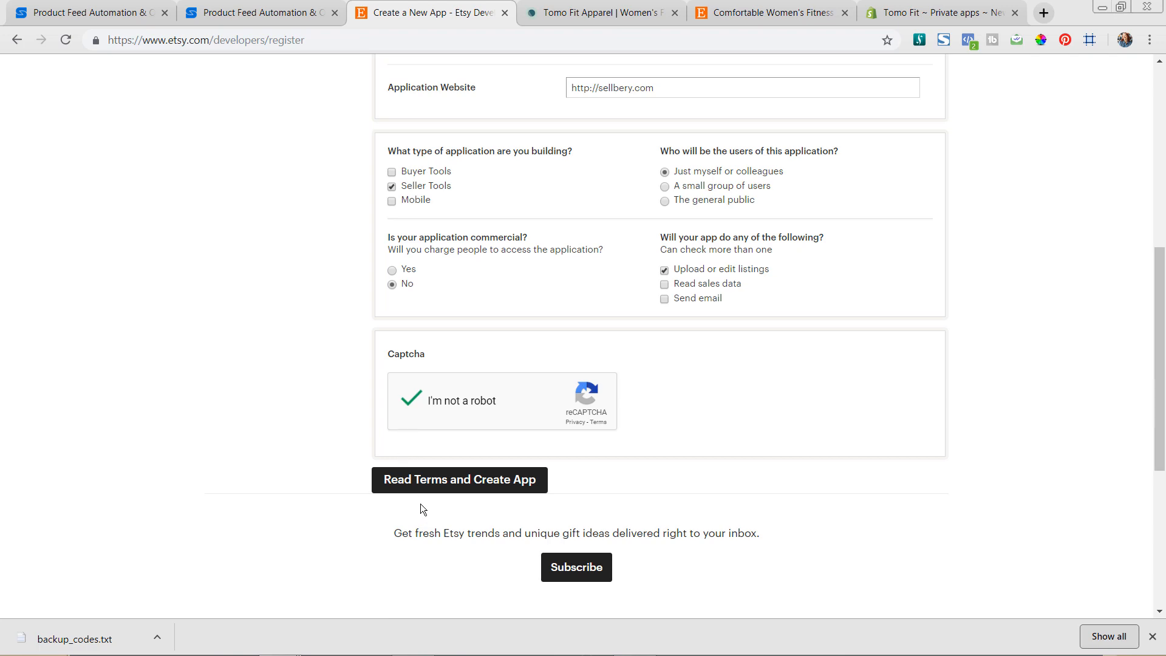
pyautogui.click(459, 479)
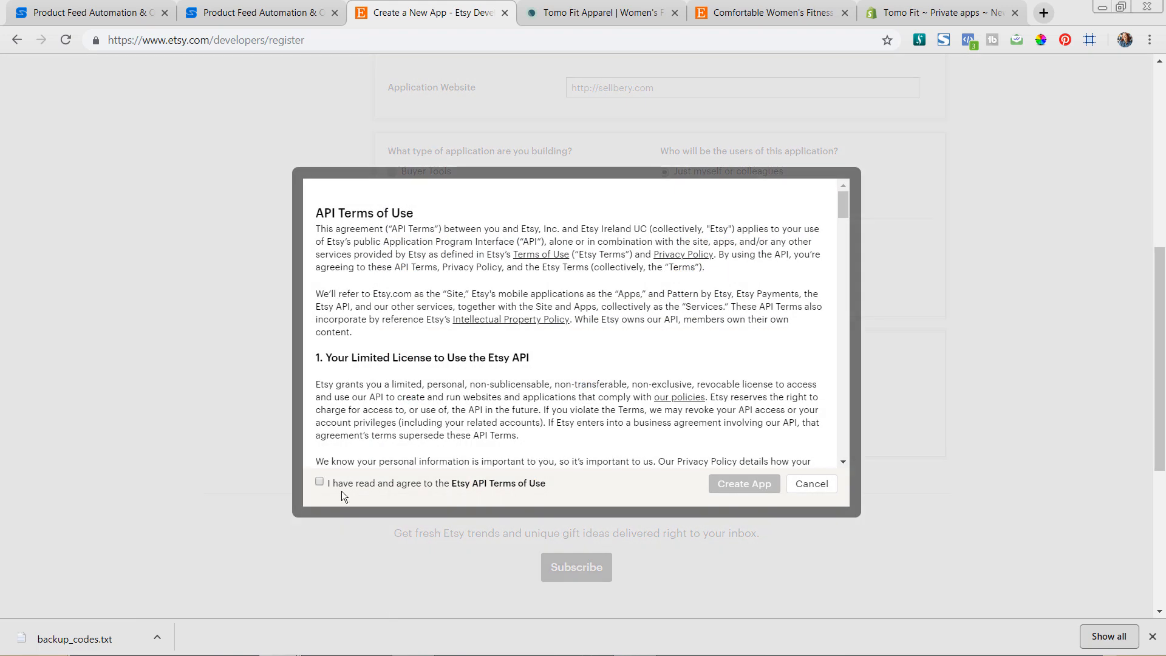
# - Agree to the Etsy API Terms of Use and create the Sellbery app
pyautogui.scroll(-3)
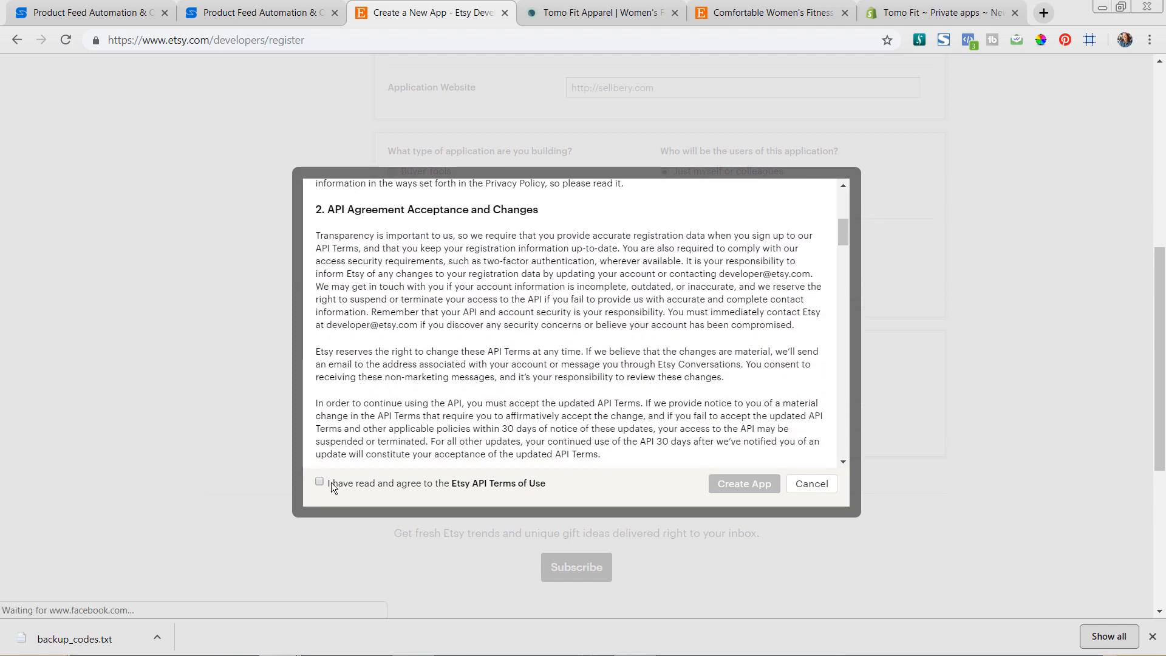
pyautogui.click(320, 481)
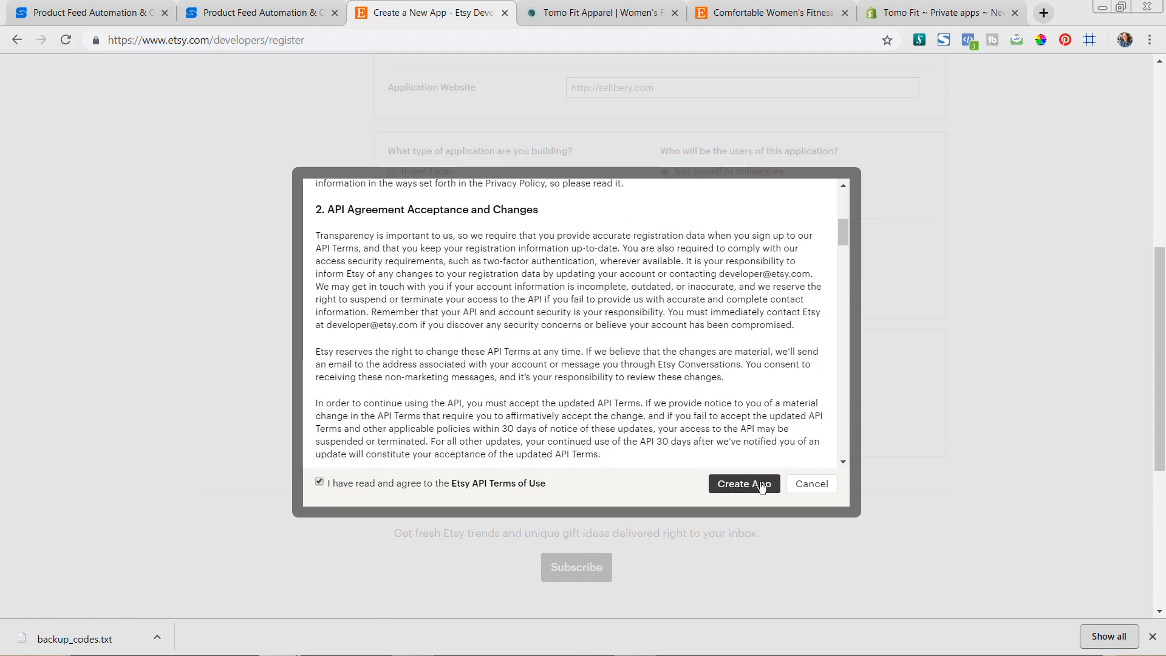
pyautogui.click(743, 484)
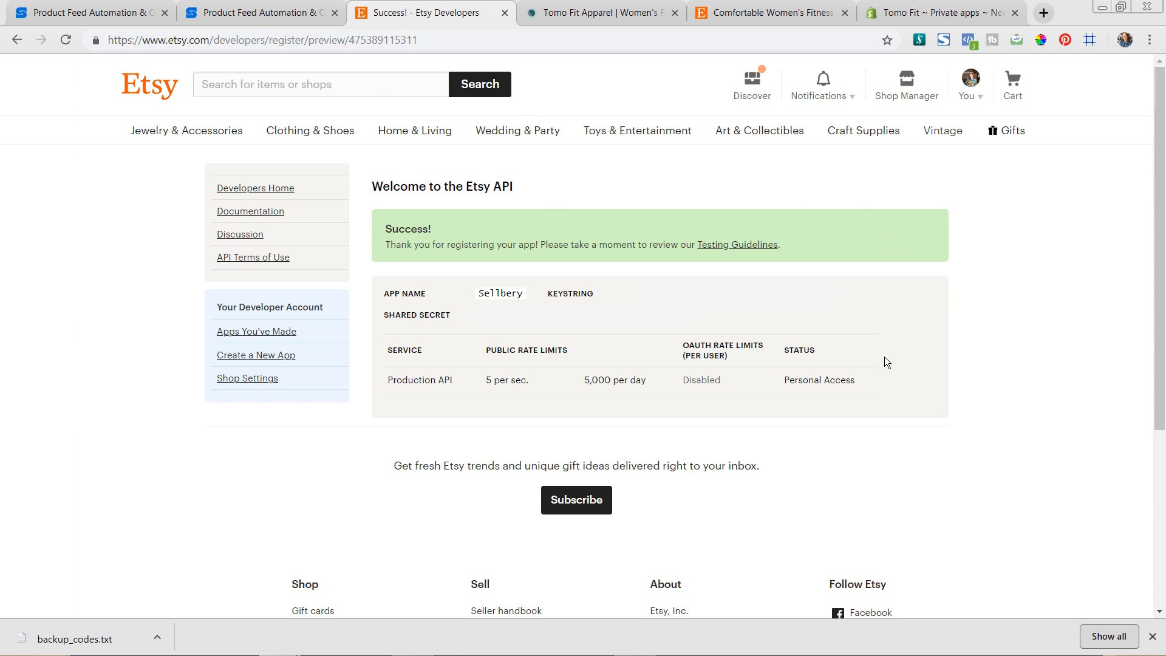
pyautogui.moveTo(851, 327)
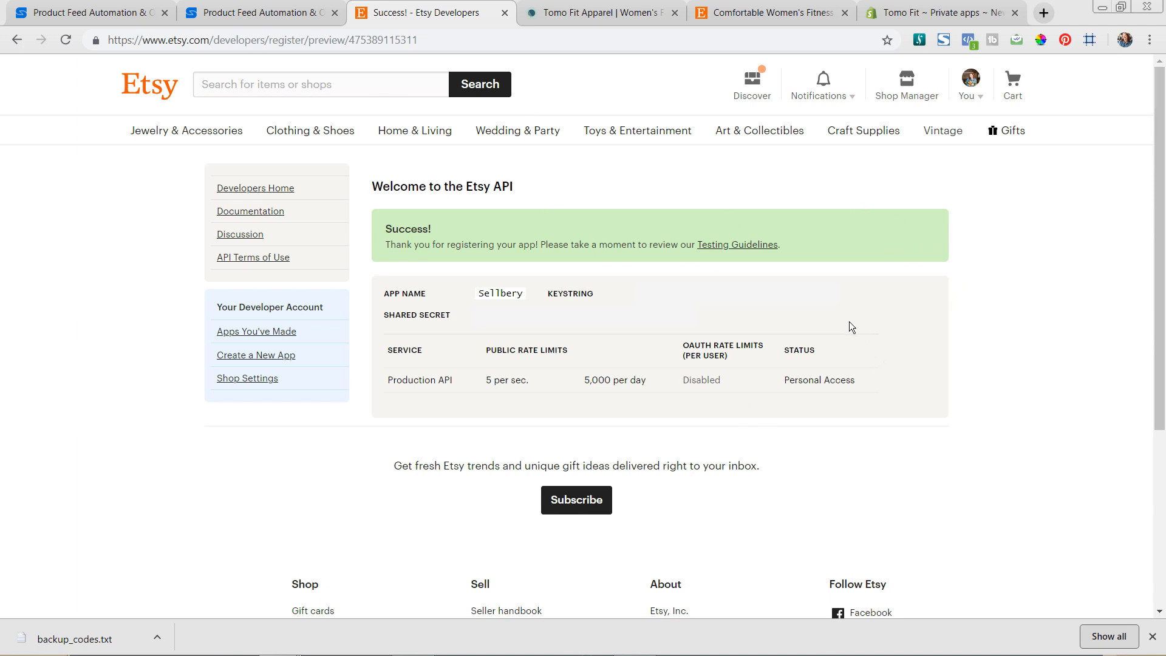
pyautogui.moveTo(853, 325)
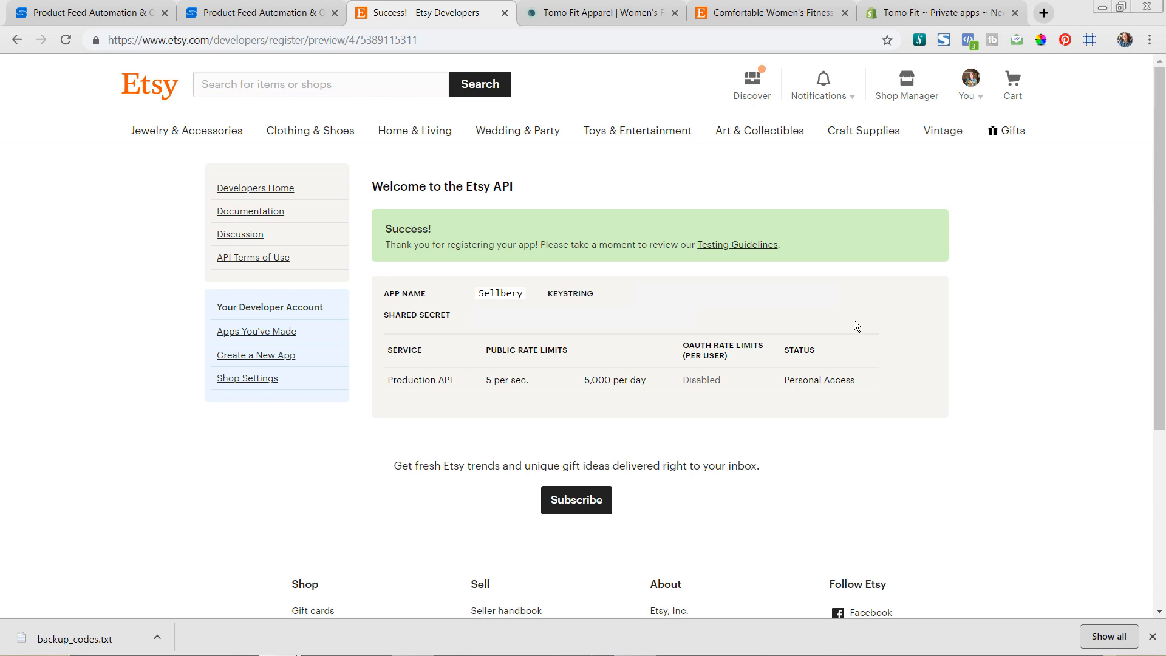
pyautogui.moveTo(856, 328)
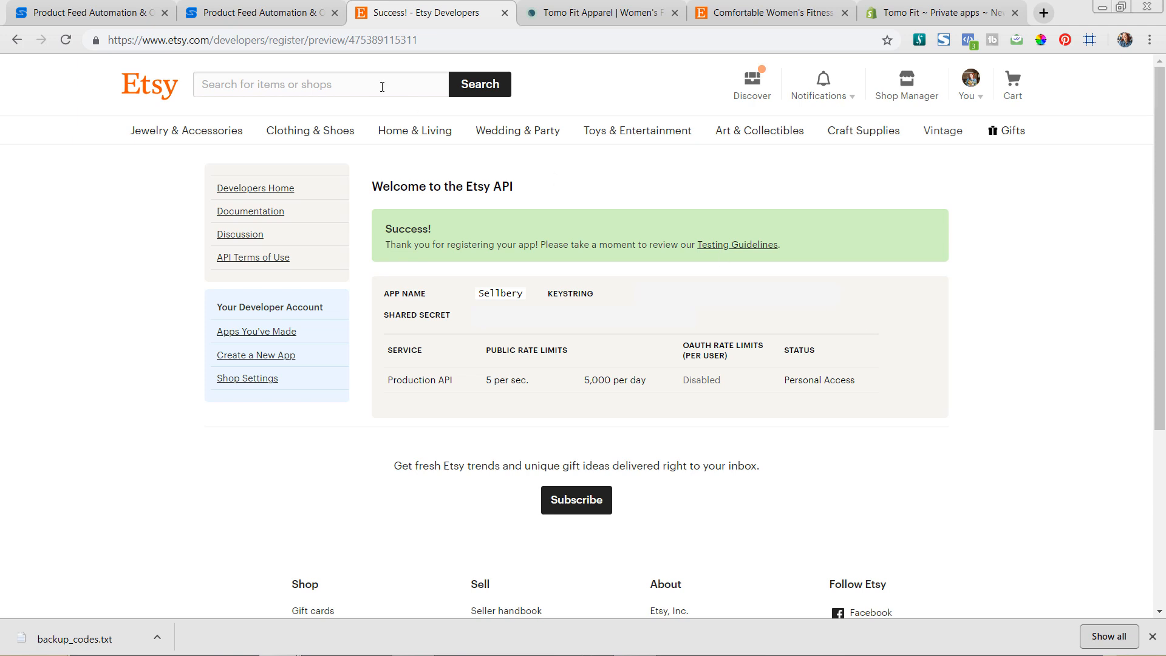
# - Switch back to the Sellbery tab with the Etsy connection settings
pyautogui.click(256, 13)
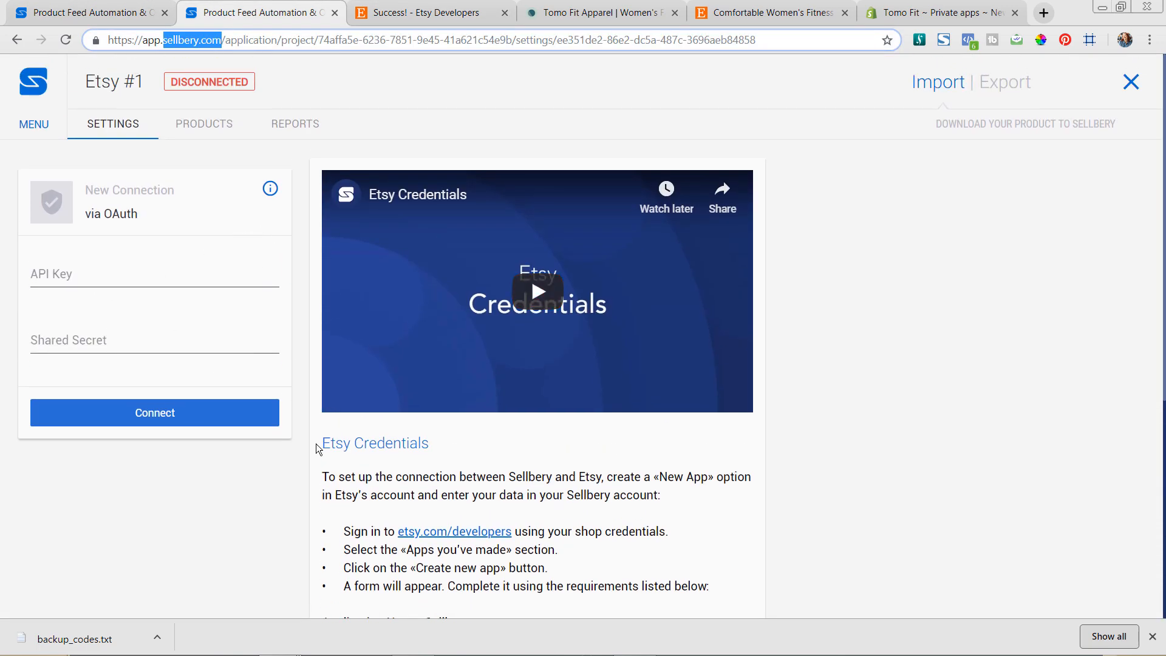
# - Connect Sellbery to the Etsy account and allow access to the shop on Etsy's authorization page
pyautogui.click(155, 413)
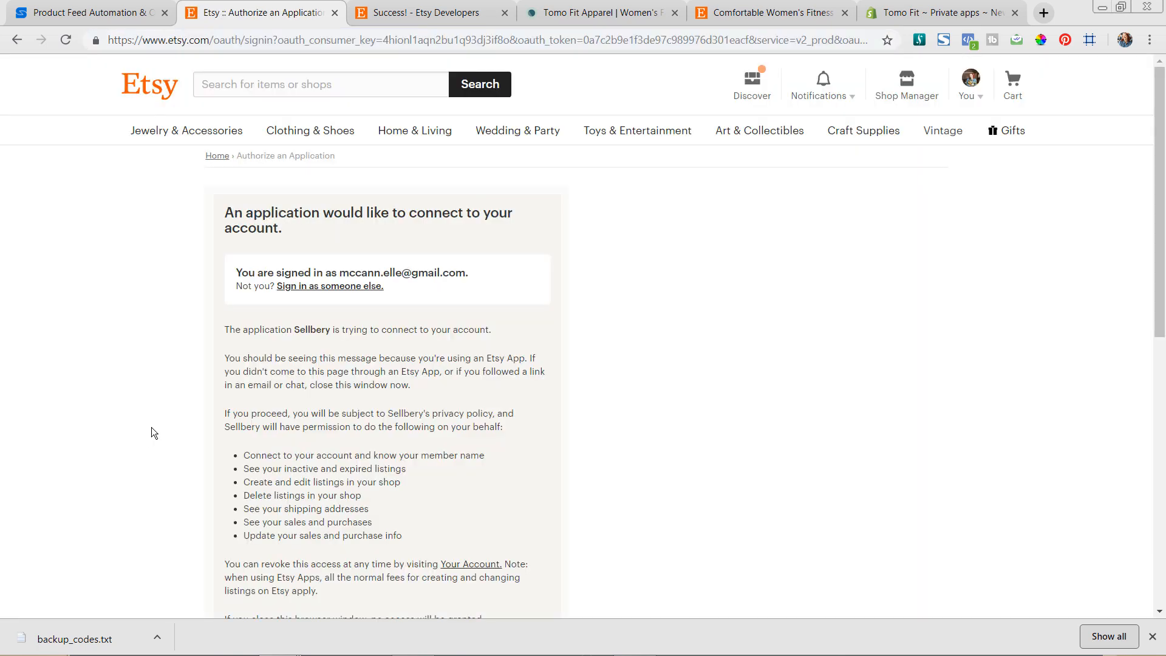
pyautogui.moveTo(175, 414)
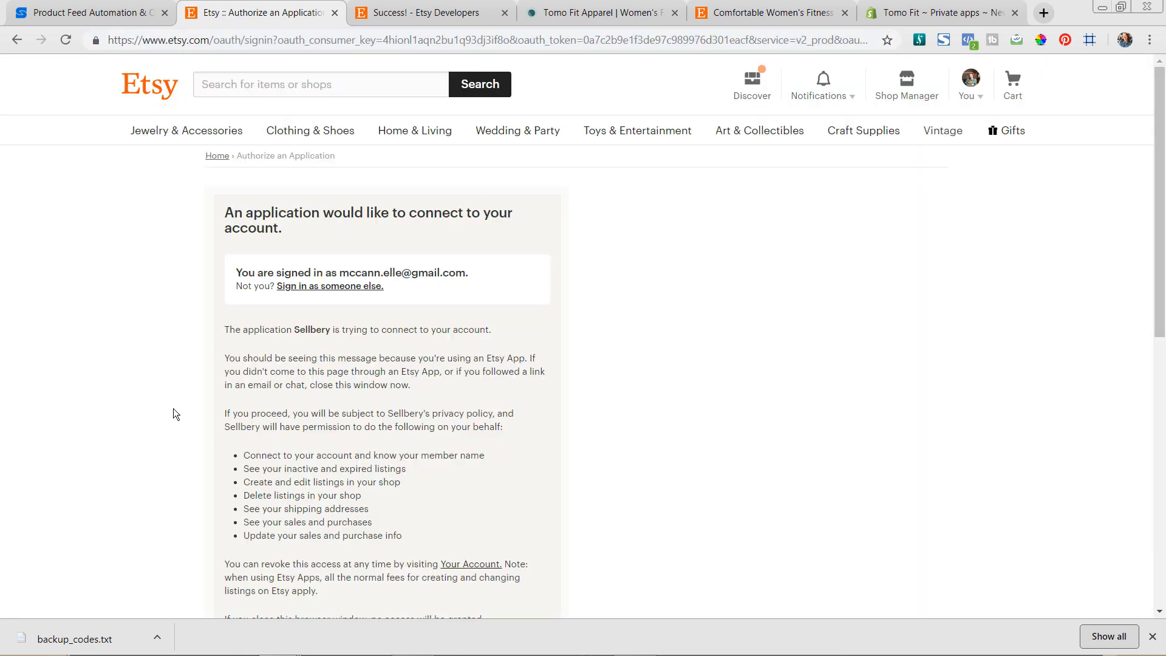
pyautogui.moveTo(359, 406)
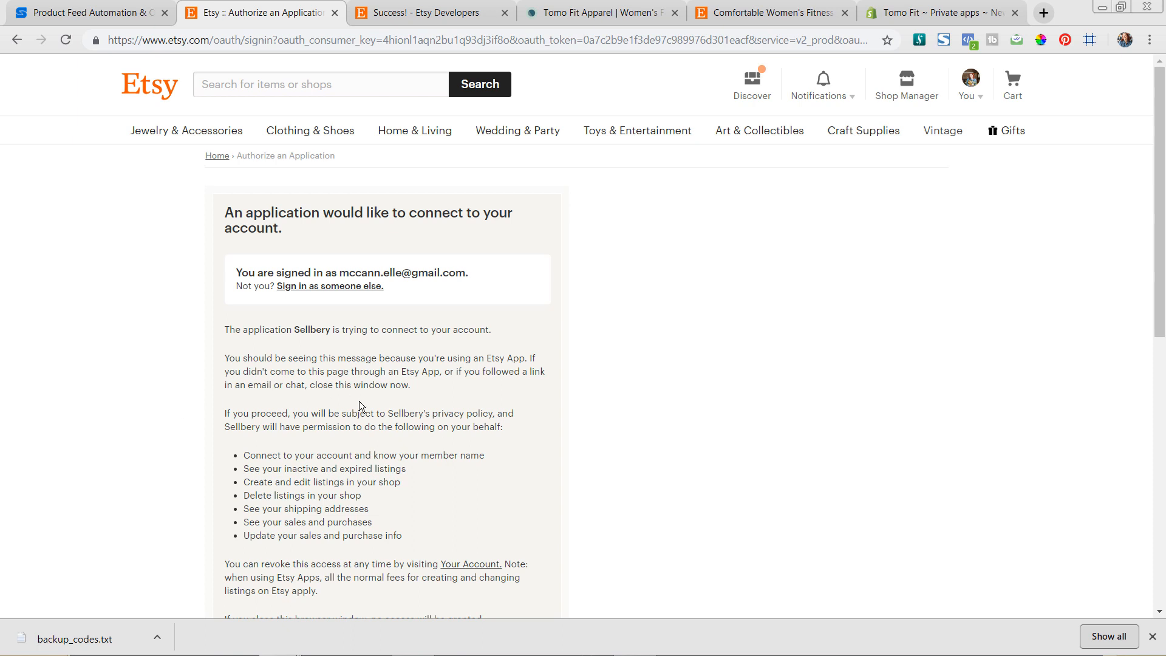
pyautogui.scroll(-3)
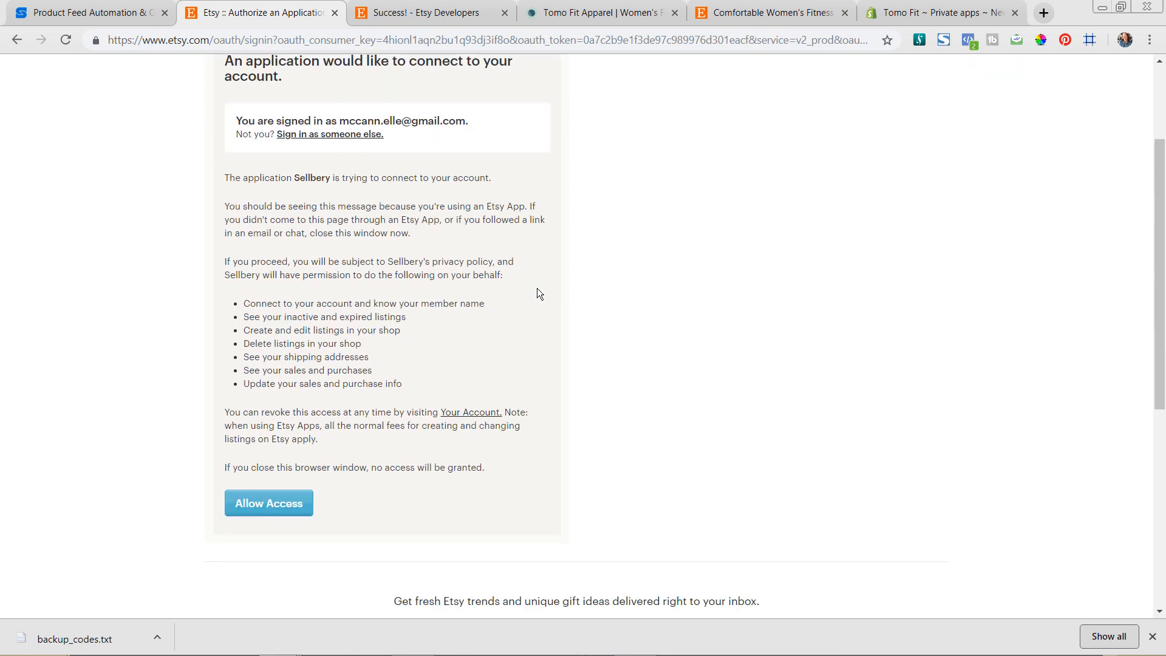
pyautogui.moveTo(269, 503)
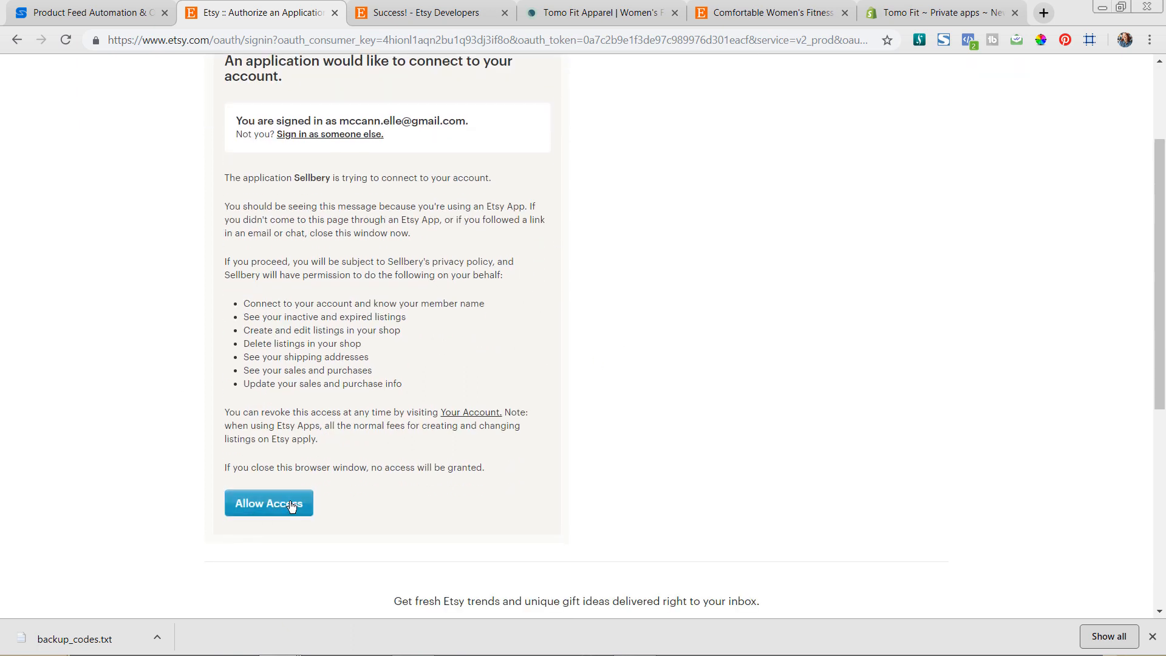
pyautogui.click(269, 503)
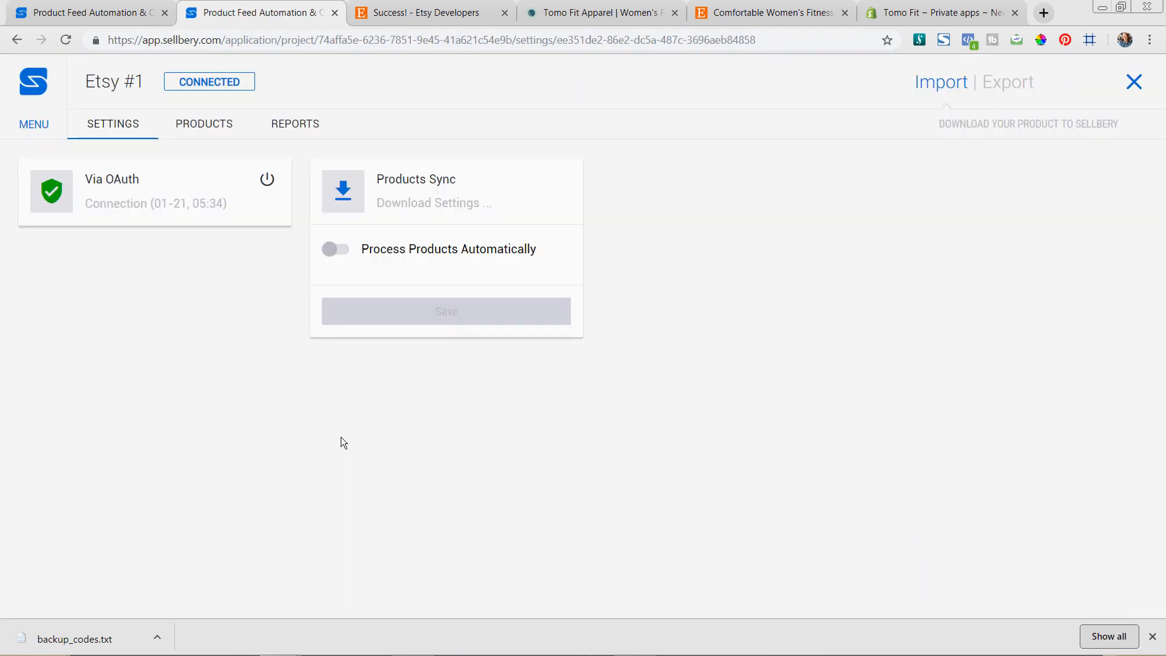
pyautogui.moveTo(353, 261)
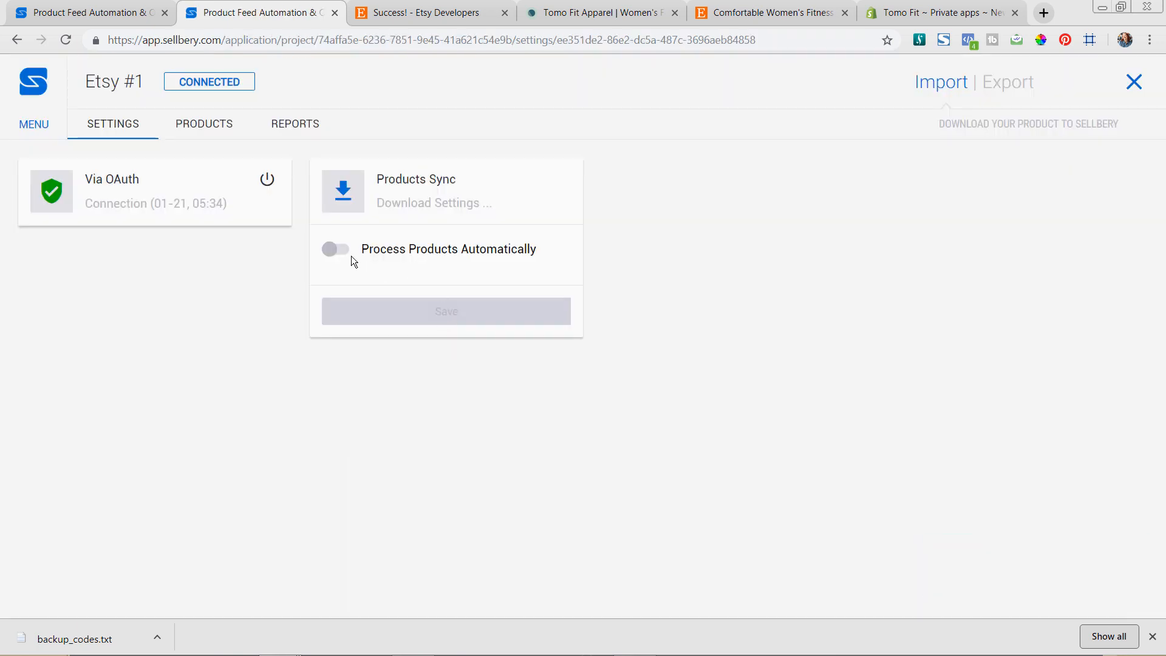
# - Enable Process Products Automatically at a 01 h 00 m interval and save
pyautogui.click(335, 249)
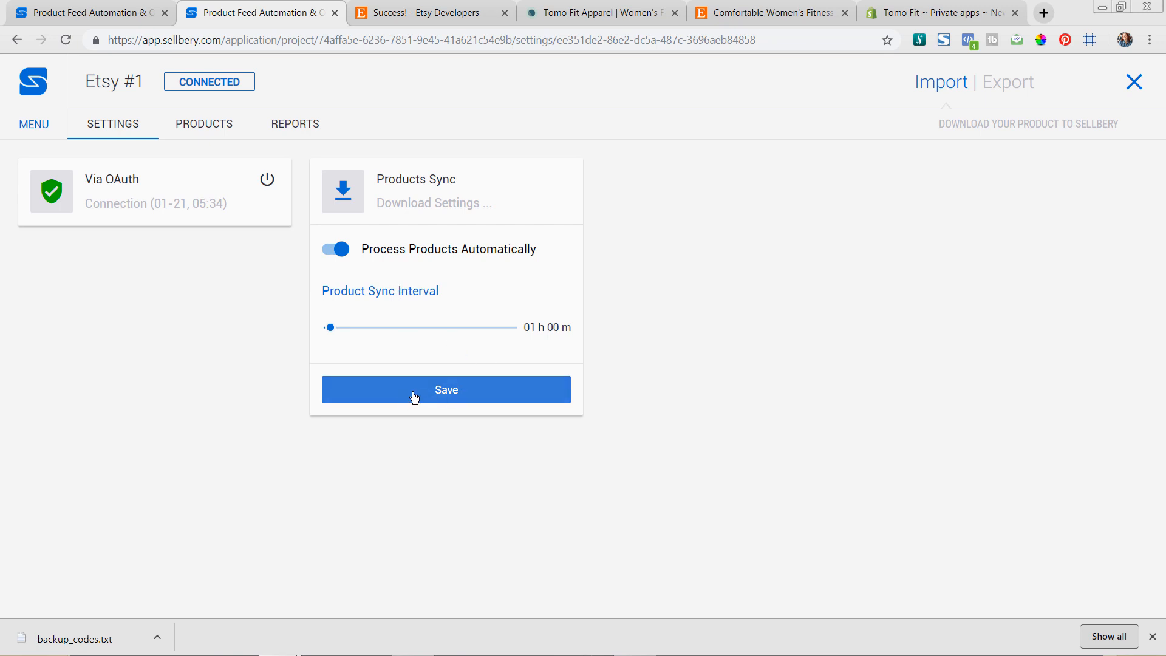
pyautogui.click(445, 389)
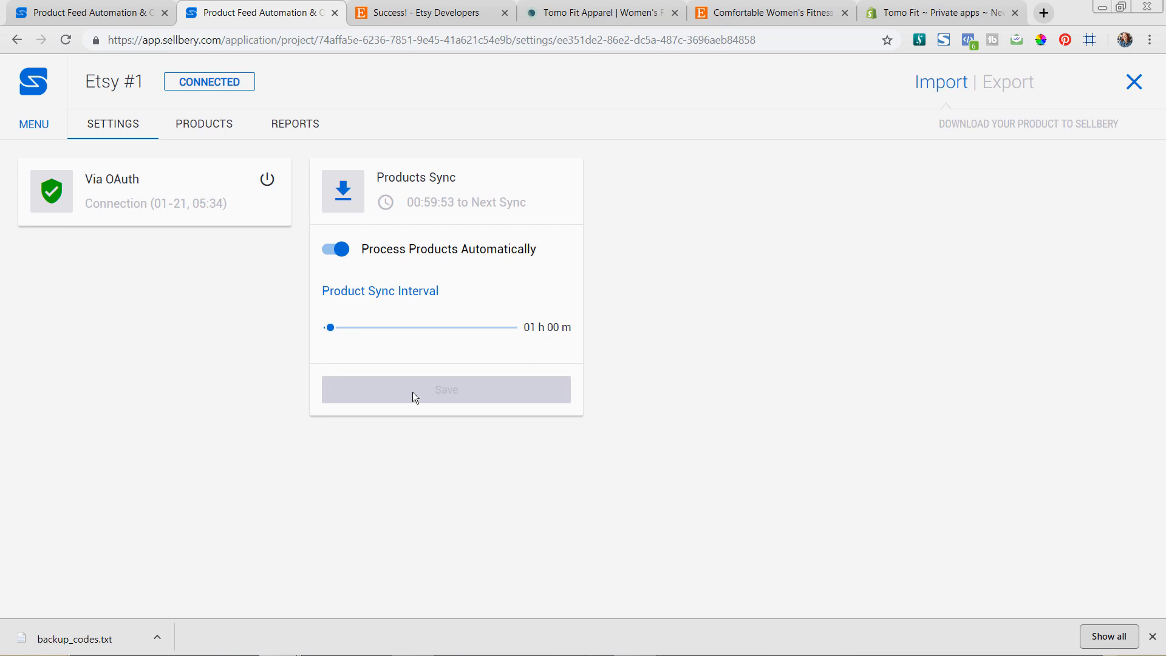
pyautogui.moveTo(28, 125)
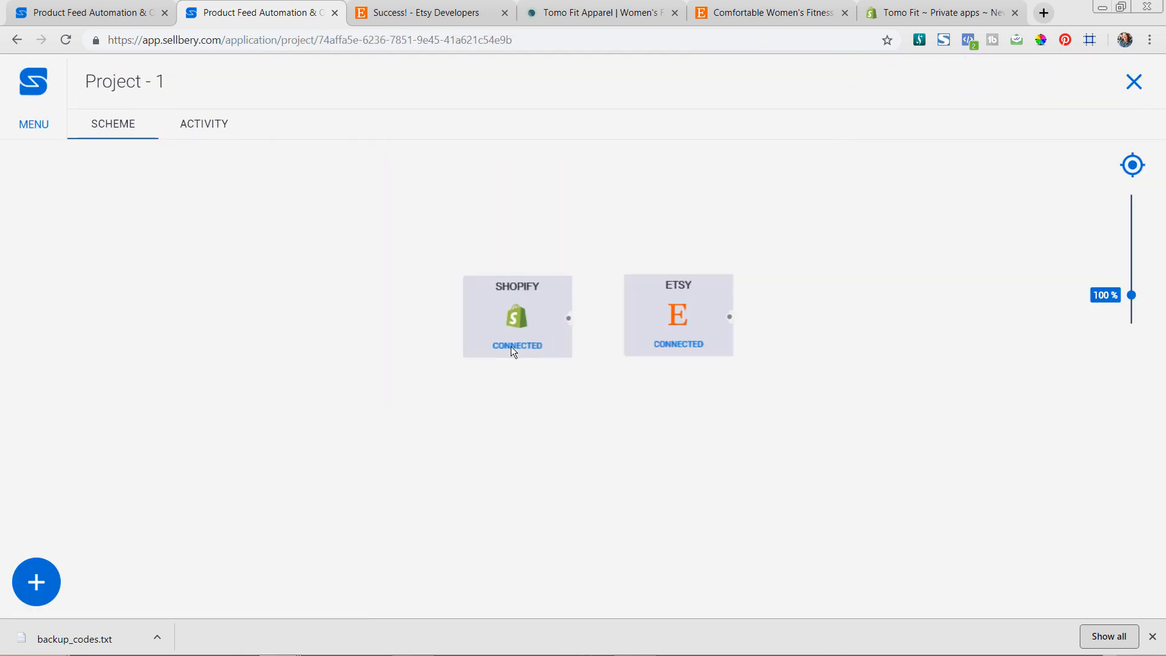
pyautogui.moveTo(530, 322)
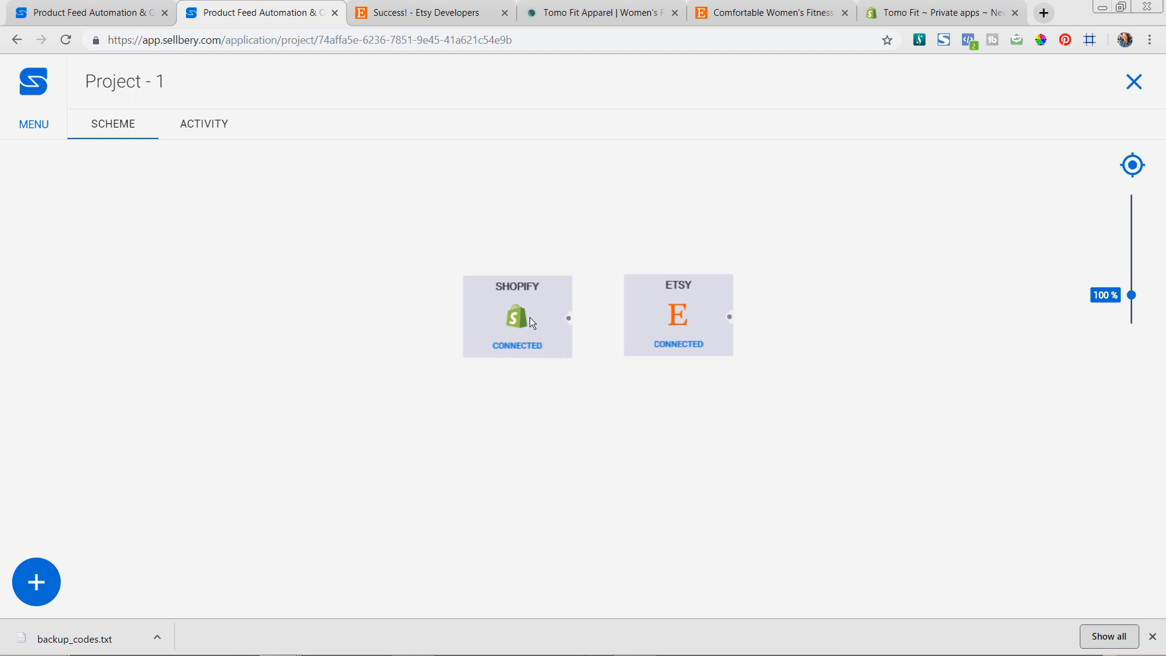
# - Select the Etsy #1 and Shopify components in the Project - 1 scheme
pyautogui.click(516, 316)
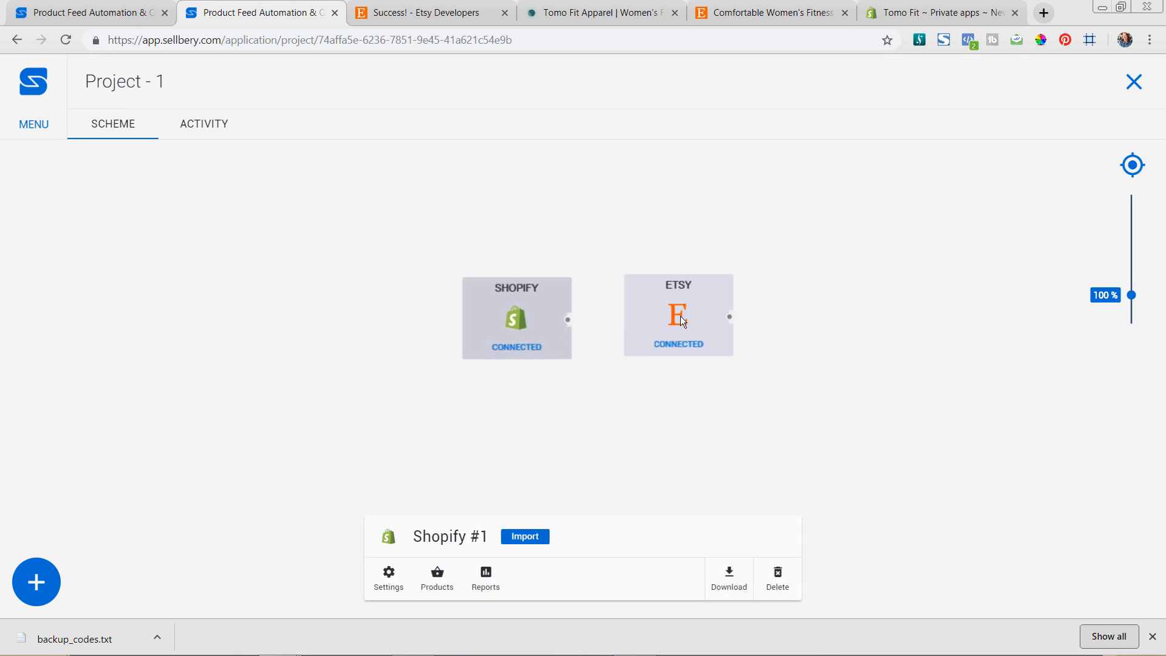
pyautogui.click(677, 315)
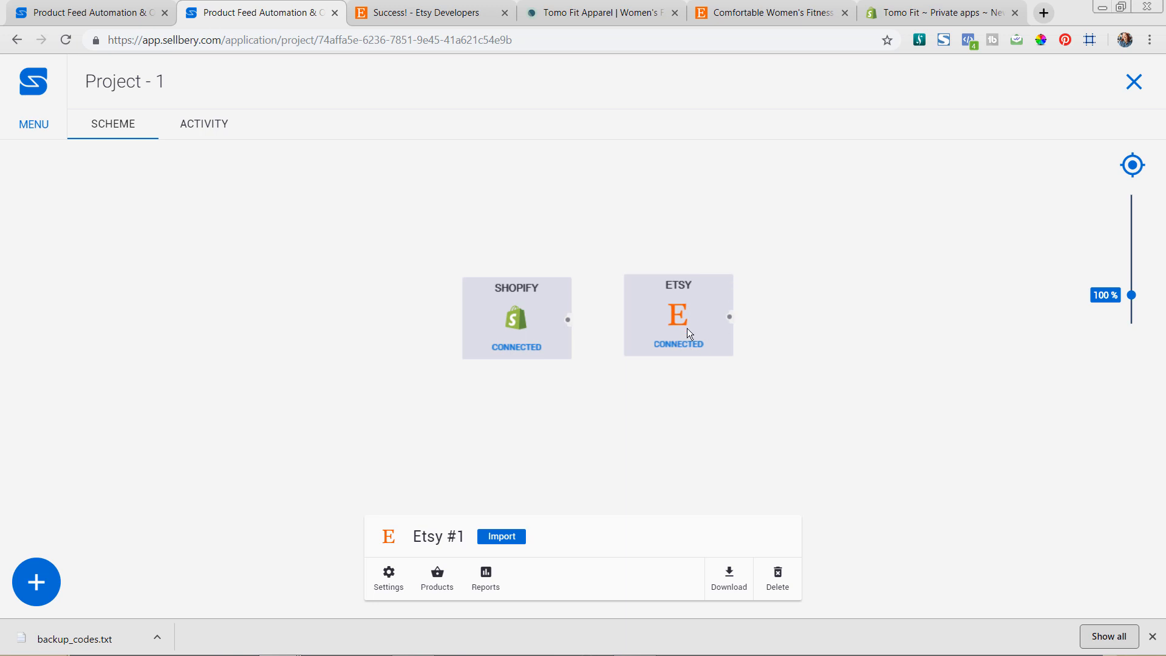
pyautogui.moveTo(698, 311)
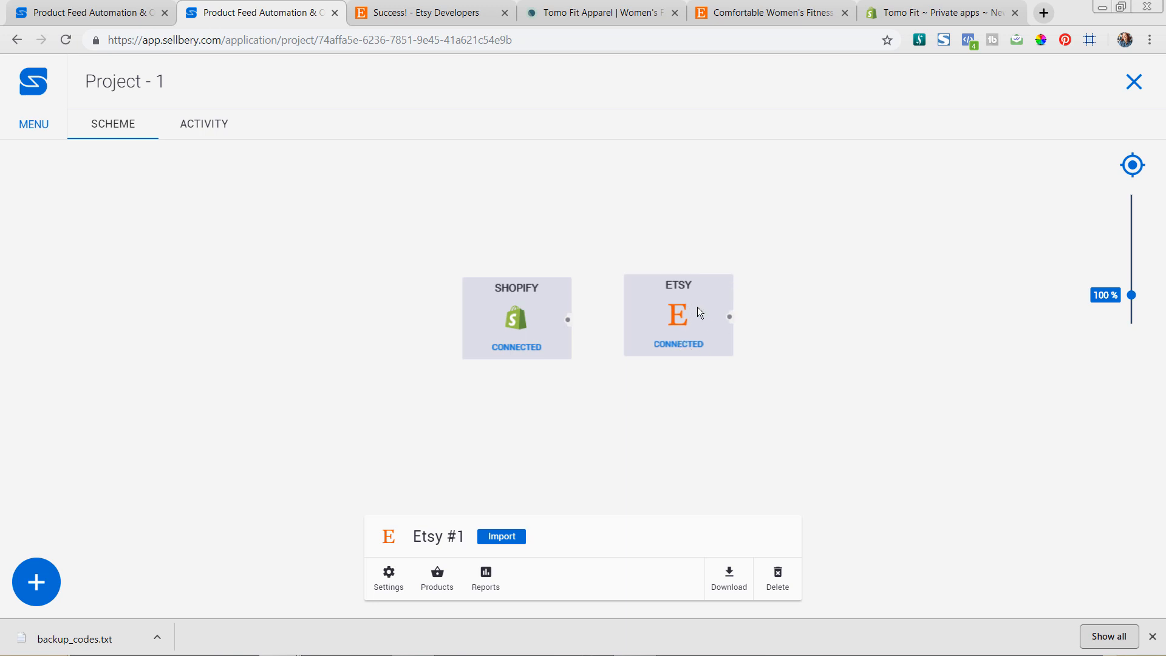
pyautogui.click(516, 317)
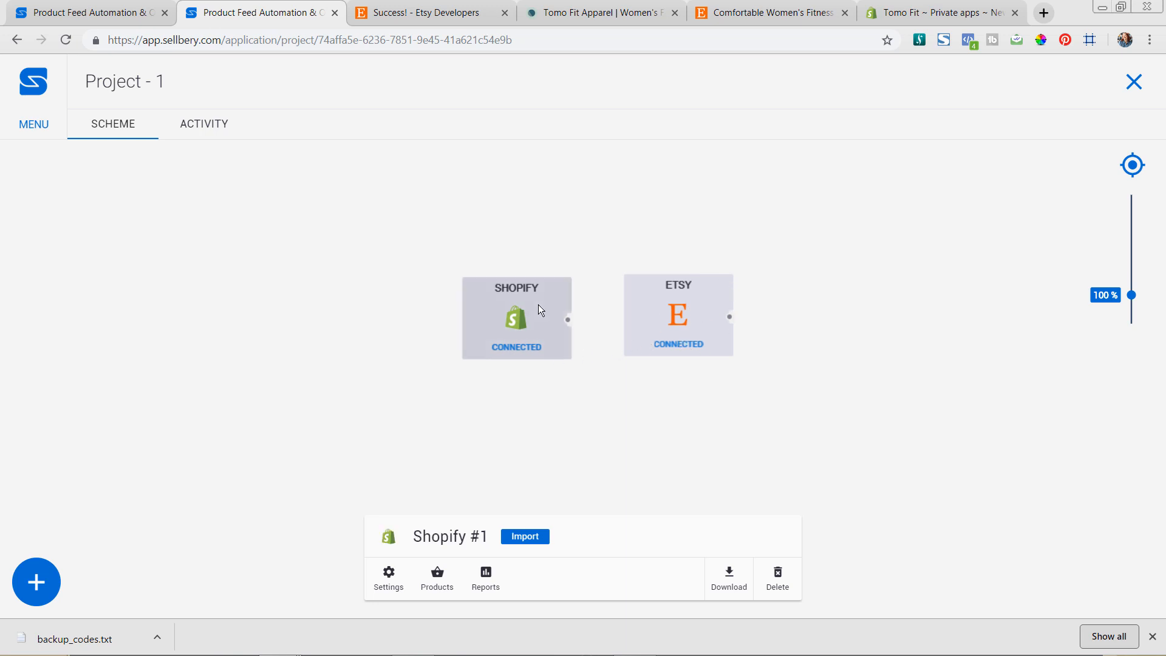
pyautogui.moveTo(630, 473)
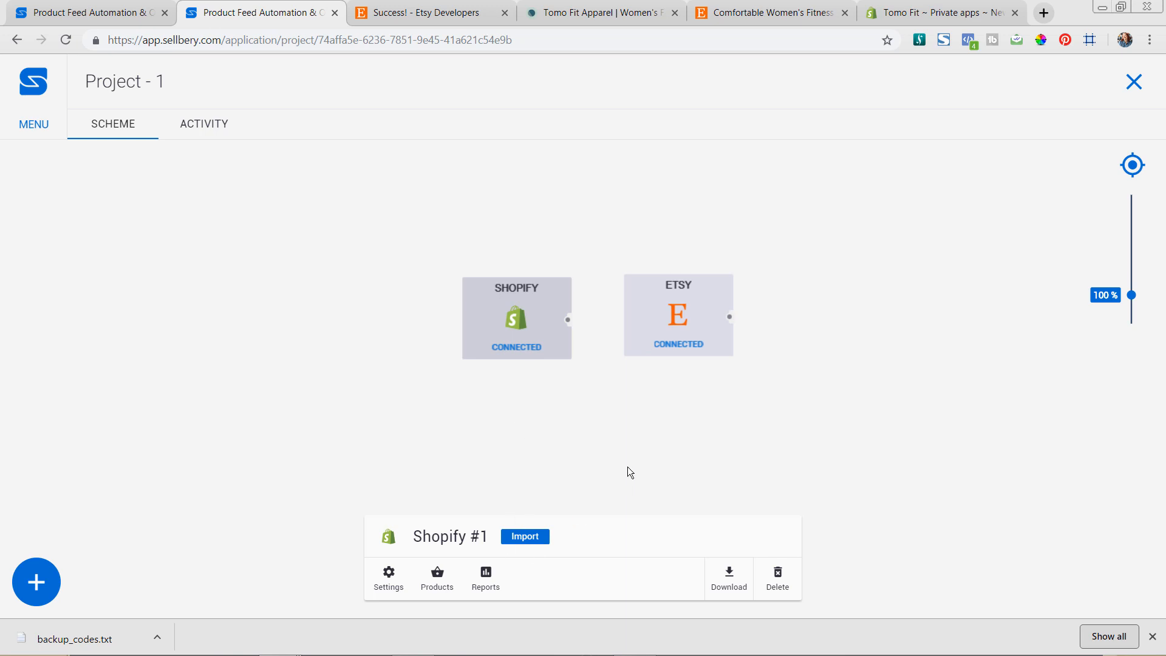
pyautogui.click(676, 314)
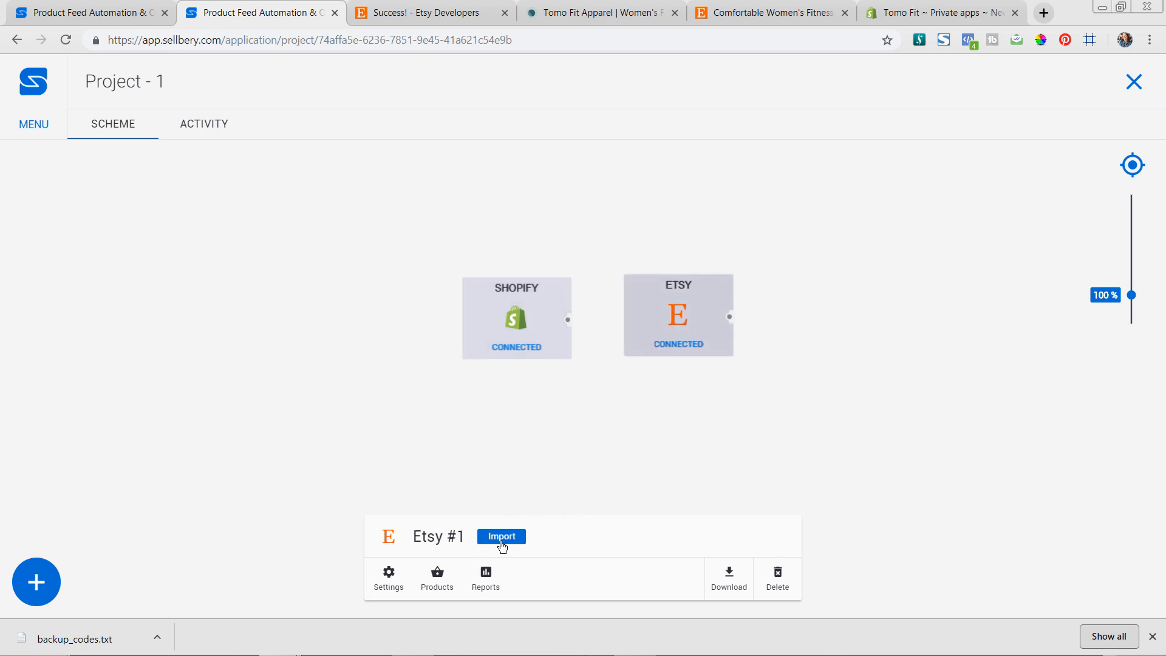
# - Switch the Etsy component from Import to Export and confirm the type change
pyautogui.click(501, 536)
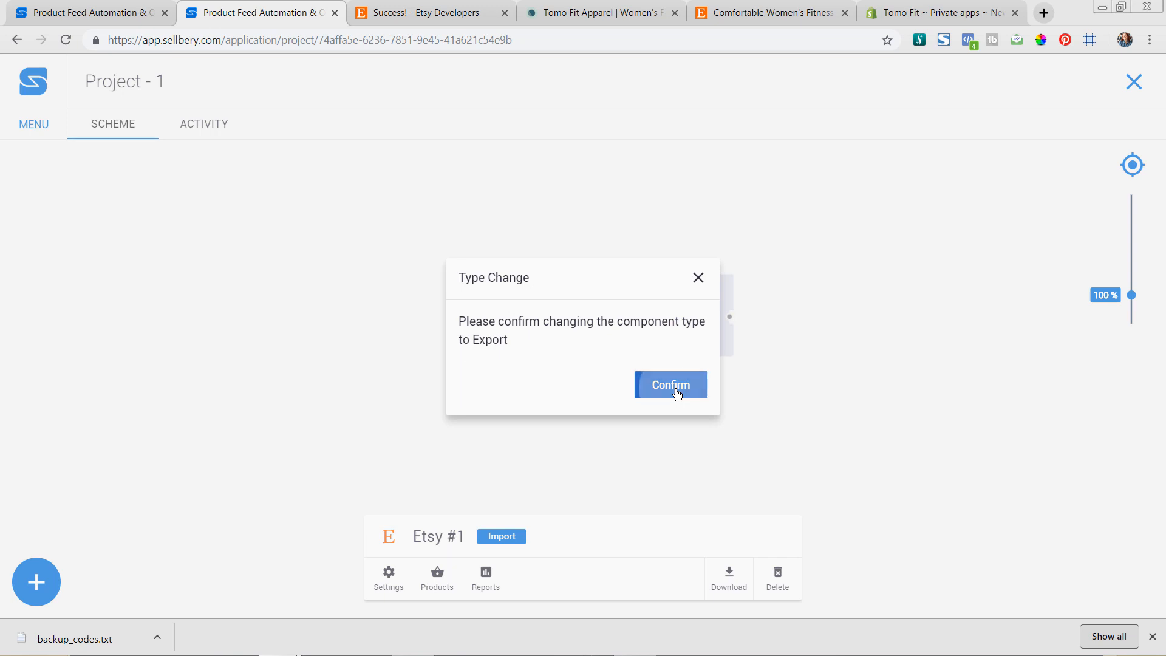
pyautogui.click(669, 385)
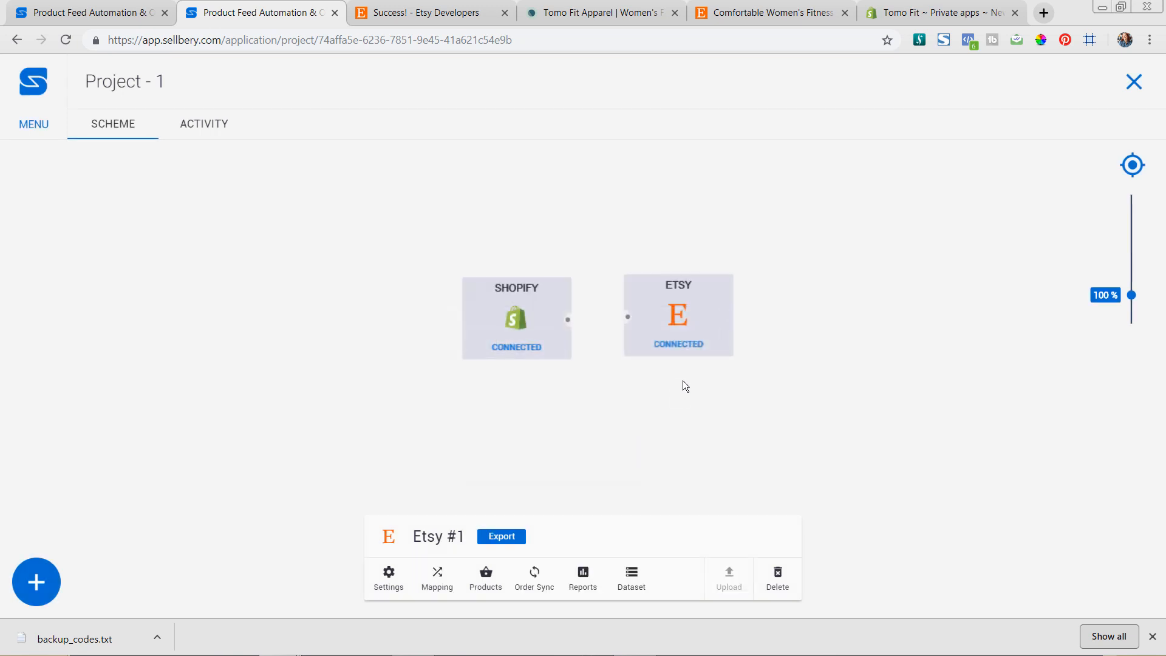
pyautogui.moveTo(606, 337)
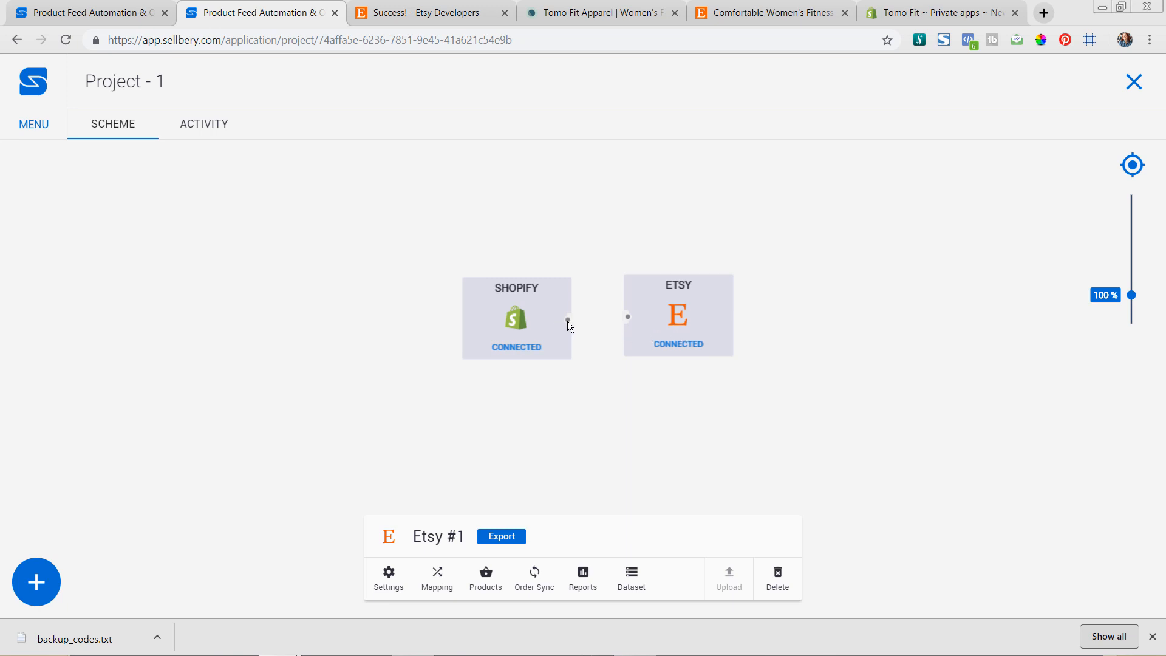
pyautogui.click(516, 318)
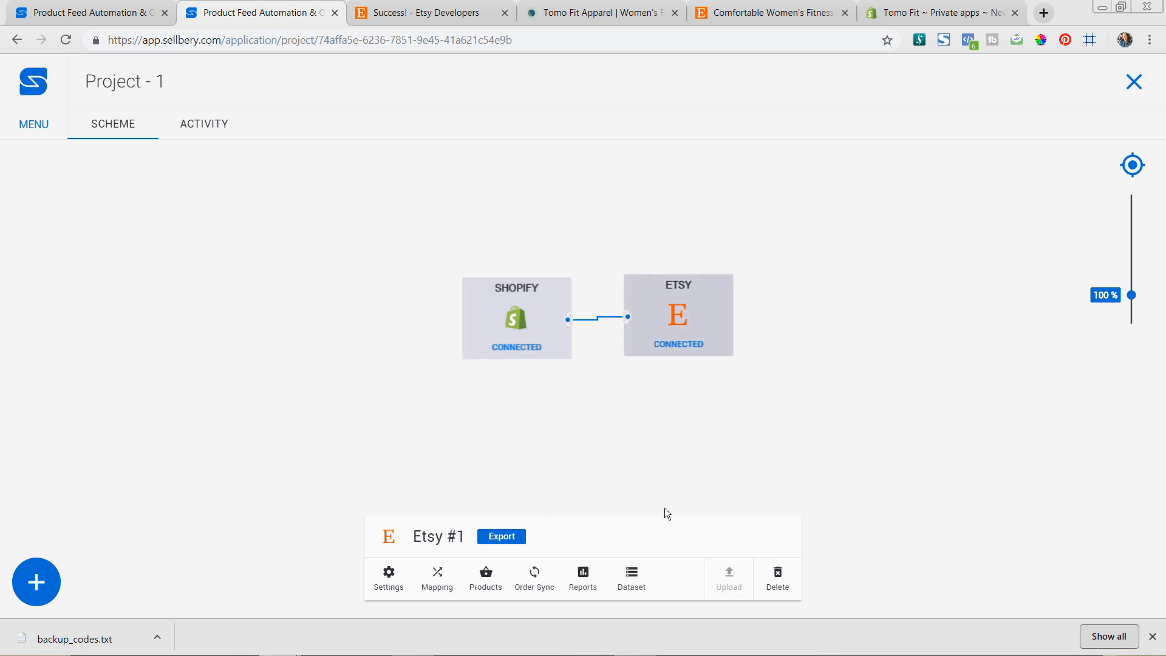
# - Select Shopify #1 and download its products into the project
pyautogui.click(515, 316)
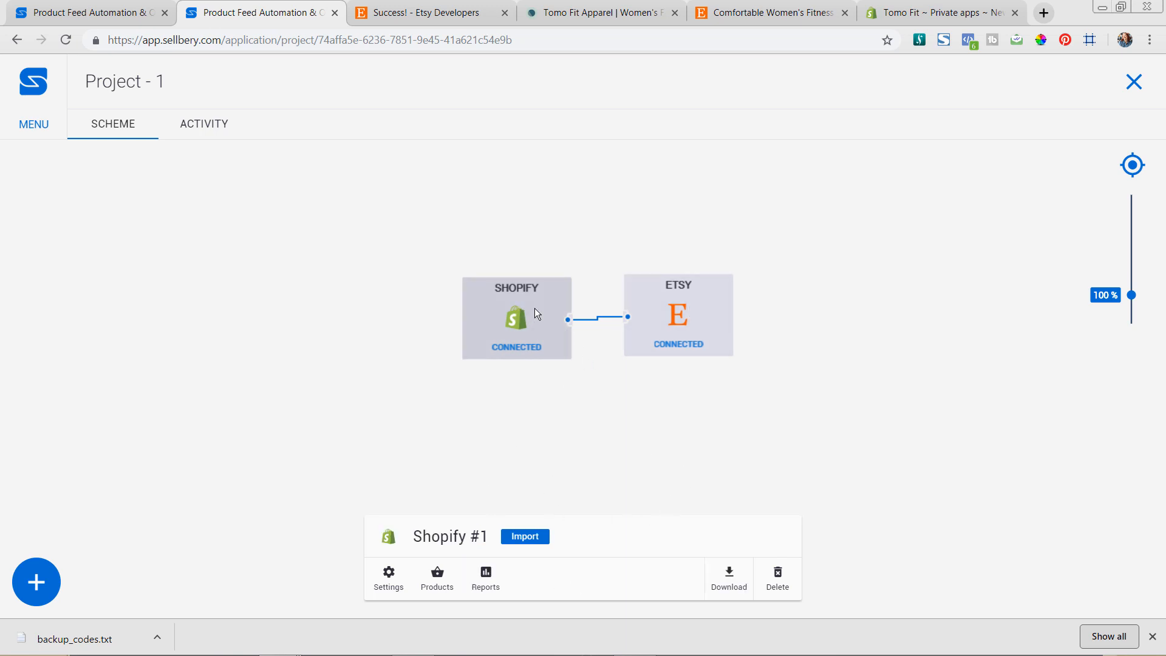
pyautogui.moveTo(728, 579)
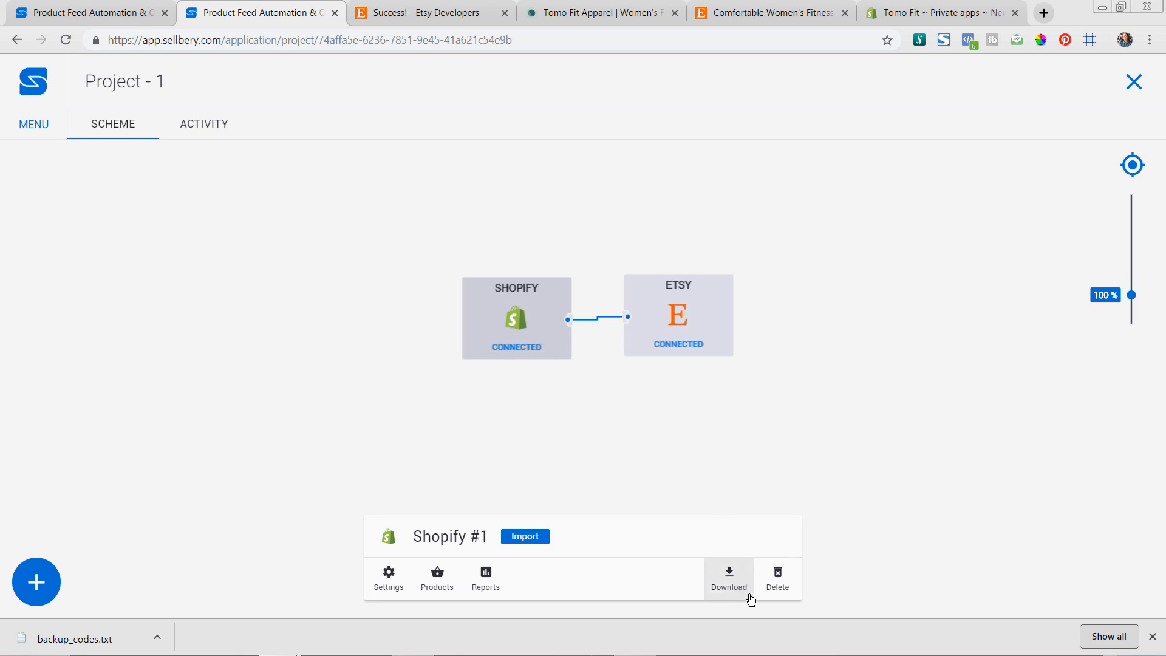
pyautogui.click(729, 577)
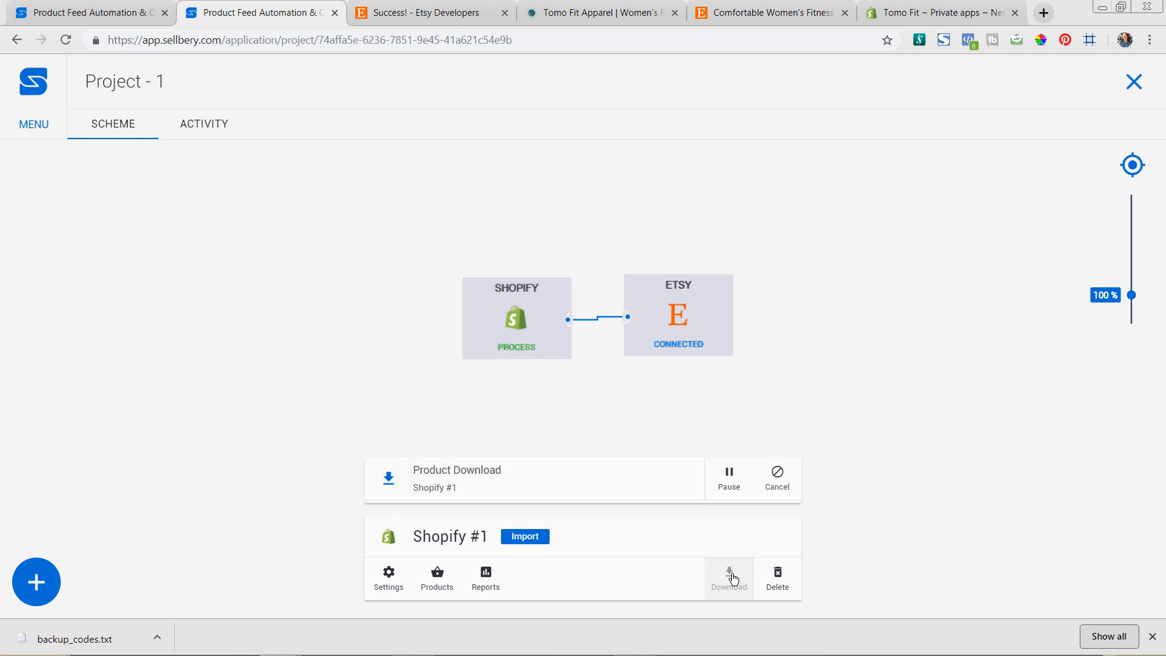
pyautogui.moveTo(784, 540)
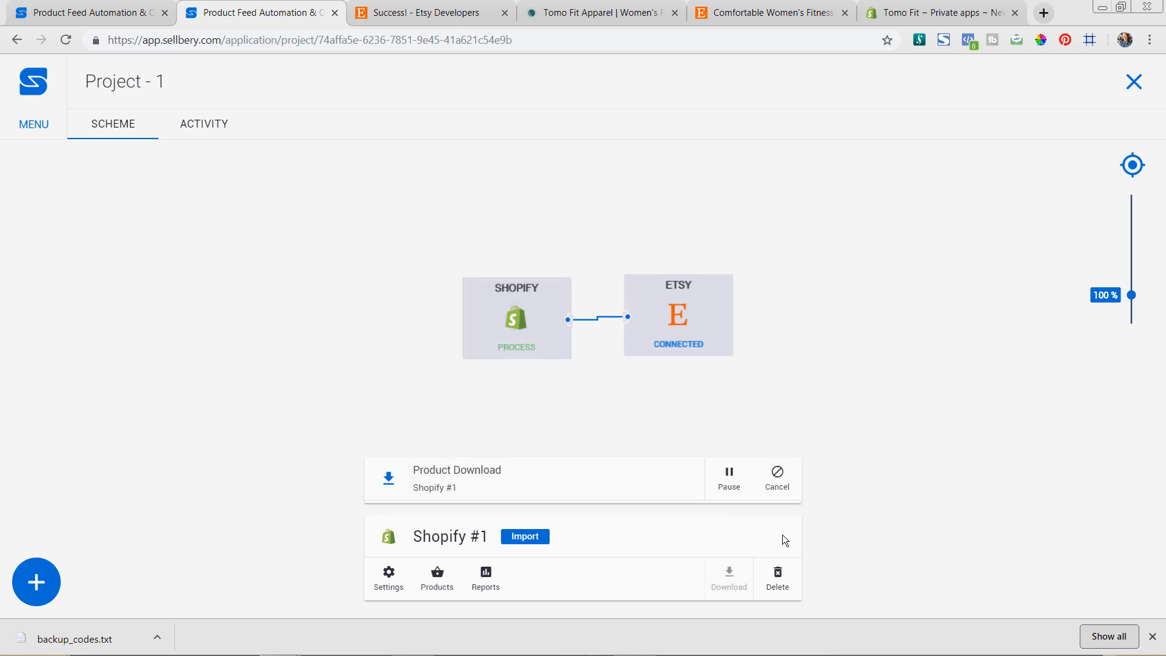
pyautogui.moveTo(889, 541)
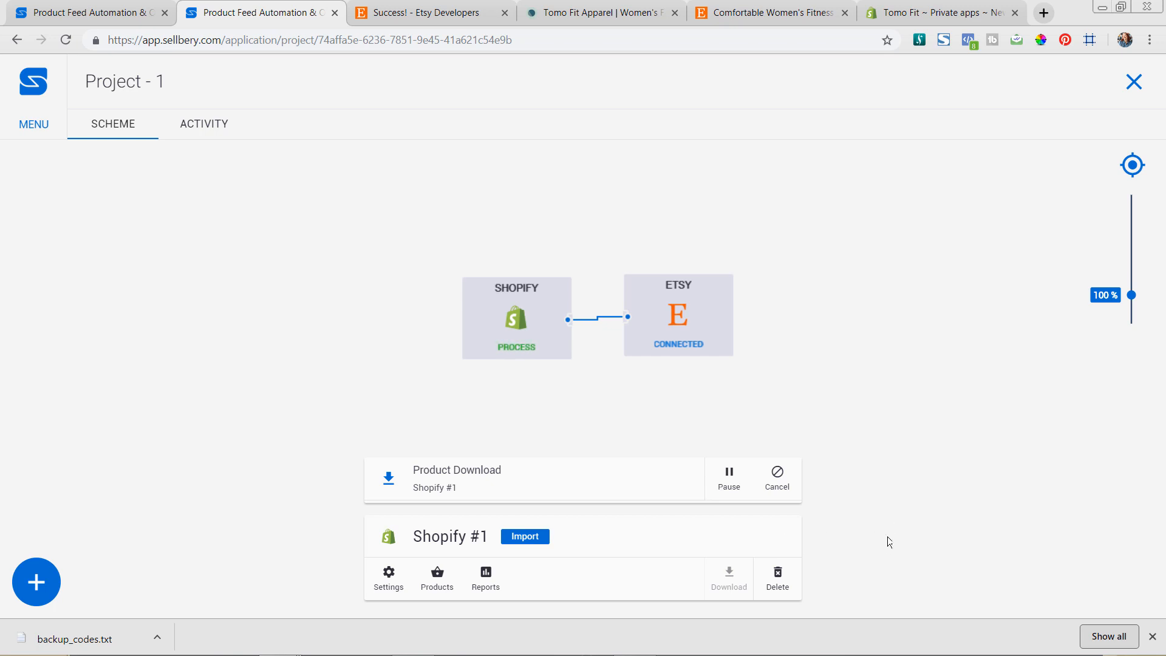
pyautogui.moveTo(848, 542)
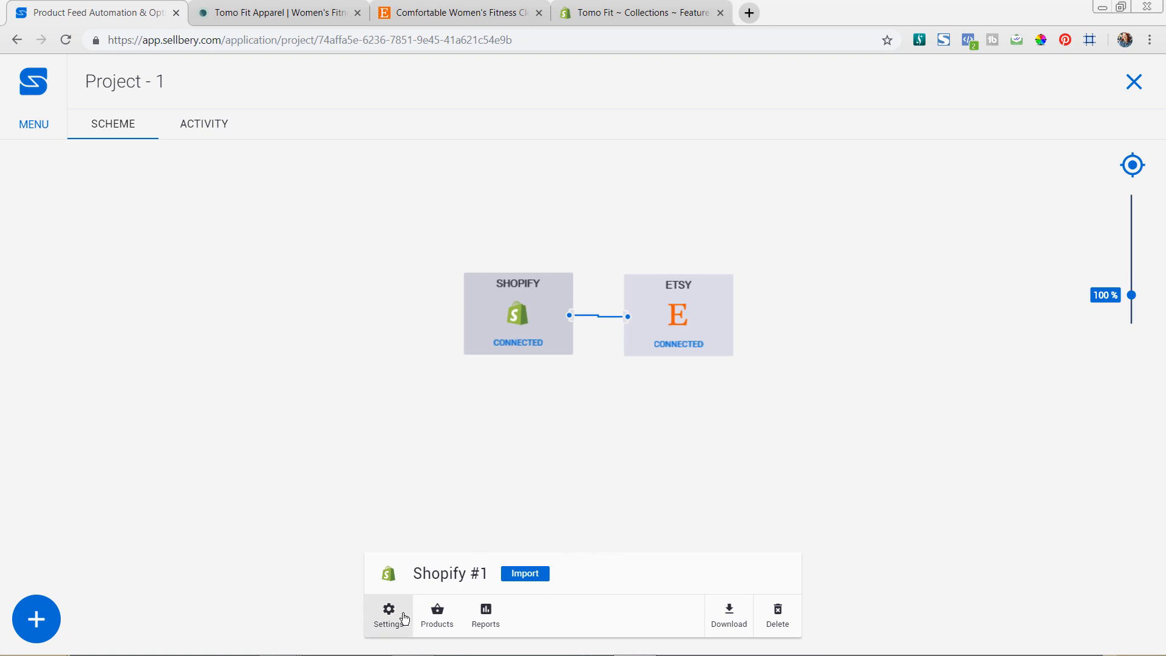
# - Review the 93 downloaded Shopify products and return to the project scheme
pyautogui.click(437, 613)
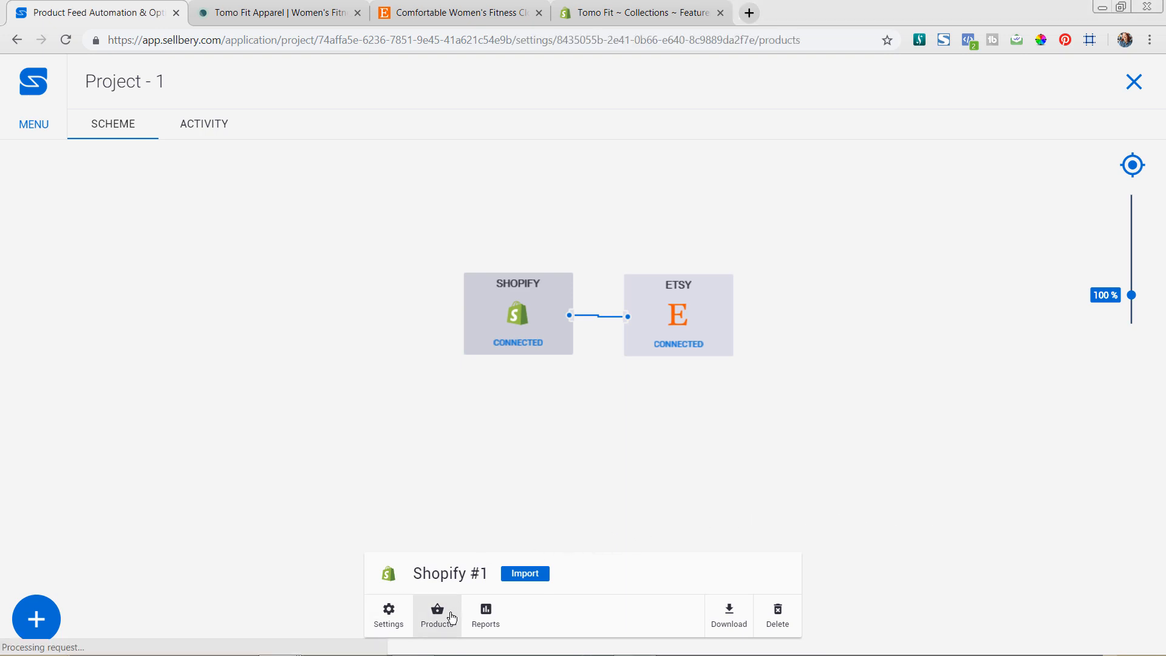
pyautogui.click(437, 616)
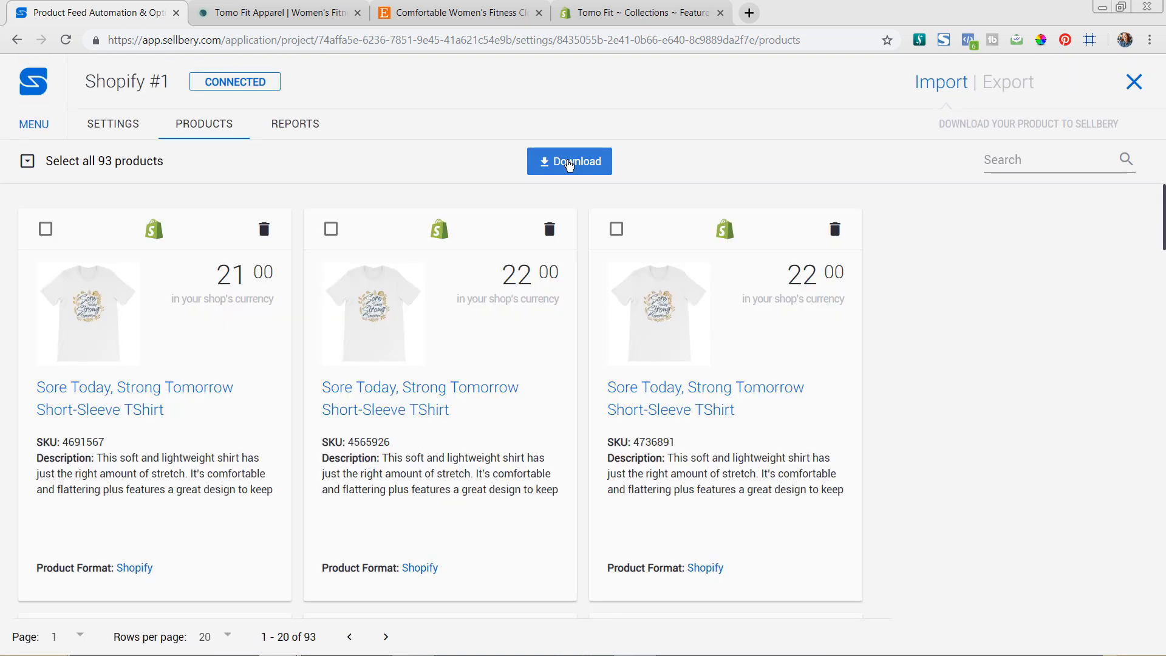
pyautogui.moveTo(370, 454)
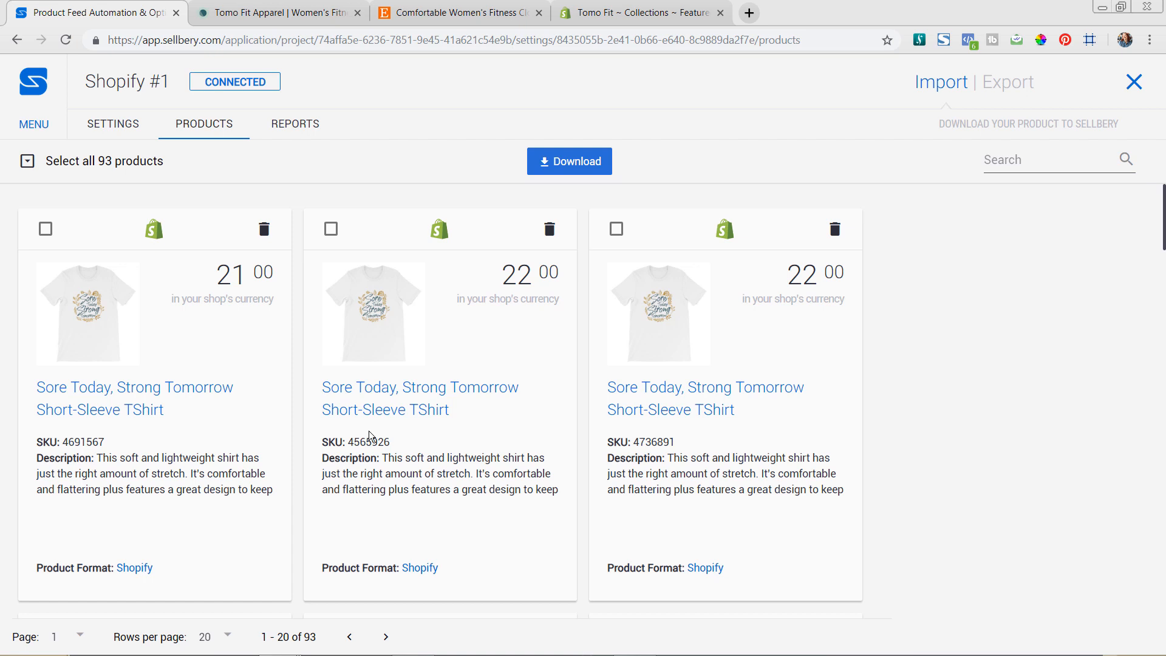
pyautogui.scroll(-3)
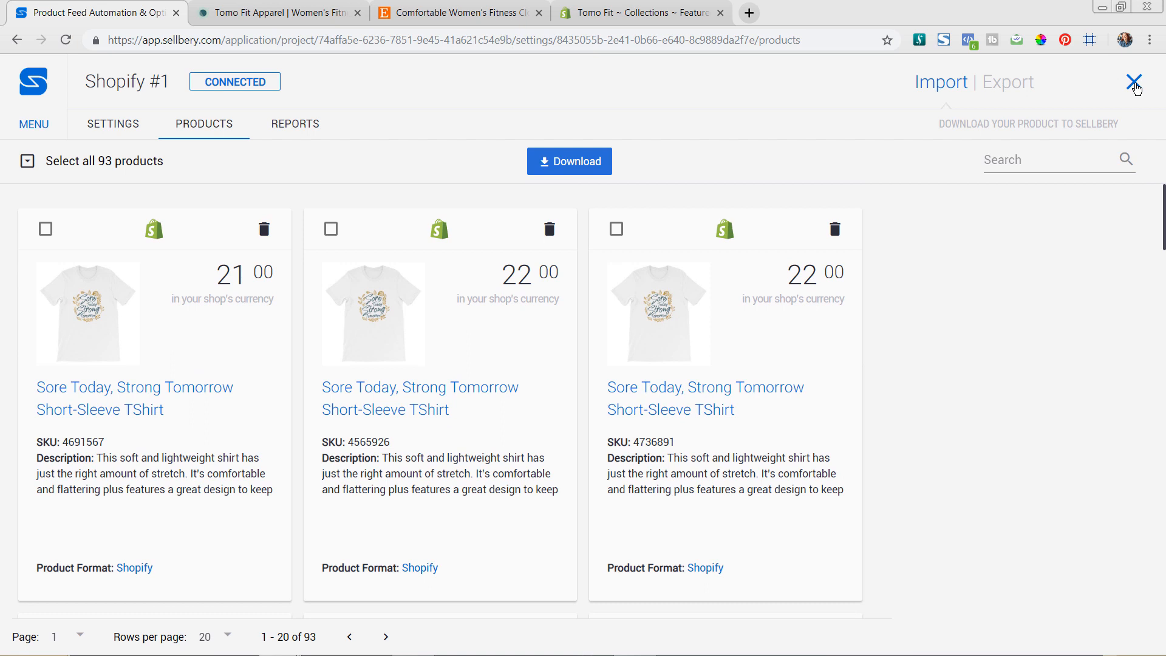
pyautogui.click(1133, 82)
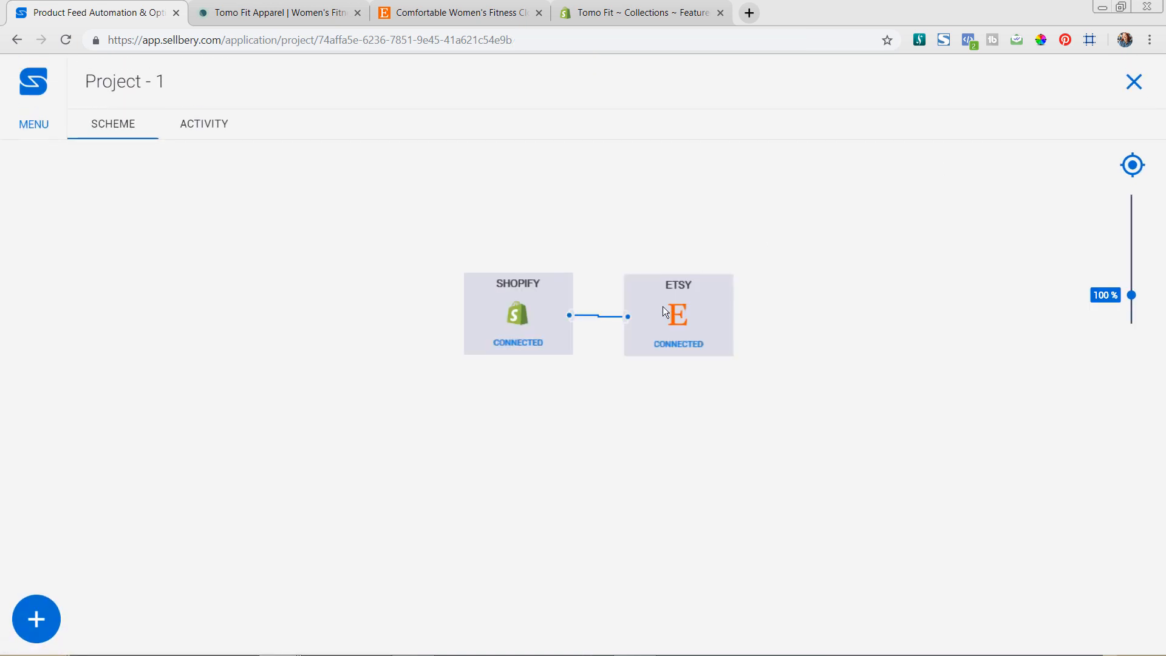
# - Select the Etsy #1 export component and view its queued products
pyautogui.click(678, 314)
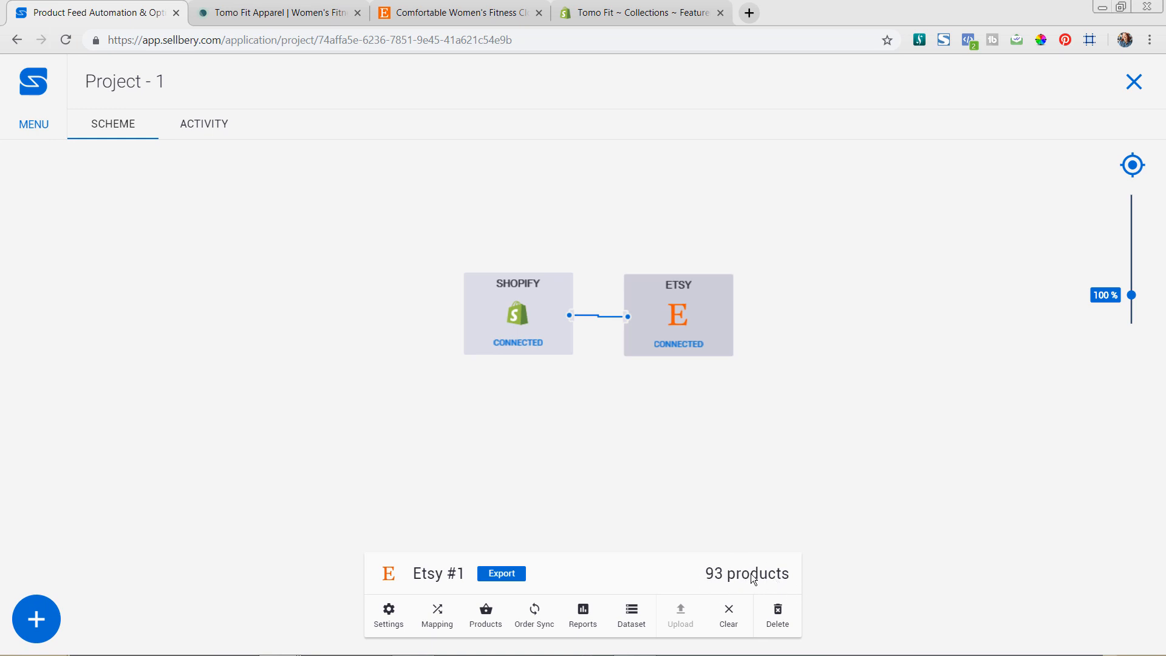
pyautogui.moveTo(739, 576)
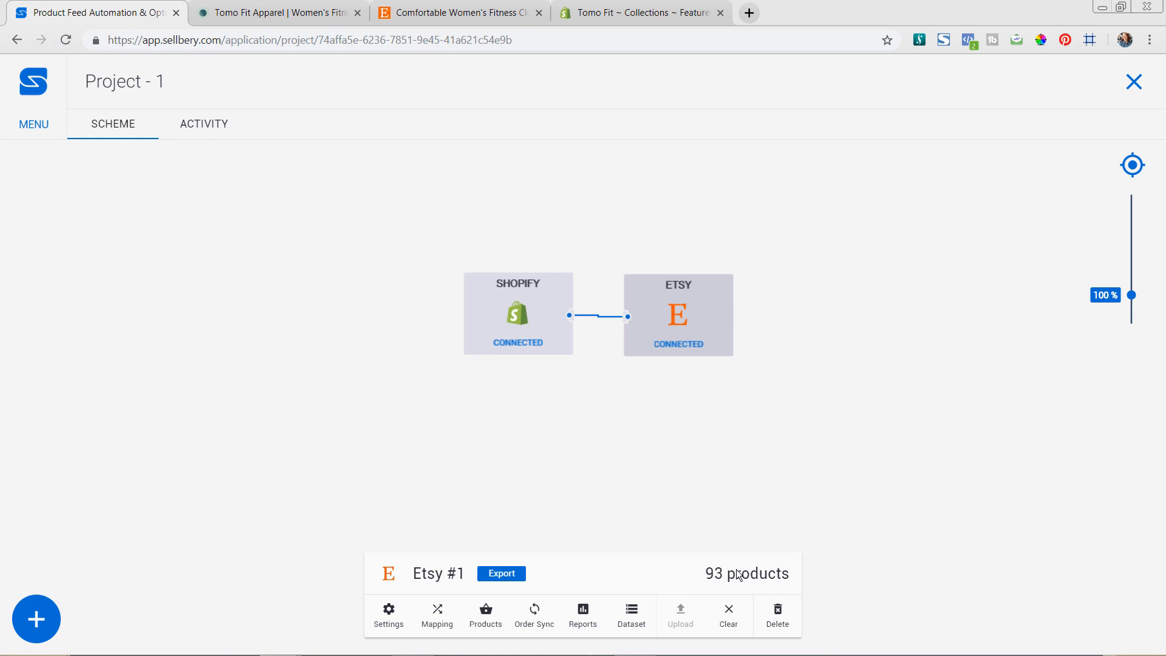
pyautogui.moveTo(732, 577)
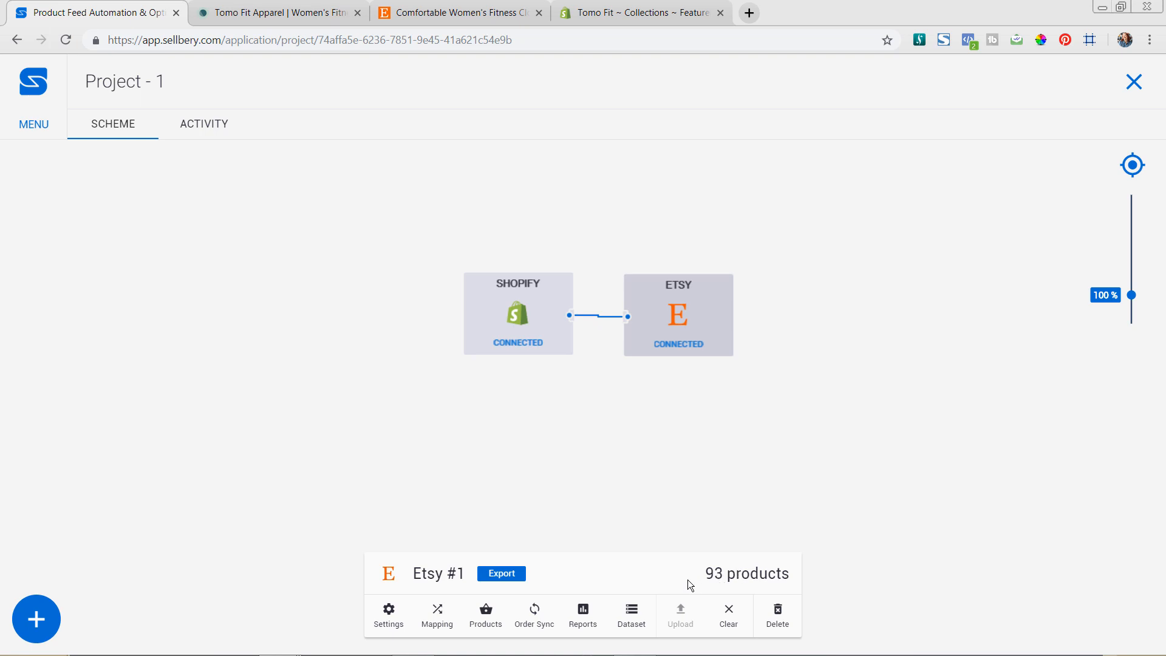
pyautogui.click(485, 610)
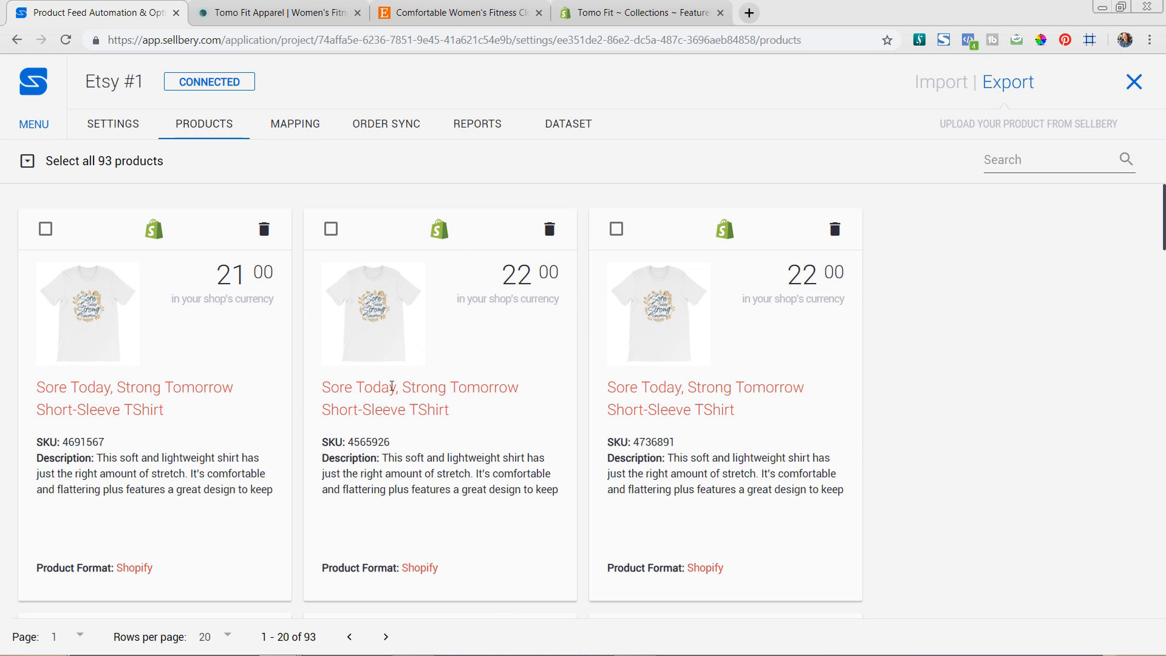
pyautogui.moveTo(294, 123)
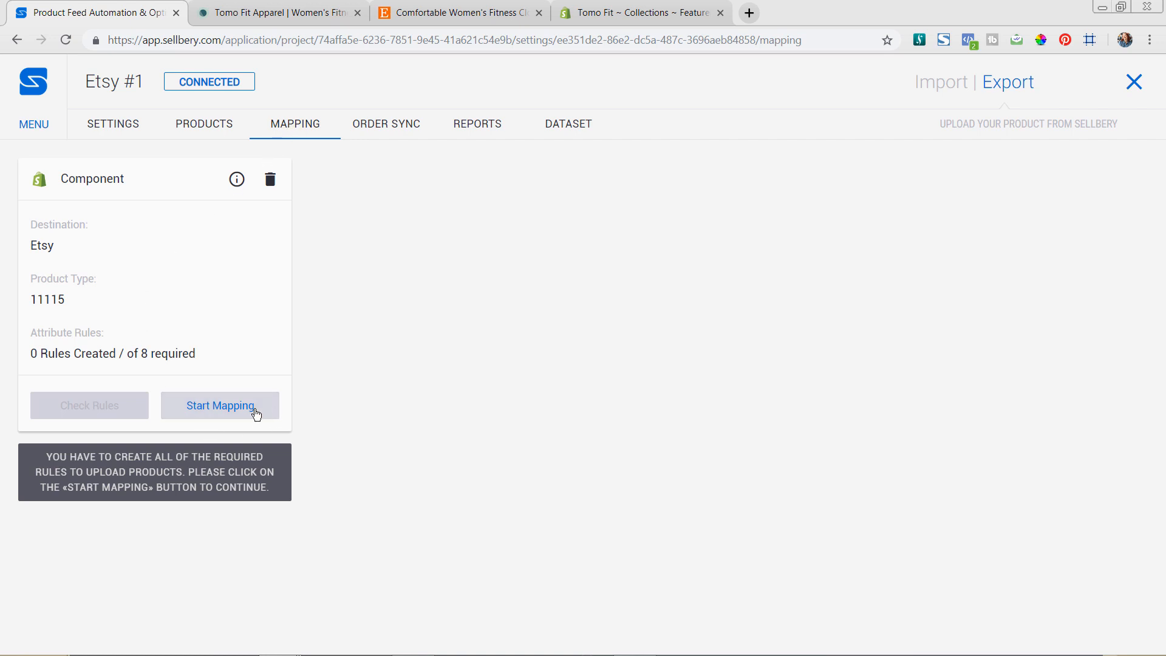
pyautogui.click(220, 405)
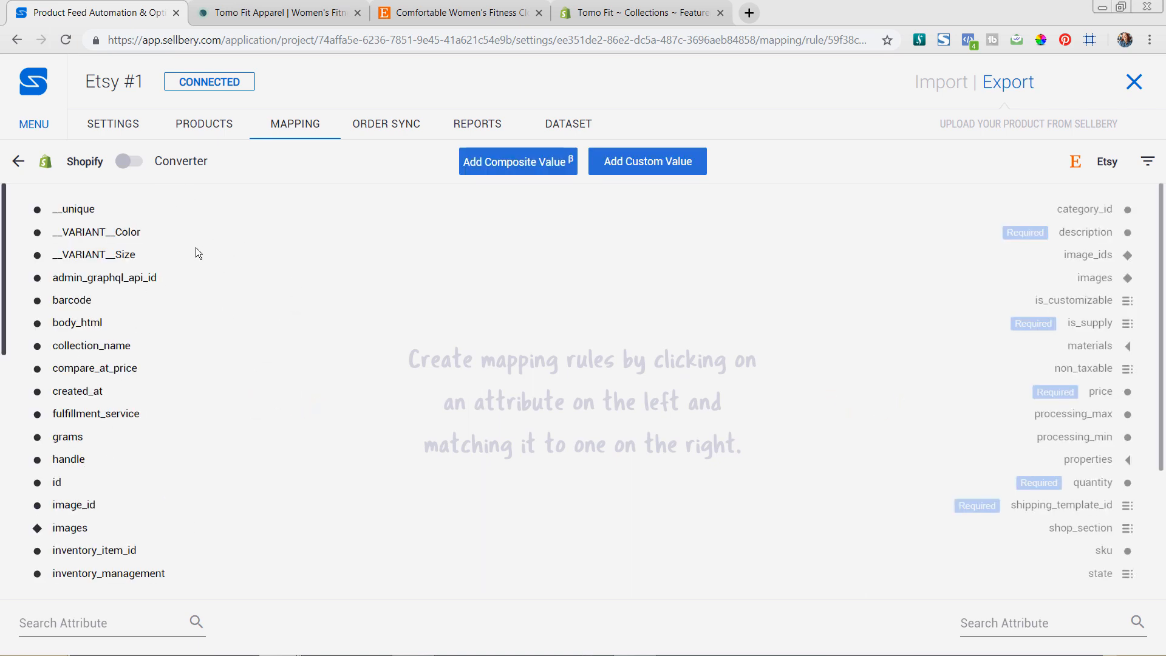
pyautogui.moveTo(905, 457)
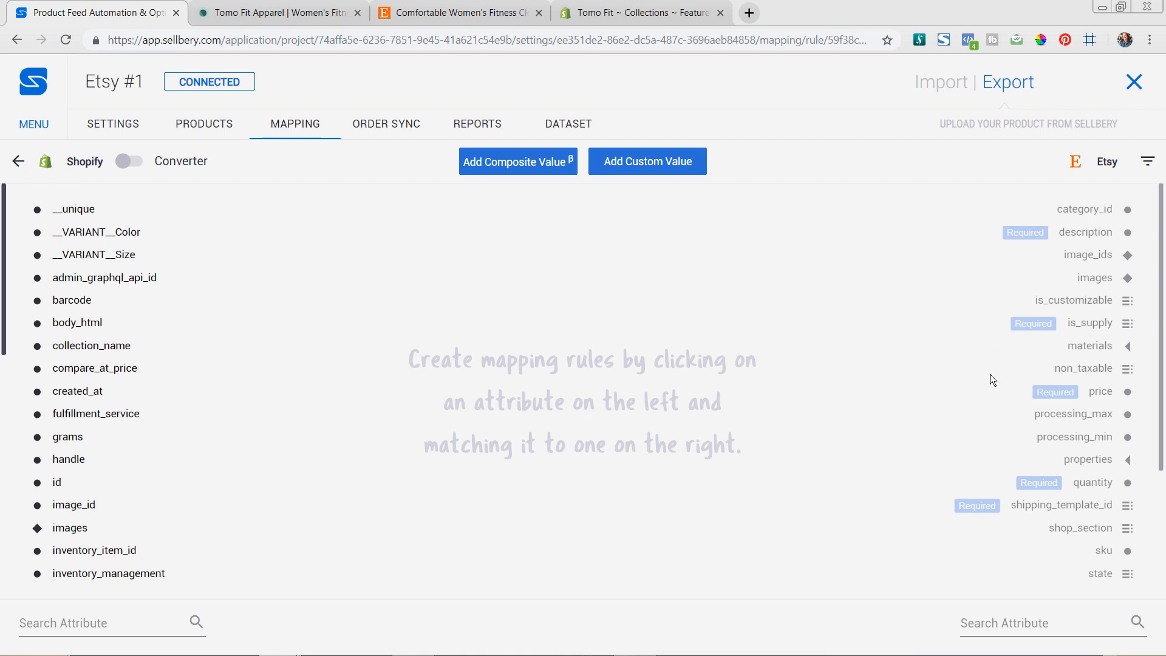
pyautogui.moveTo(996, 374)
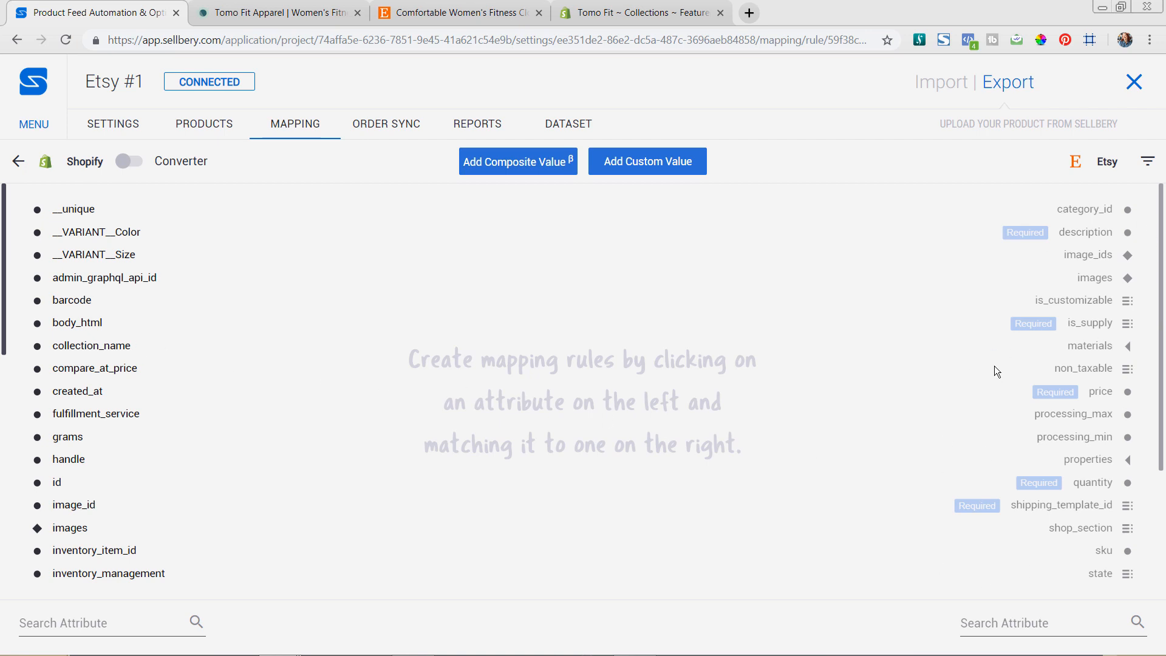
pyautogui.moveTo(972, 354)
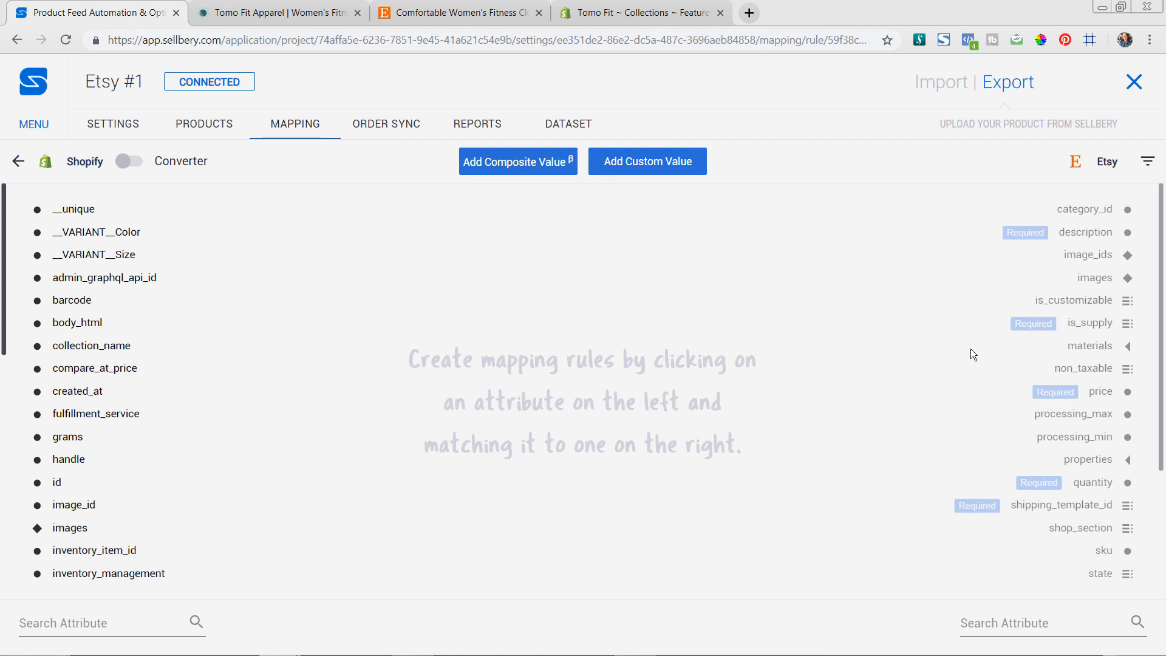
pyautogui.moveTo(964, 335)
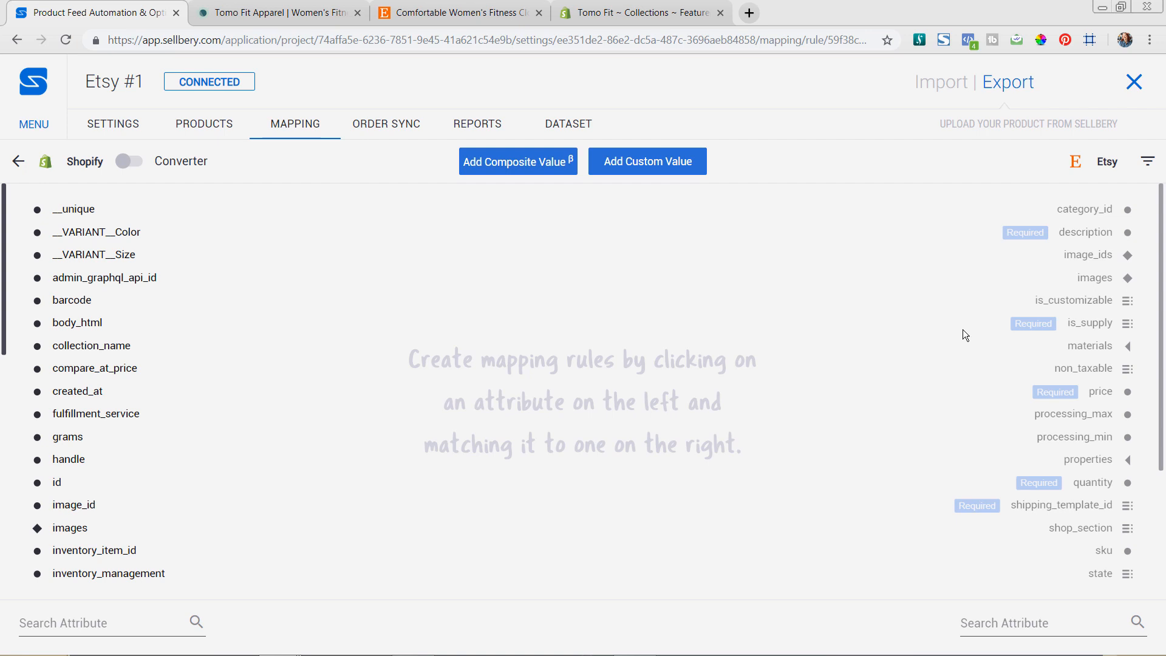
pyautogui.moveTo(969, 246)
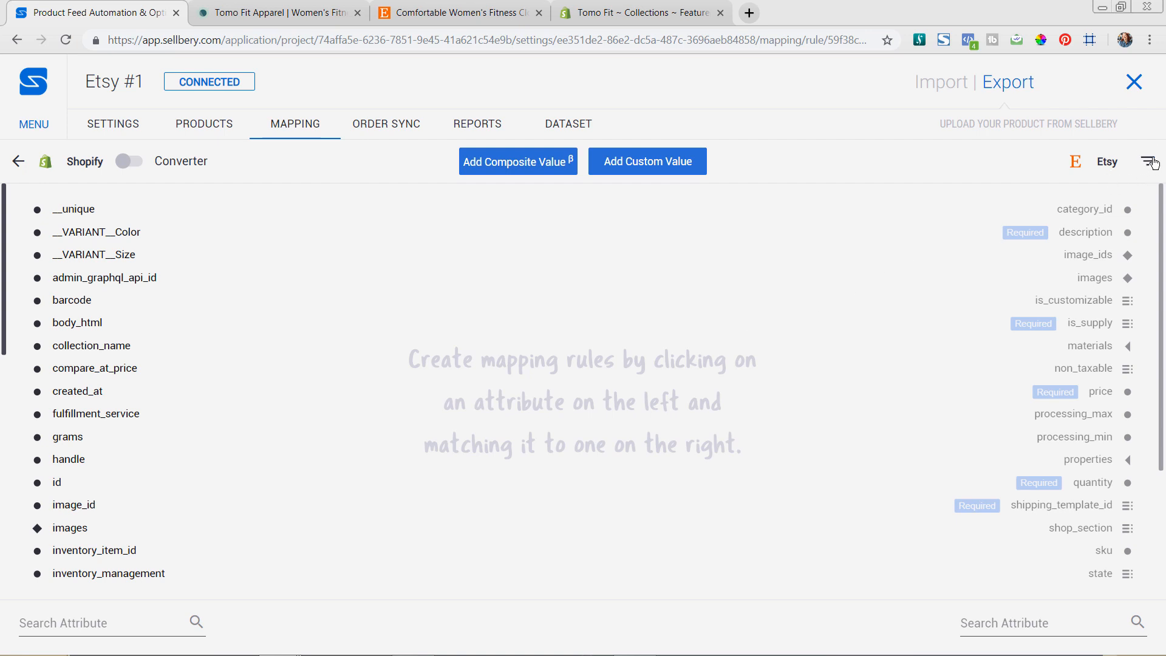
# - Filter Etsy fields to Required, map body_html to description and review all 15 rules
pyautogui.click(1148, 161)
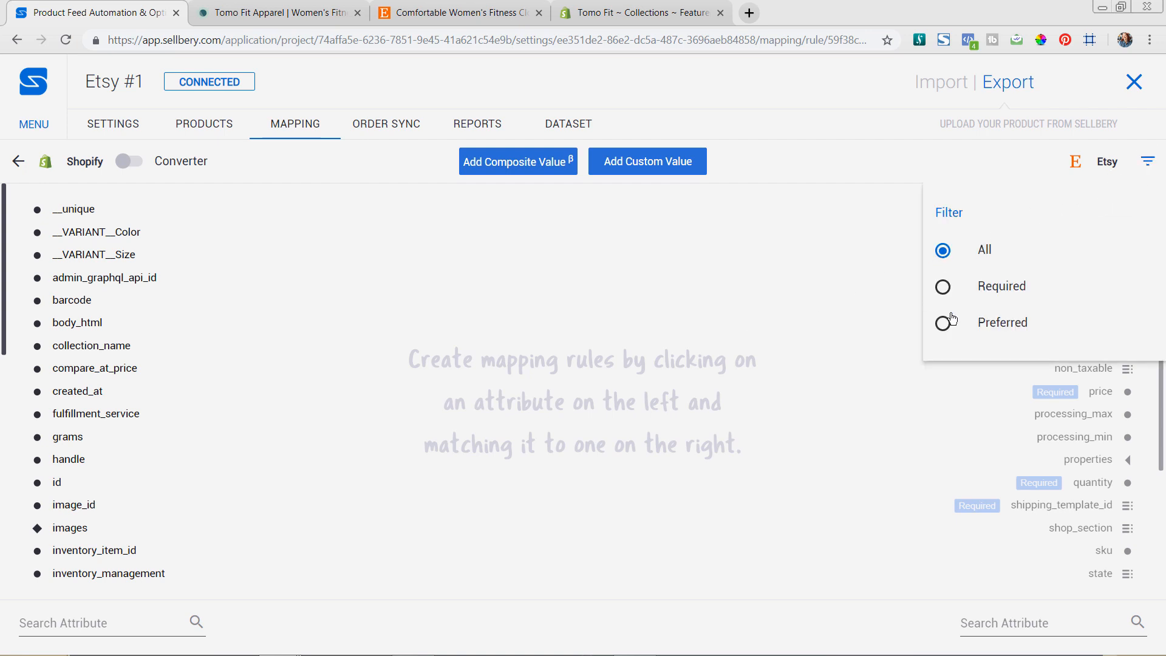
pyautogui.moveTo(940, 305)
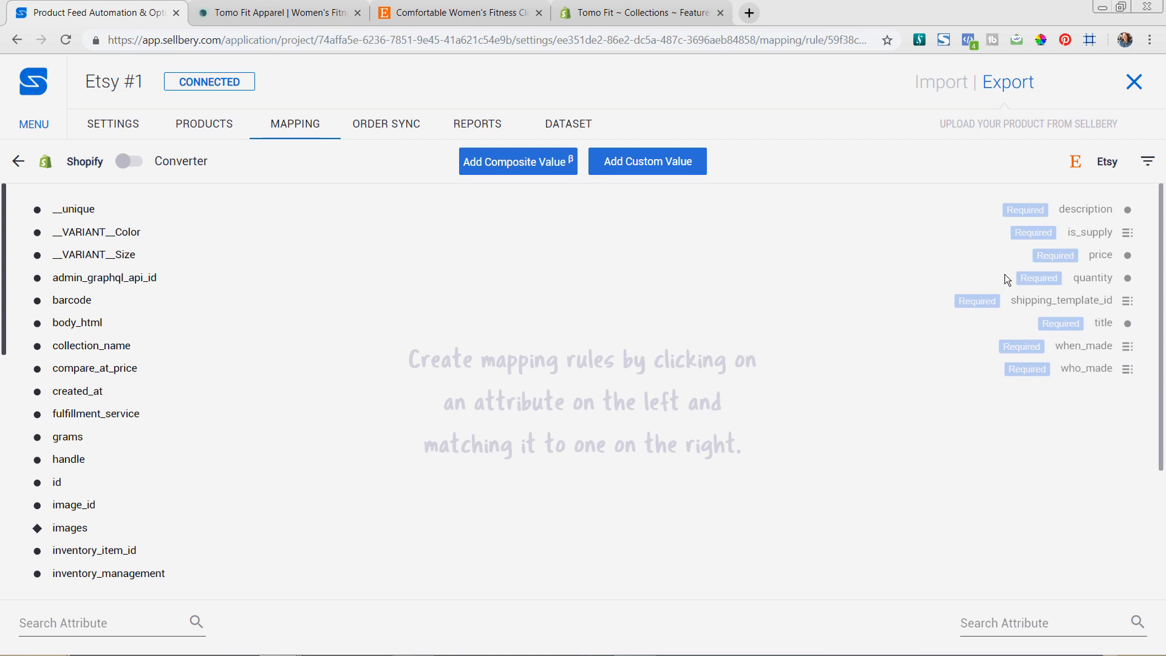
pyautogui.moveTo(1091, 326)
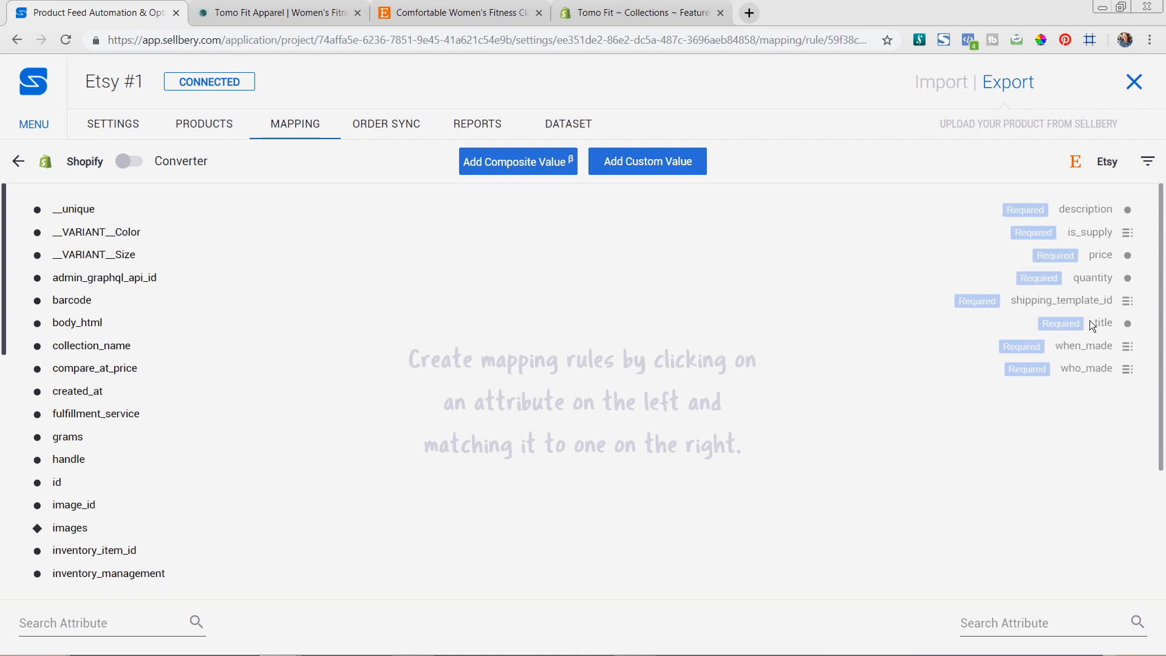
pyautogui.moveTo(700, 322)
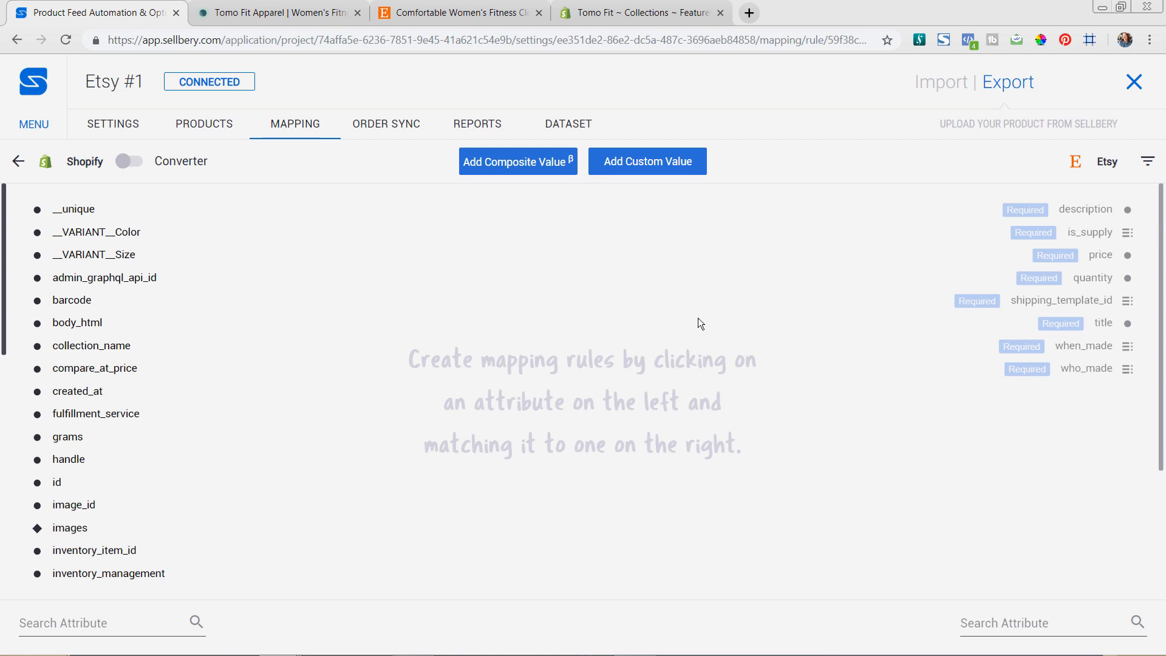
pyautogui.moveTo(67, 329)
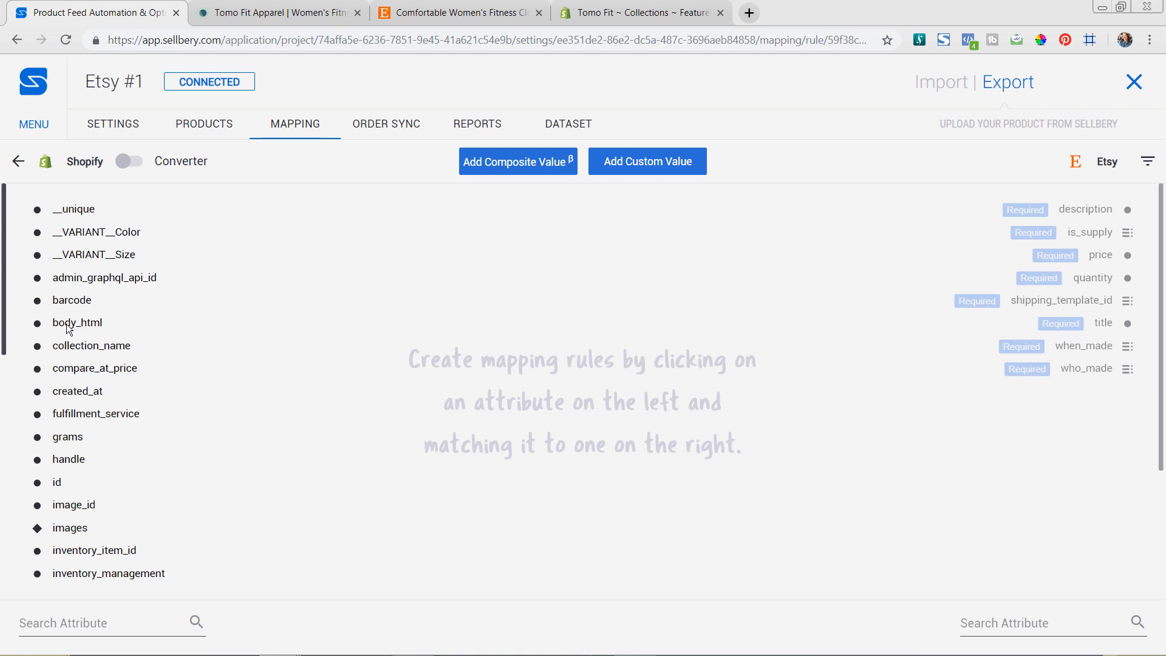
pyautogui.moveTo(1129, 216)
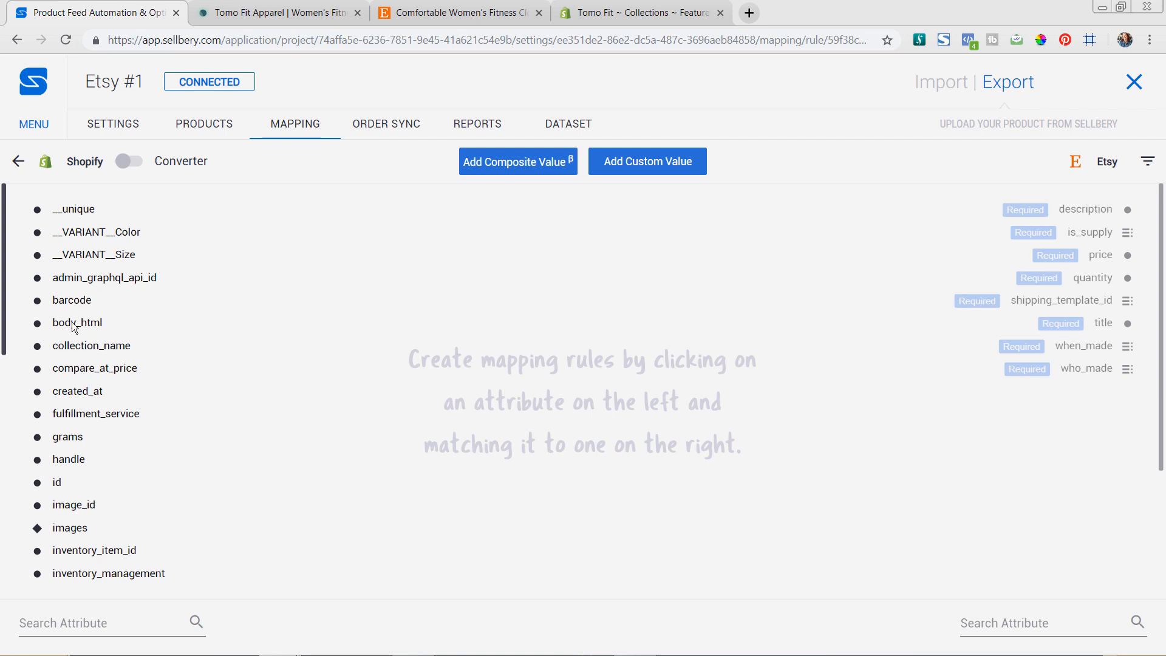
pyautogui.moveTo(86, 326)
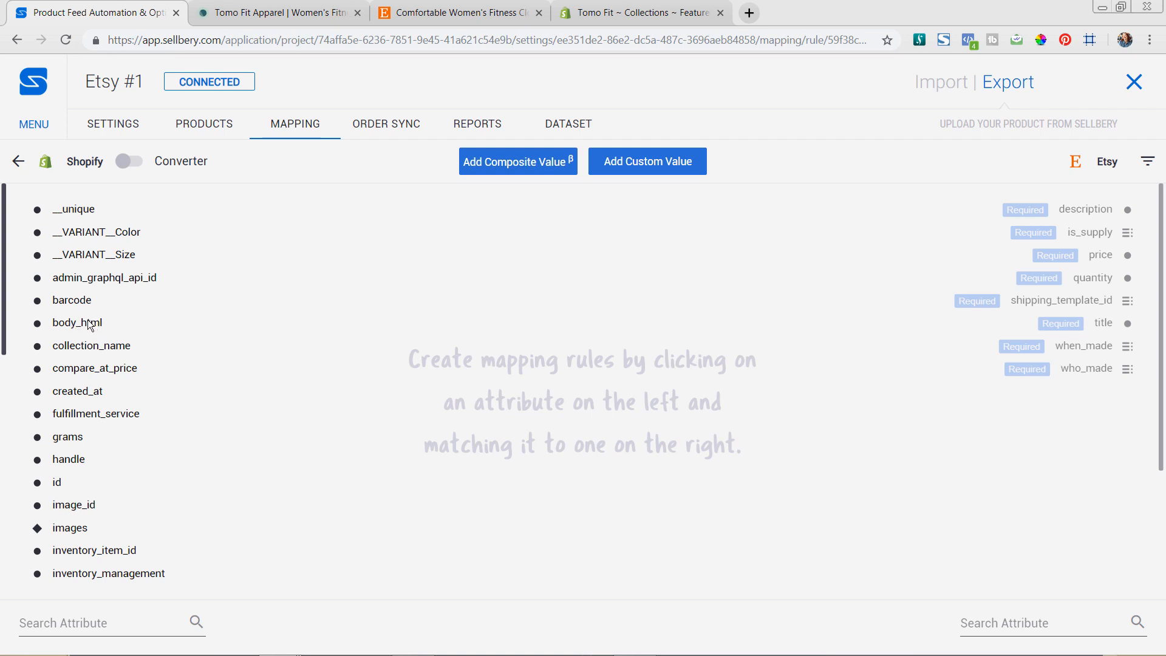
pyautogui.click(77, 322)
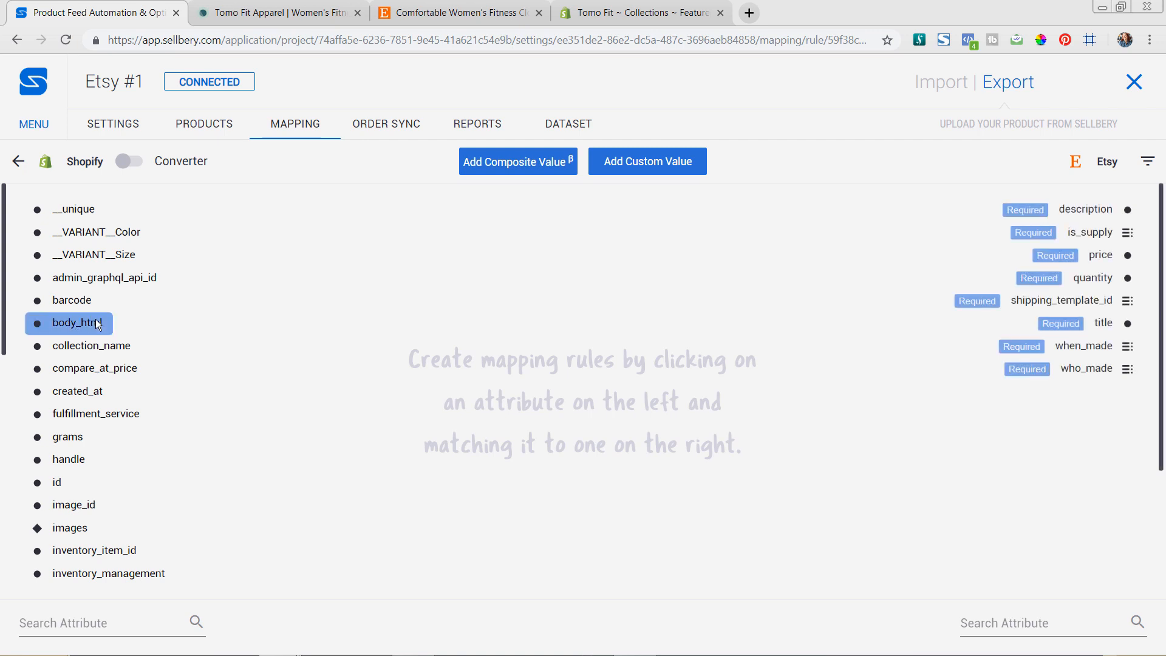
pyautogui.moveTo(1120, 218)
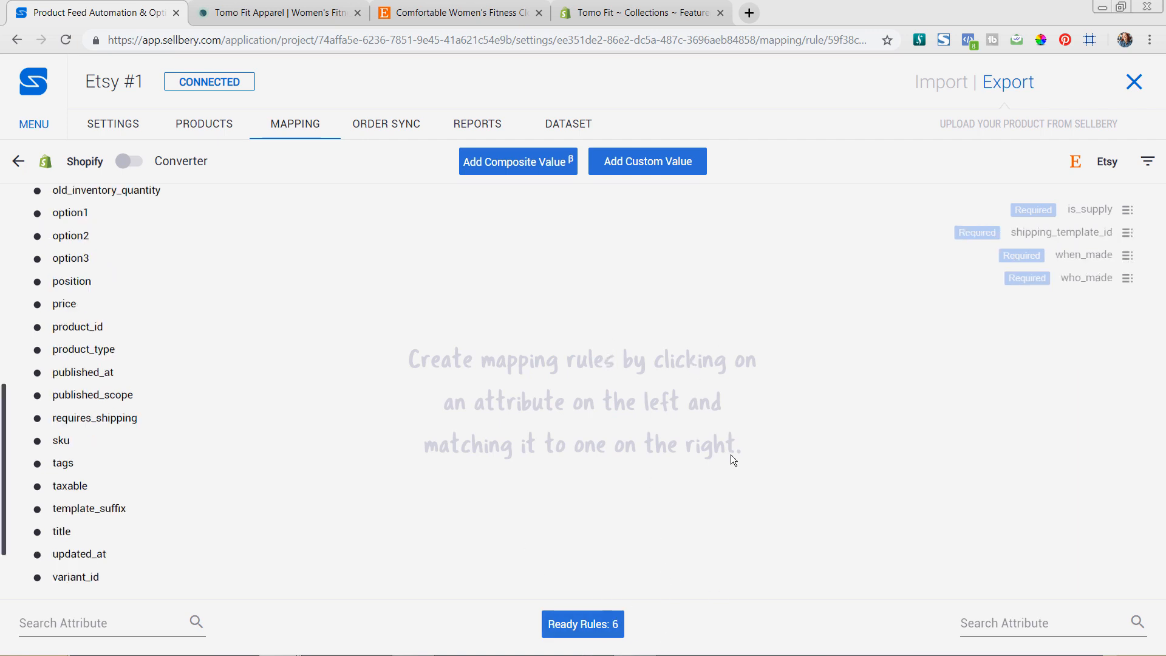
pyautogui.moveTo(1047, 176)
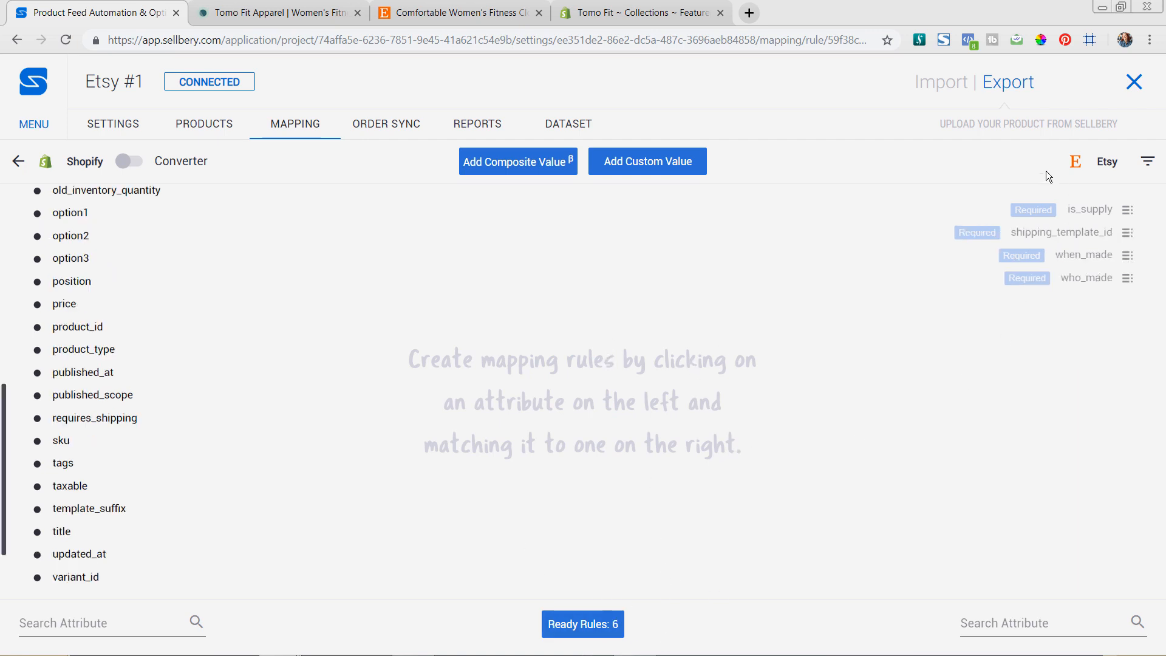
pyautogui.moveTo(972, 349)
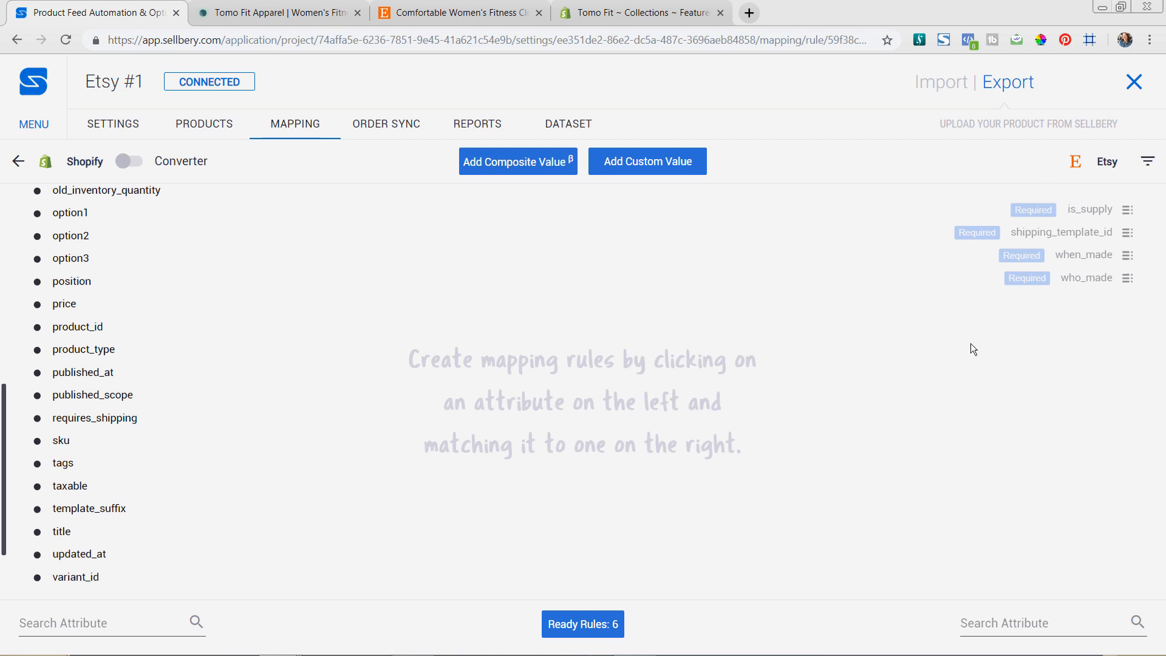
pyautogui.moveTo(957, 344)
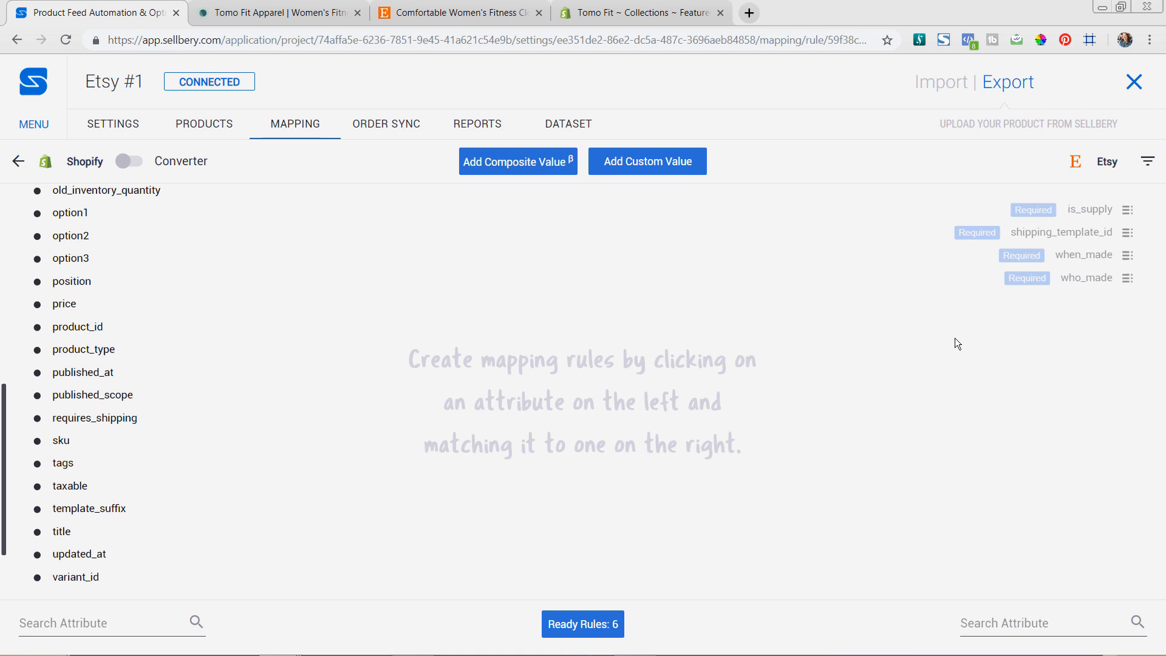
pyautogui.moveTo(950, 333)
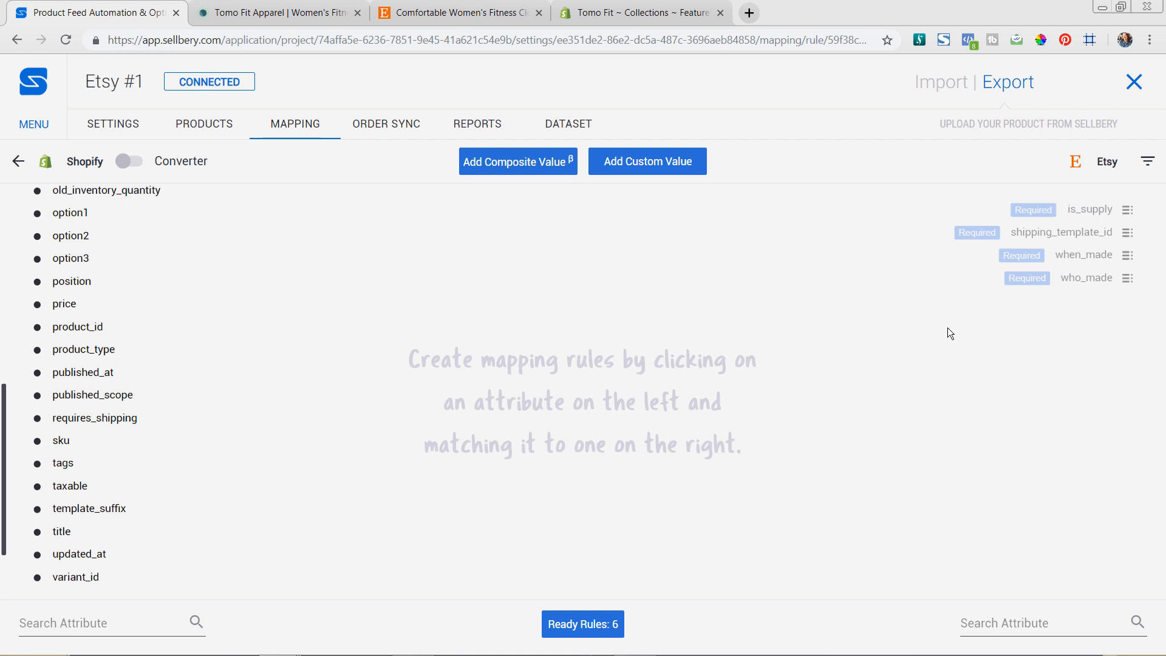
pyautogui.moveTo(946, 333)
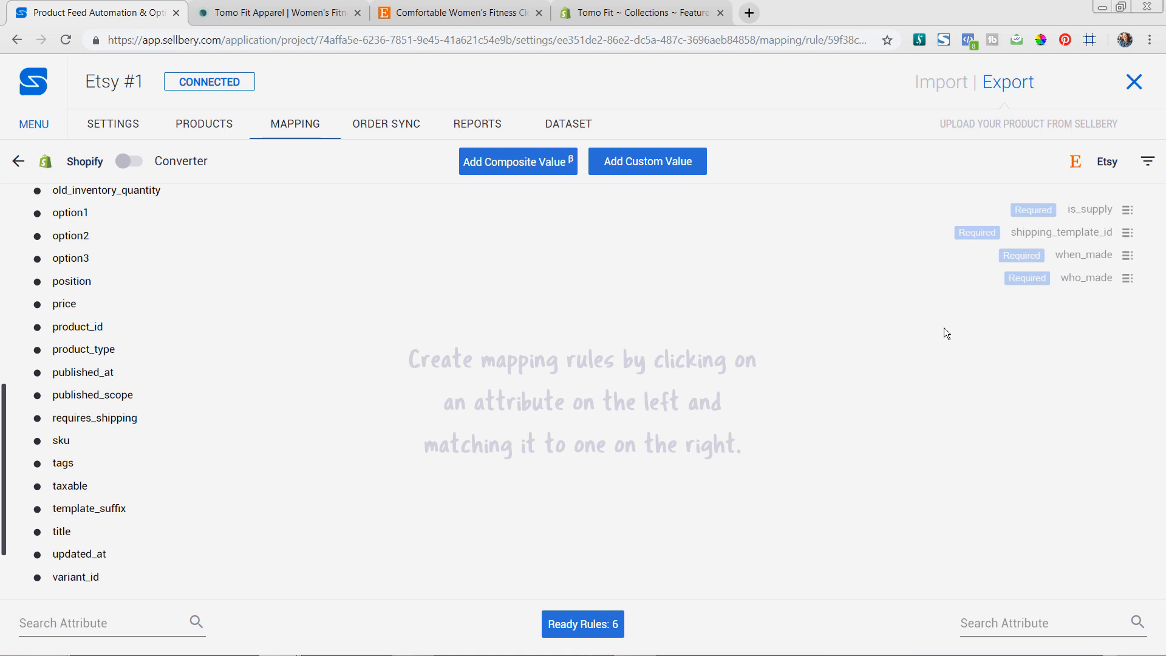
pyautogui.moveTo(1044, 166)
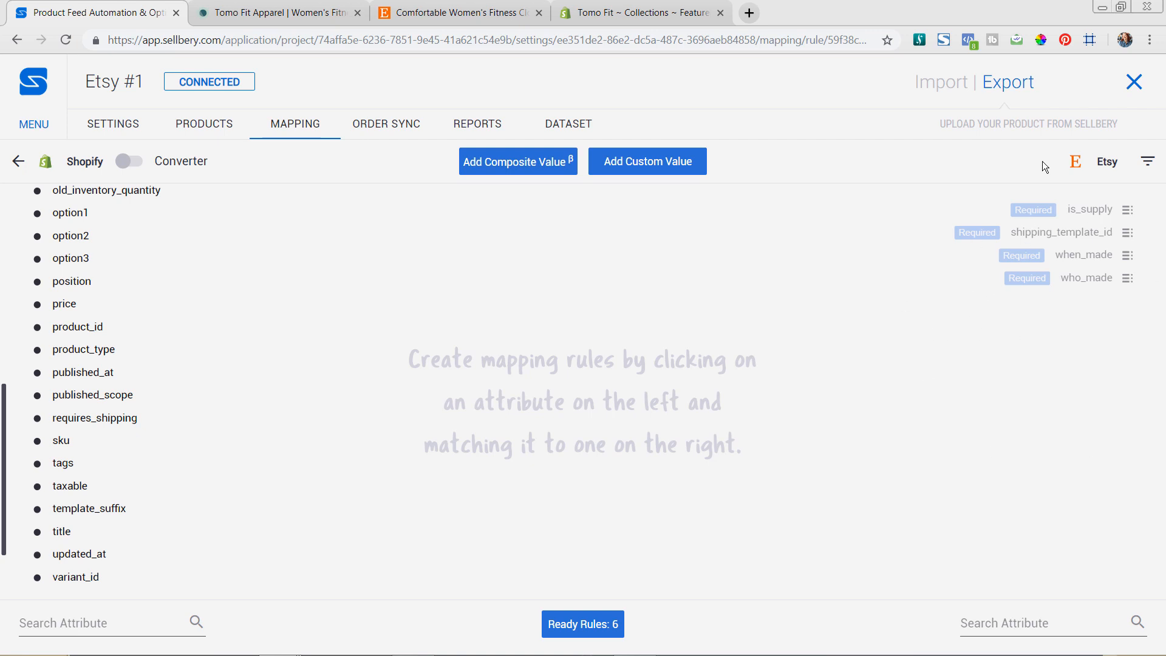
pyautogui.moveTo(278, 156)
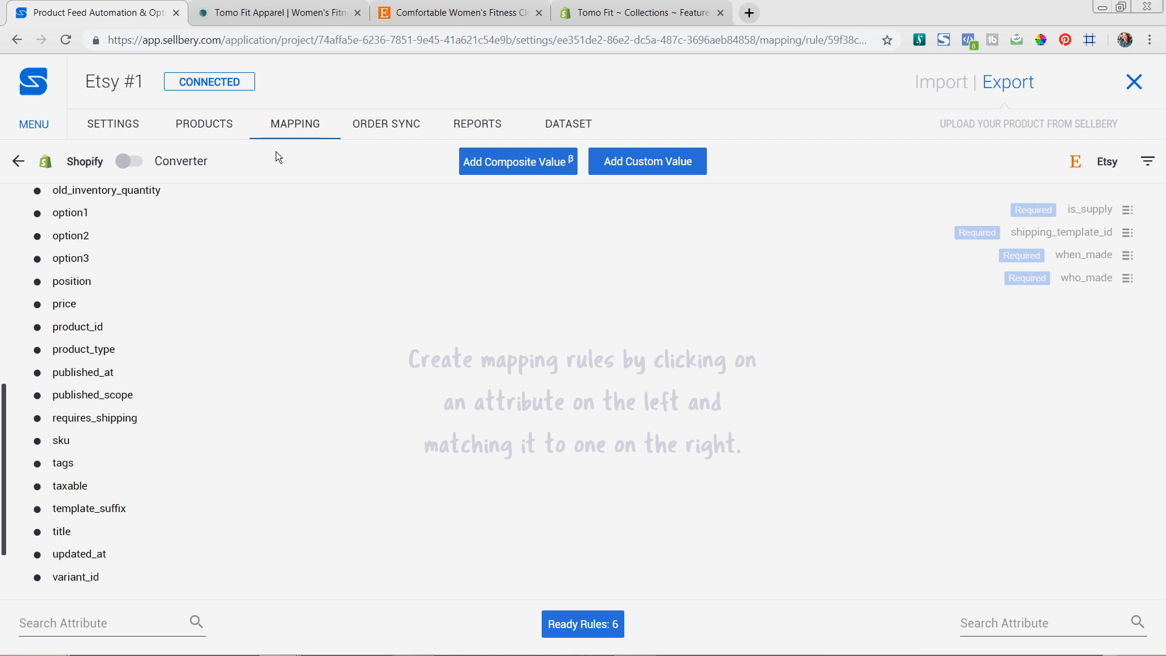
pyautogui.moveTo(1063, 356)
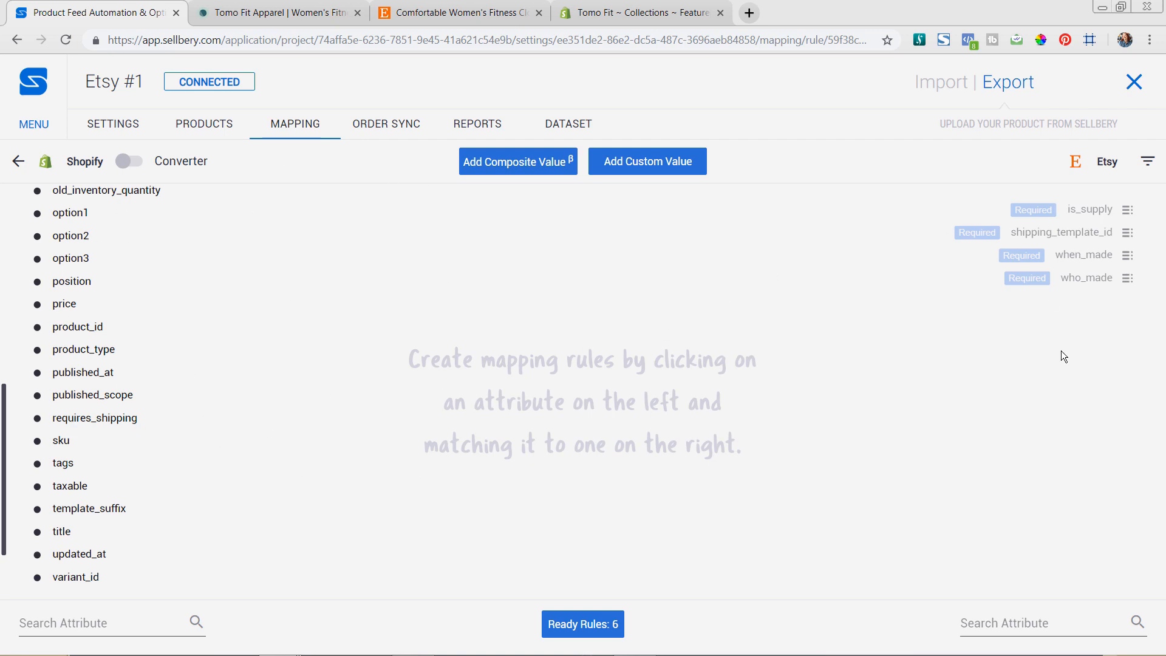
pyautogui.moveTo(1099, 259)
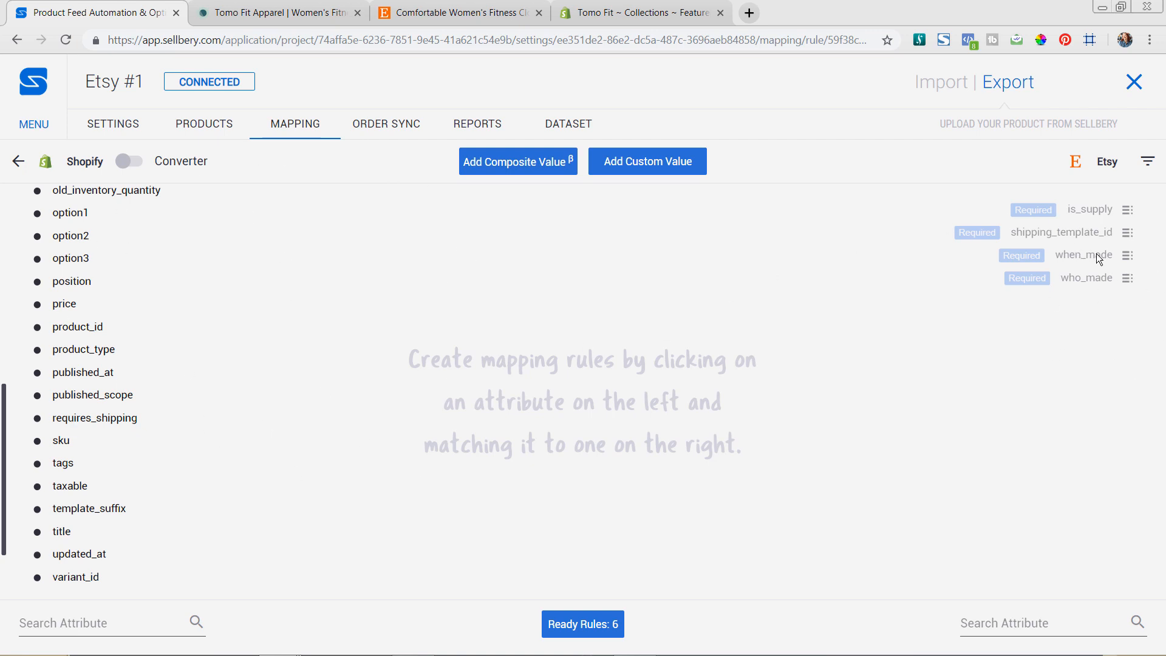
pyautogui.moveTo(1063, 291)
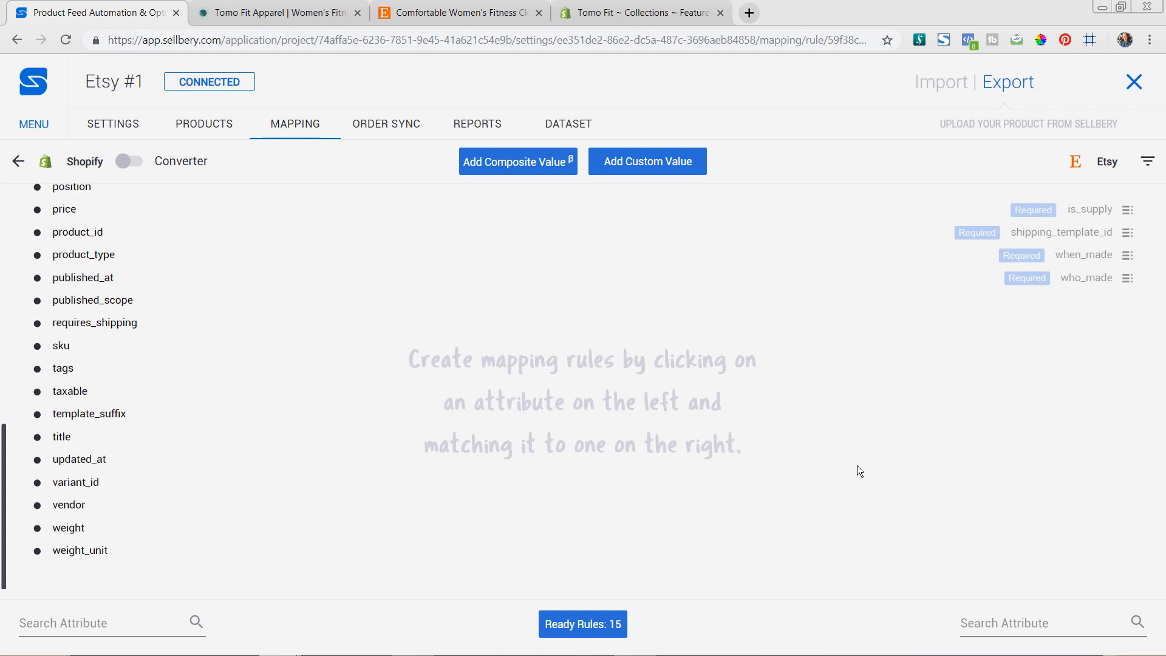
pyautogui.moveTo(735, 489)
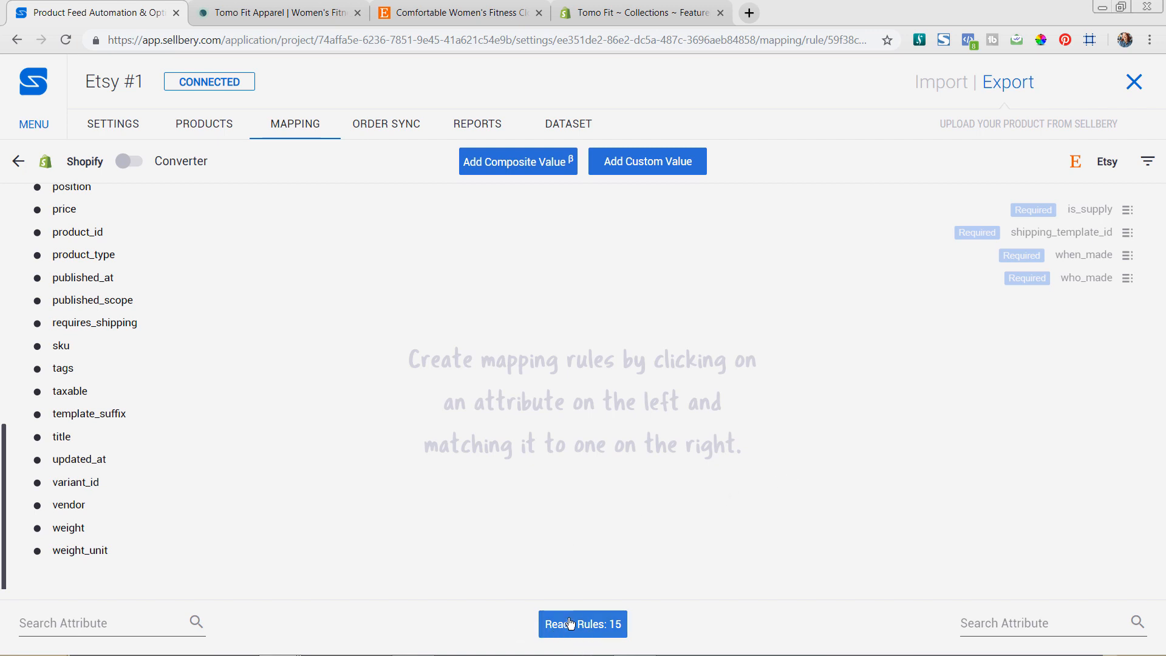
pyautogui.click(583, 623)
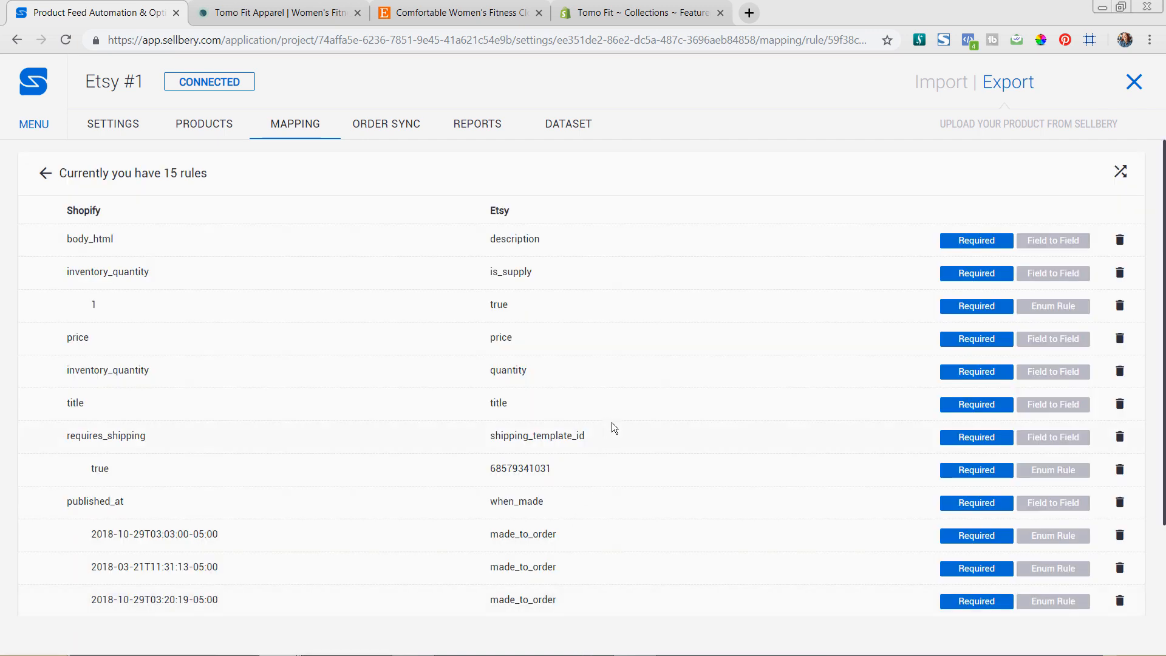
pyautogui.moveTo(654, 298)
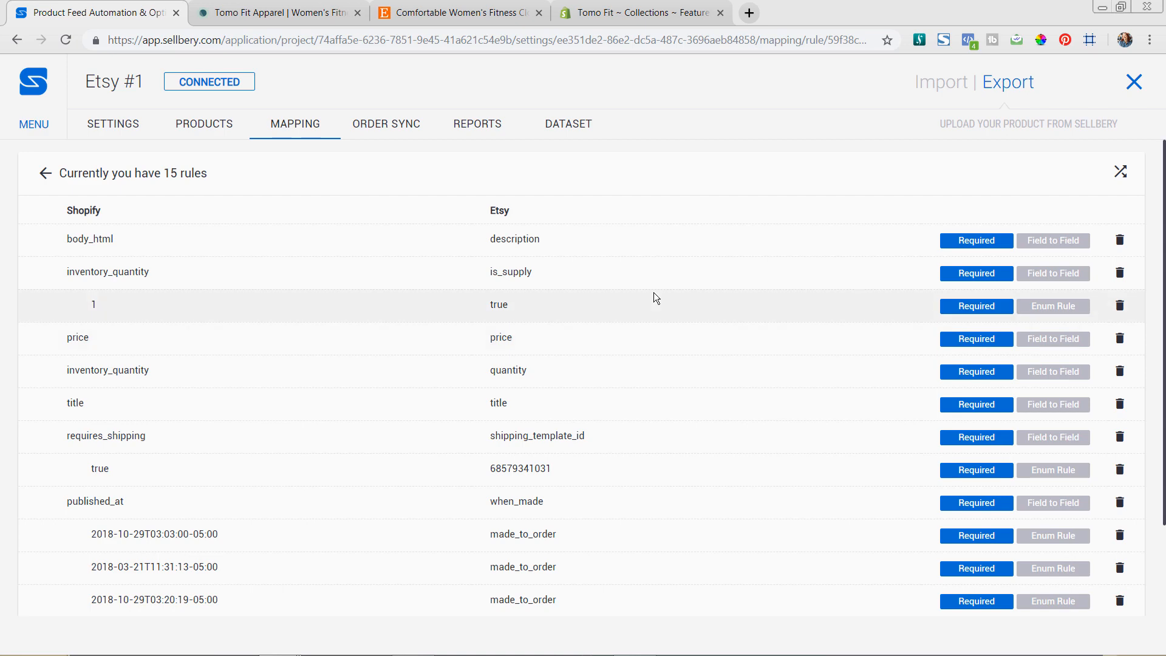
# - Scroll past the vendor-to-who_made rule and go to the project's Products list
pyautogui.scroll(-3)
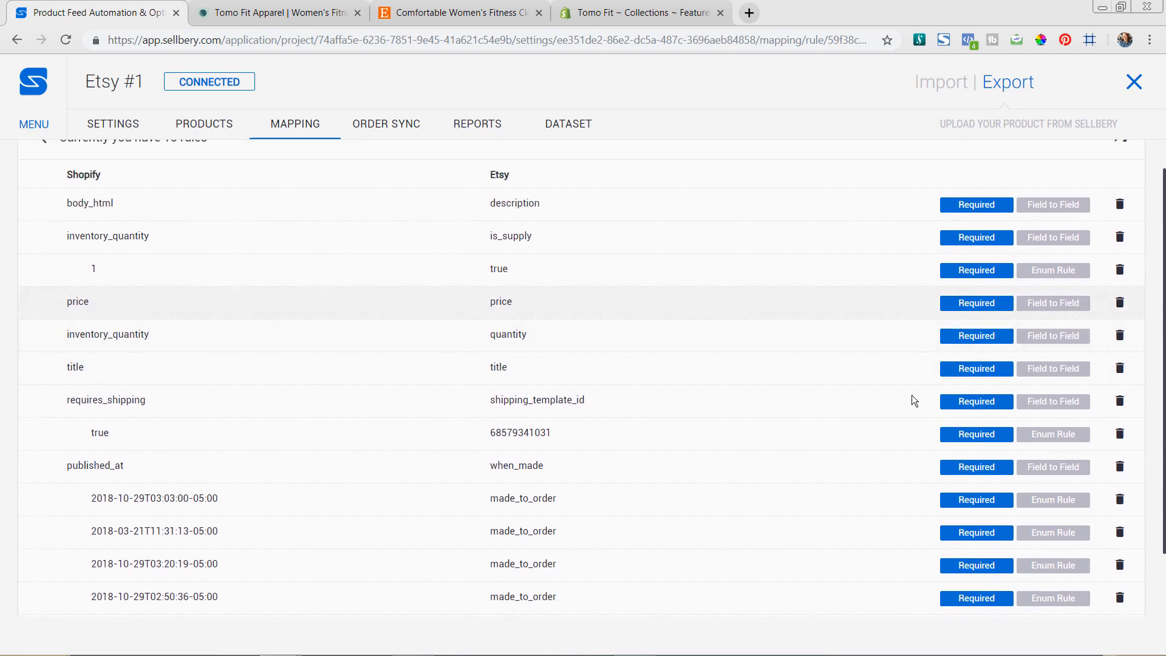
pyautogui.scroll(-3)
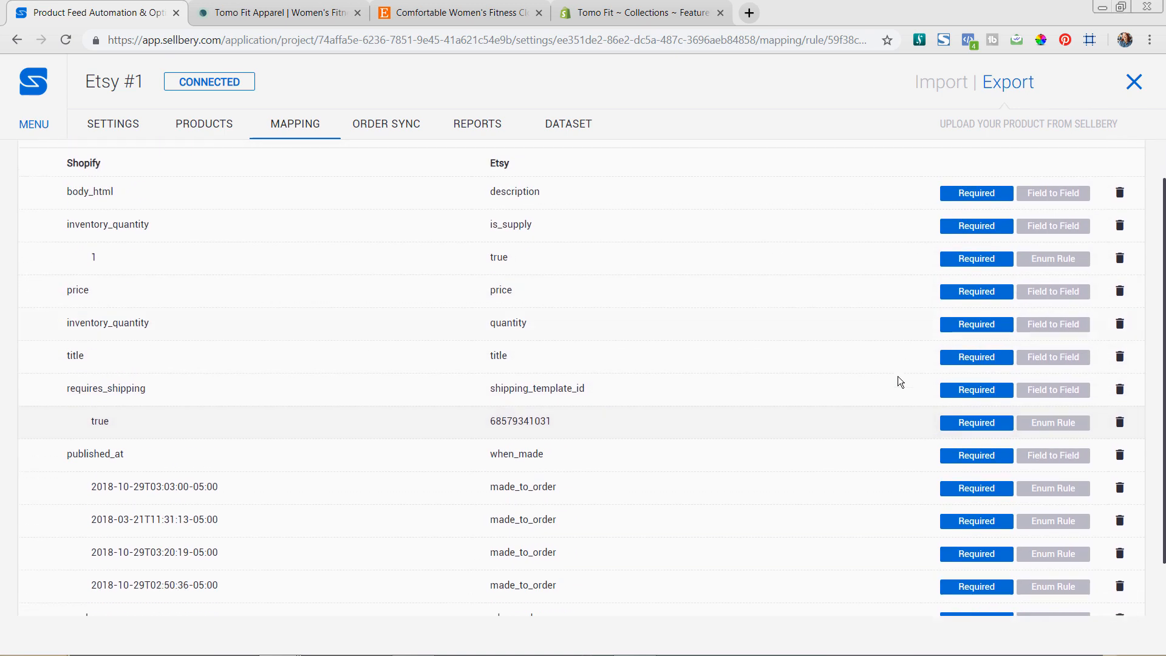
pyautogui.scroll(-3)
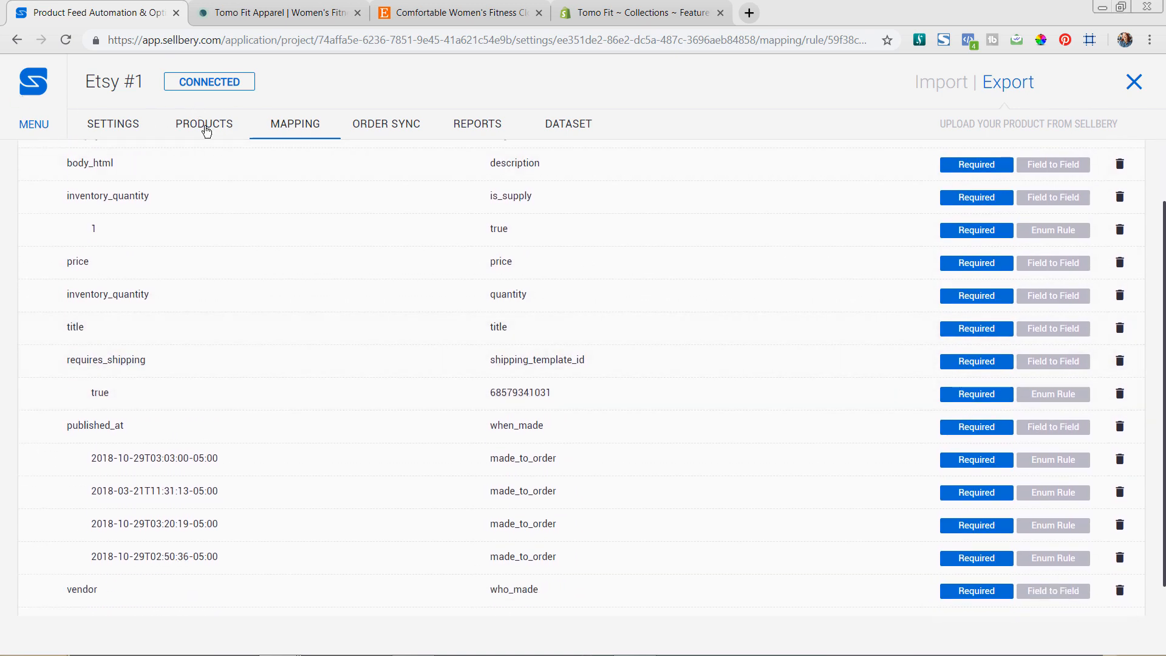
pyautogui.click(204, 123)
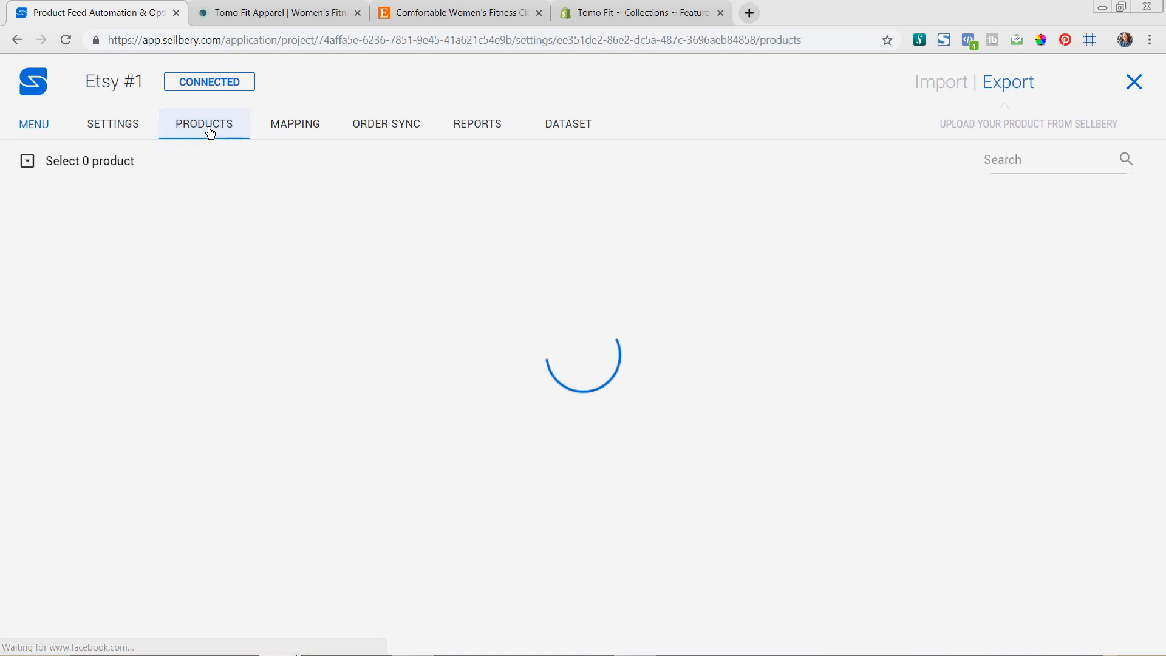
# - Select three Sore Today, Strong Tomorrow shirts and a Strong Floral Tank and upload them to Etsy
pyautogui.click(204, 123)
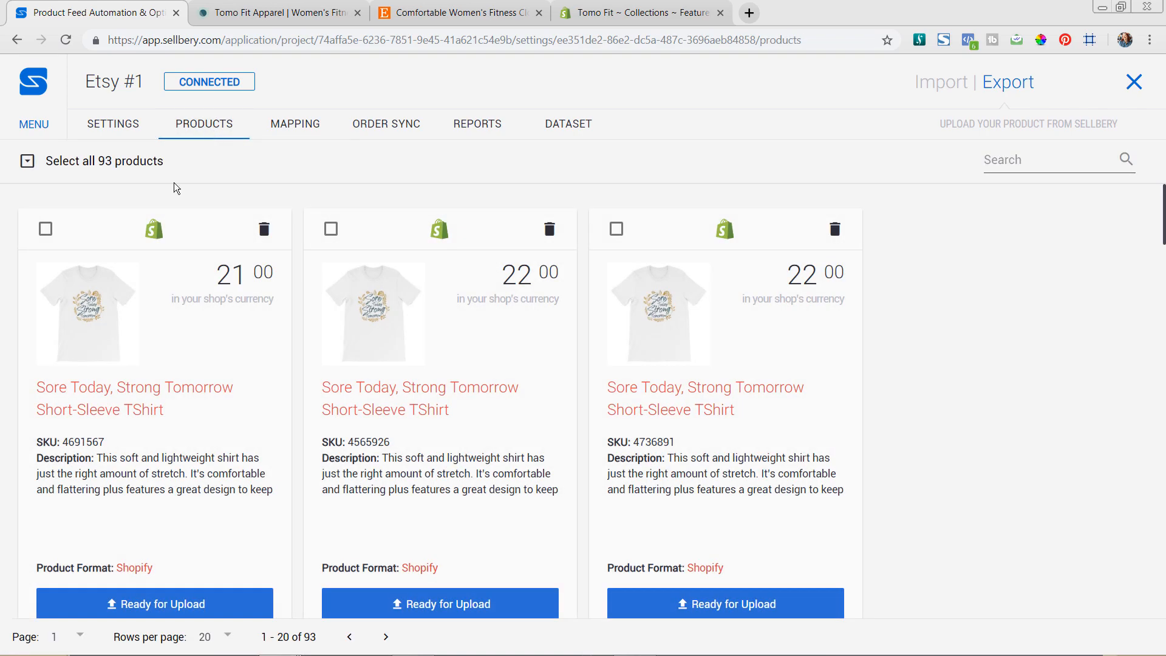
pyautogui.moveTo(209, 187)
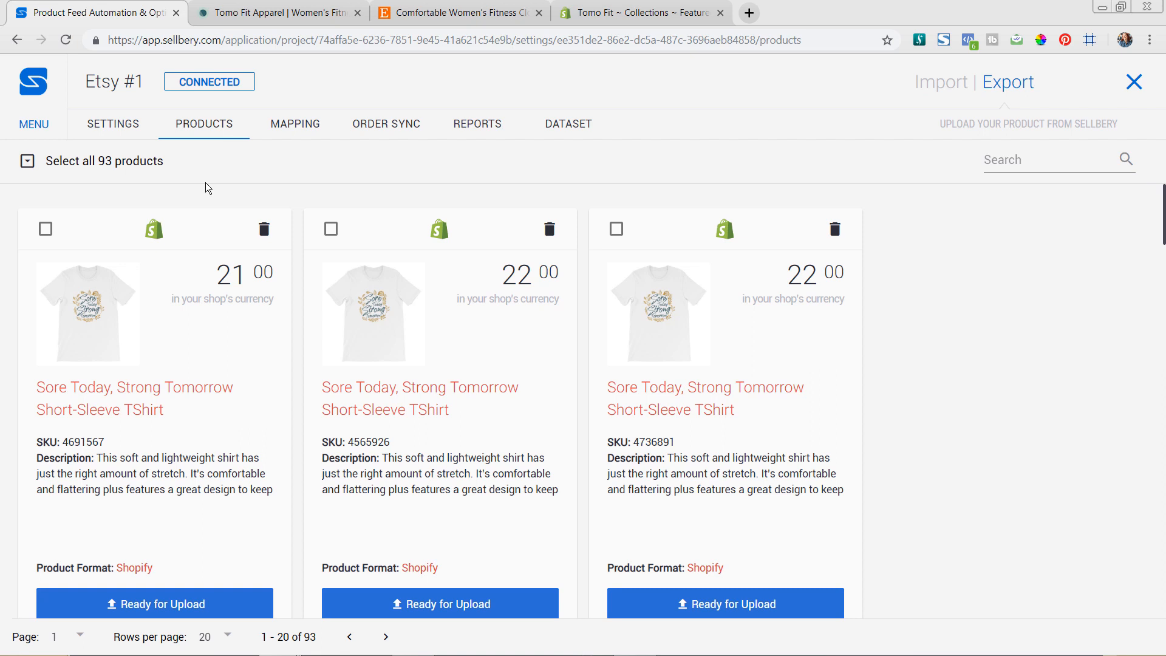
pyautogui.moveTo(195, 189)
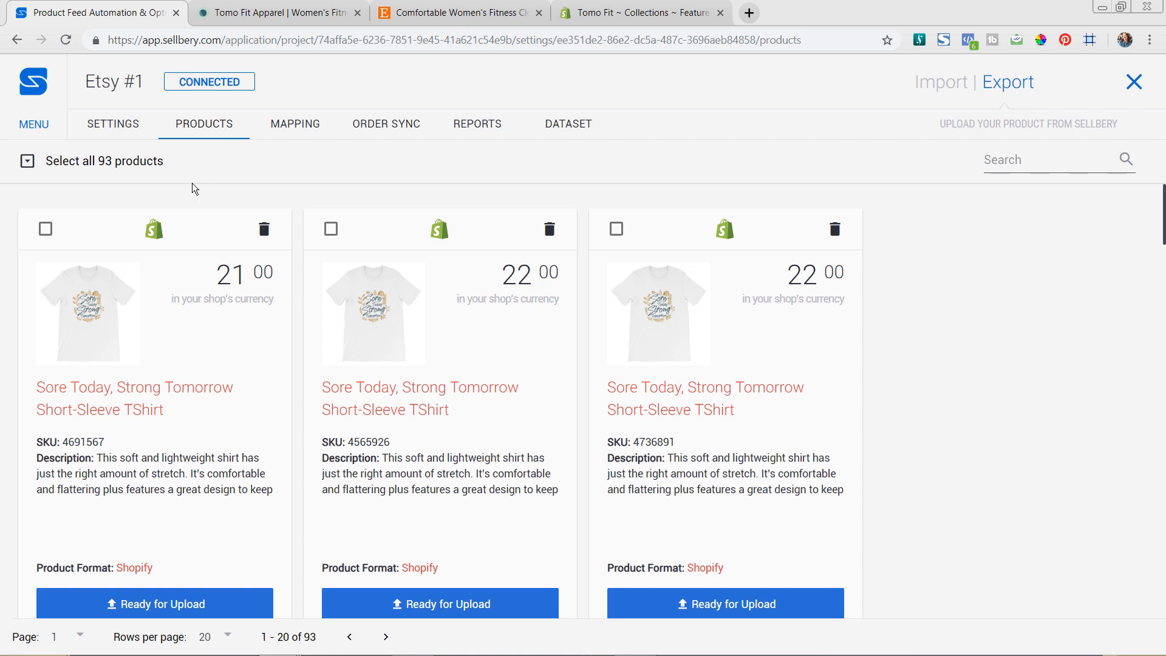
pyautogui.moveTo(106, 177)
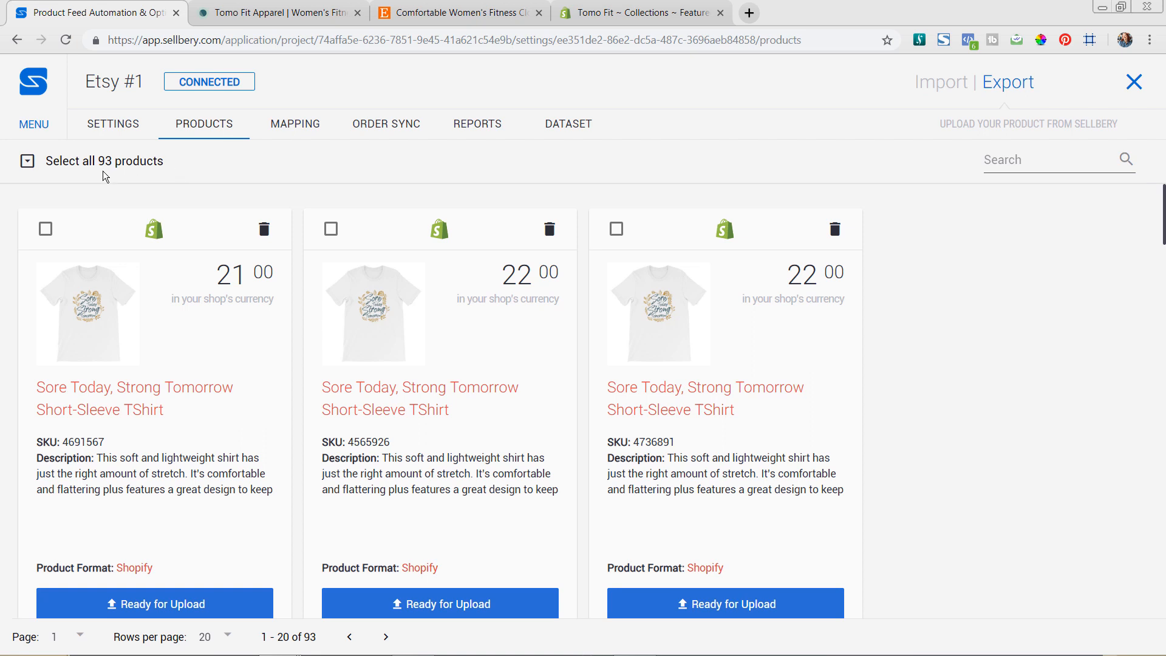
pyautogui.moveTo(85, 178)
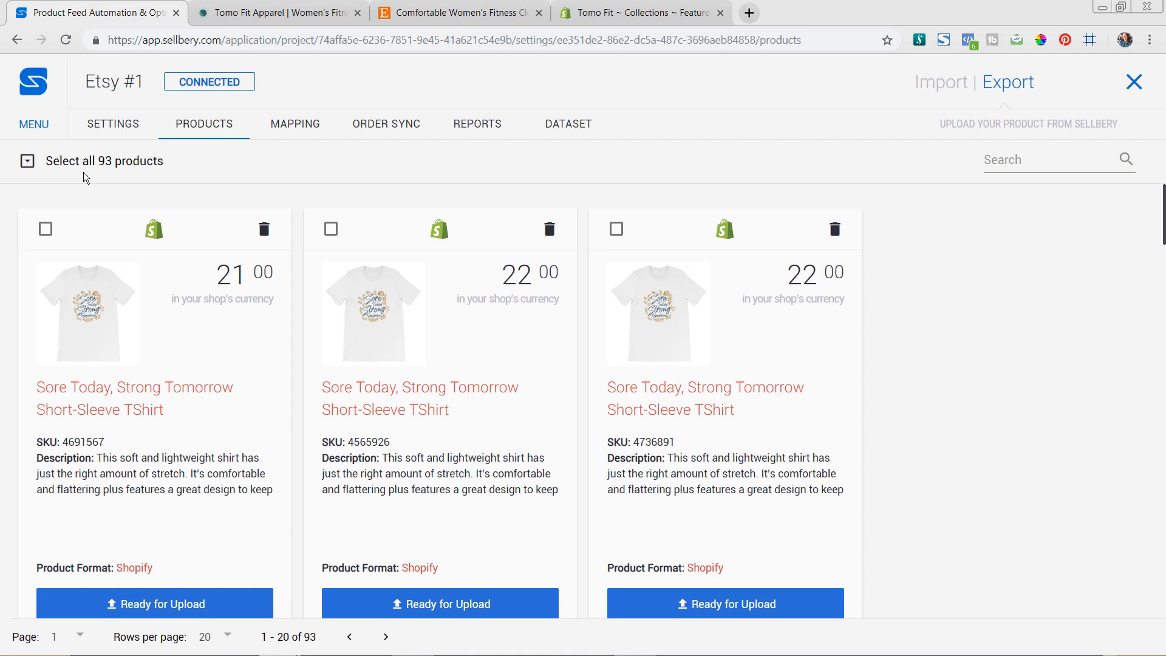
pyautogui.moveTo(74, 205)
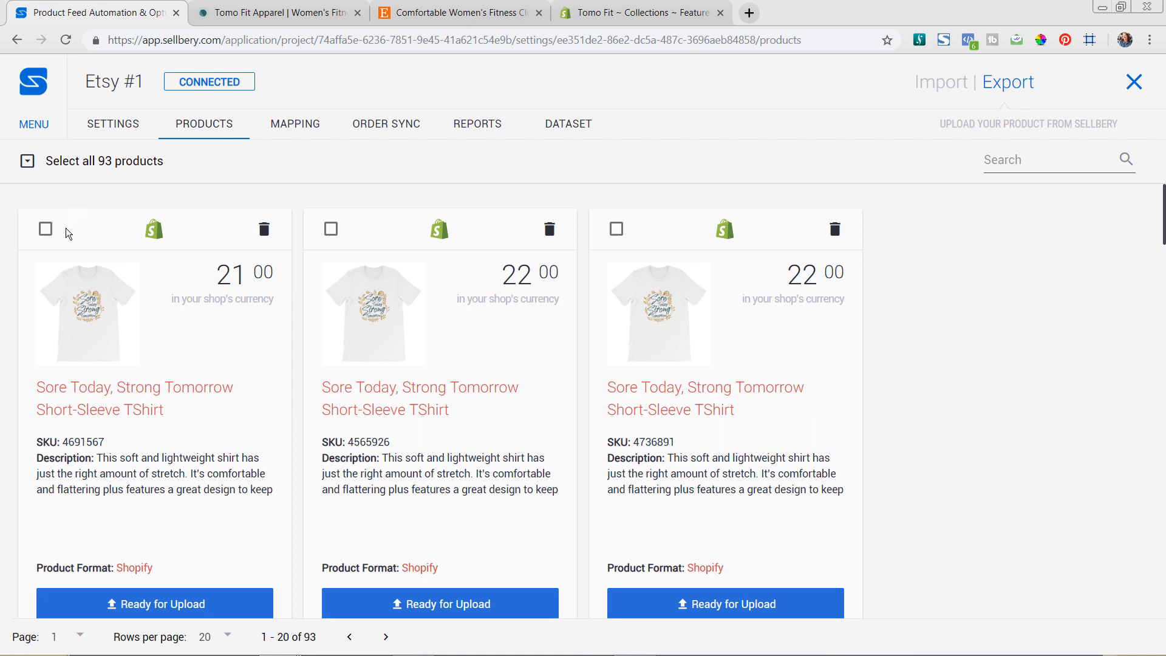
pyautogui.moveTo(56, 238)
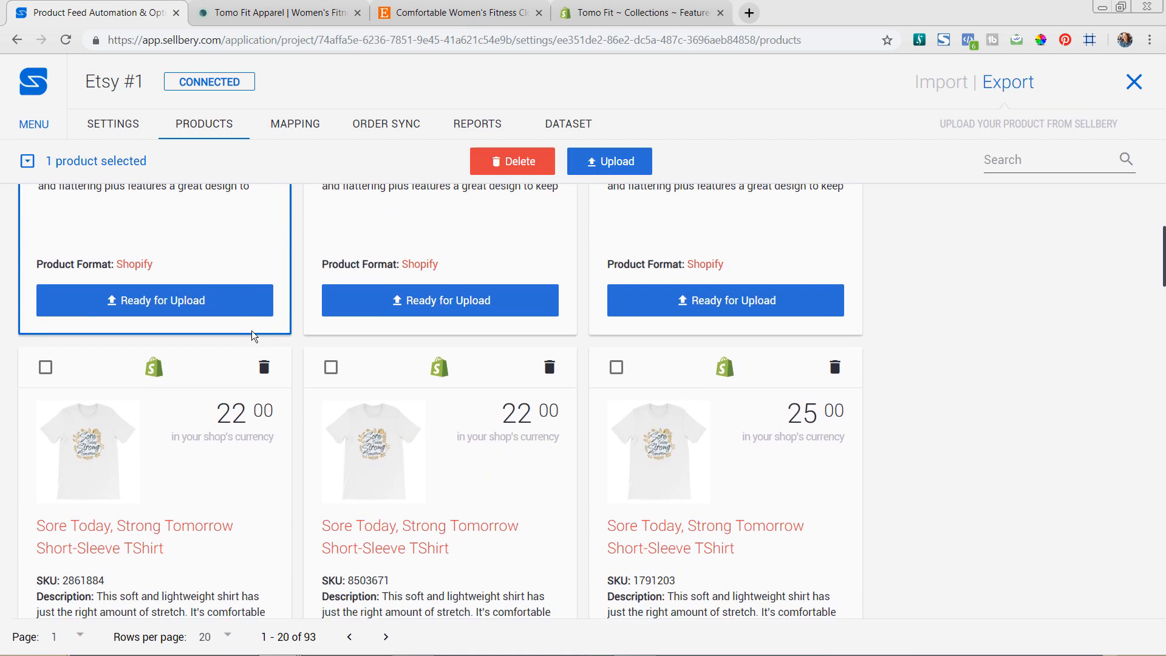
pyautogui.scroll(-3)
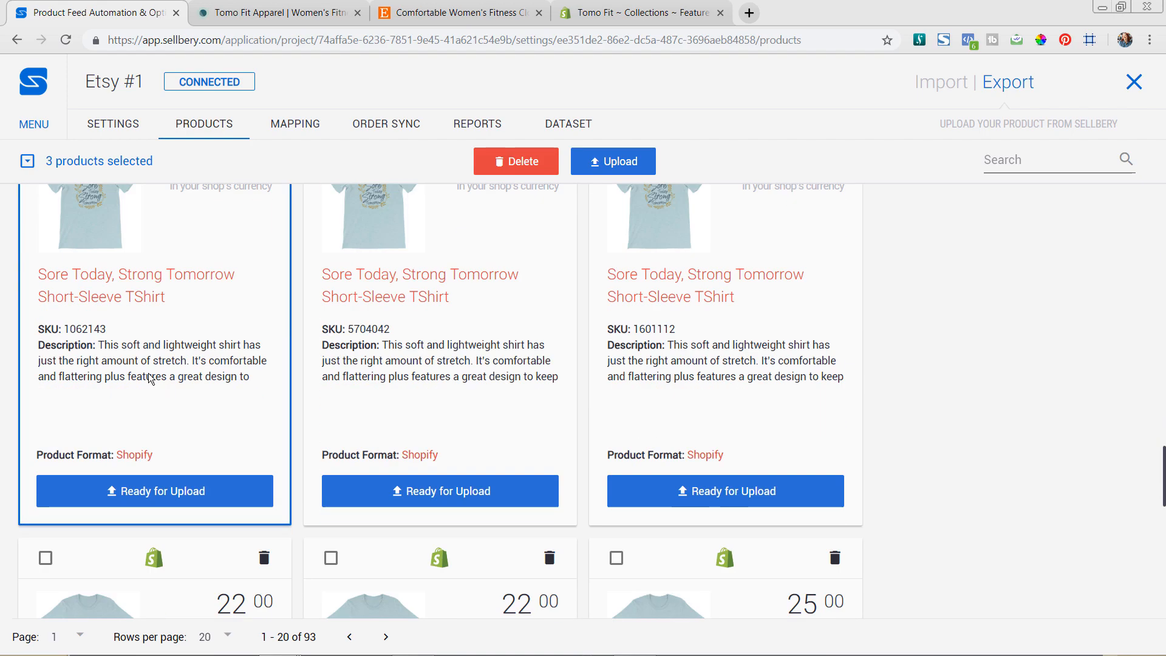
pyautogui.scroll(-3)
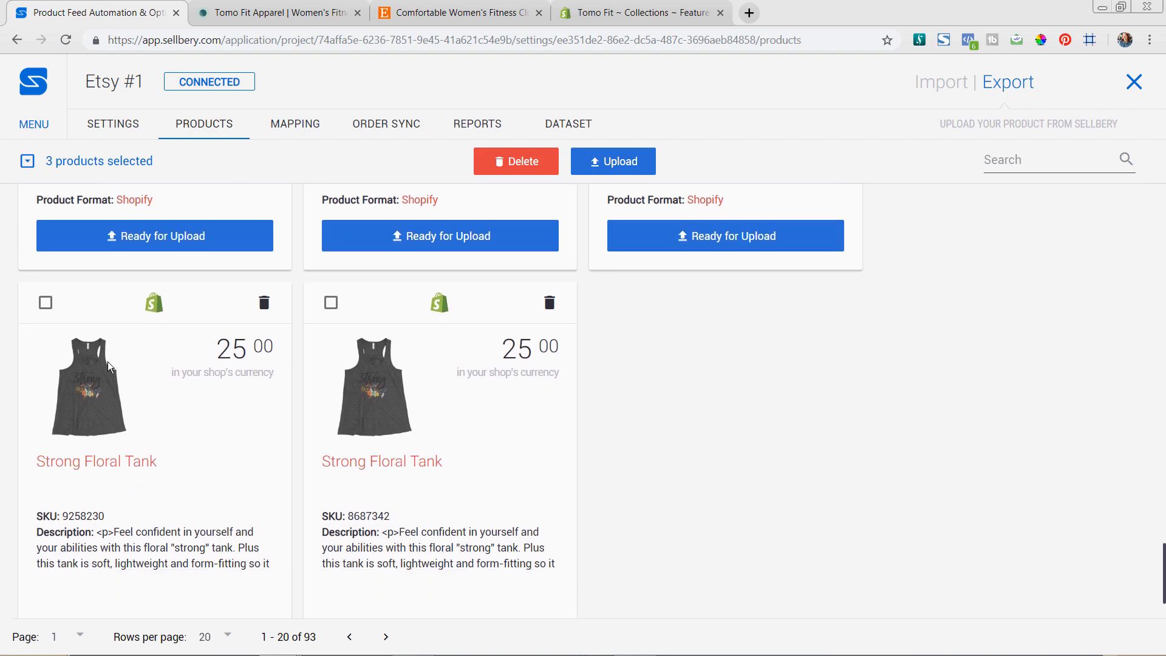
pyautogui.scroll(-3)
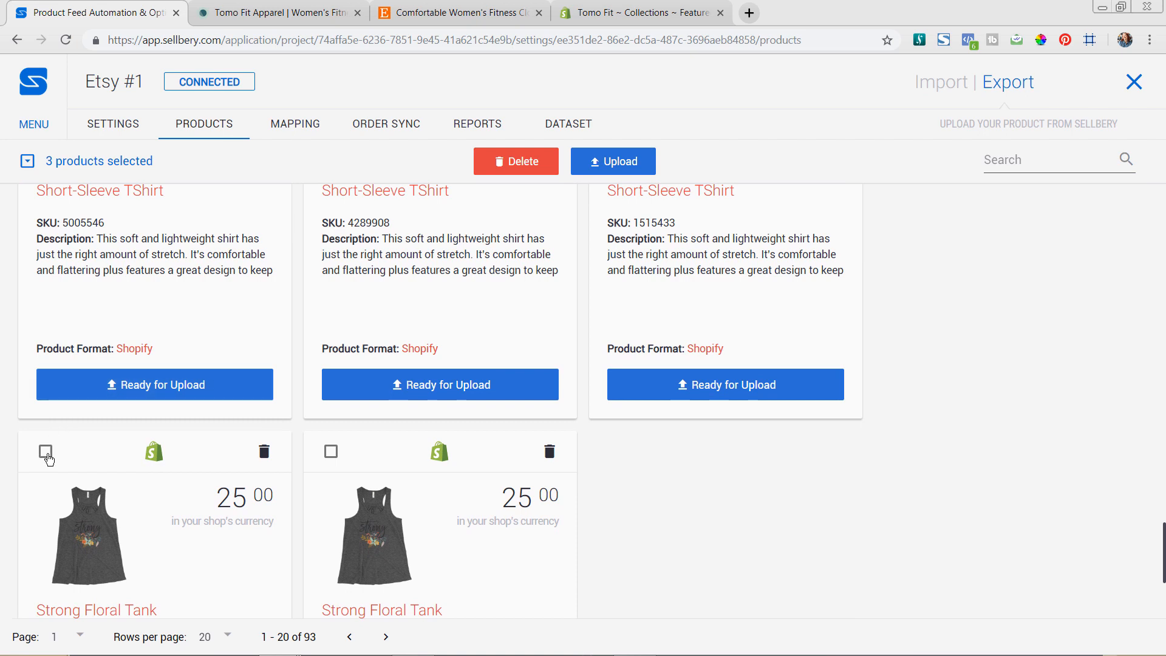
pyautogui.click(45, 451)
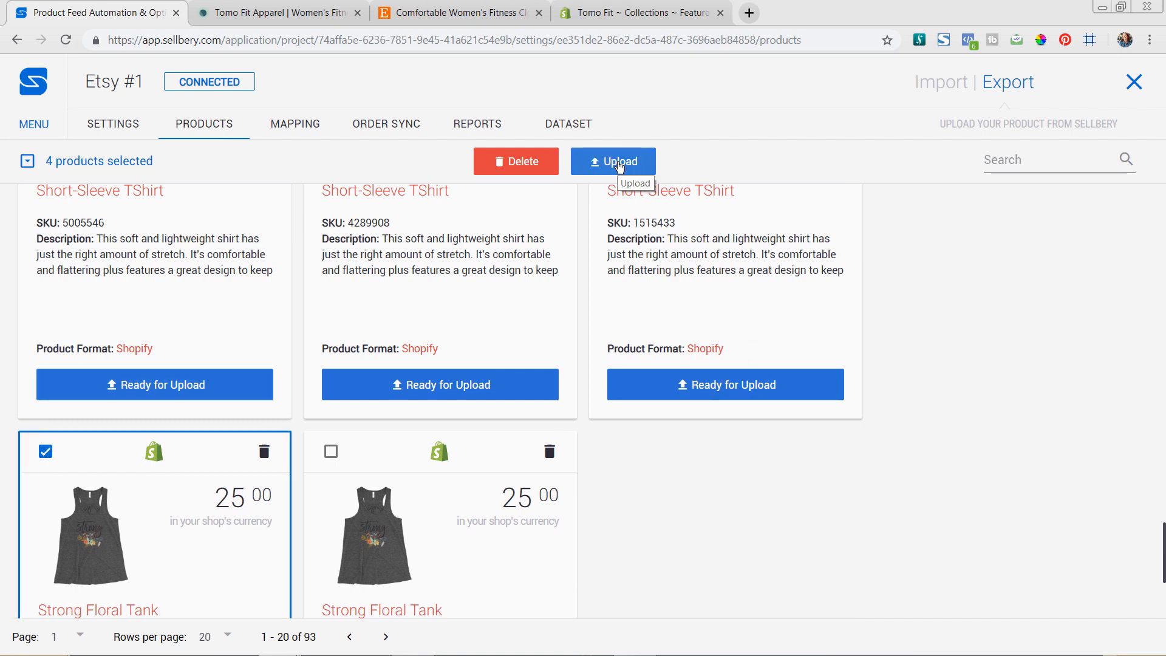
pyautogui.click(612, 162)
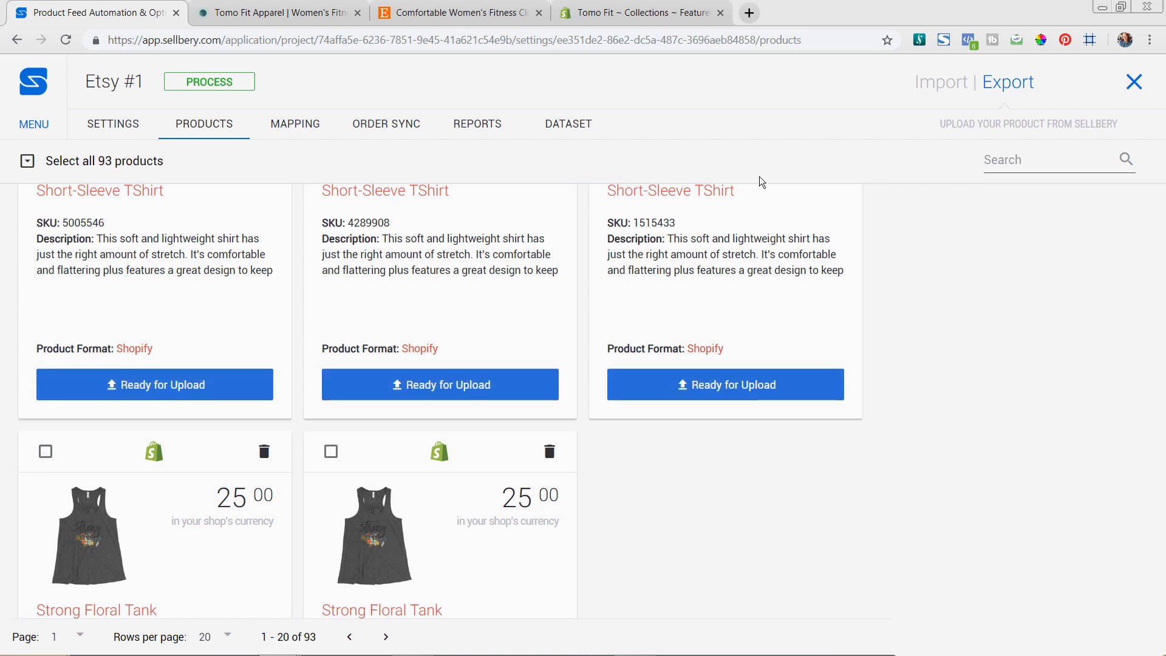
# - After the upload leaves 89 products, switch to the Strong Floral Tank Edit Listing on Etsy
pyautogui.click(209, 82)
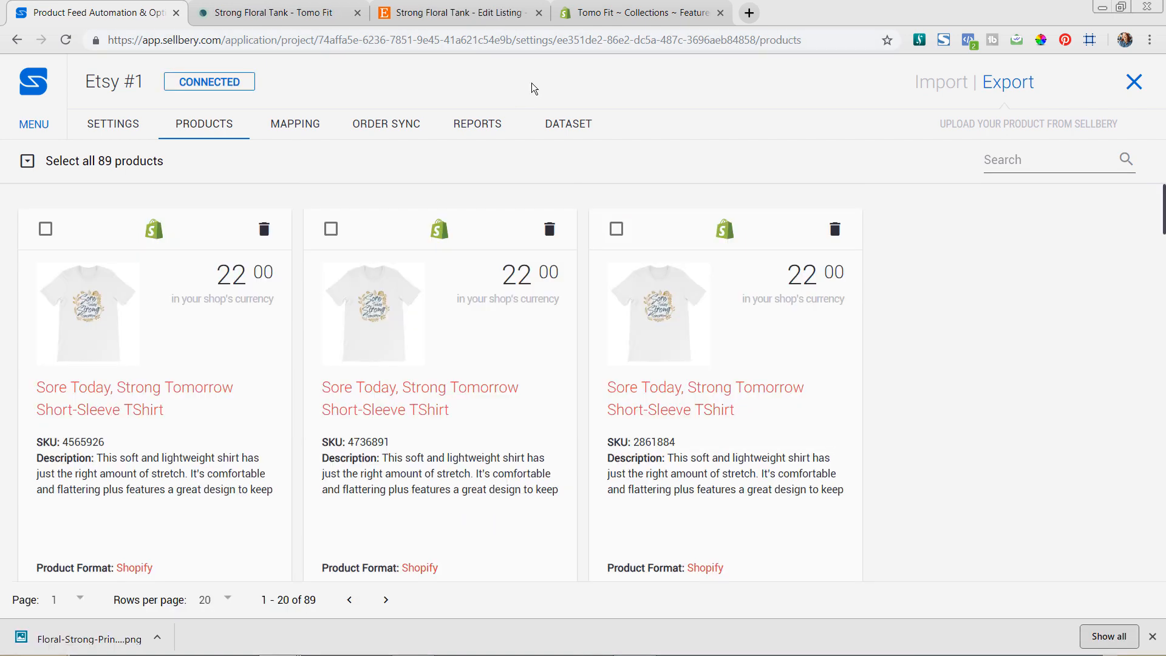
pyautogui.moveTo(506, 96)
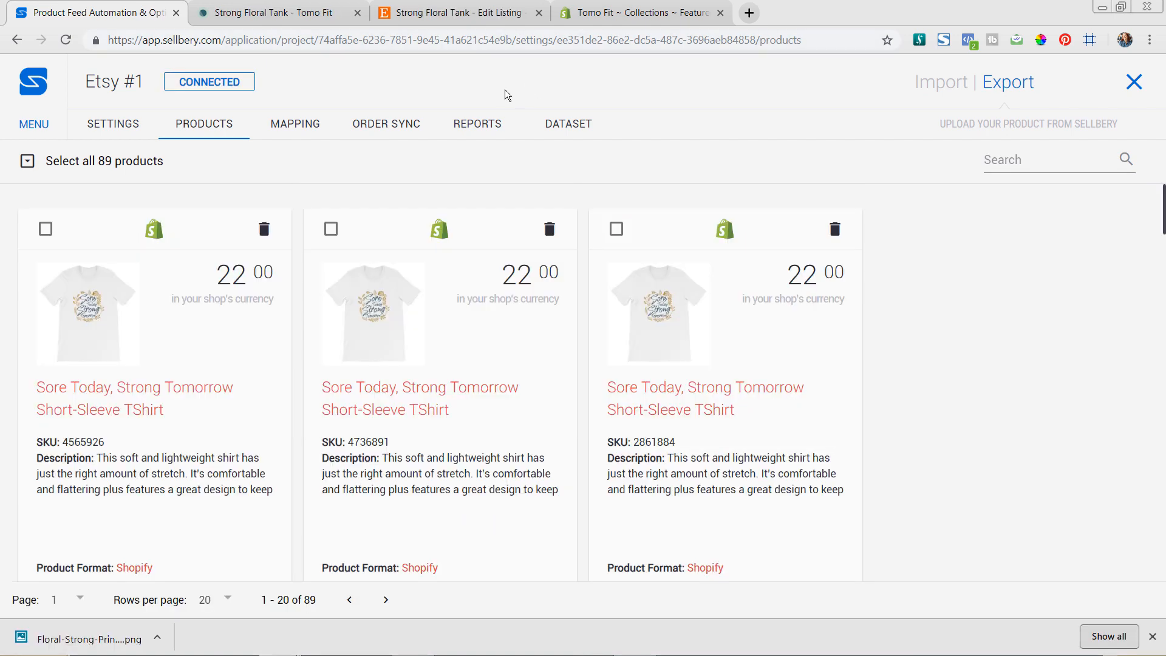
pyautogui.moveTo(460, 37)
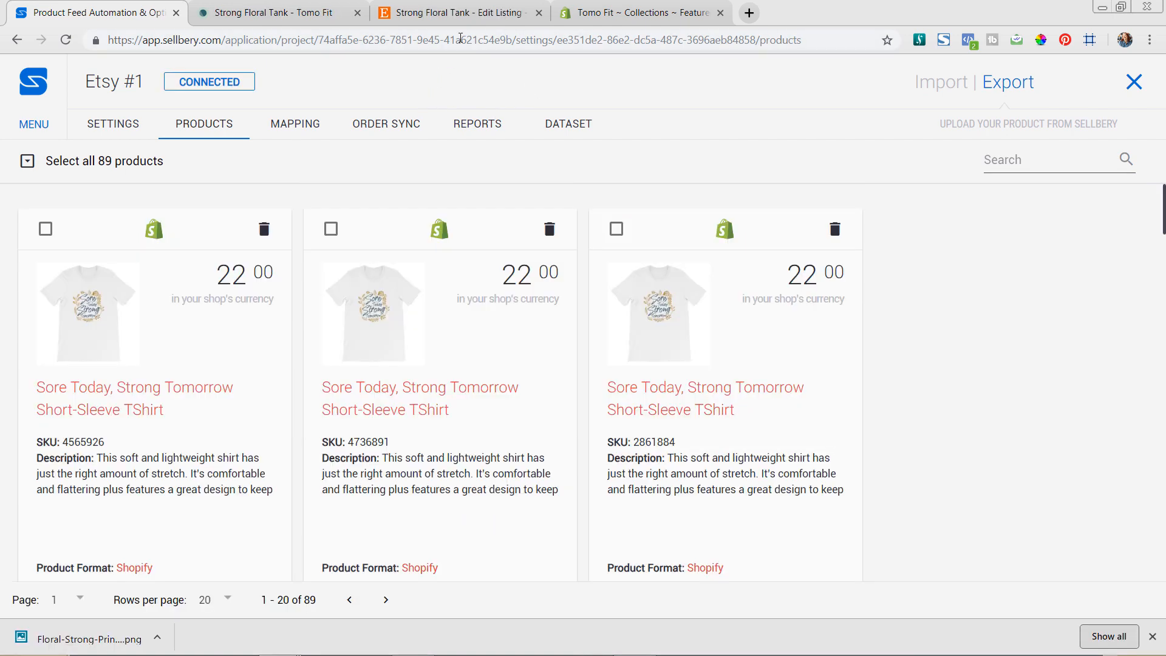
pyautogui.click(453, 13)
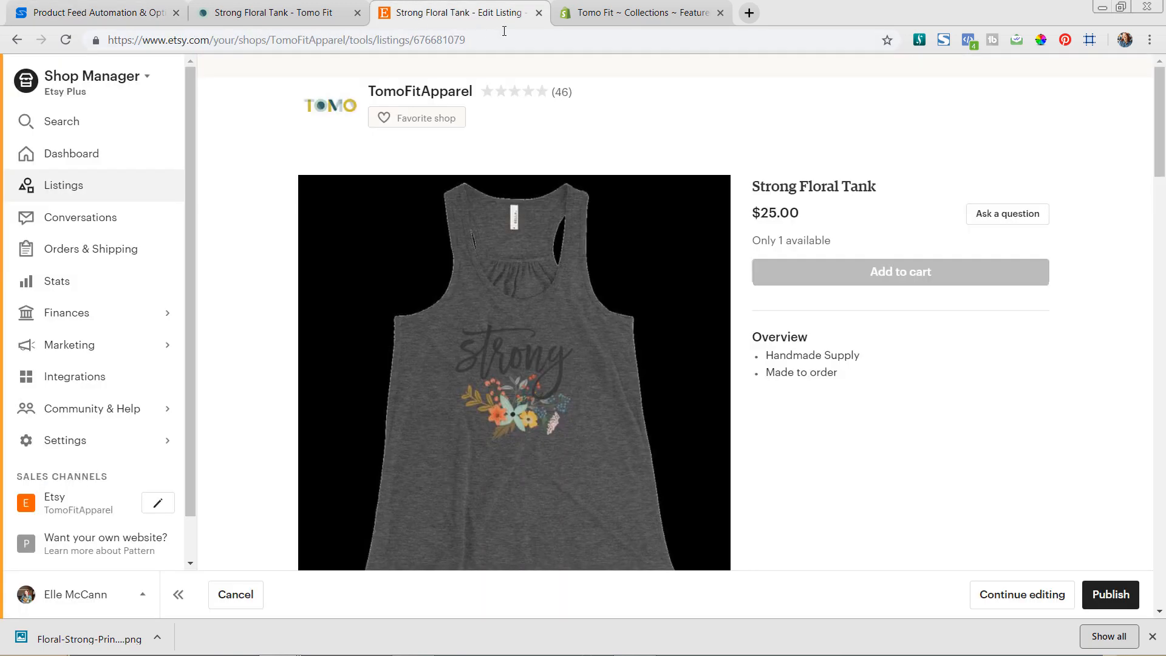
pyautogui.moveTo(63, 185)
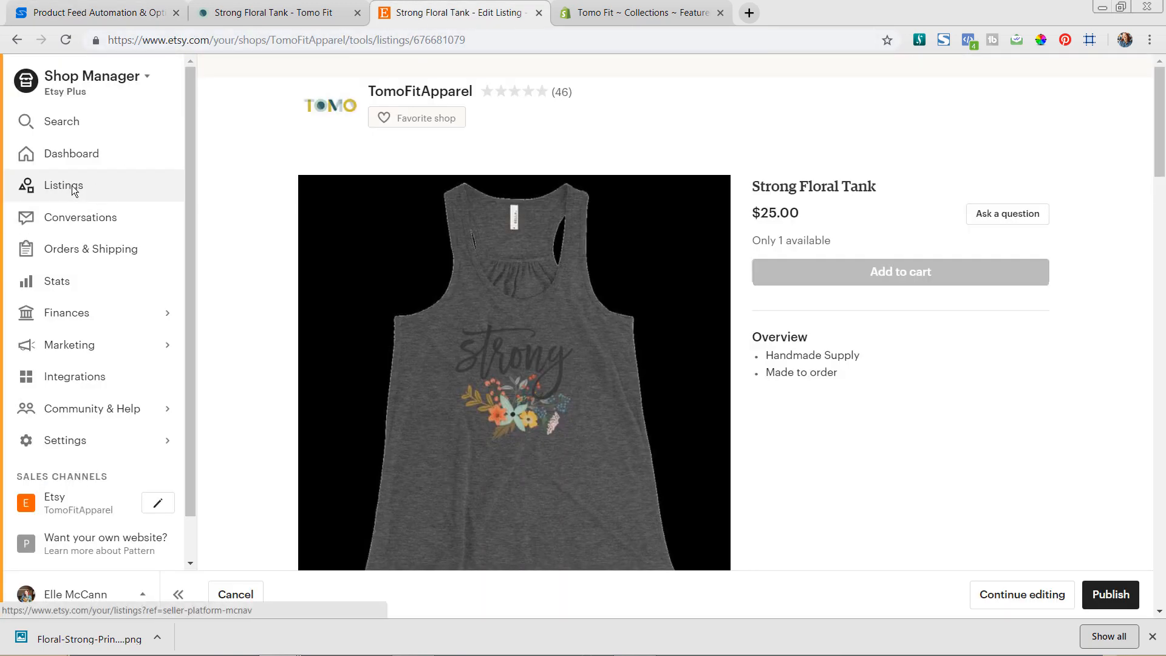
pyautogui.moveTo(80, 195)
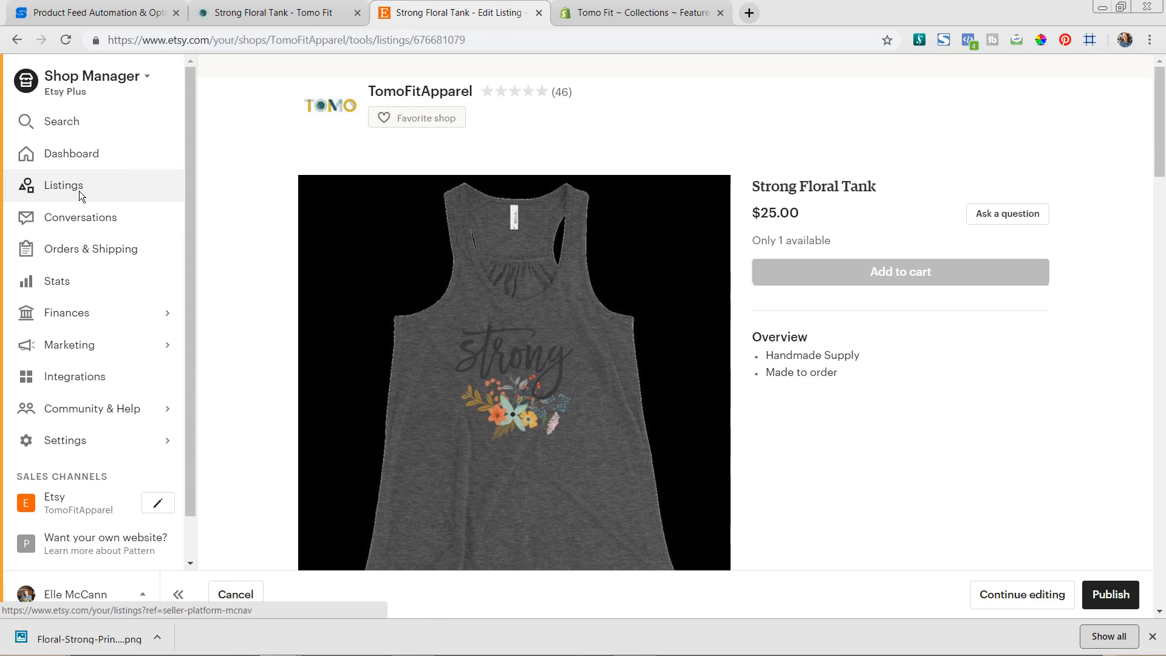
pyautogui.moveTo(729, 349)
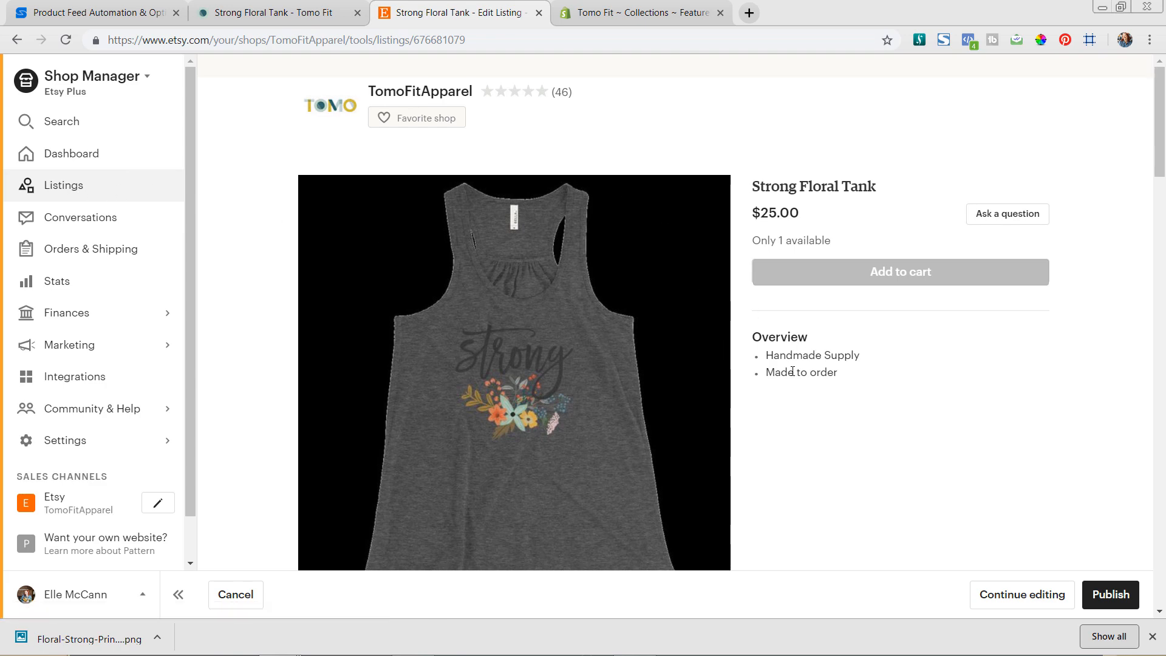
# - Scroll through the $25.00 Strong Floral Tank preview, then return to Sellbery's product list
pyautogui.scroll(-3)
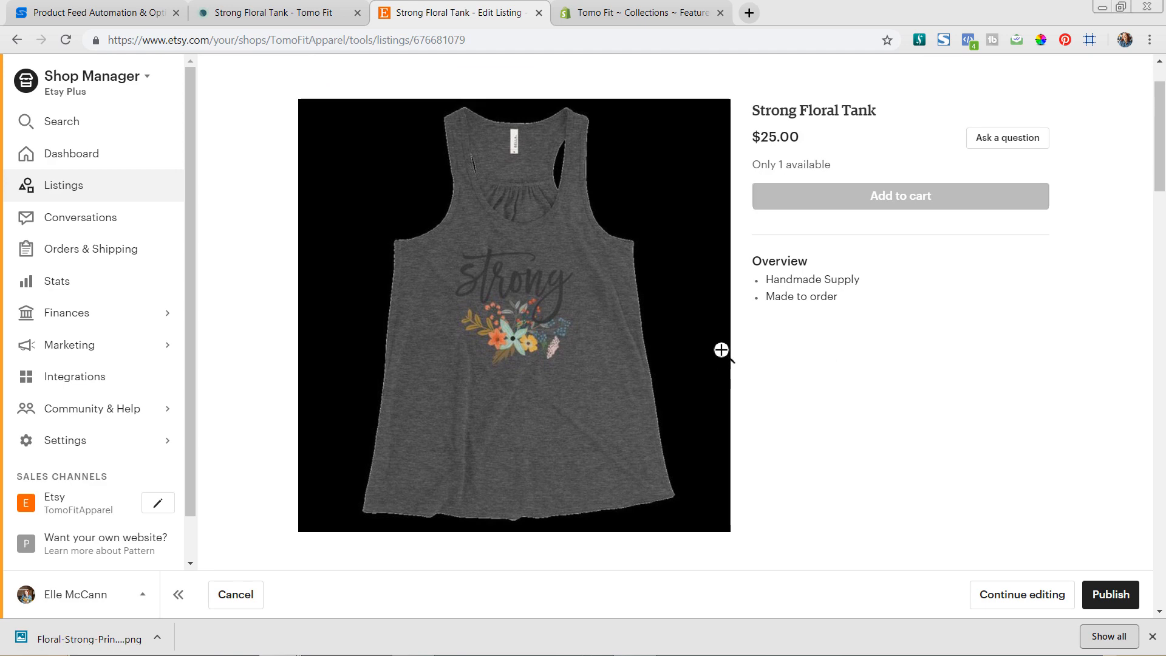
pyautogui.moveTo(675, 218)
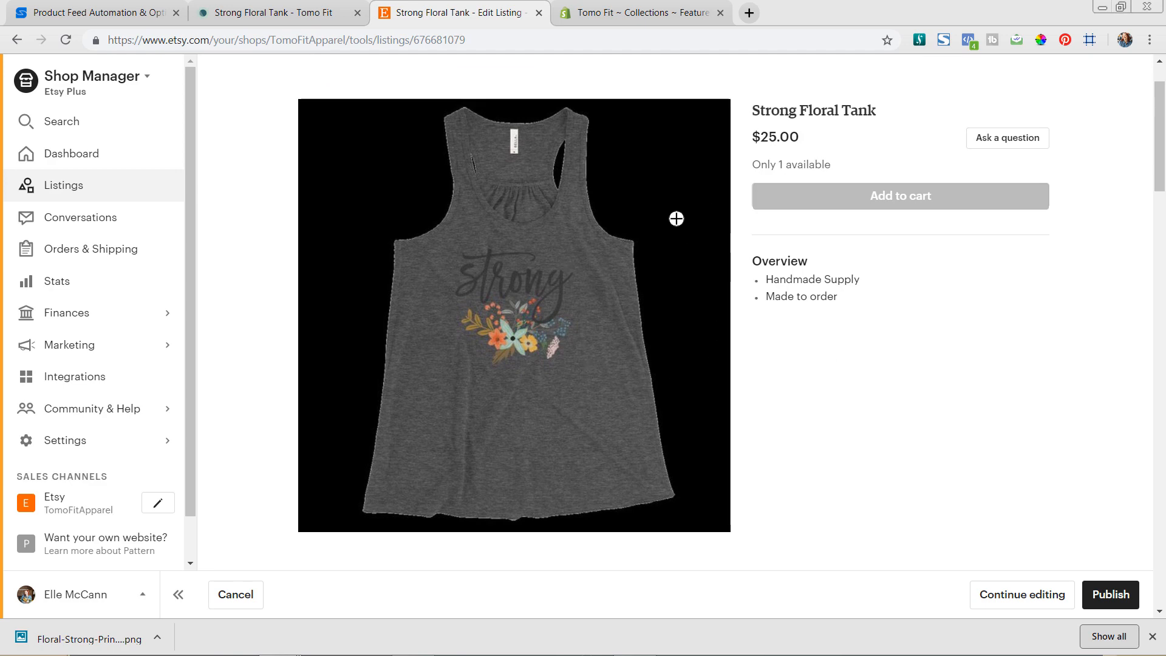
pyautogui.moveTo(642, 215)
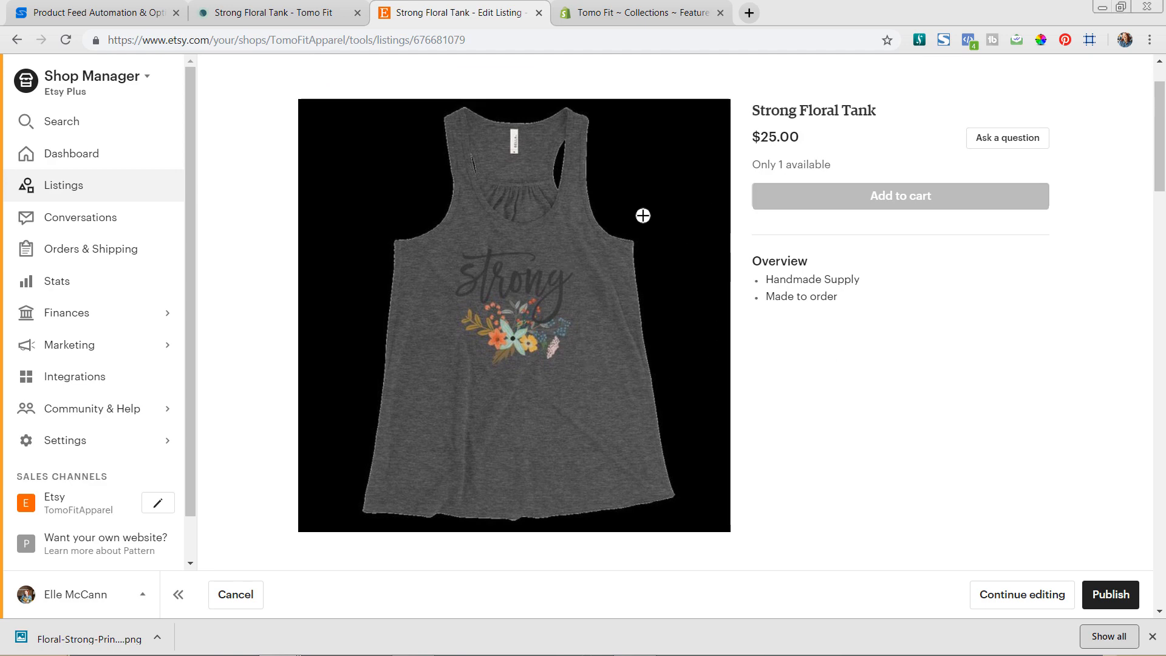
pyautogui.moveTo(700, 338)
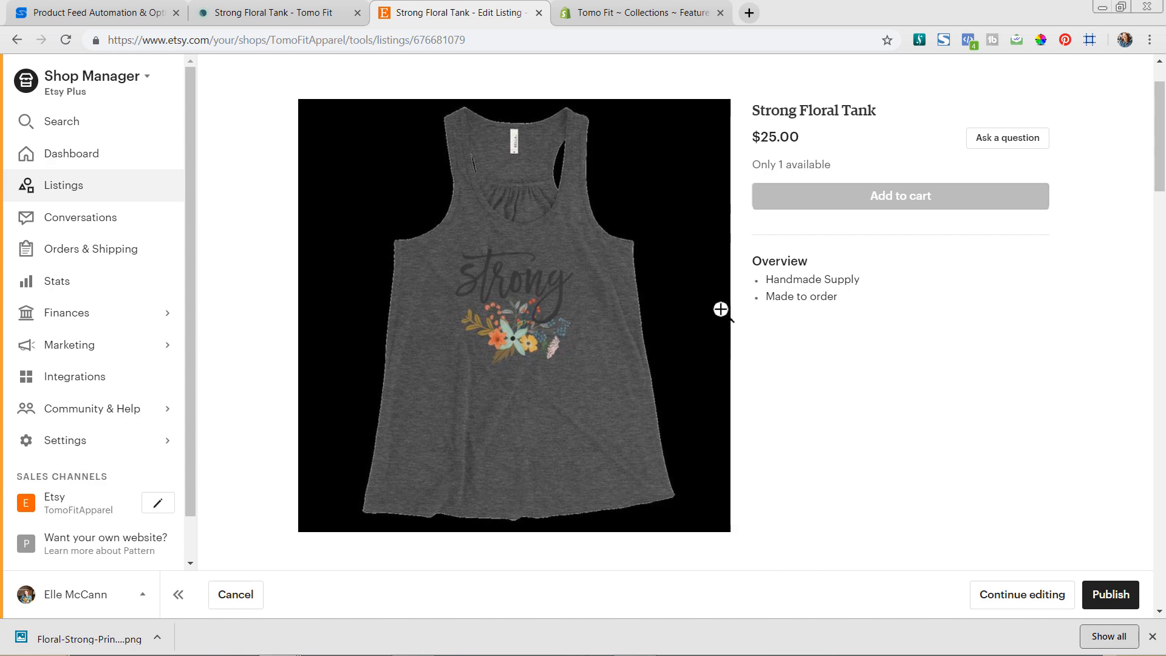
pyautogui.moveTo(709, 268)
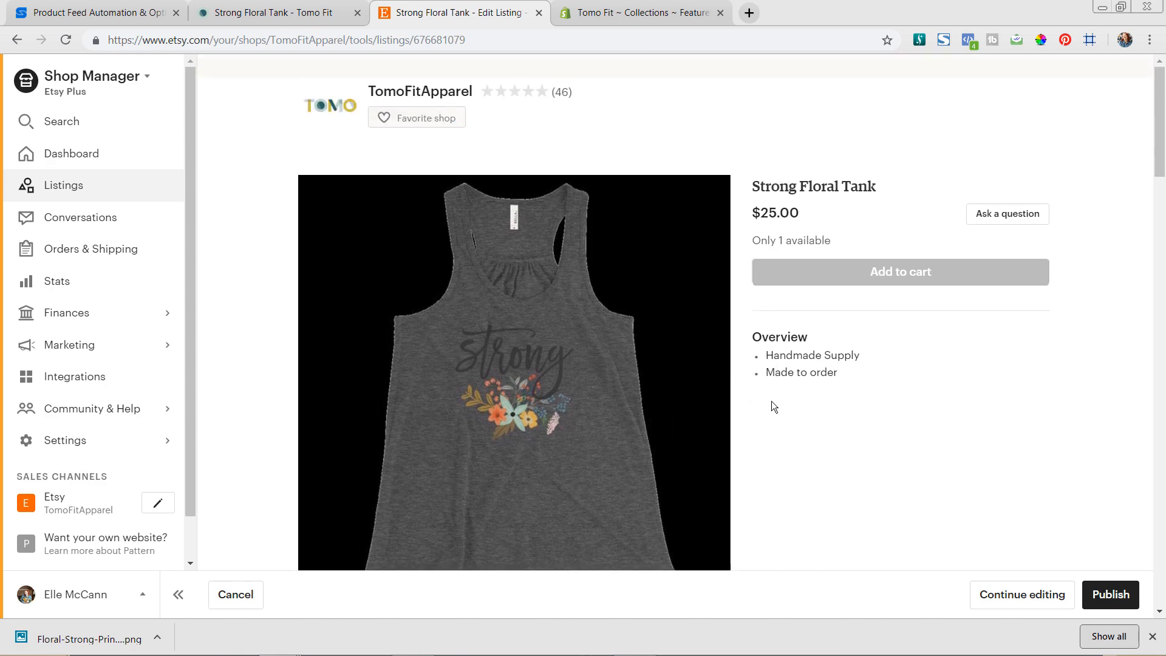
pyautogui.moveTo(816, 345)
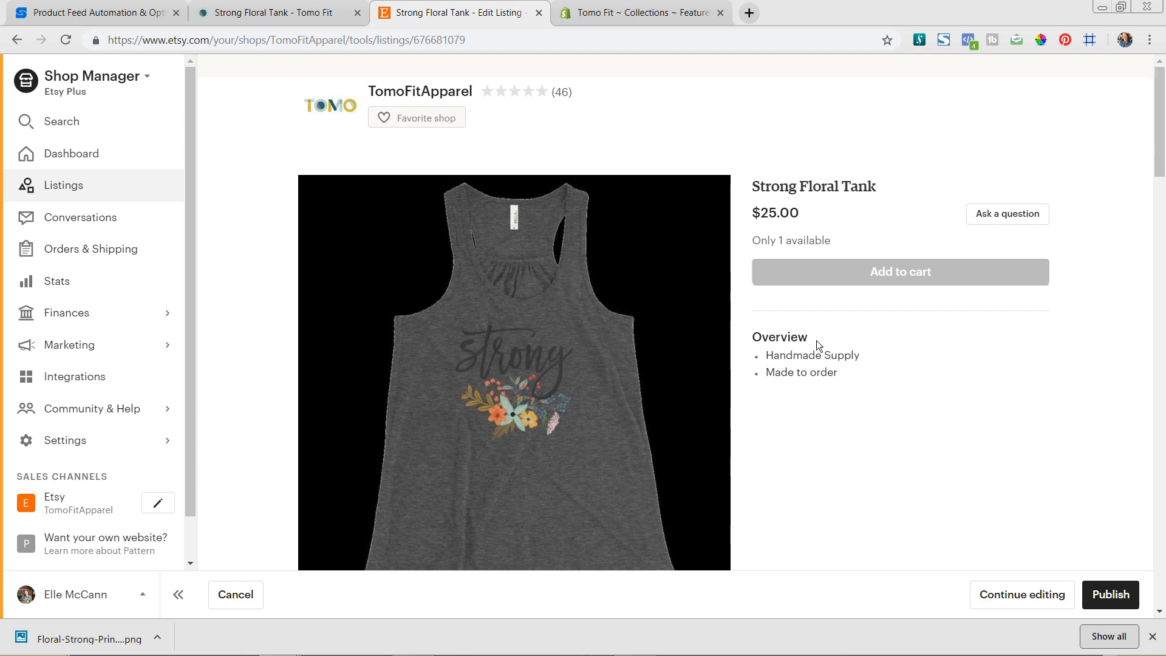
pyautogui.scroll(-3)
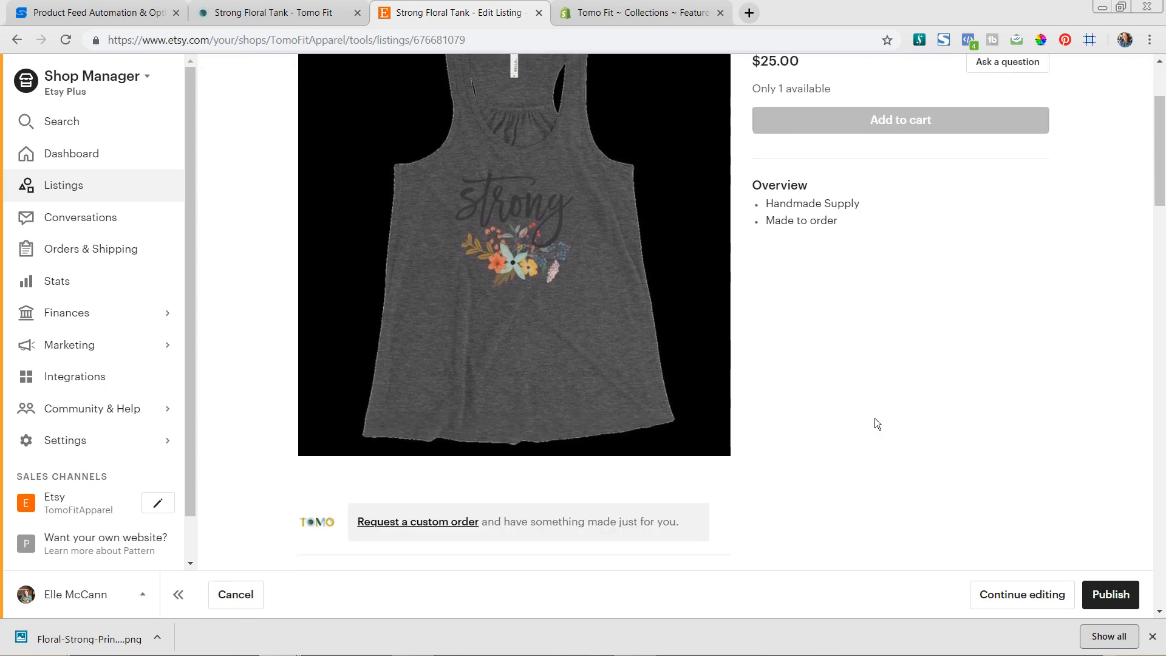
pyautogui.moveTo(1022, 593)
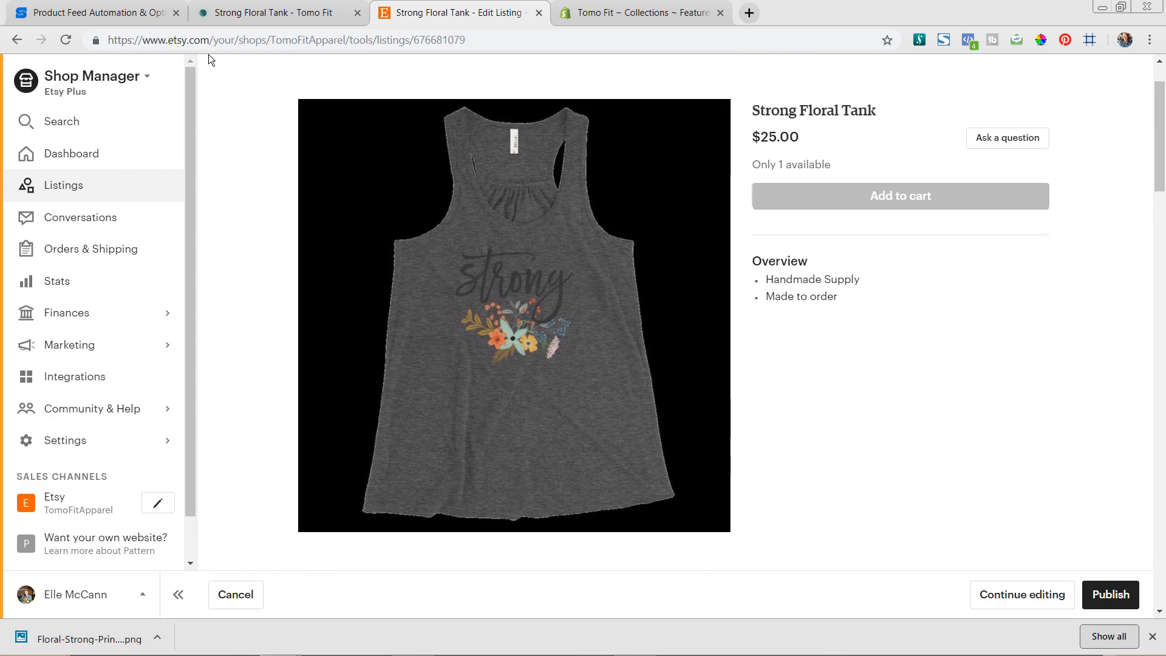
pyautogui.click(95, 13)
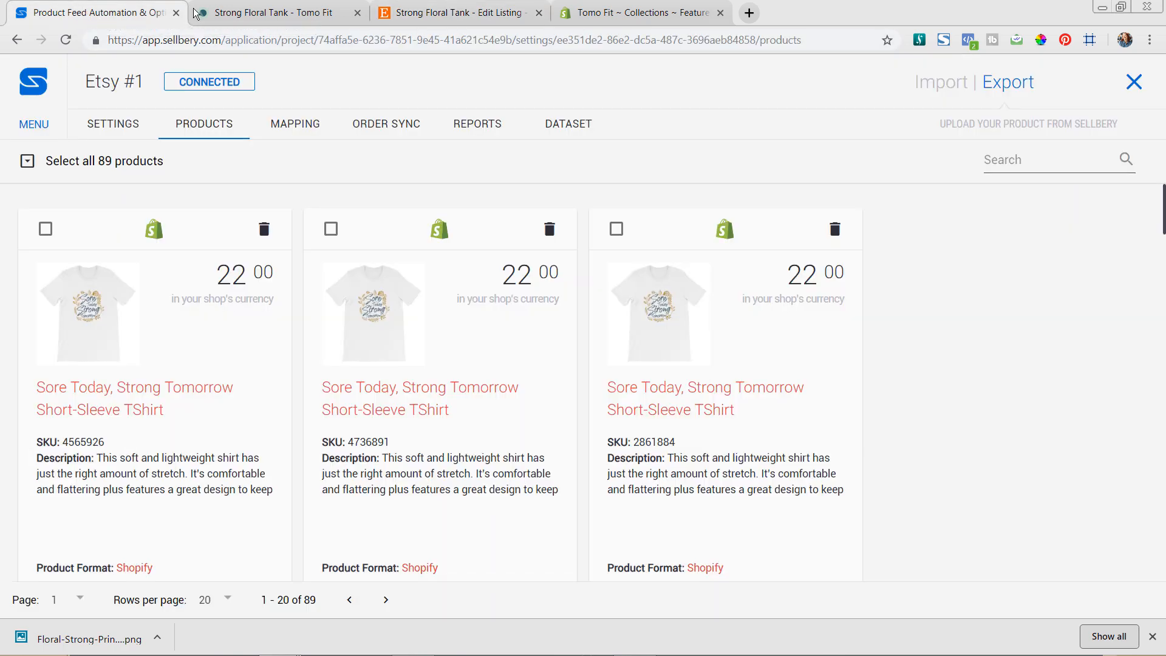